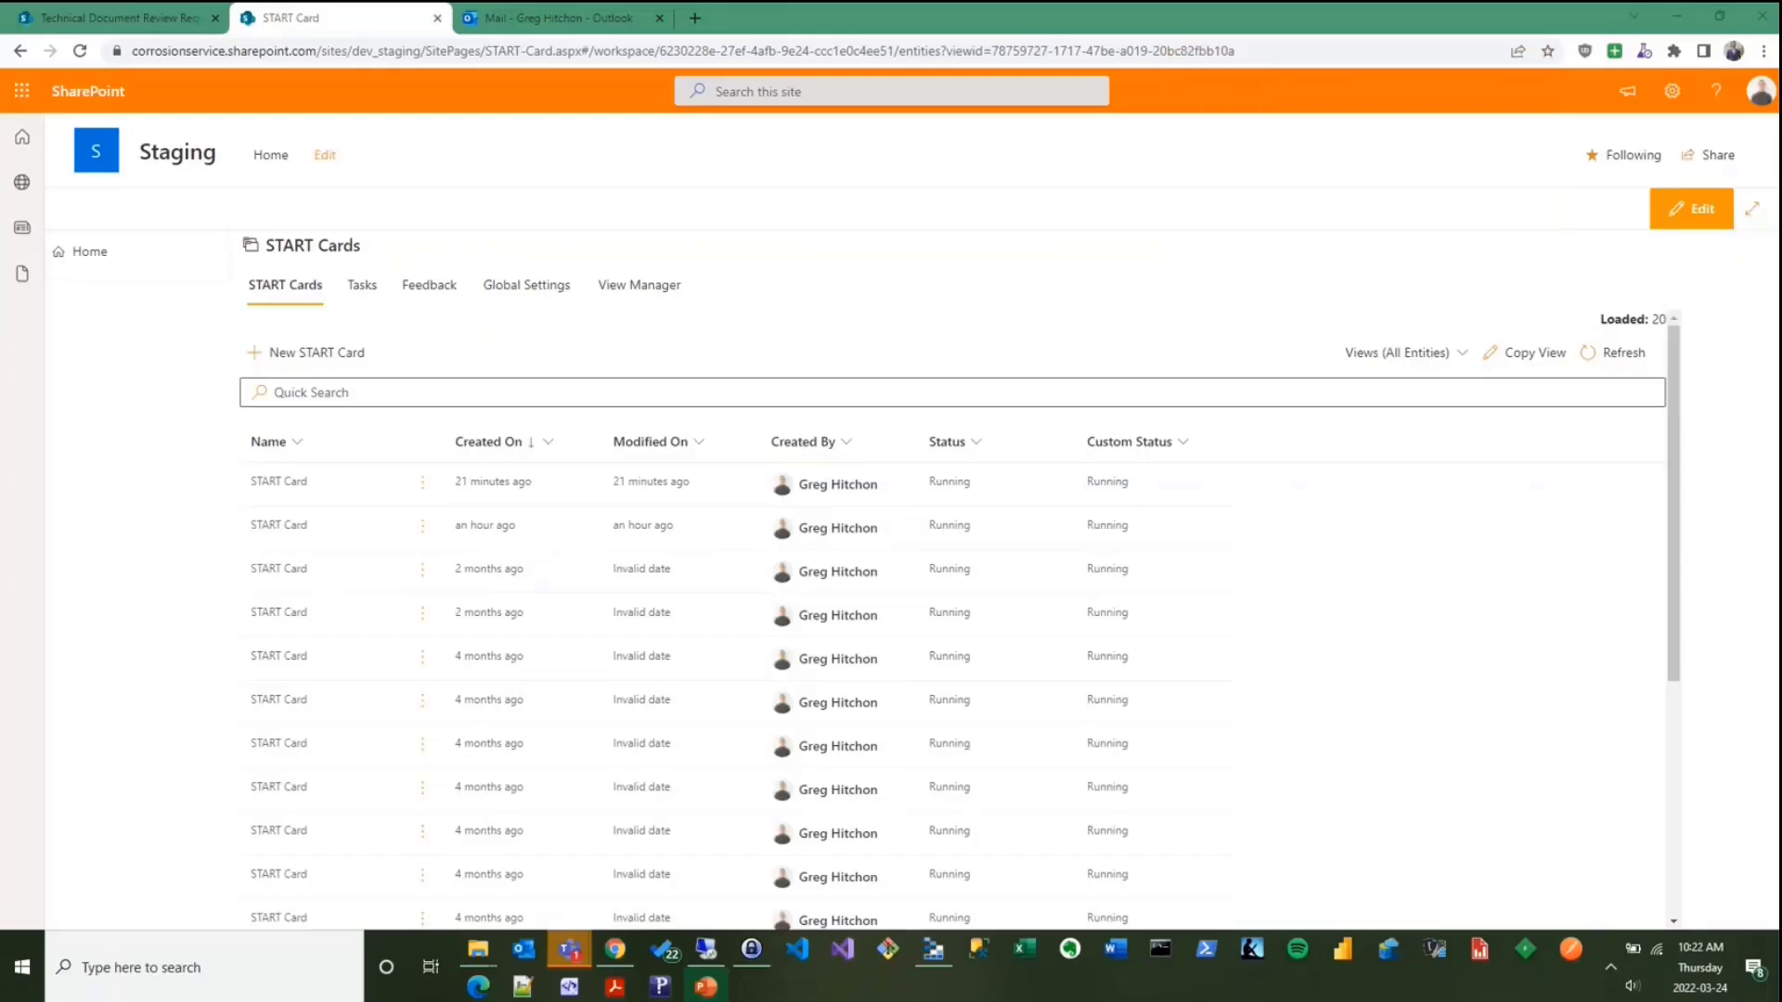
- Show the Technical Document Review Request portal's home and its Requests list
left_click(130, 19)
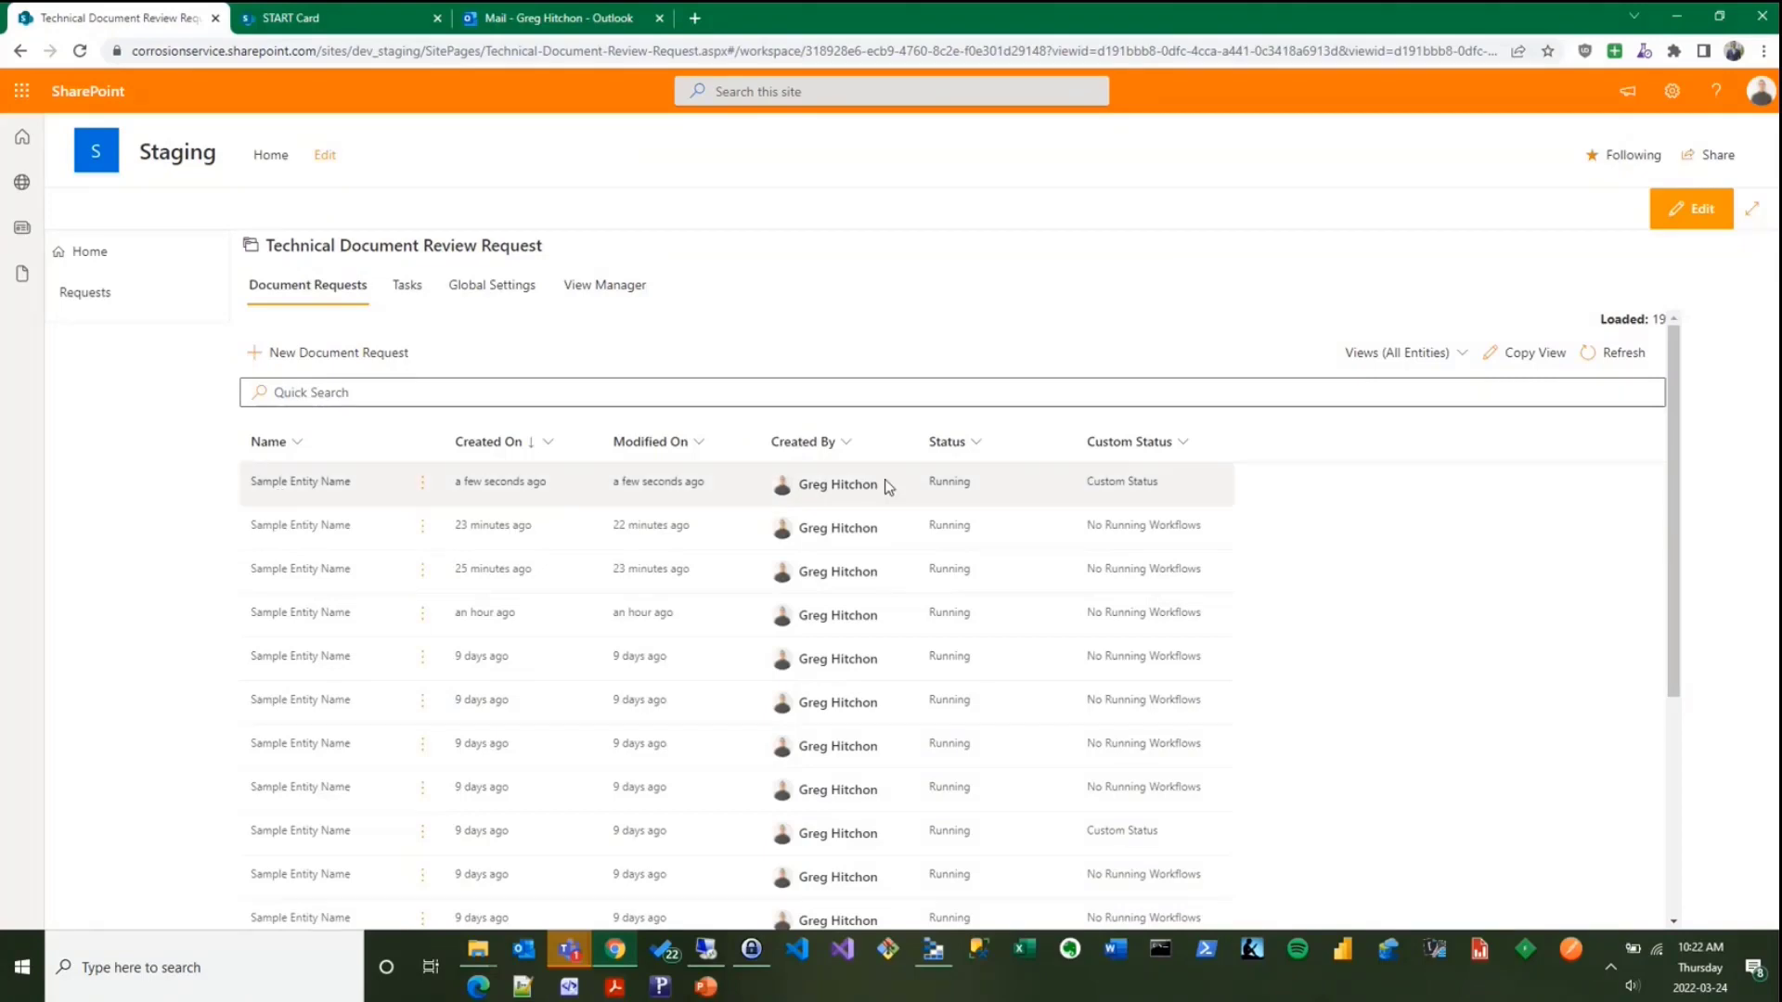
left_click(89, 253)
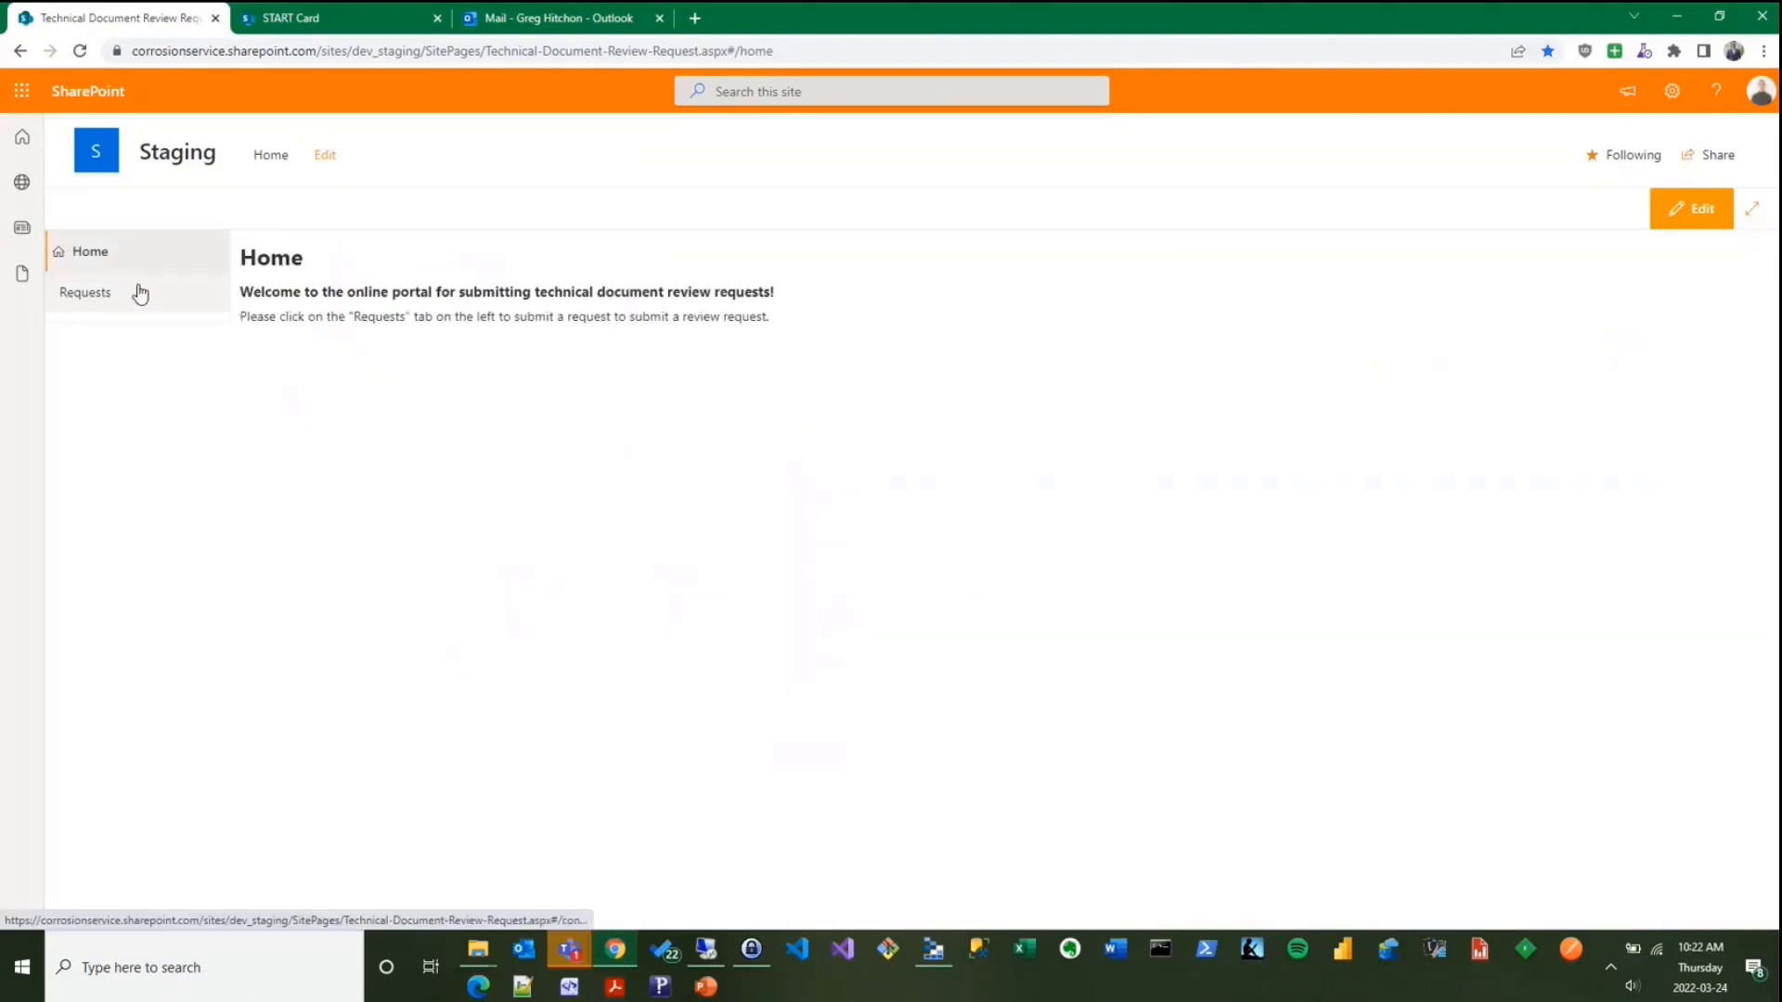
left_click(86, 293)
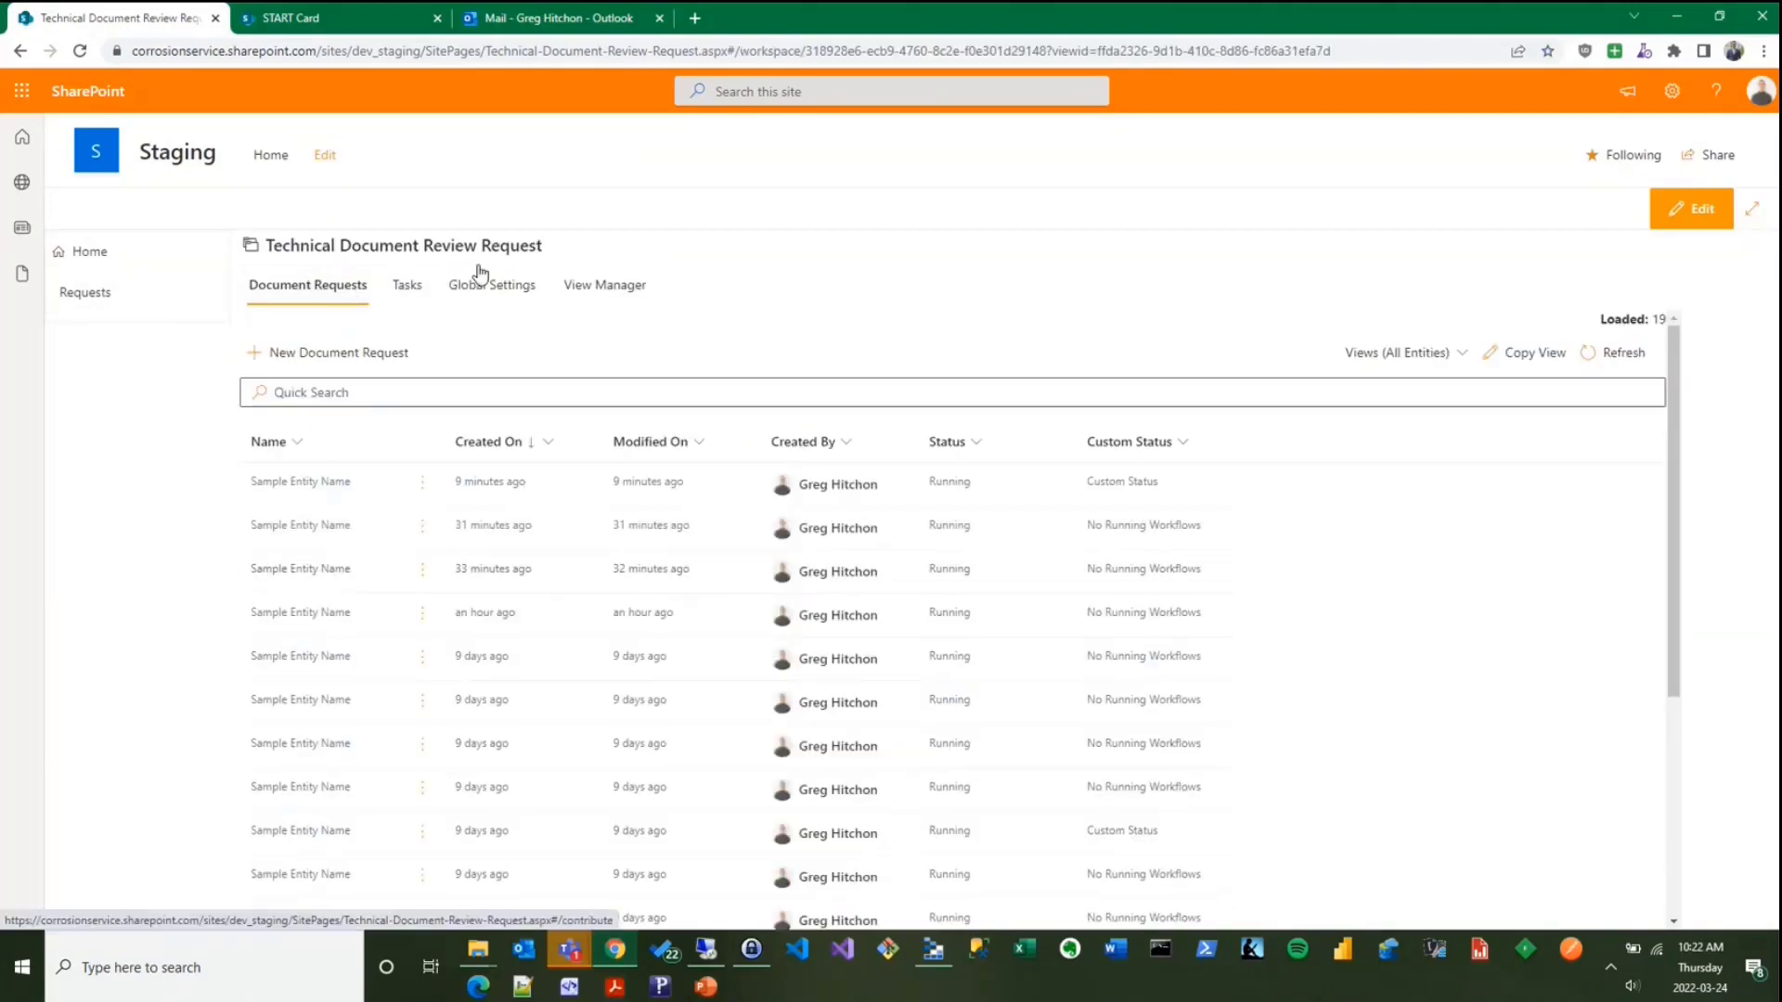
mouse_move(602, 320)
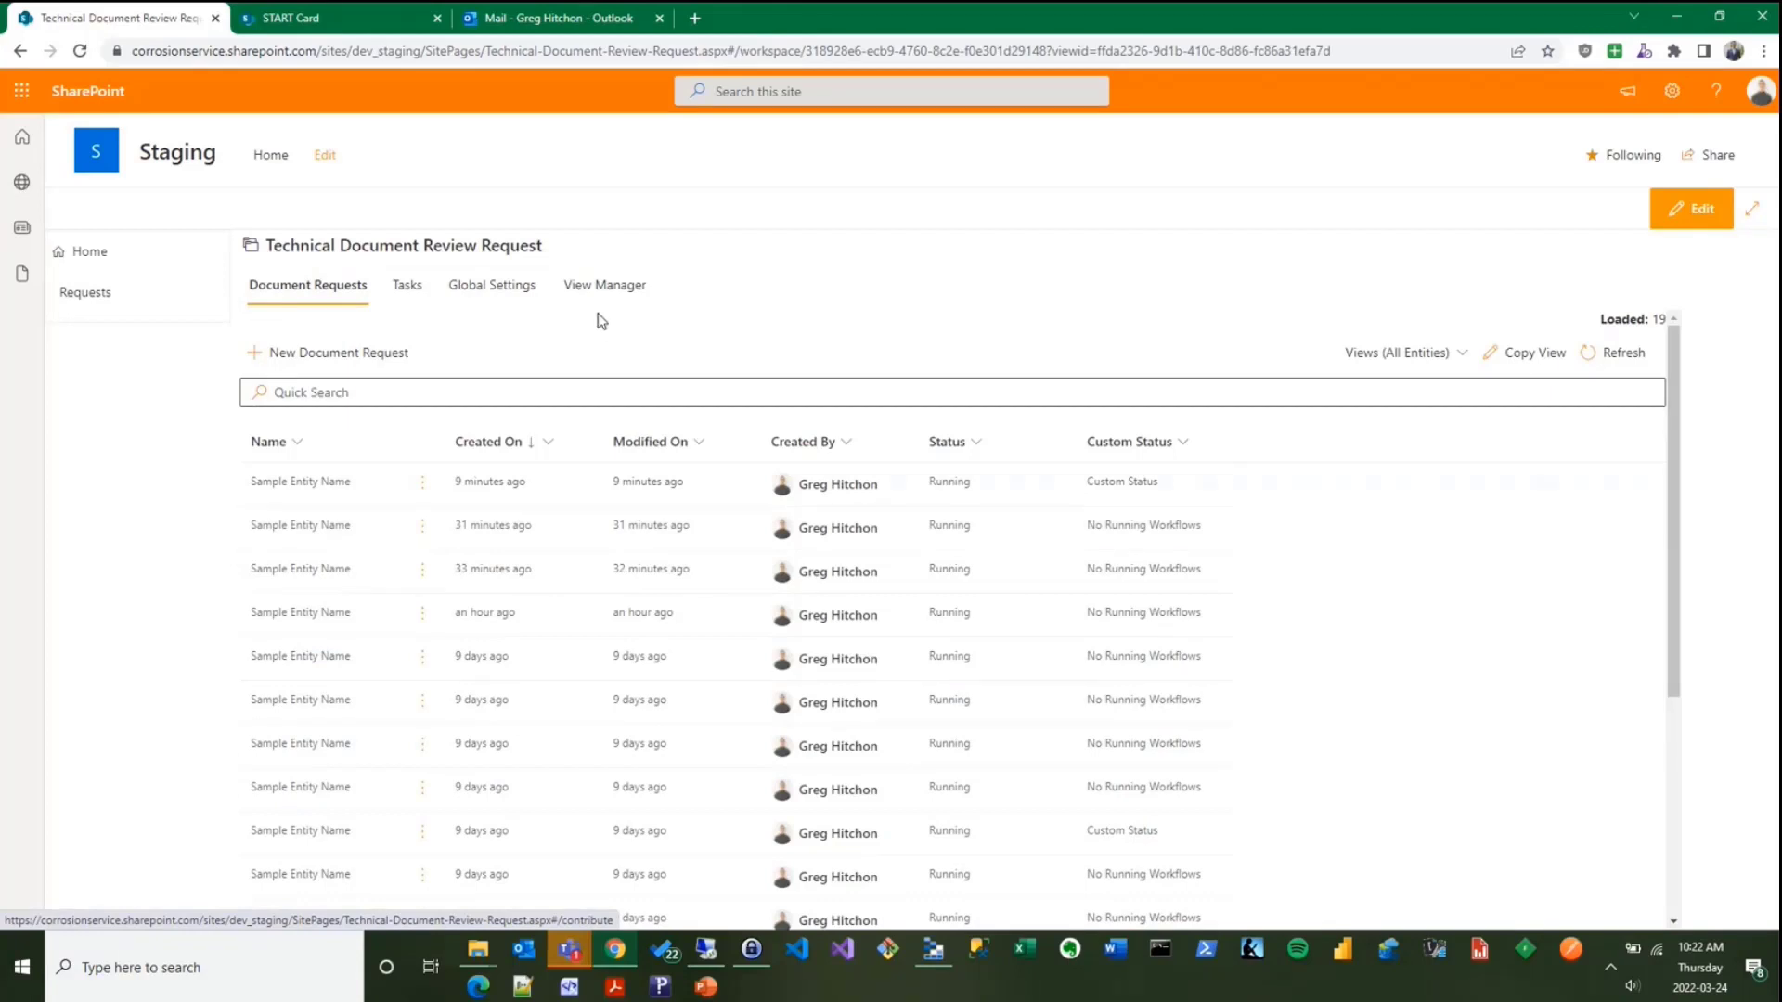
- Glance at the START Cards list and return to the document review requests
left_click(307, 17)
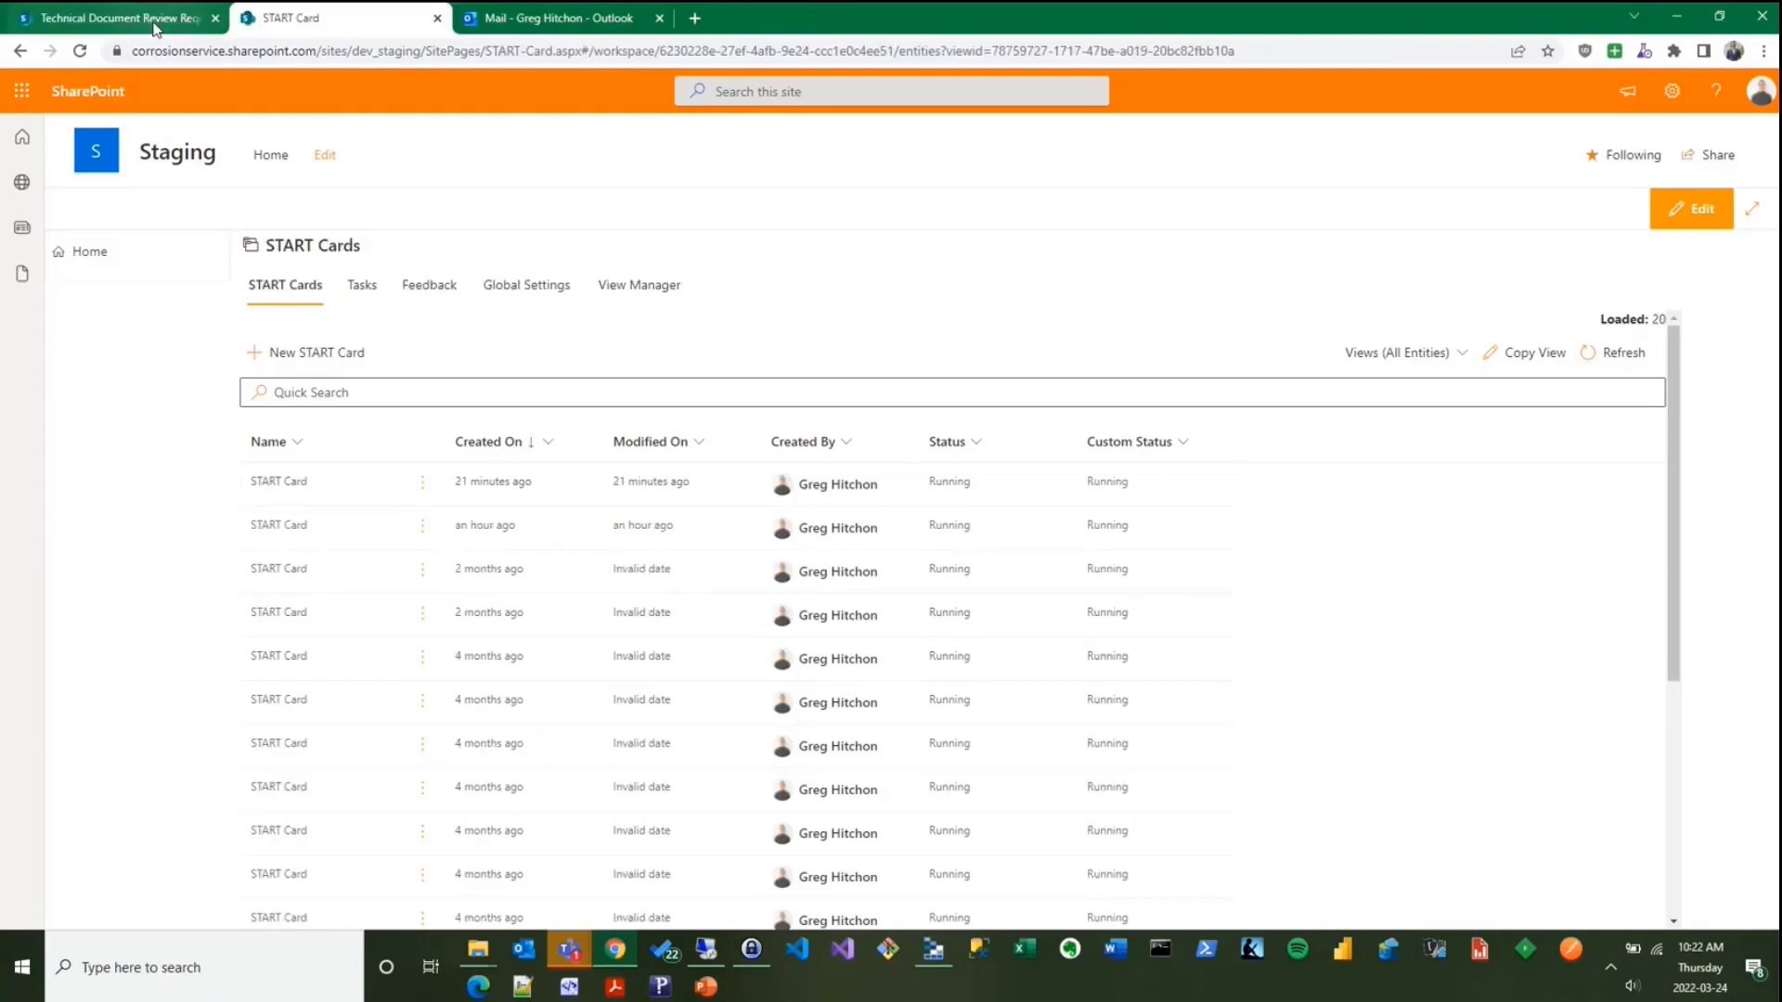
left_click(112, 17)
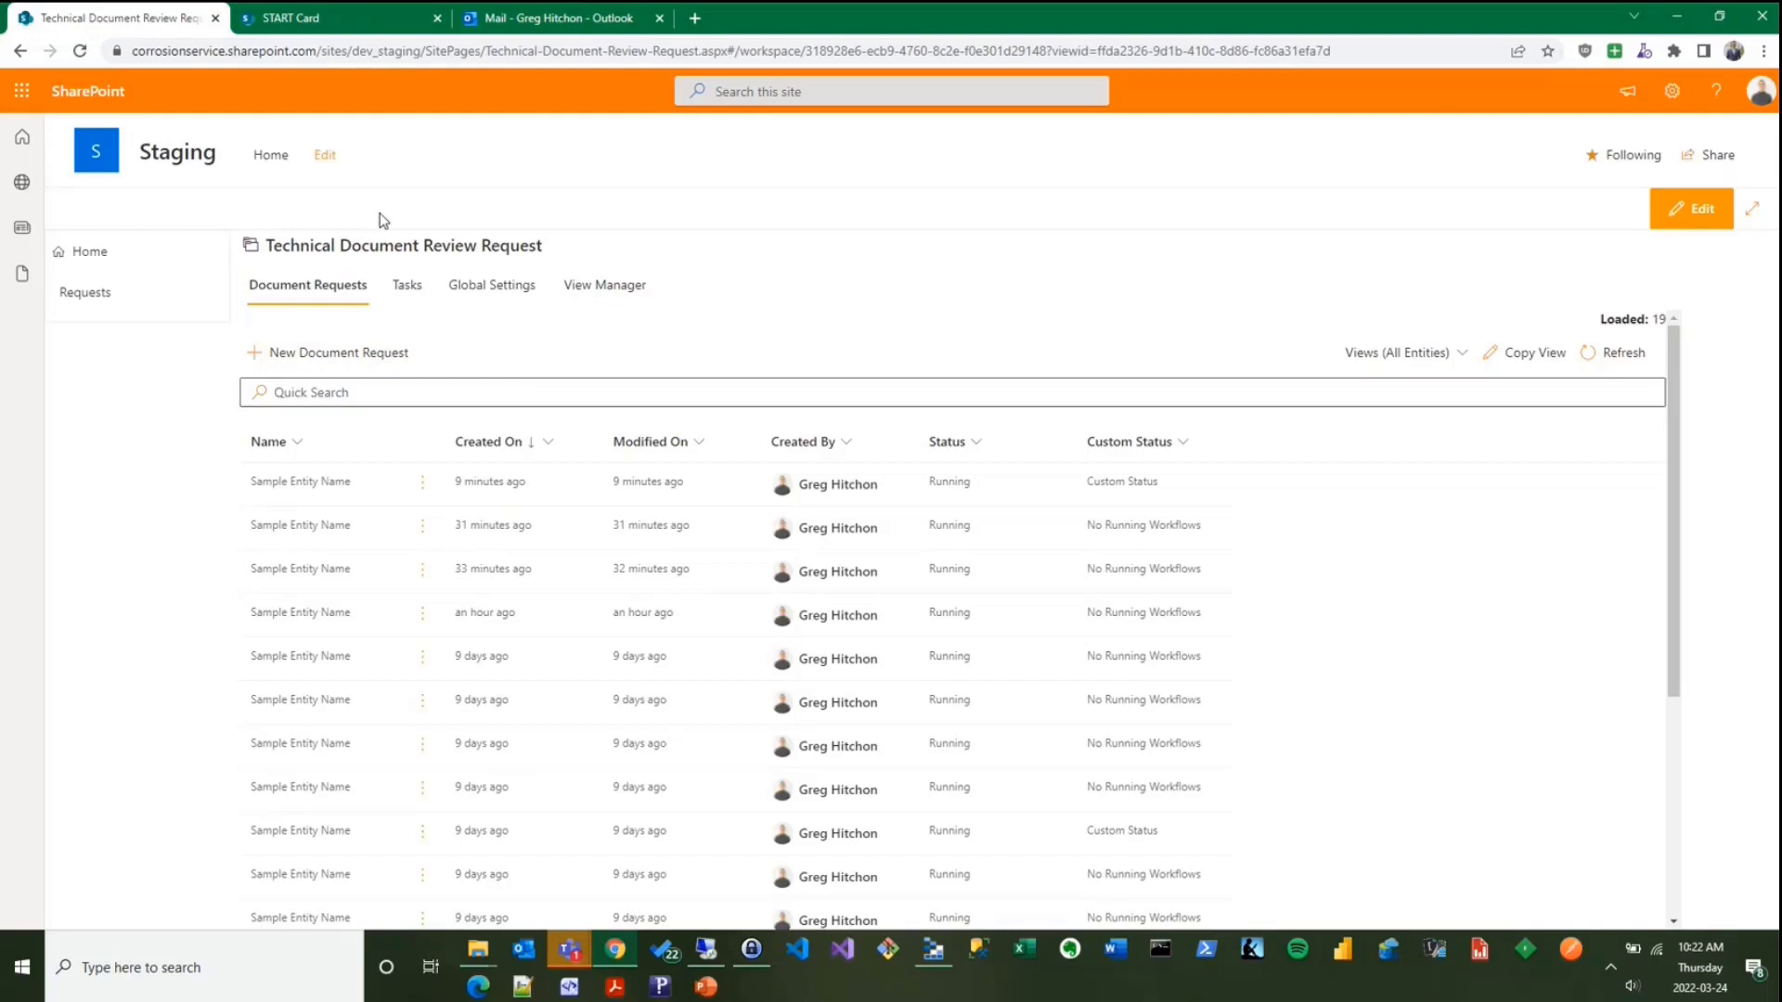
mouse_move(484, 323)
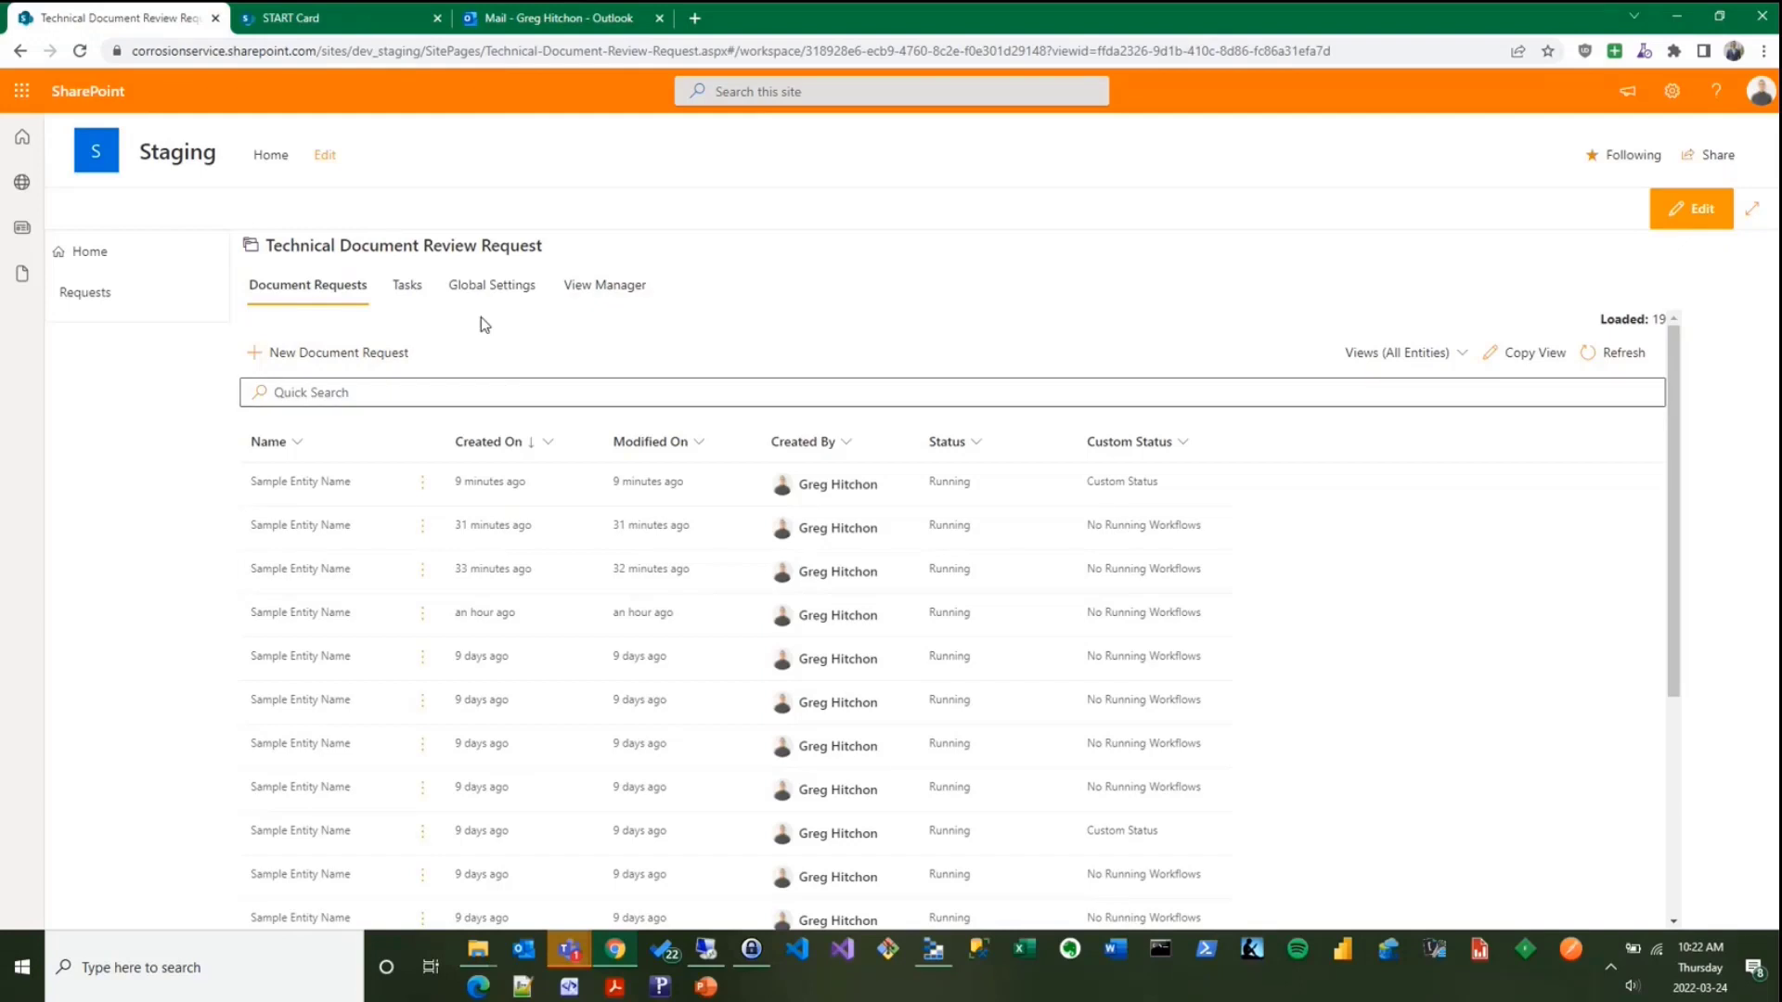
mouse_move(657, 364)
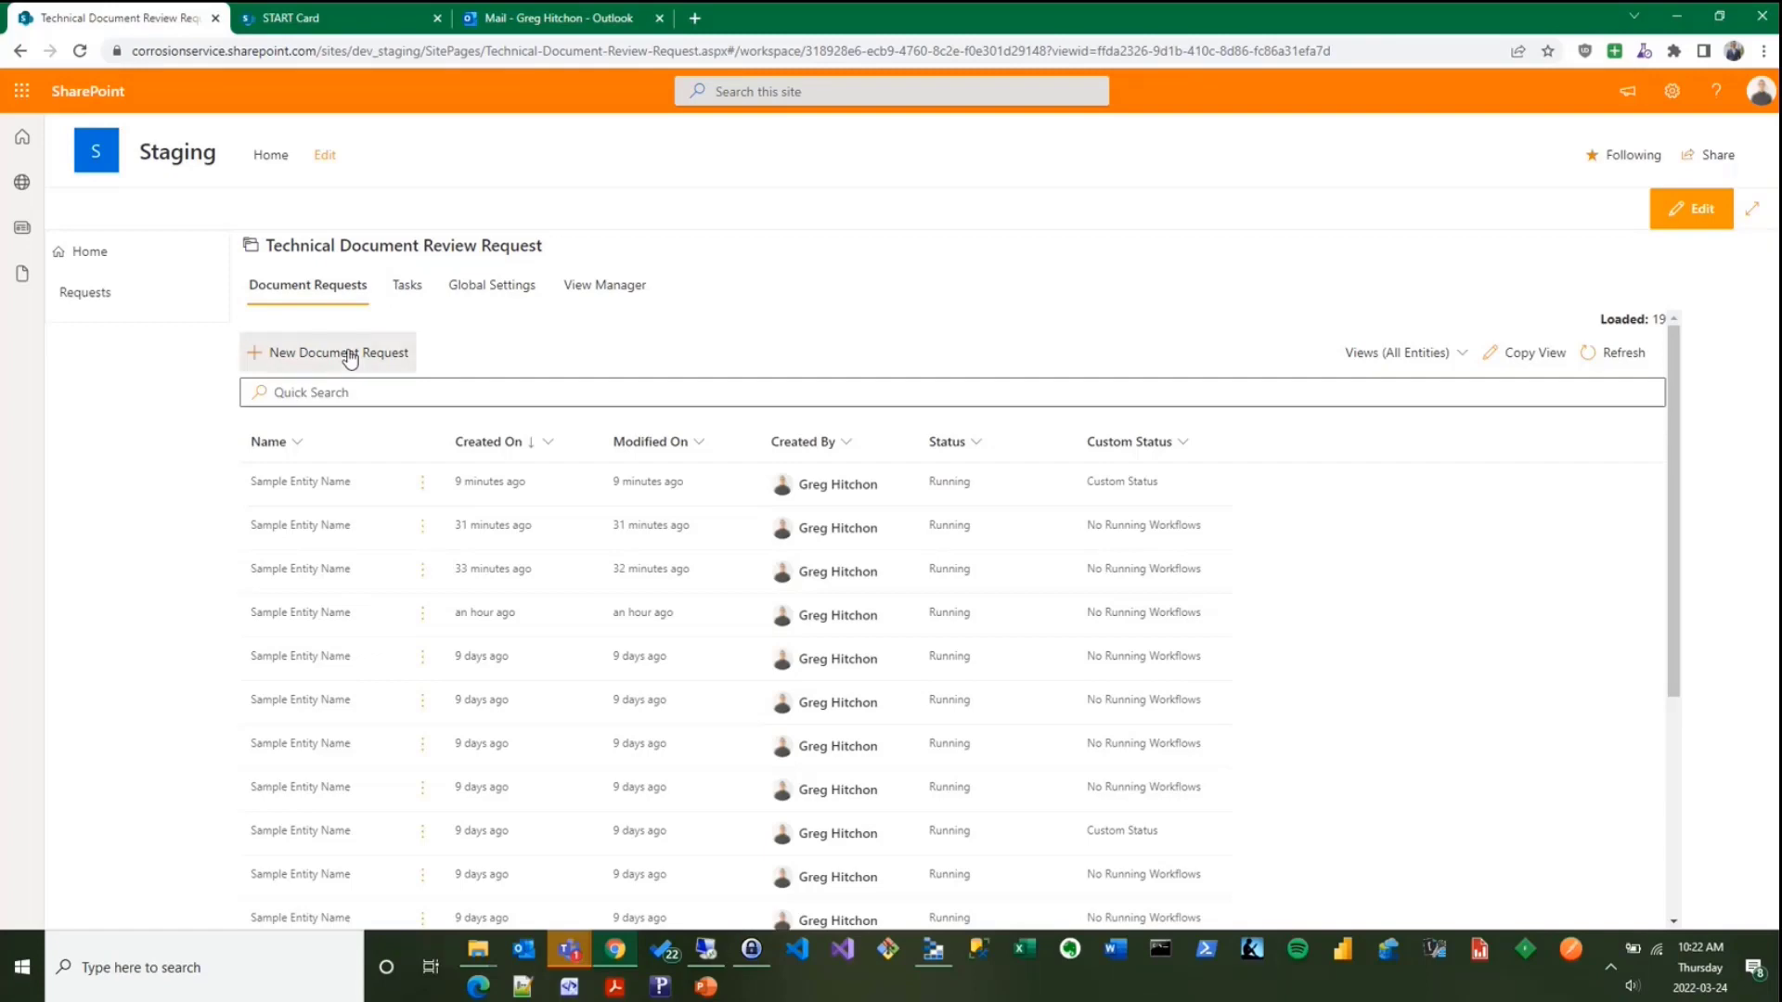
- Submit a new document request named 'Sample demo for spfx' and dismiss the confirmation
left_click(338, 353)
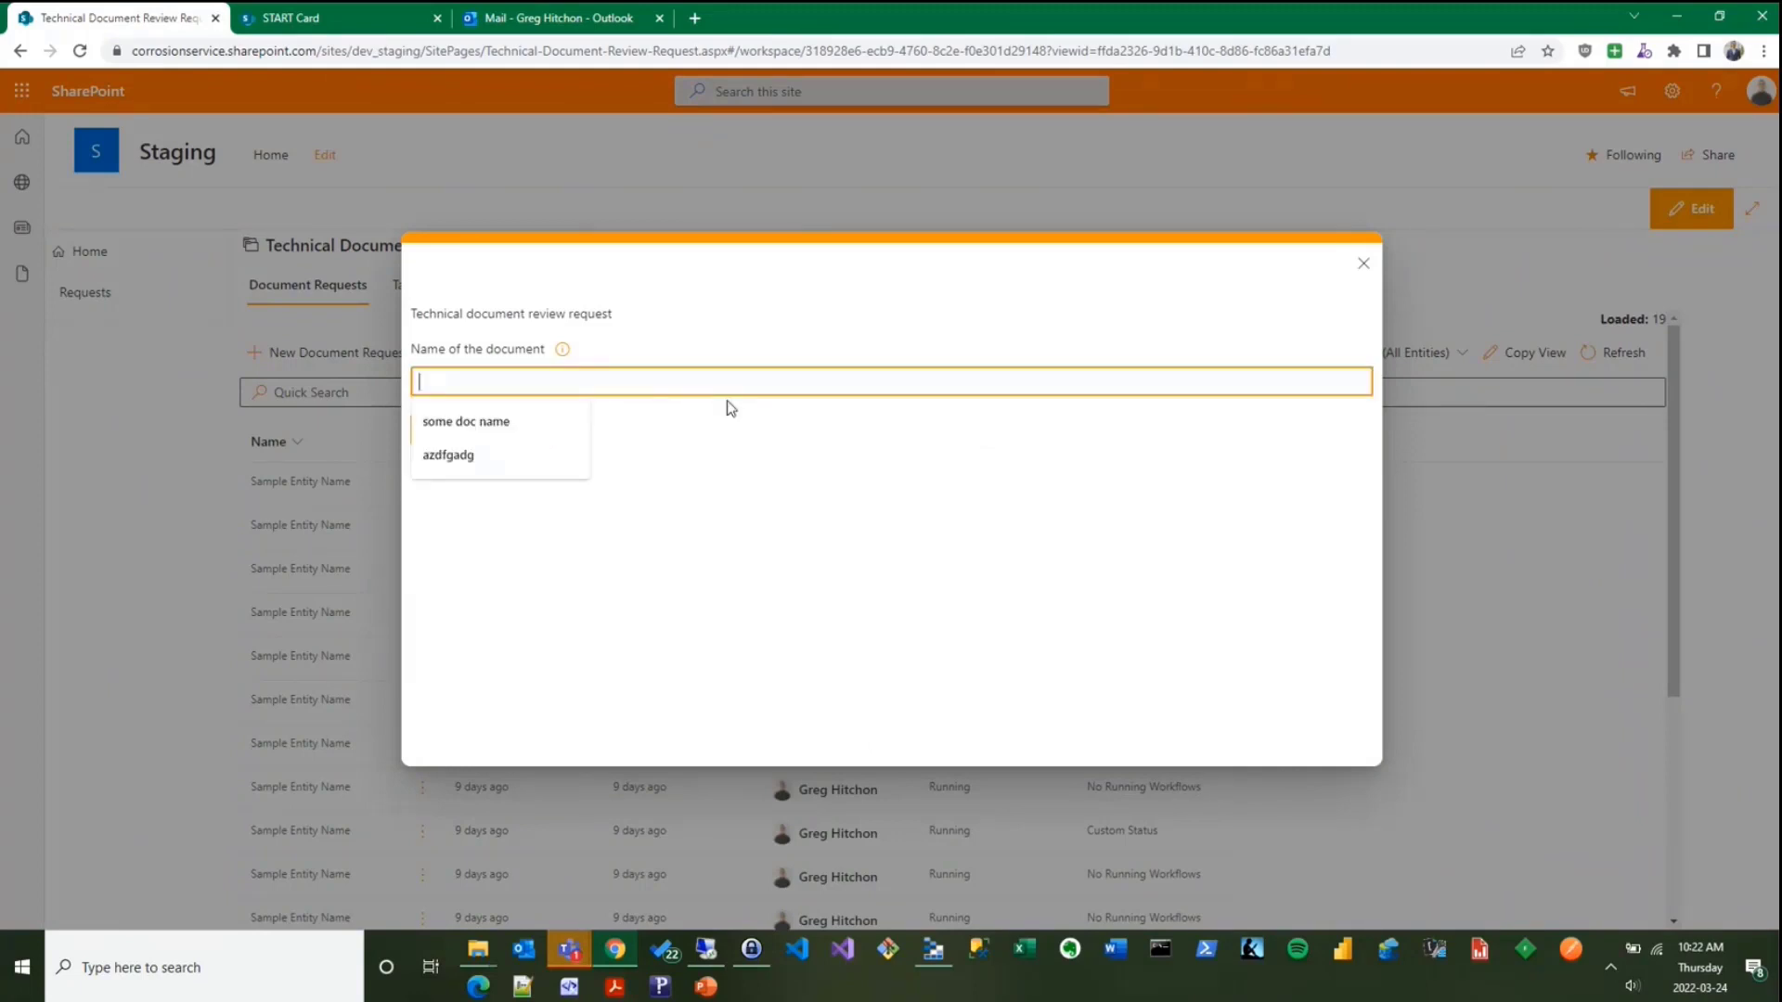
type("Sample demo for spfx")
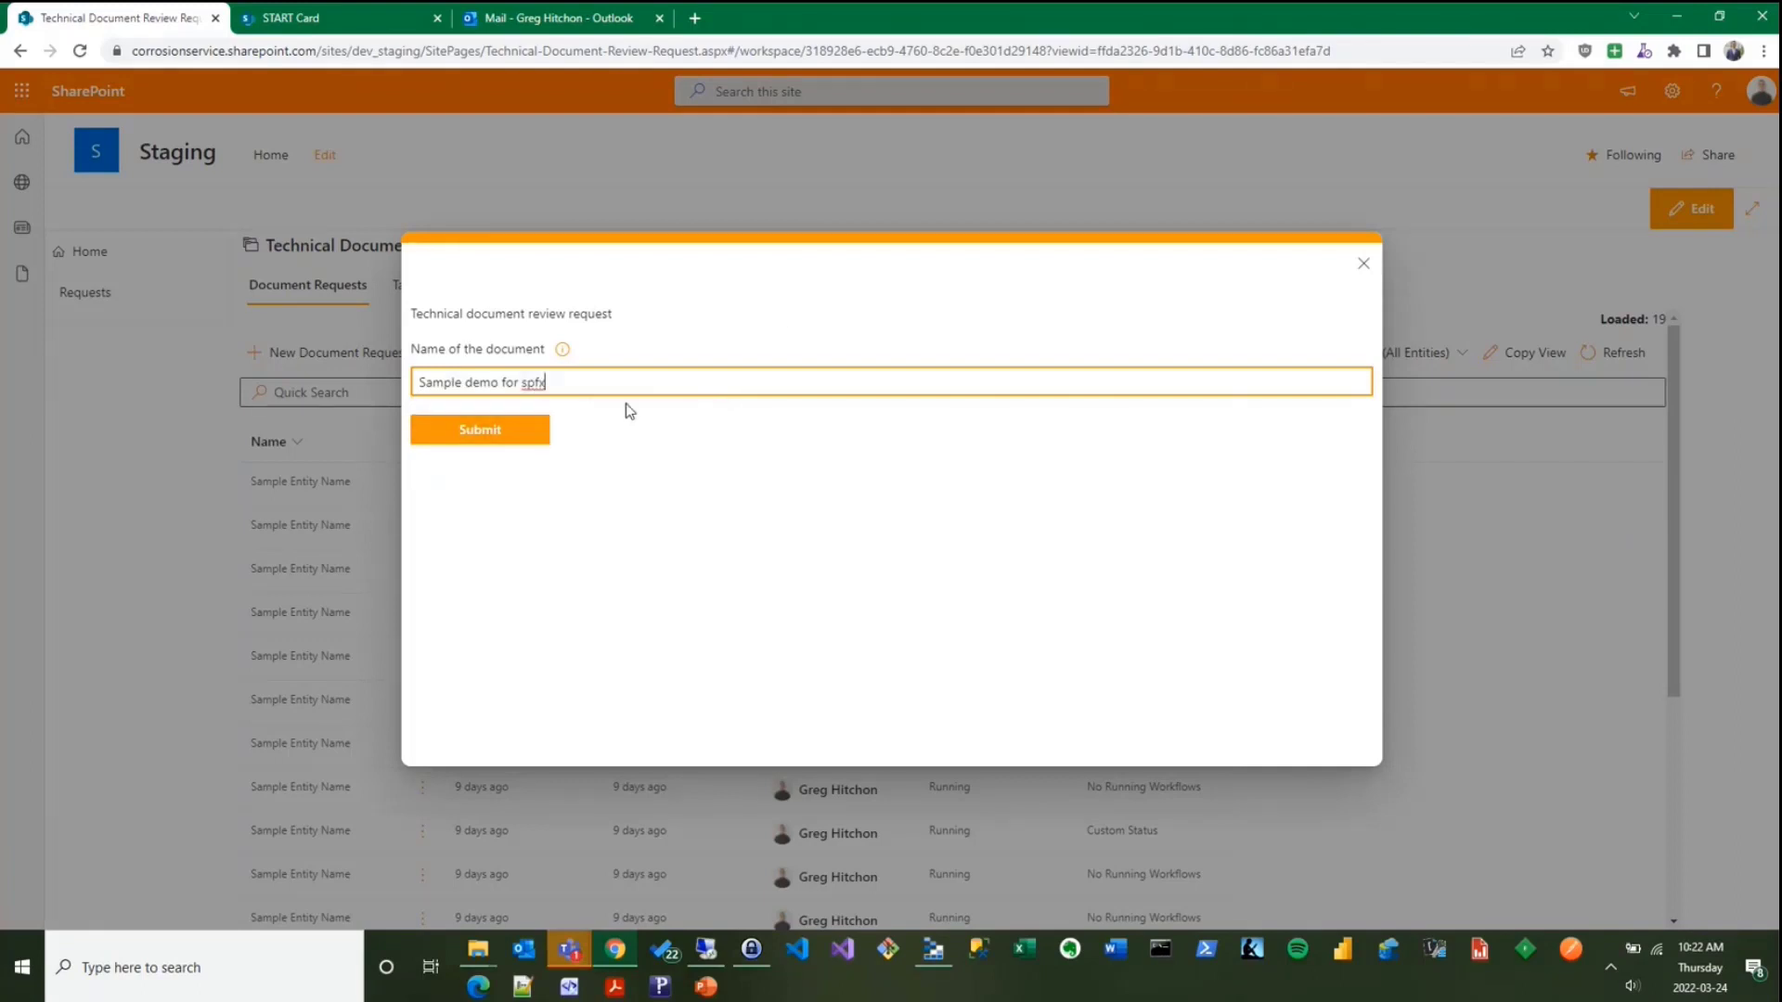
left_click(479, 430)
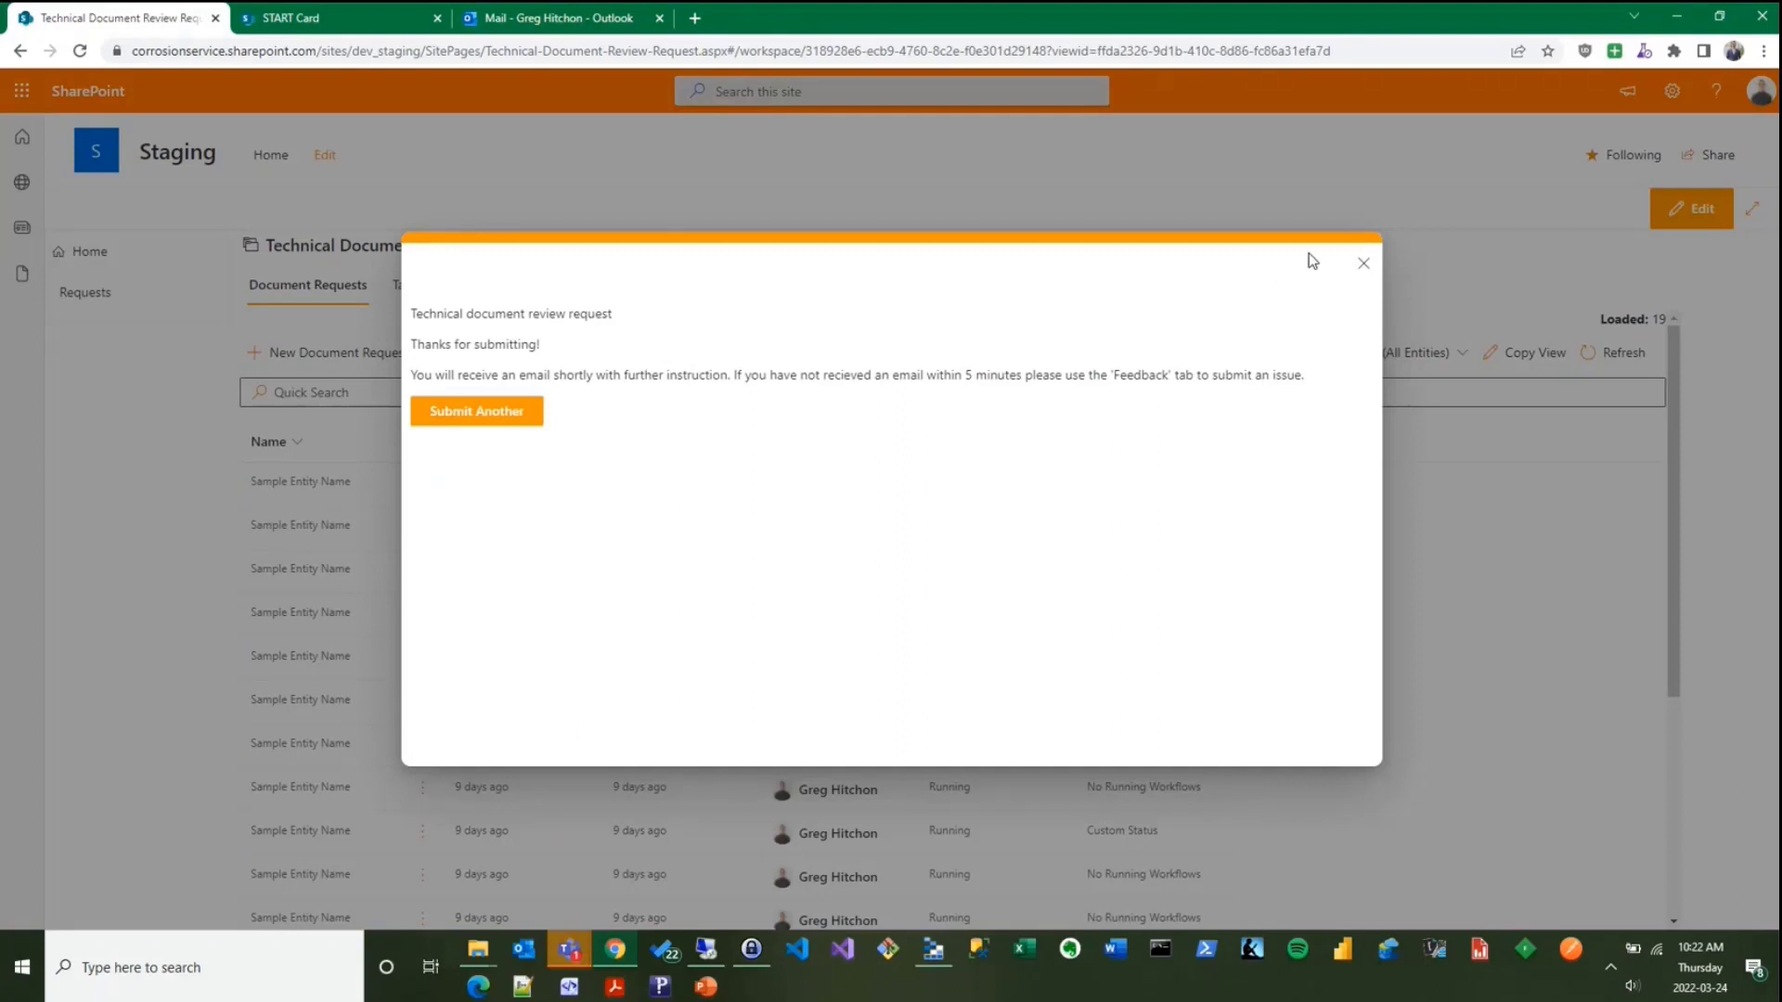
mouse_move(665, 419)
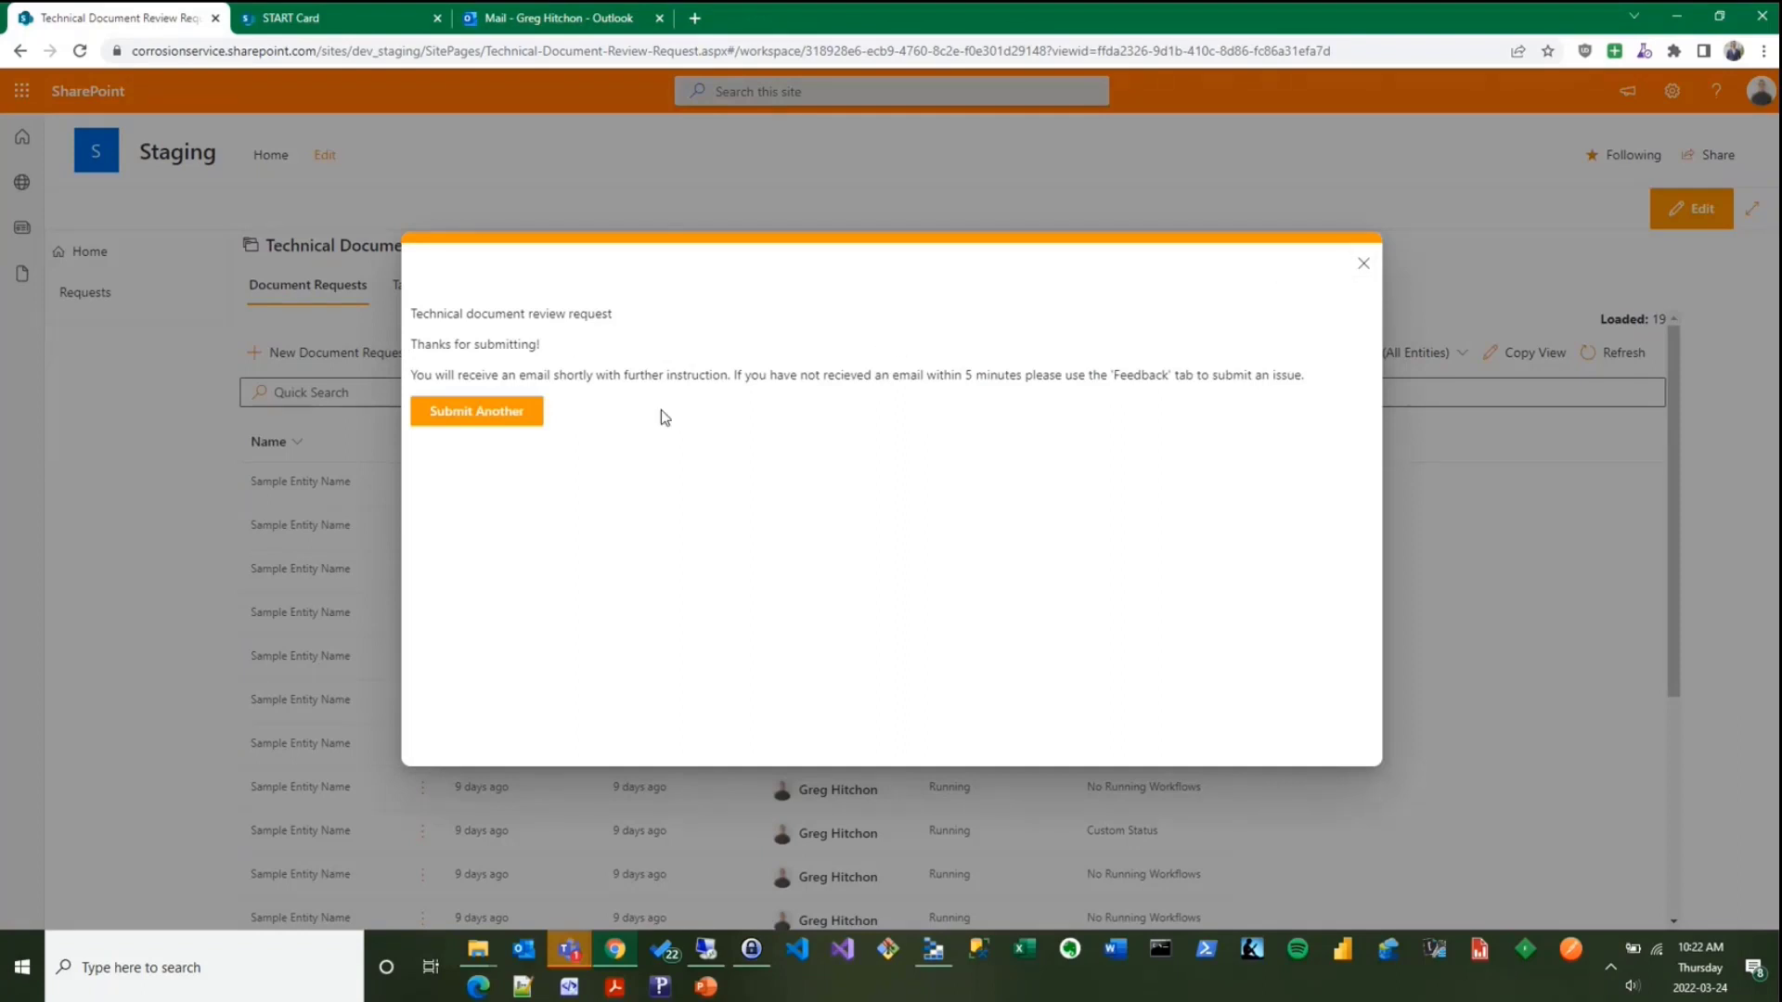
mouse_move(1363, 264)
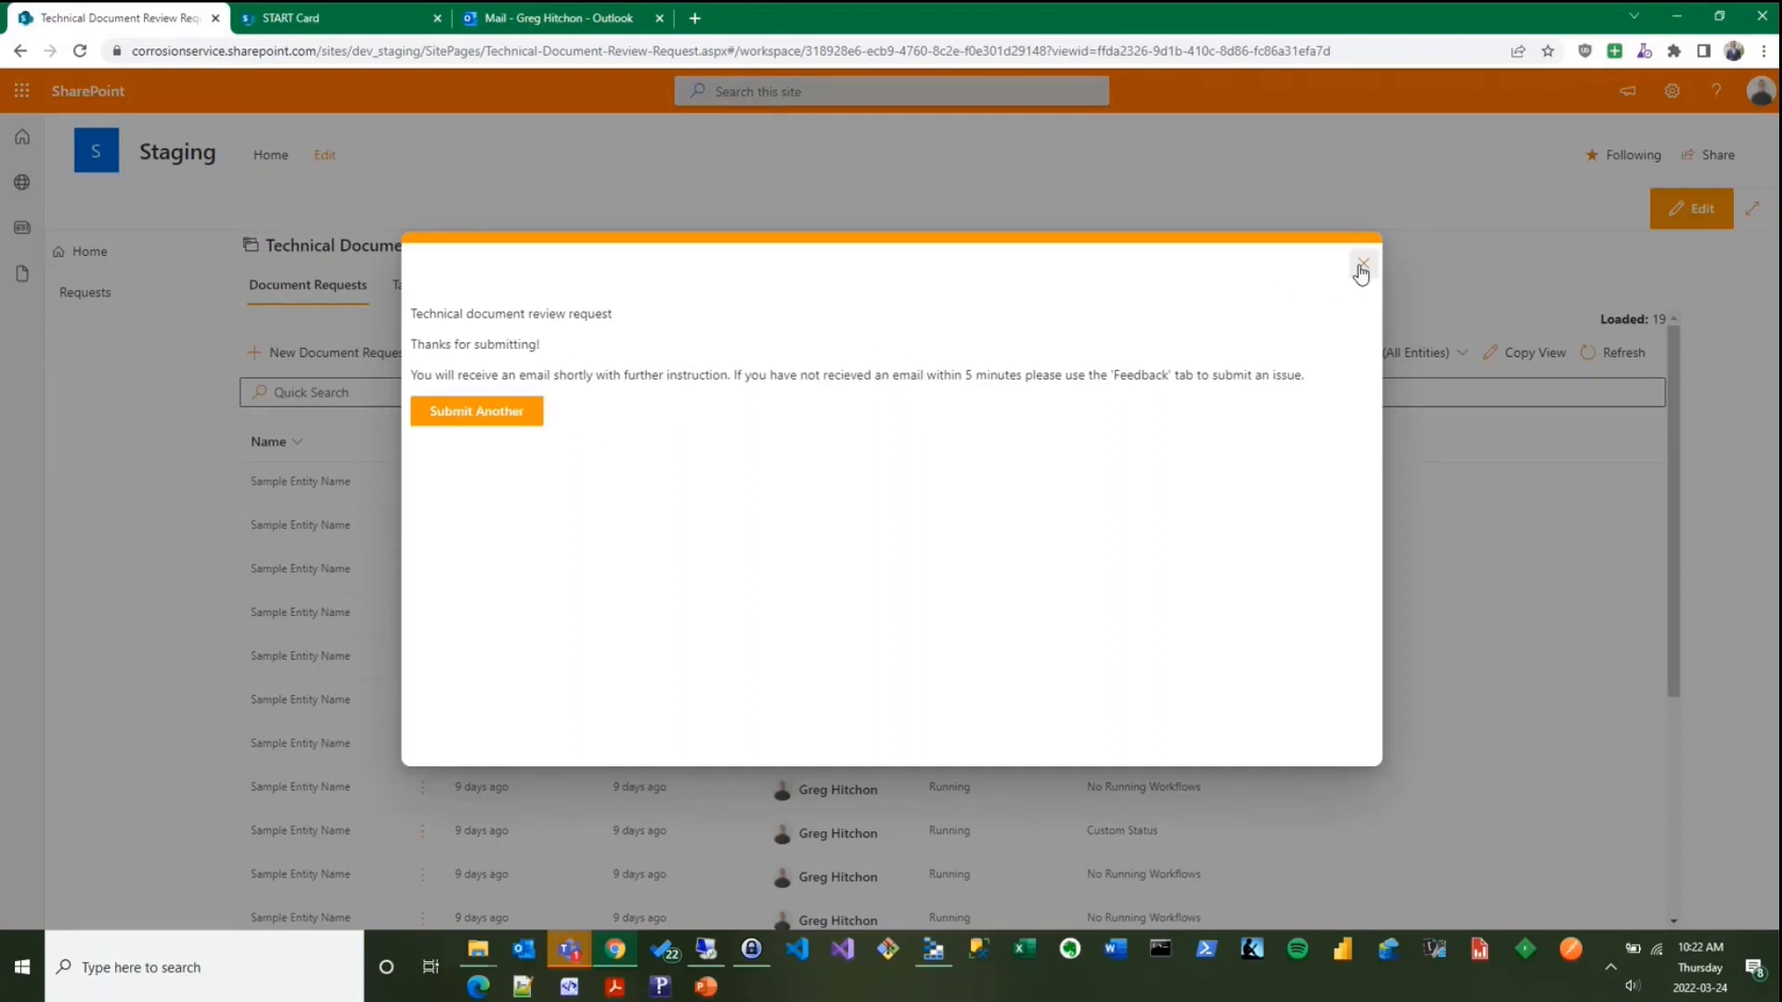
left_click(1363, 264)
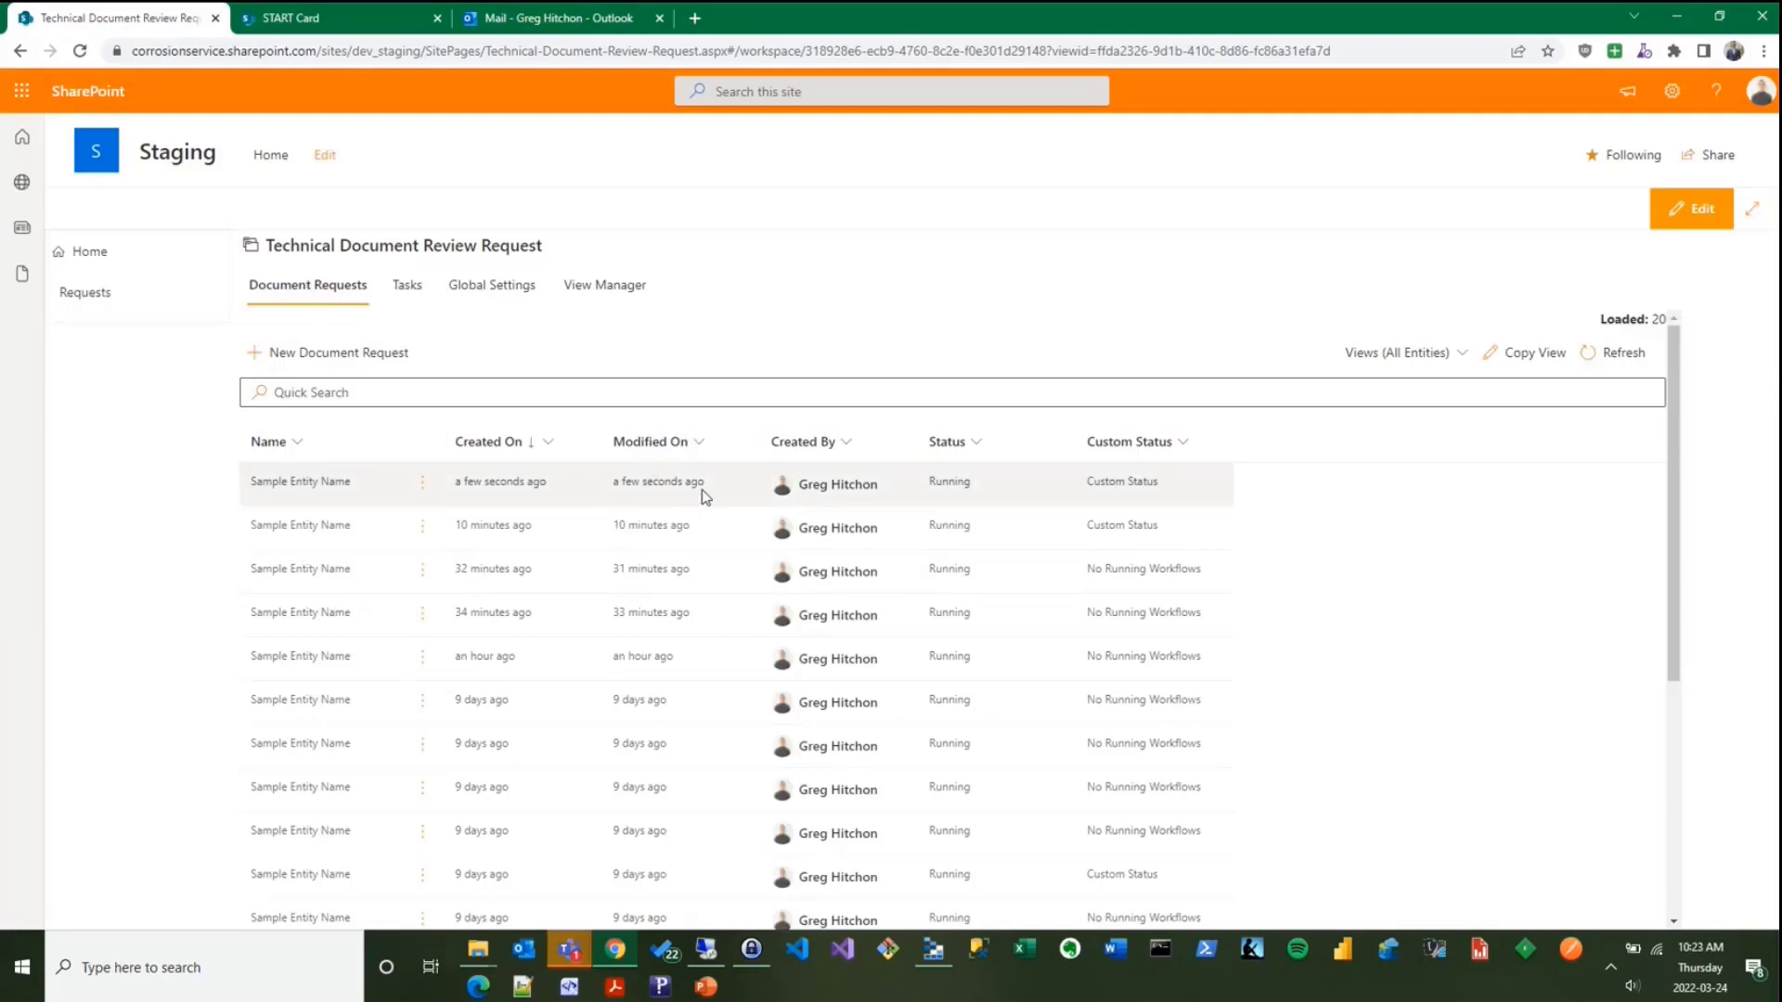
mouse_move(876, 171)
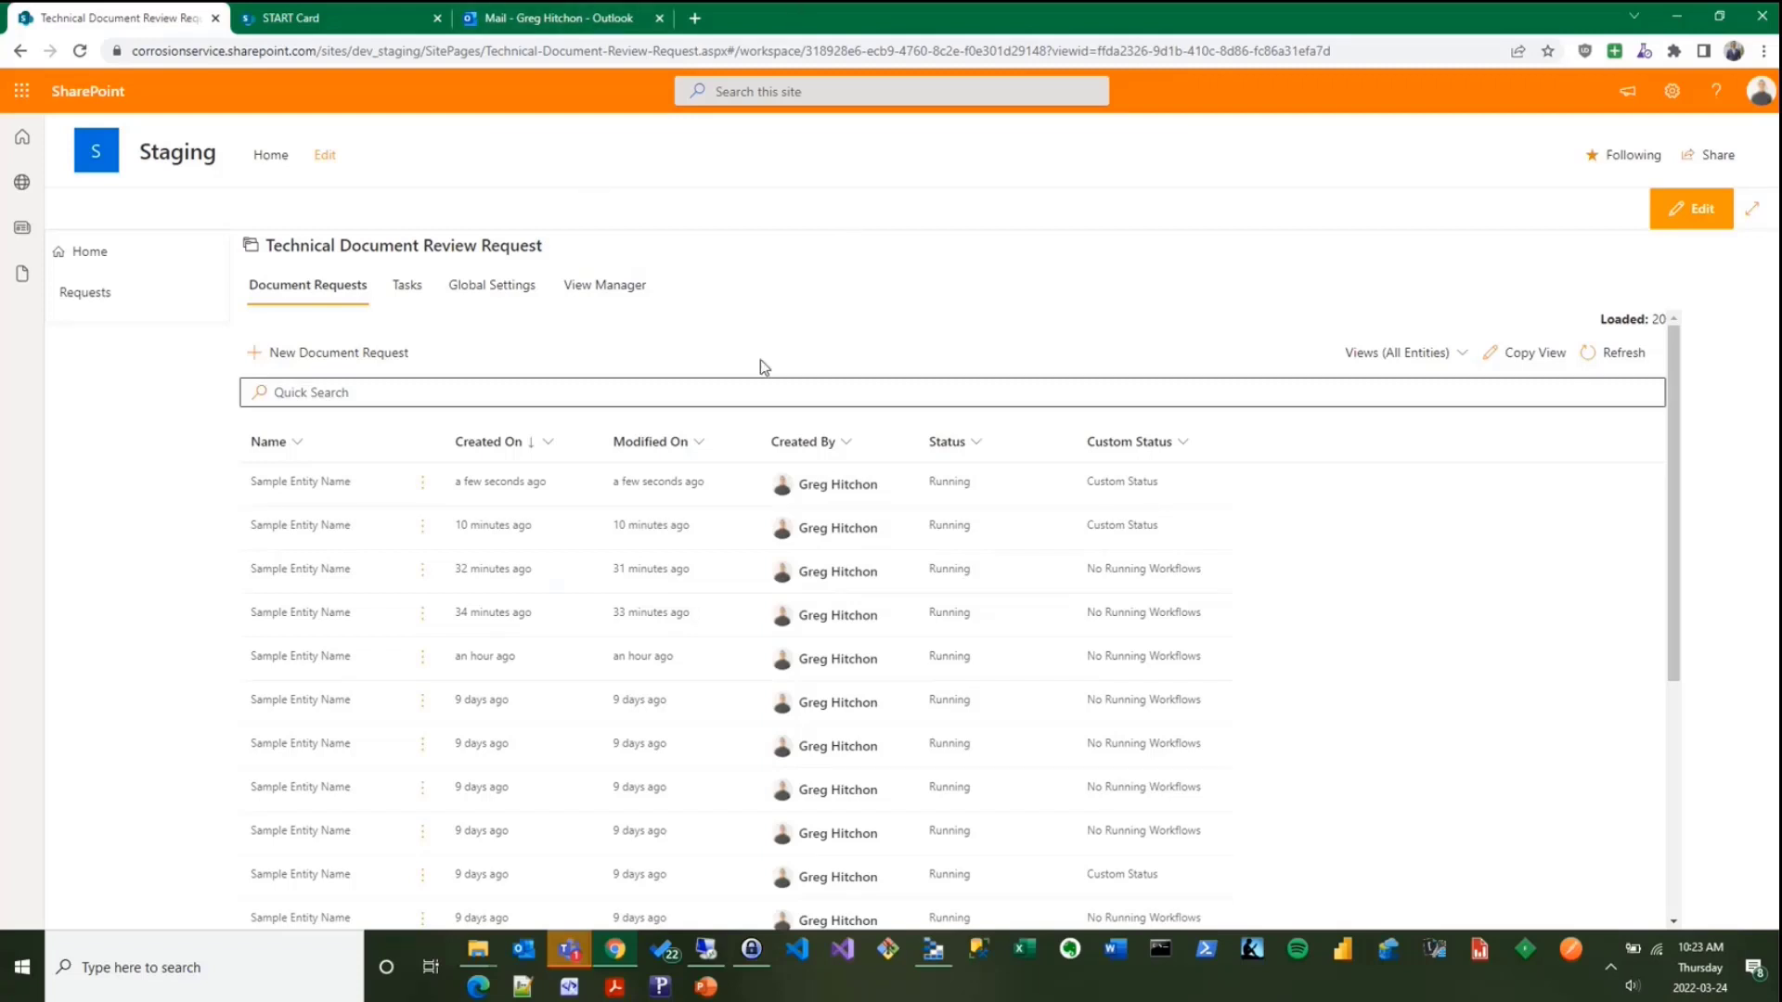
mouse_move(722, 585)
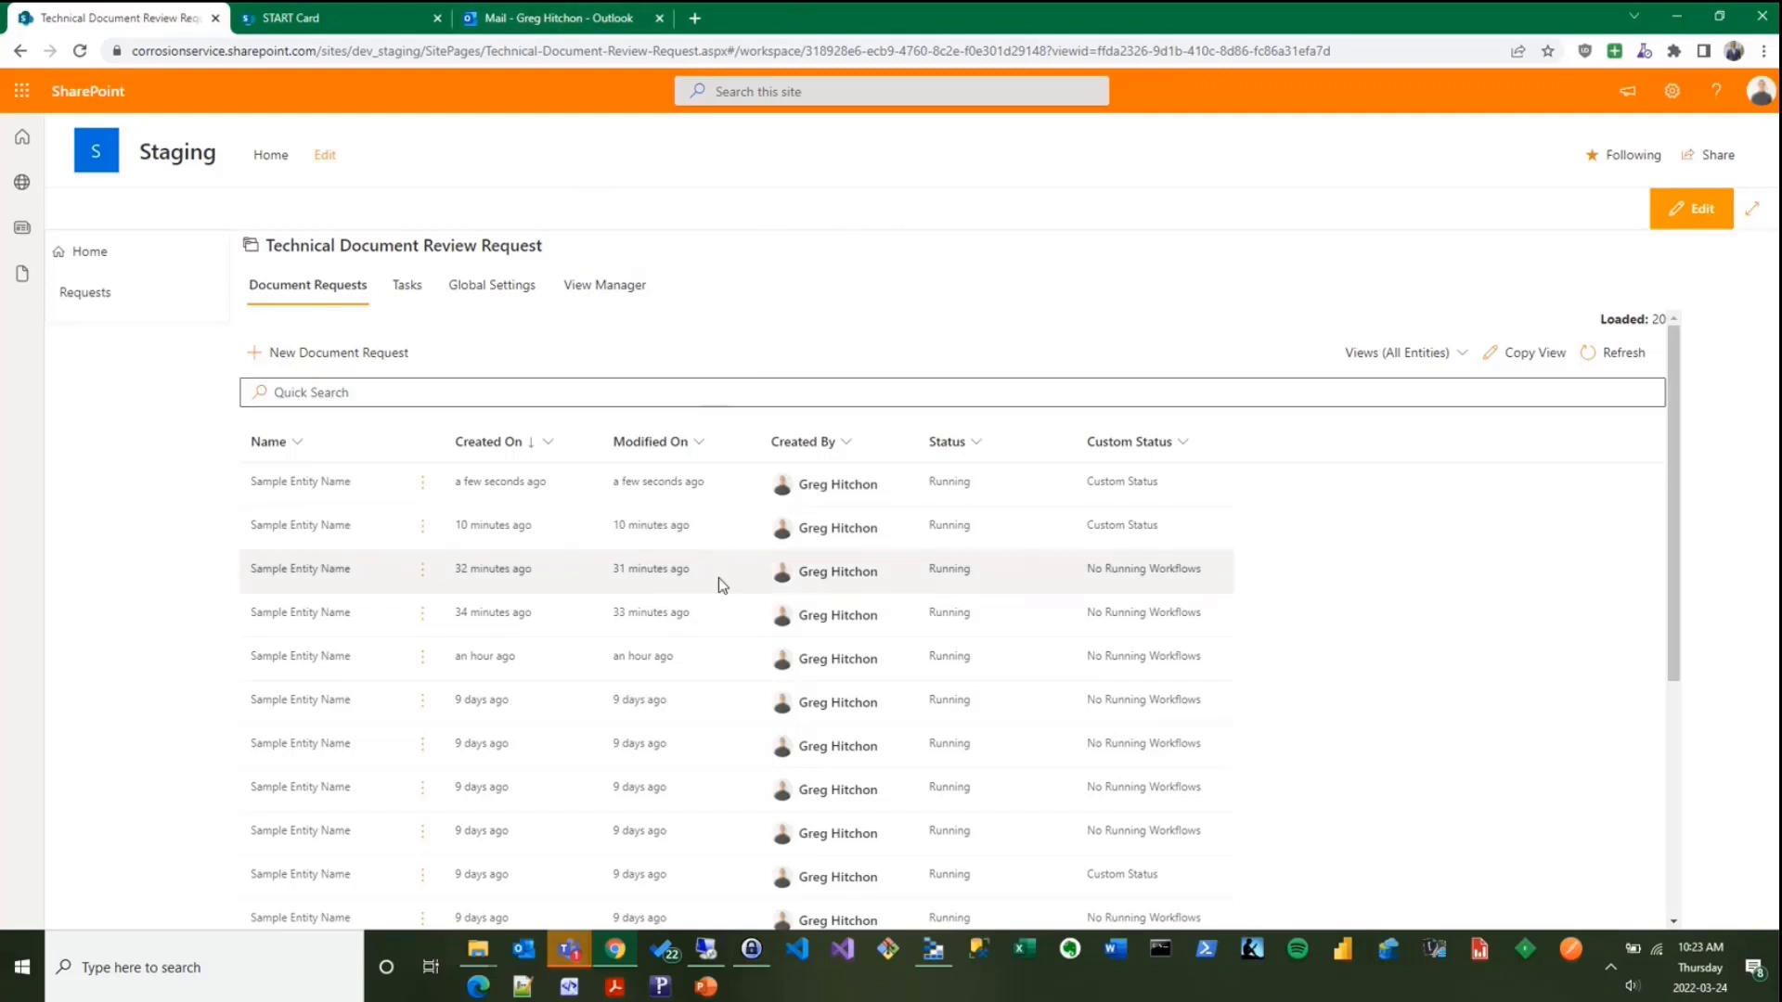
mouse_move(724, 533)
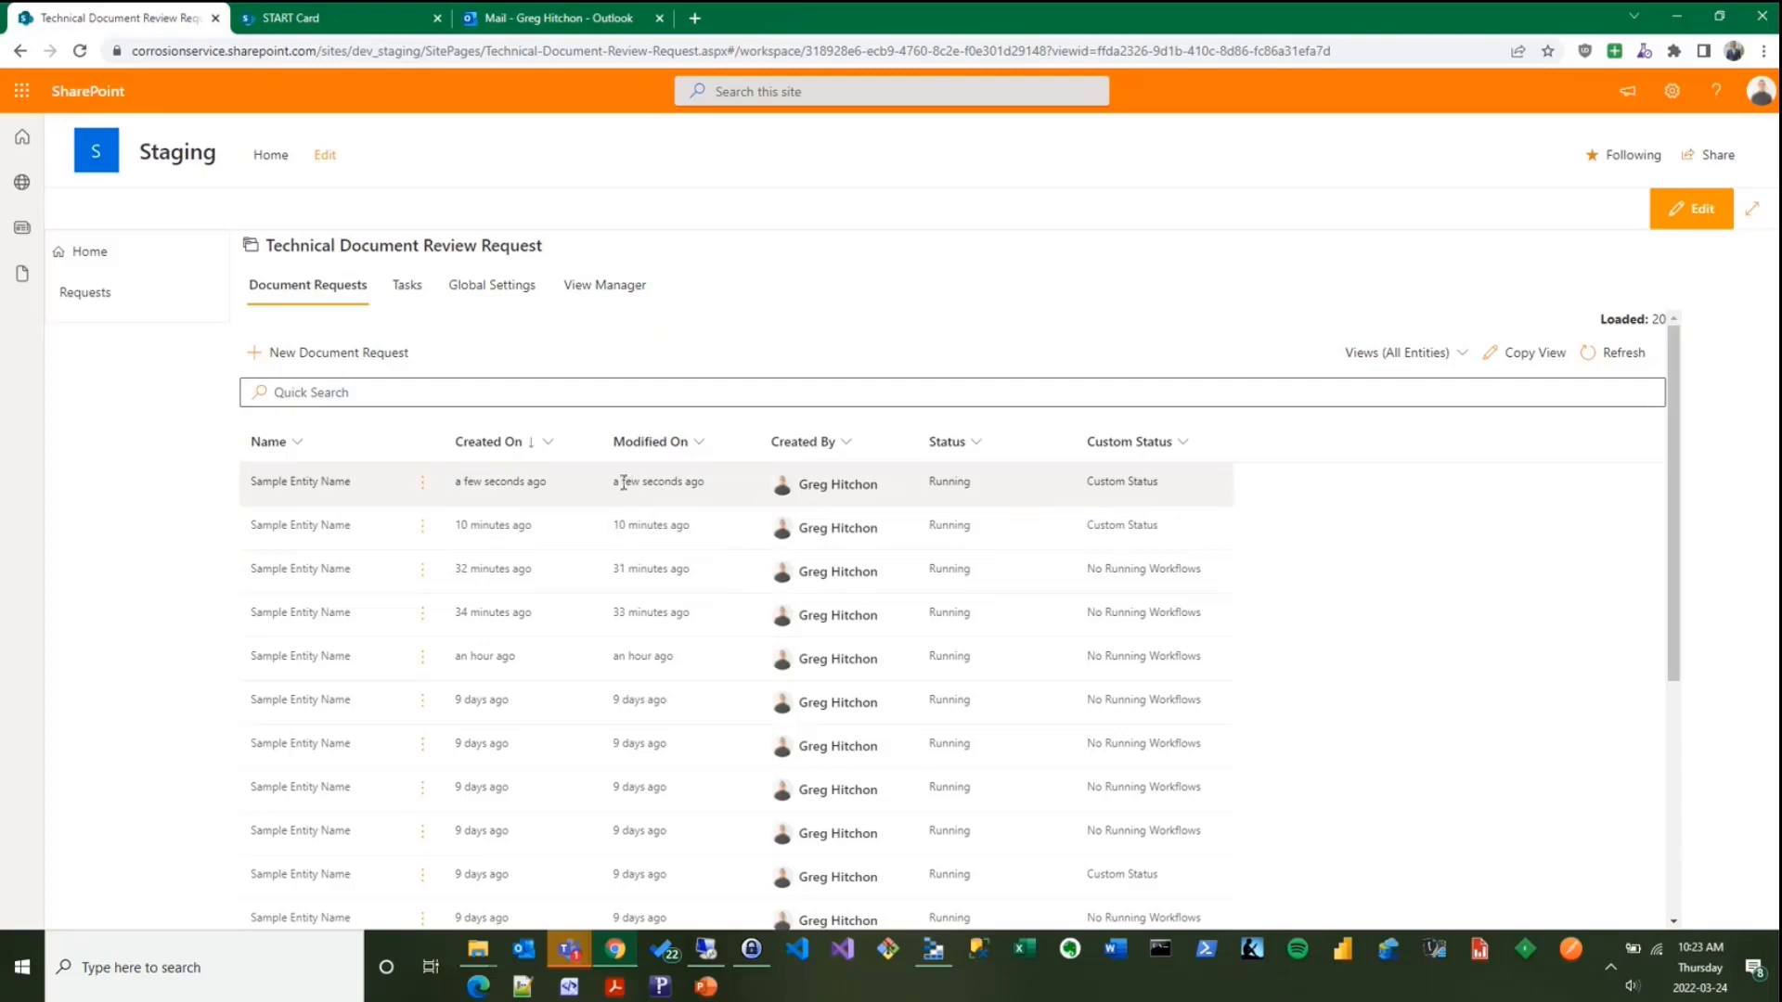
mouse_move(601, 497)
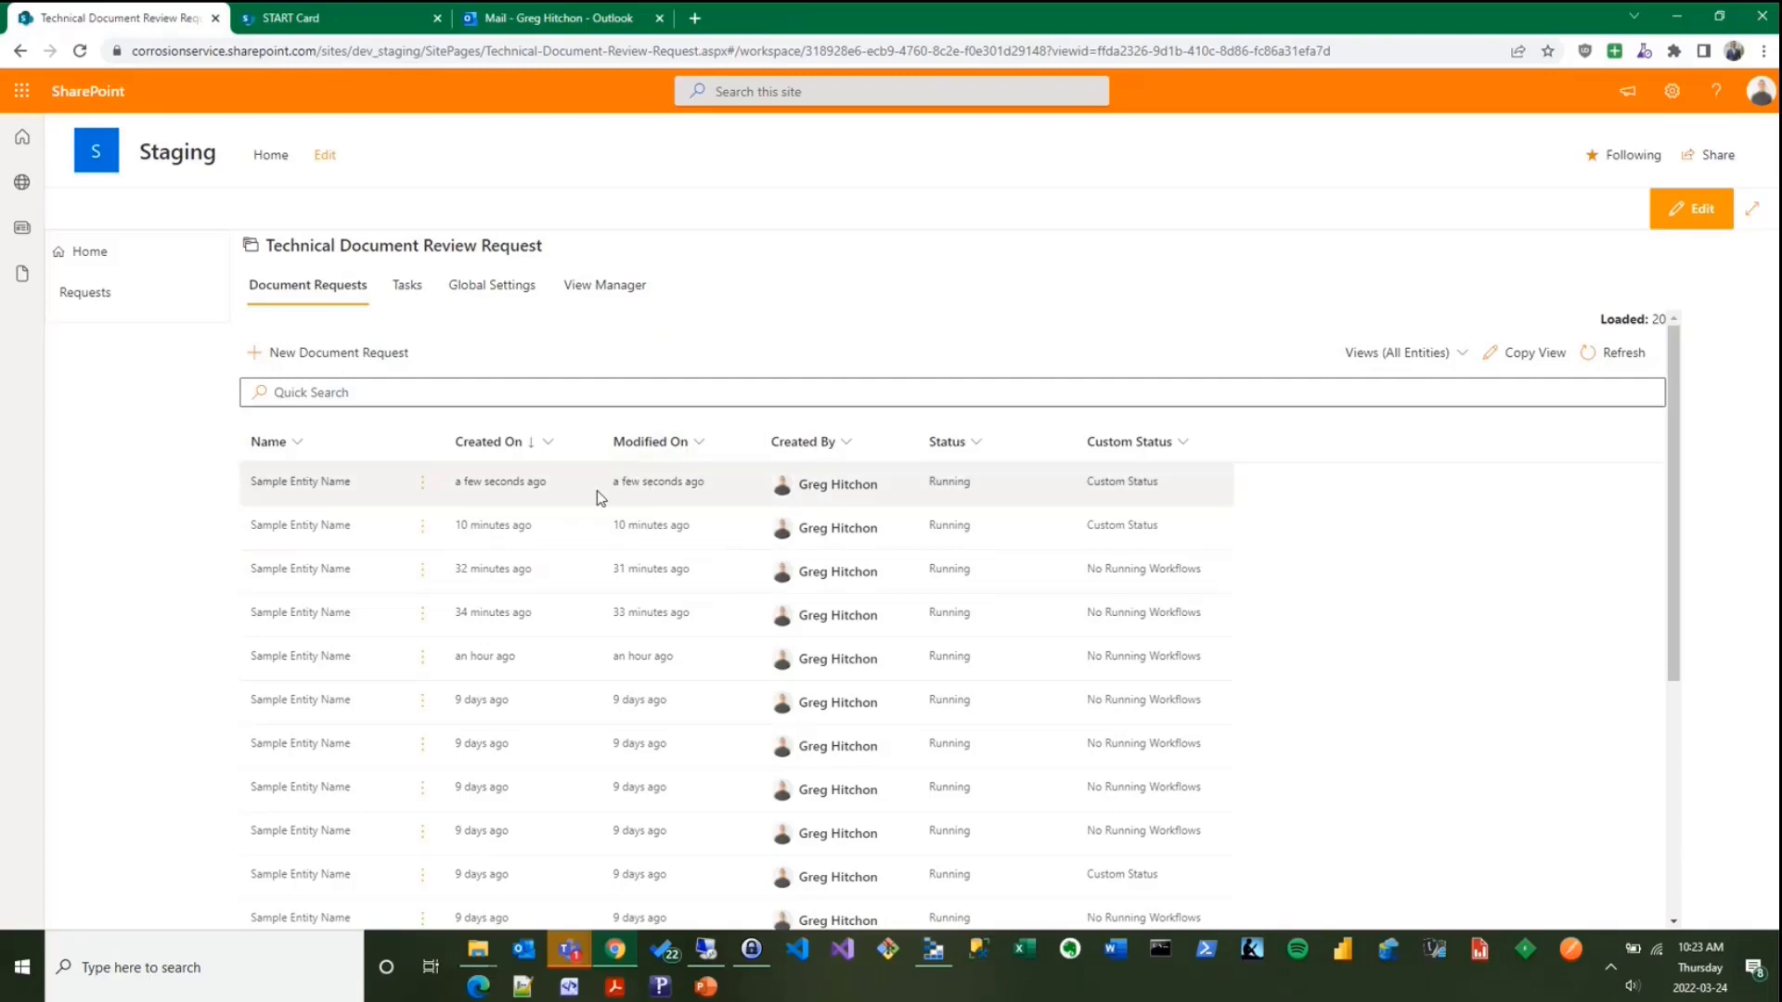
- View the newest request's pending review task, then move to the Outlook mailbox
left_click(300, 483)
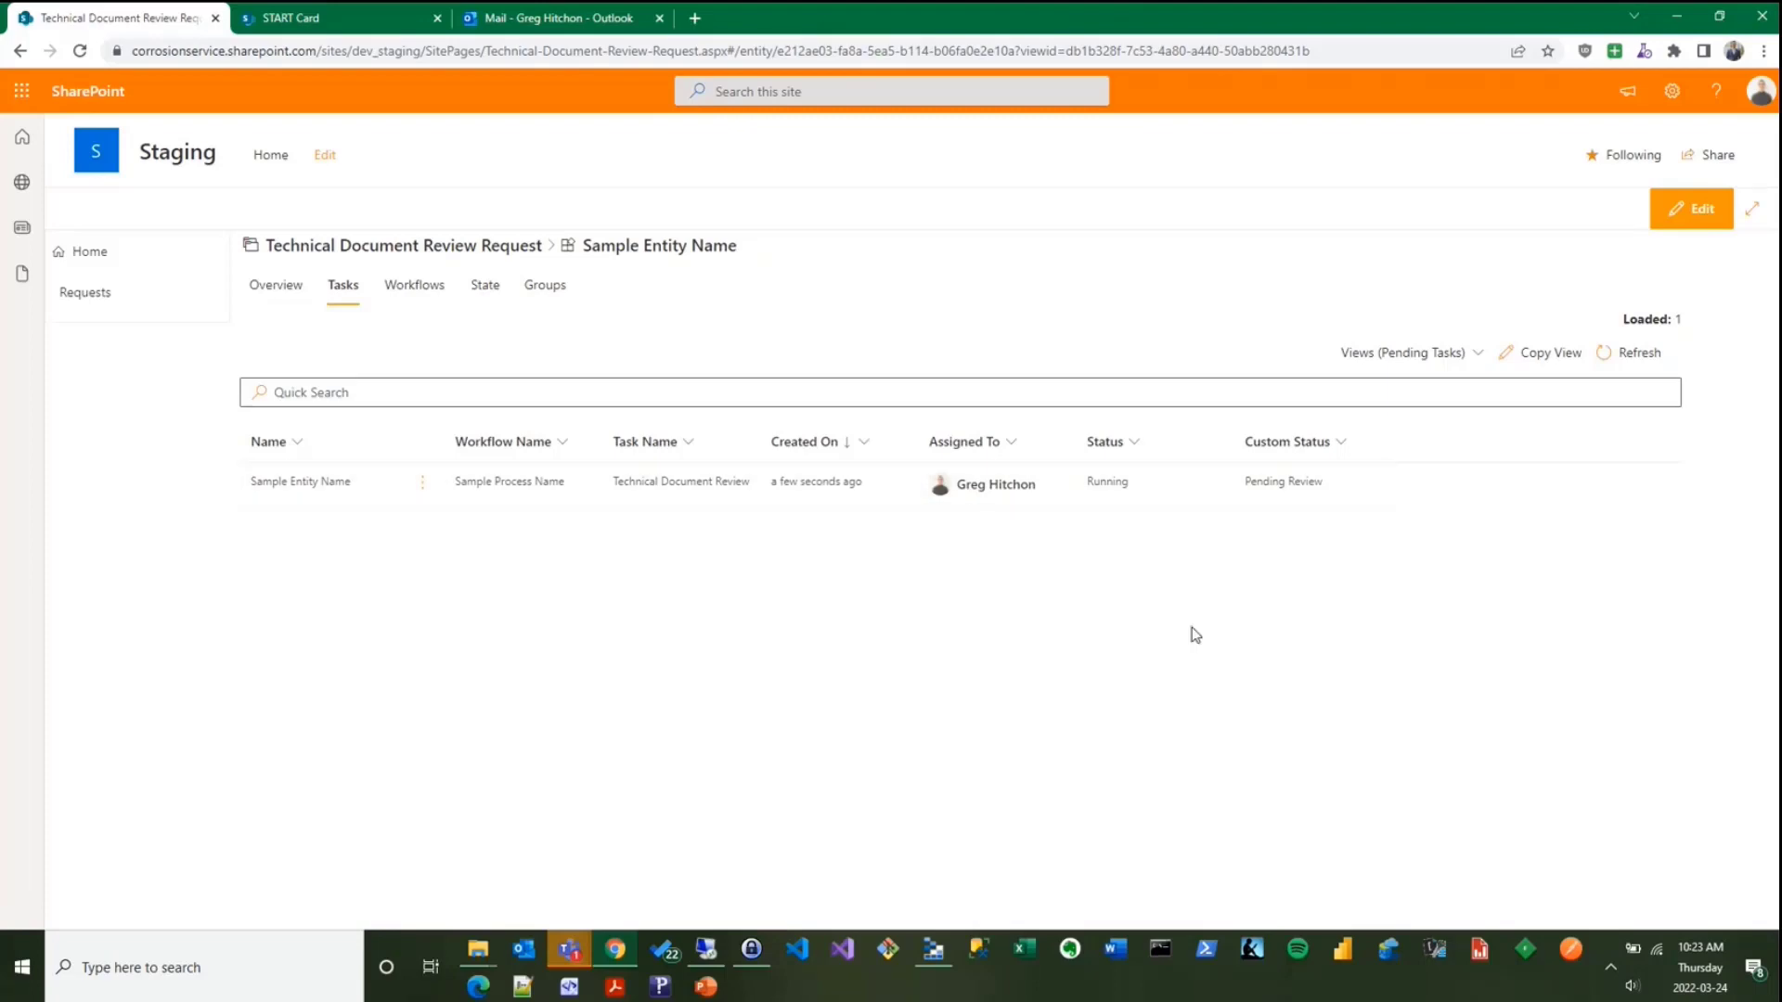
left_click(557, 19)
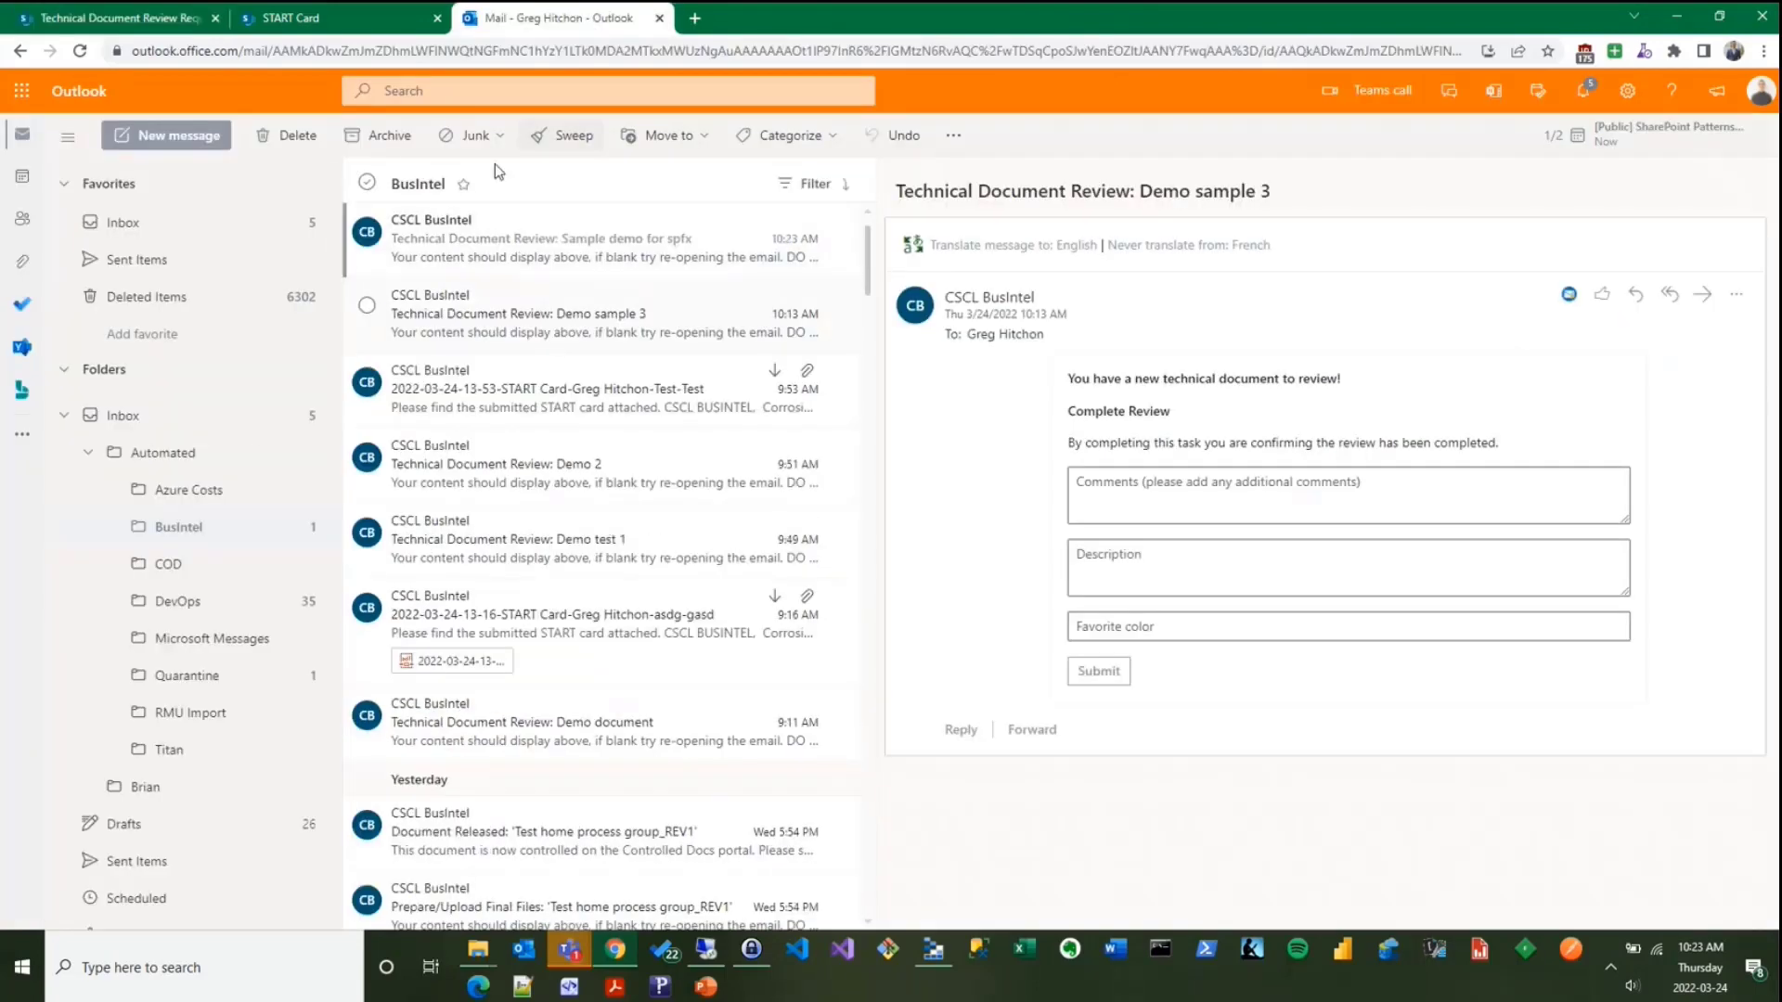
- Show the 'Technical Document Review: Sample demo for spfx' email with its Complete Review form
left_click(536, 237)
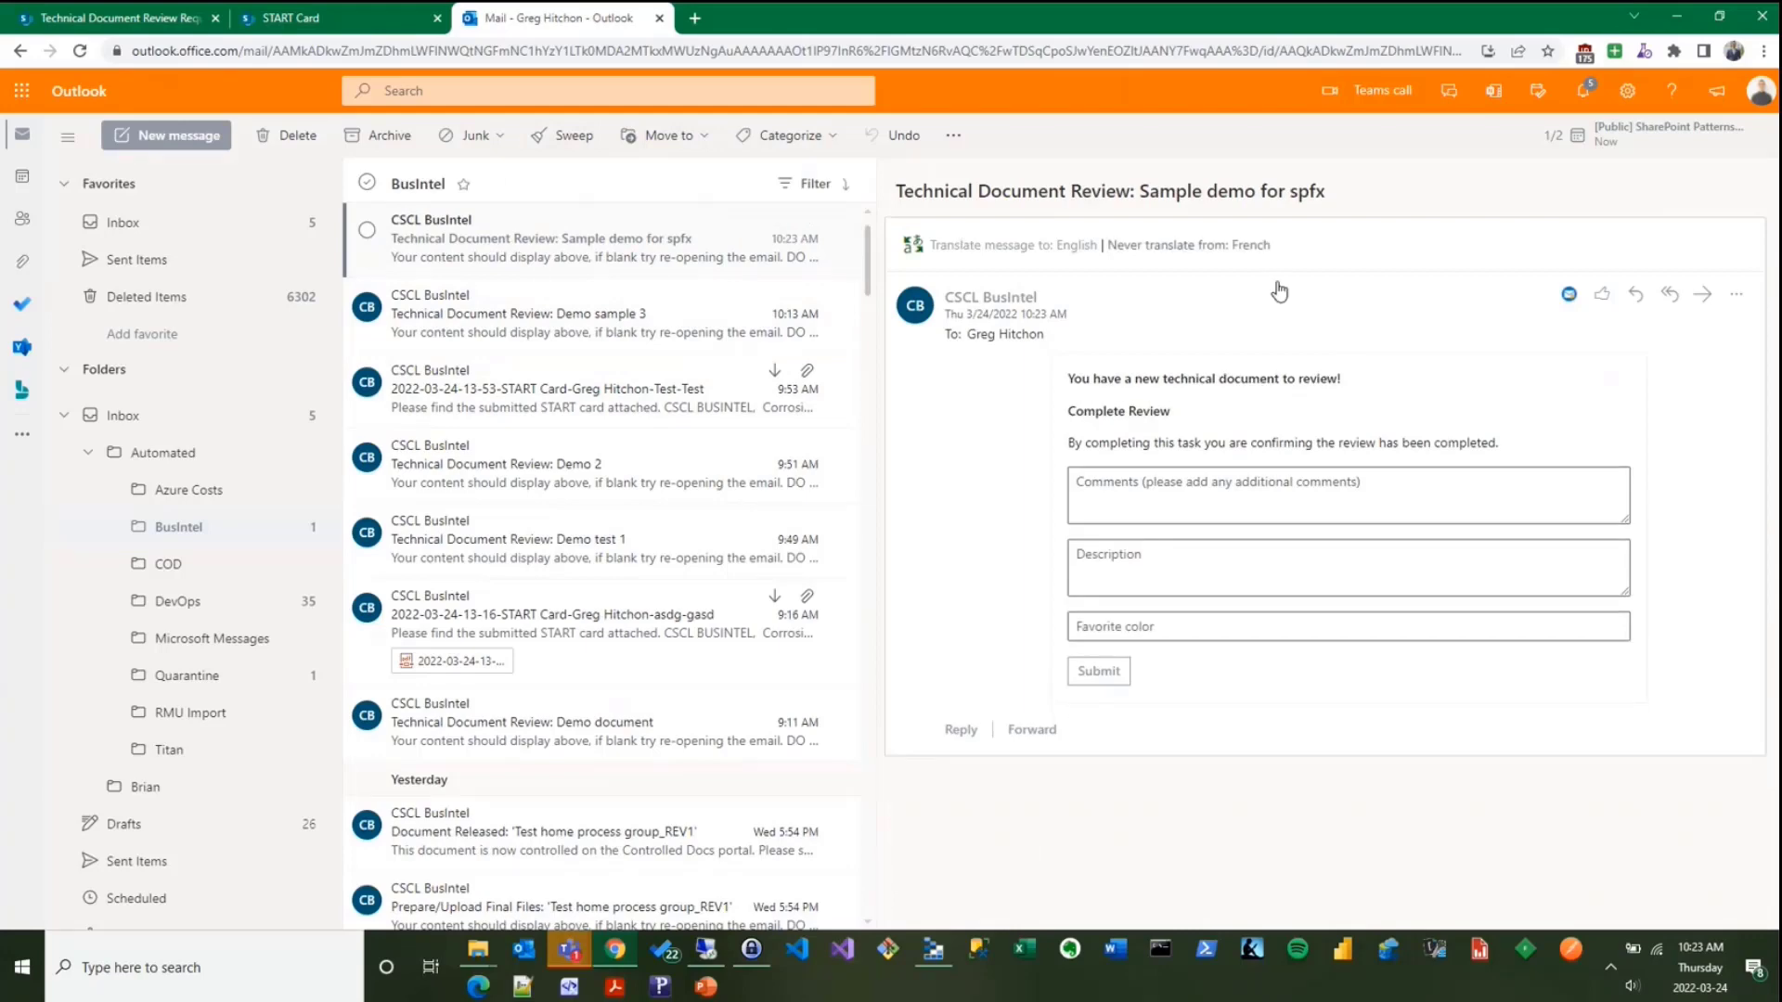
mouse_move(1288, 436)
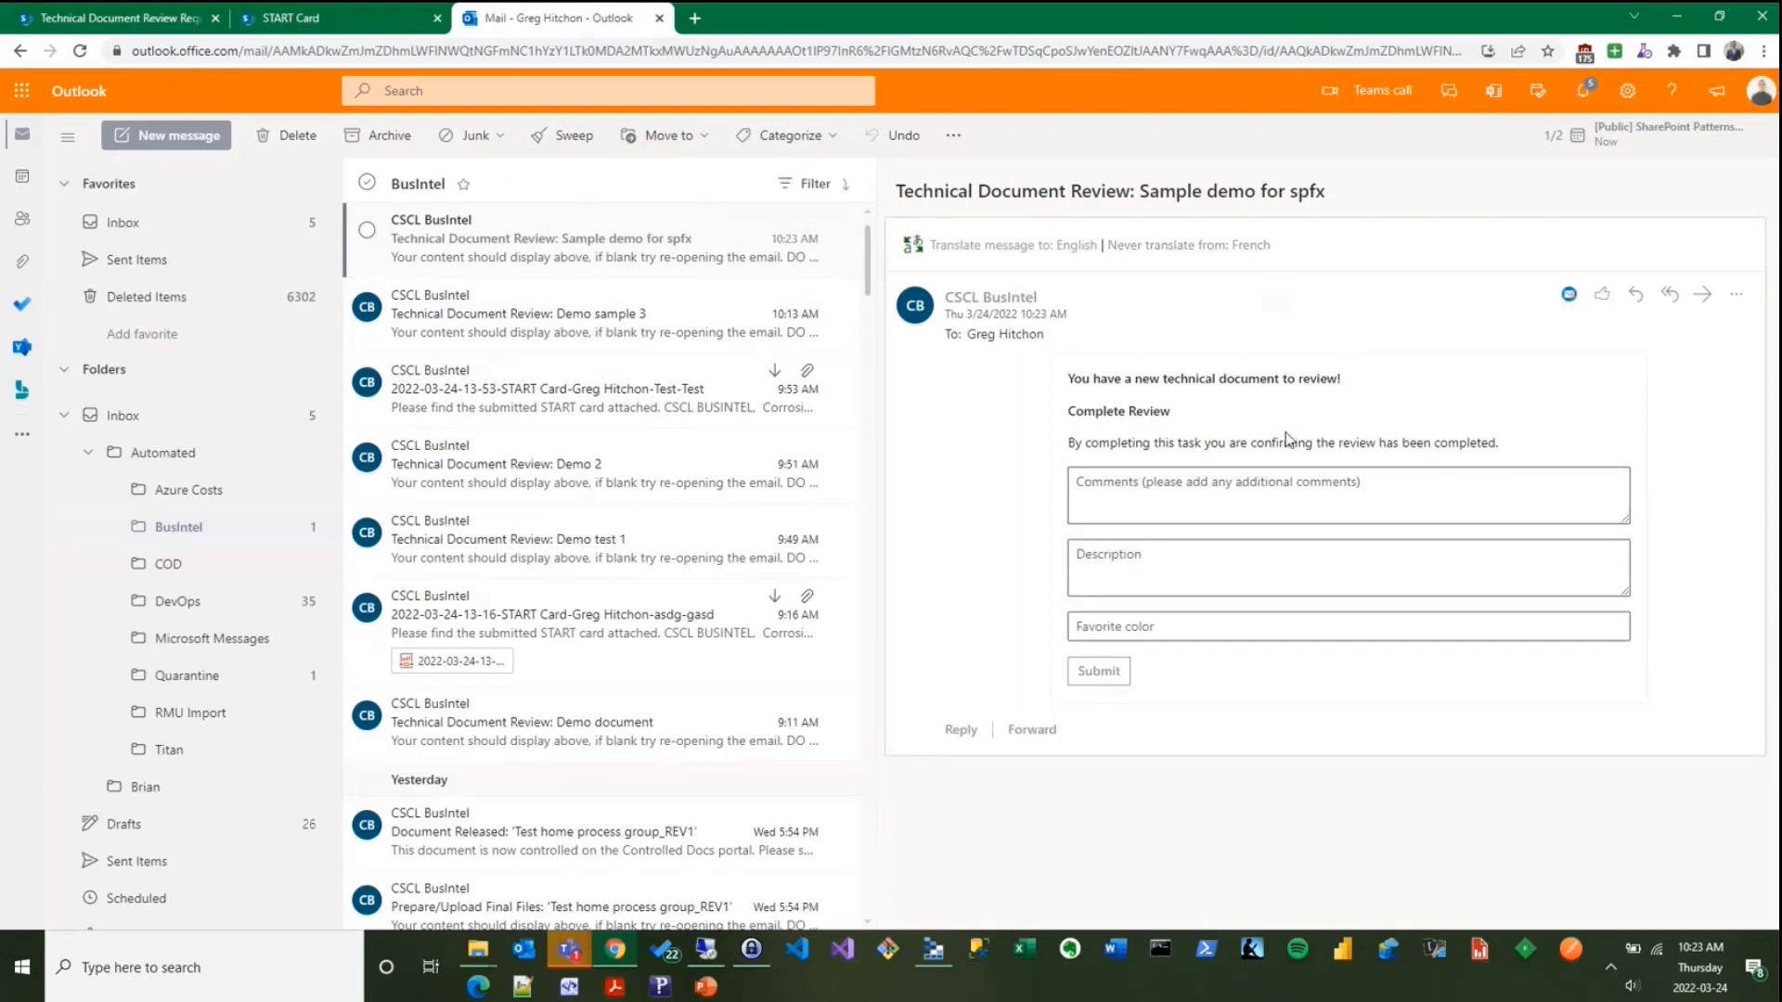
mouse_move(1166, 379)
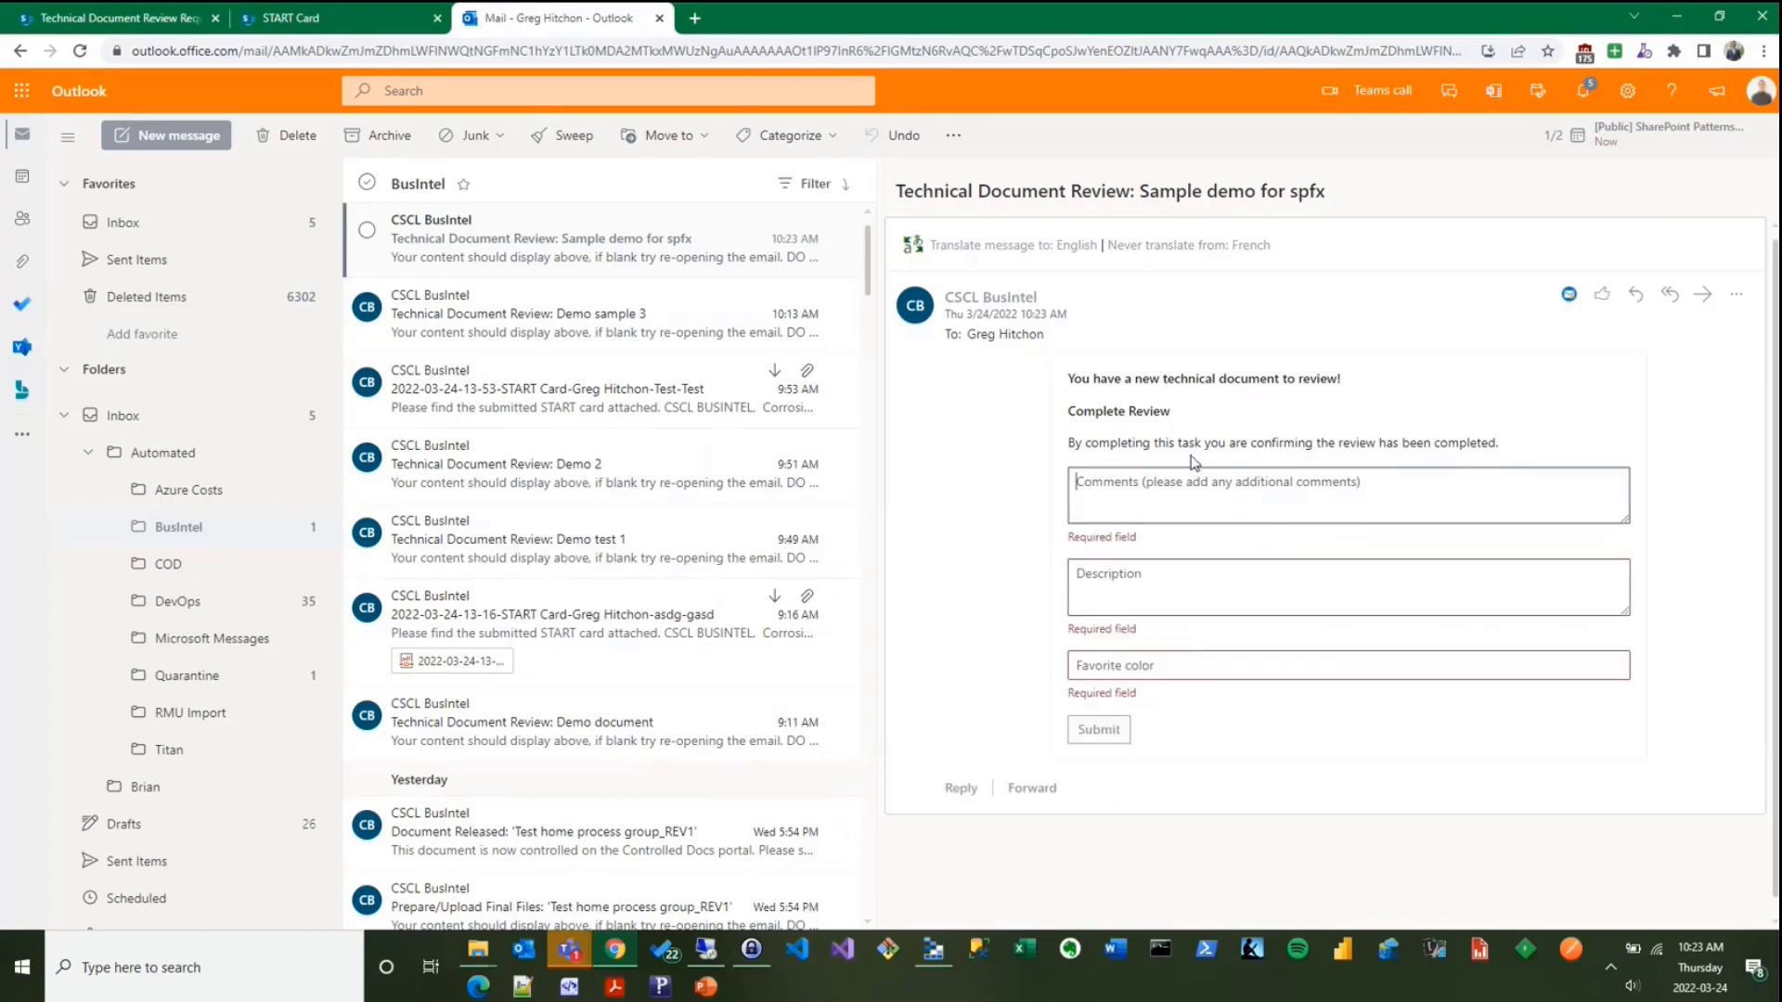
mouse_move(1076, 639)
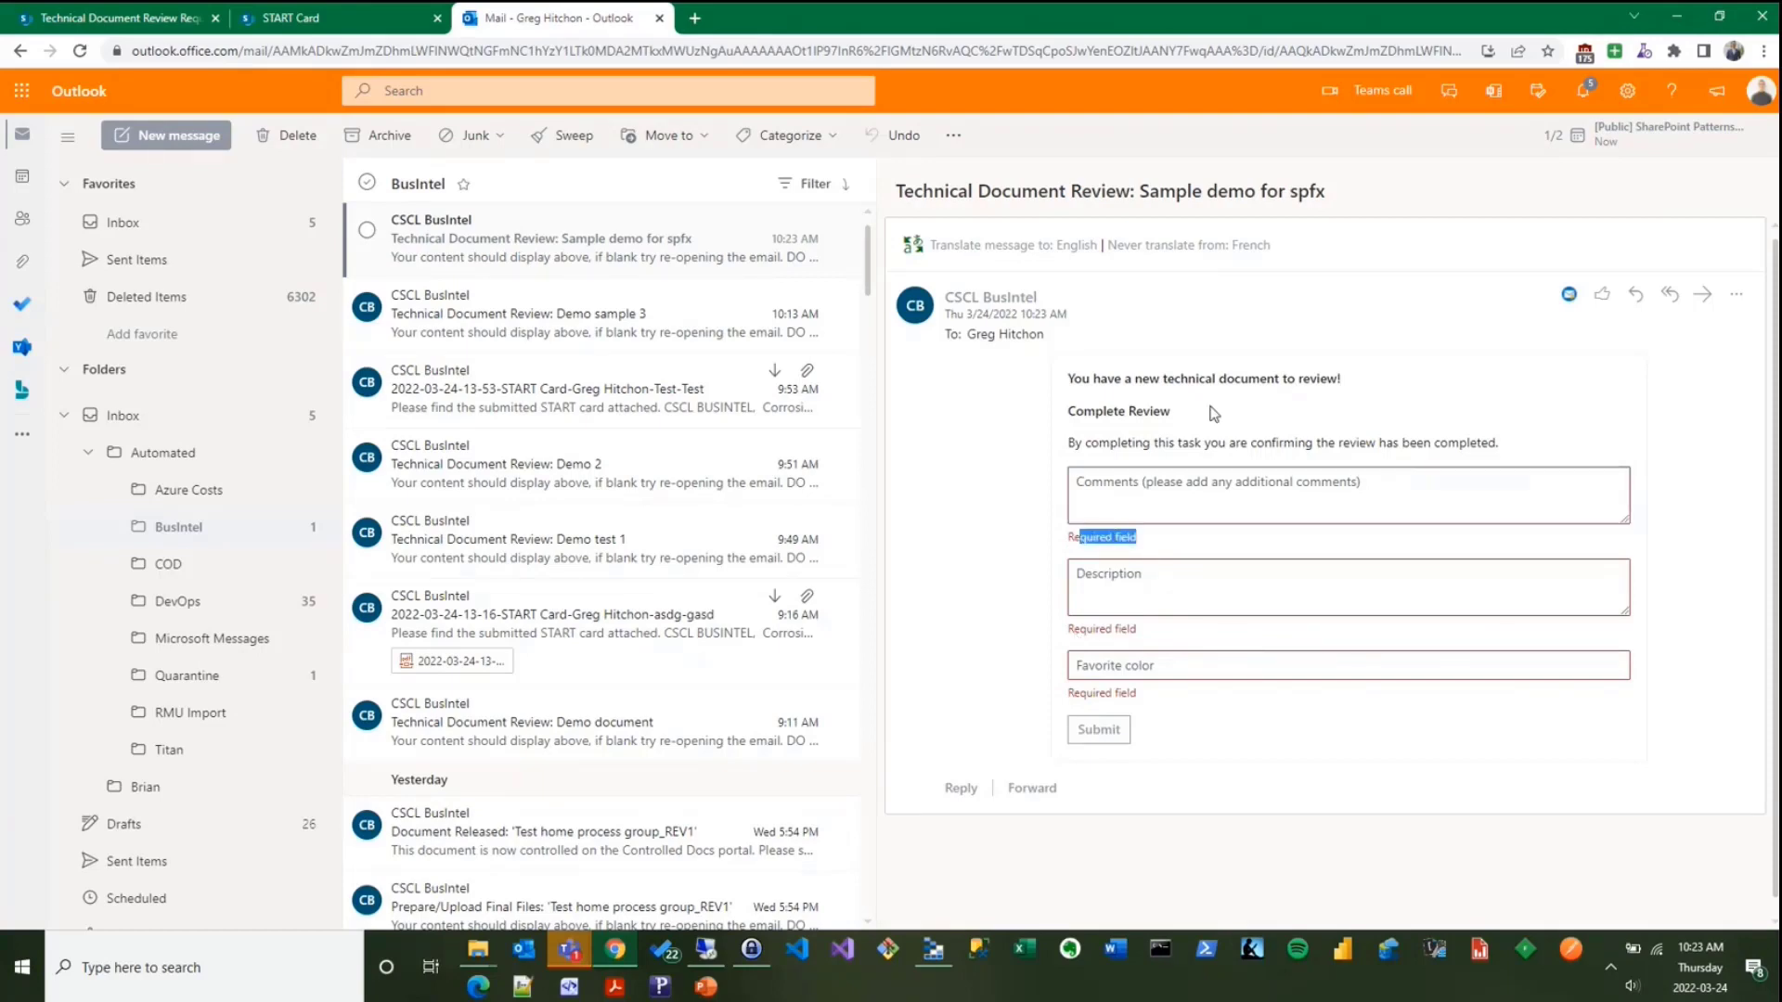
mouse_move(1357, 366)
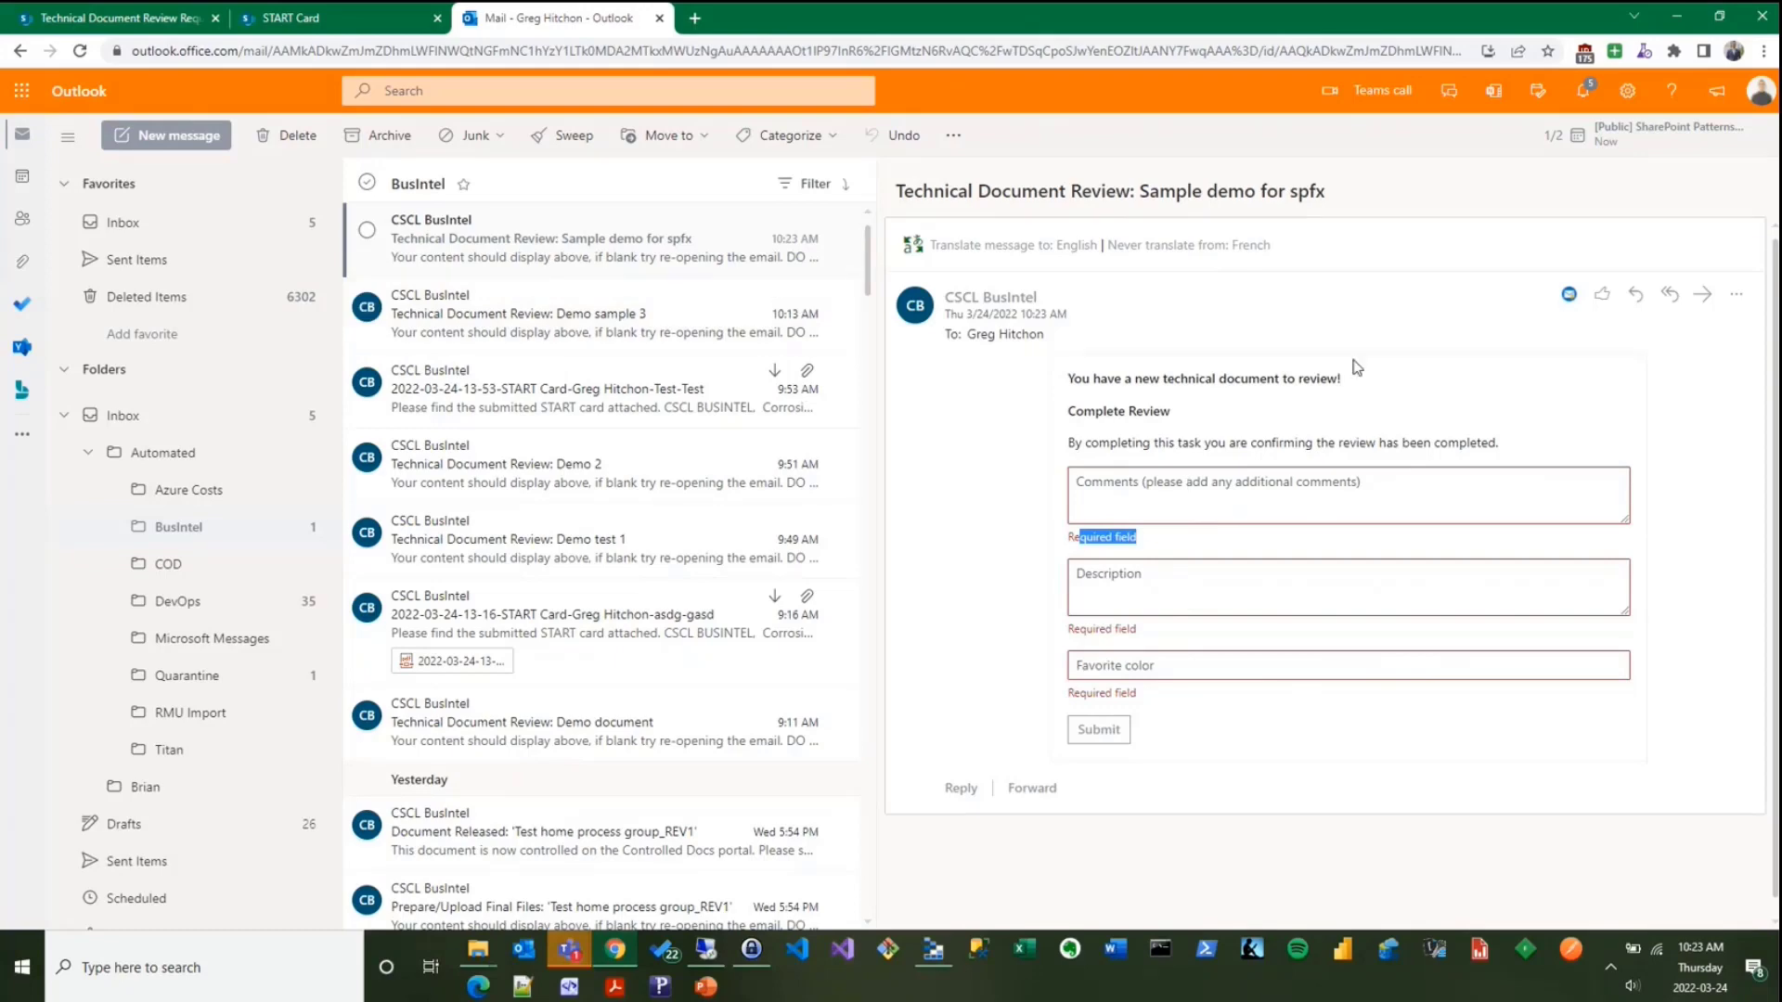
mouse_move(1310, 399)
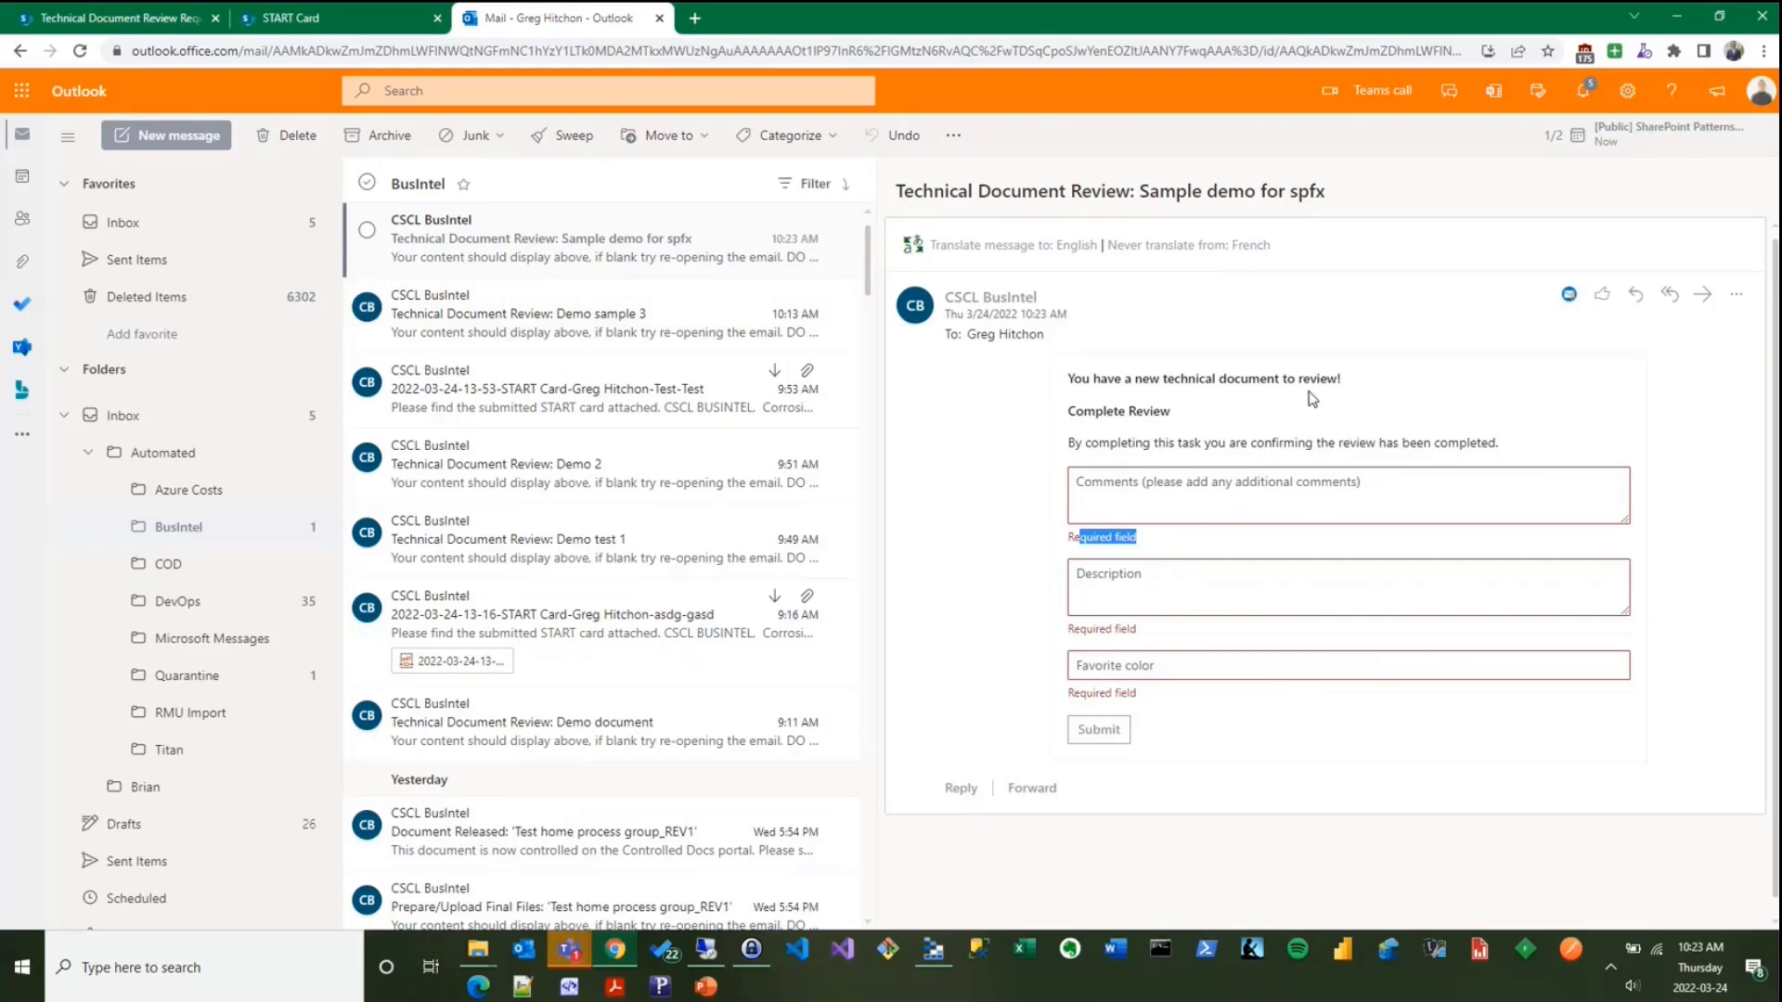
mouse_move(677, 119)
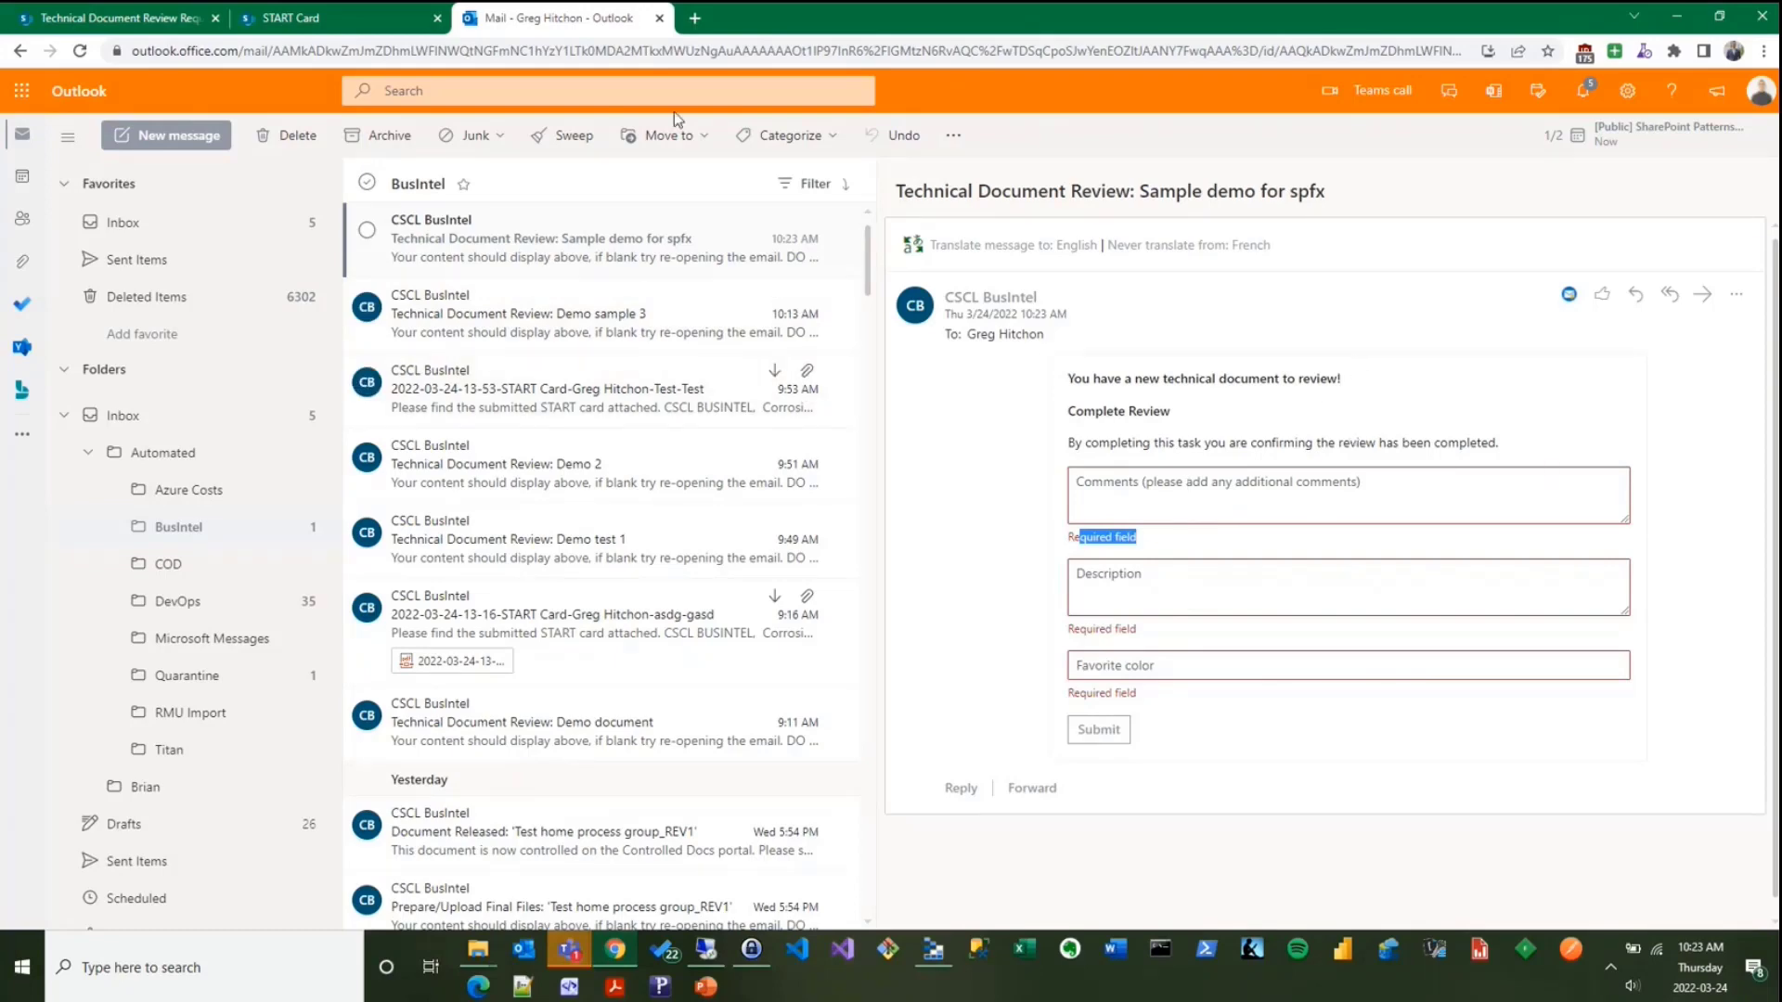
left_click(306, 17)
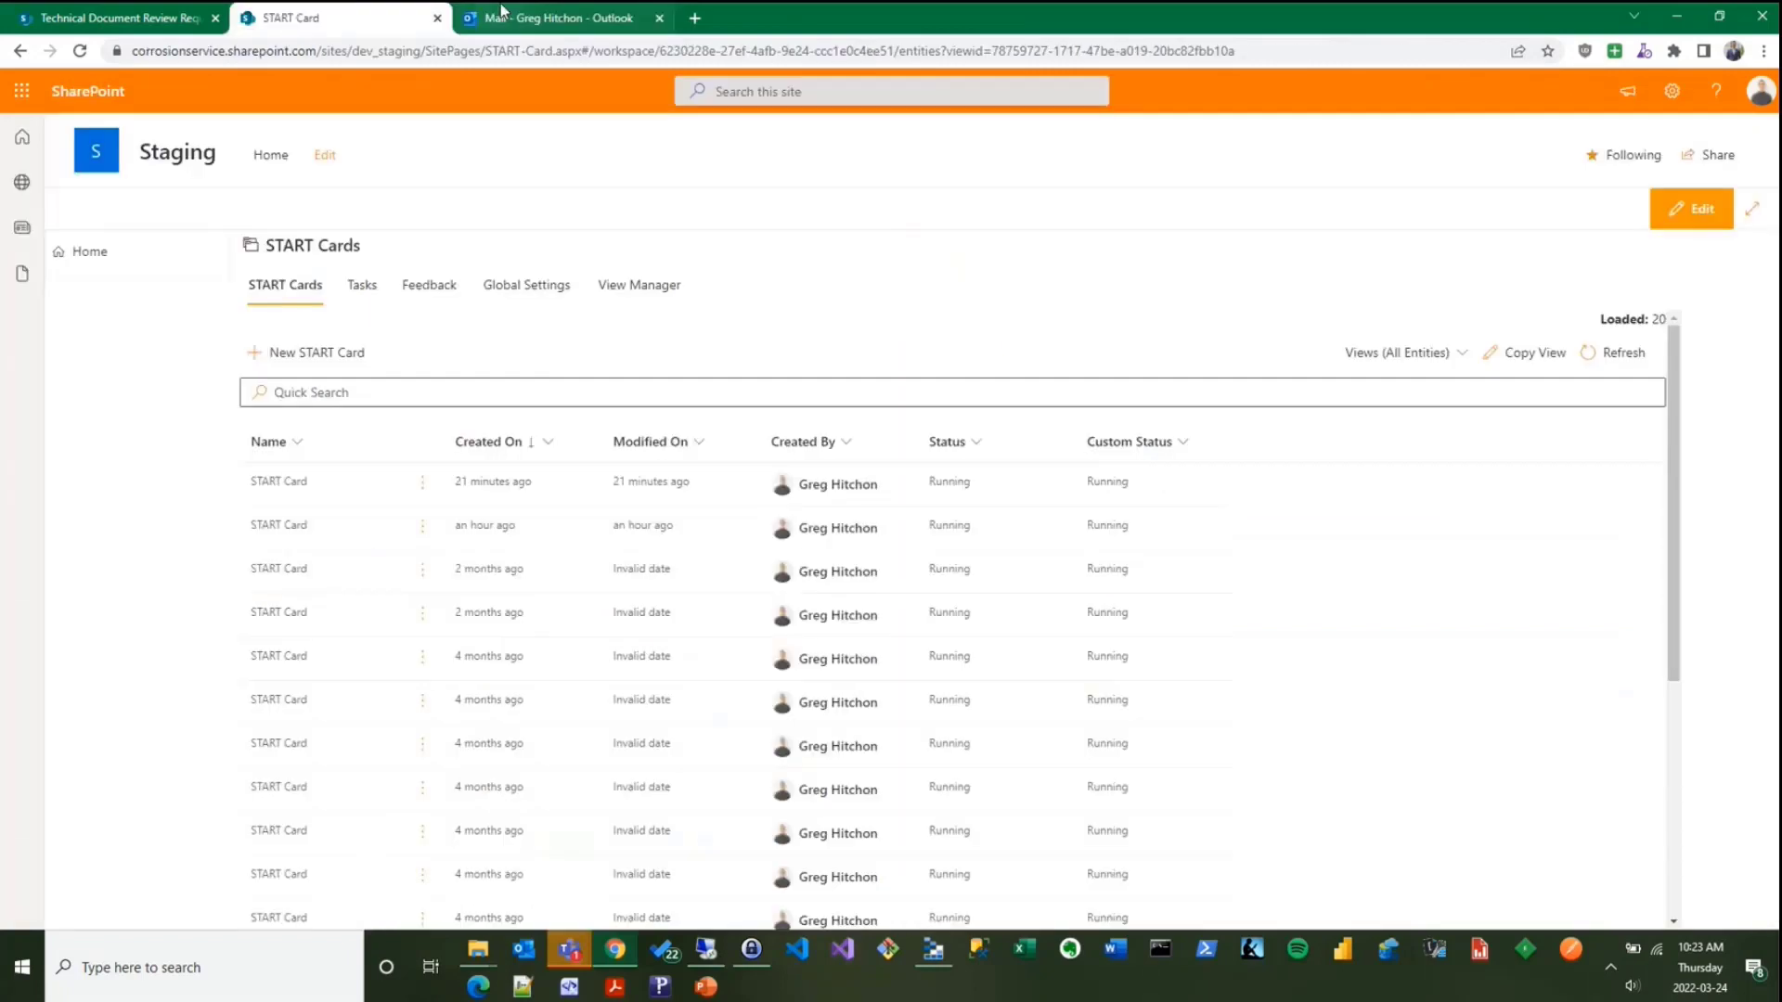
left_click(555, 16)
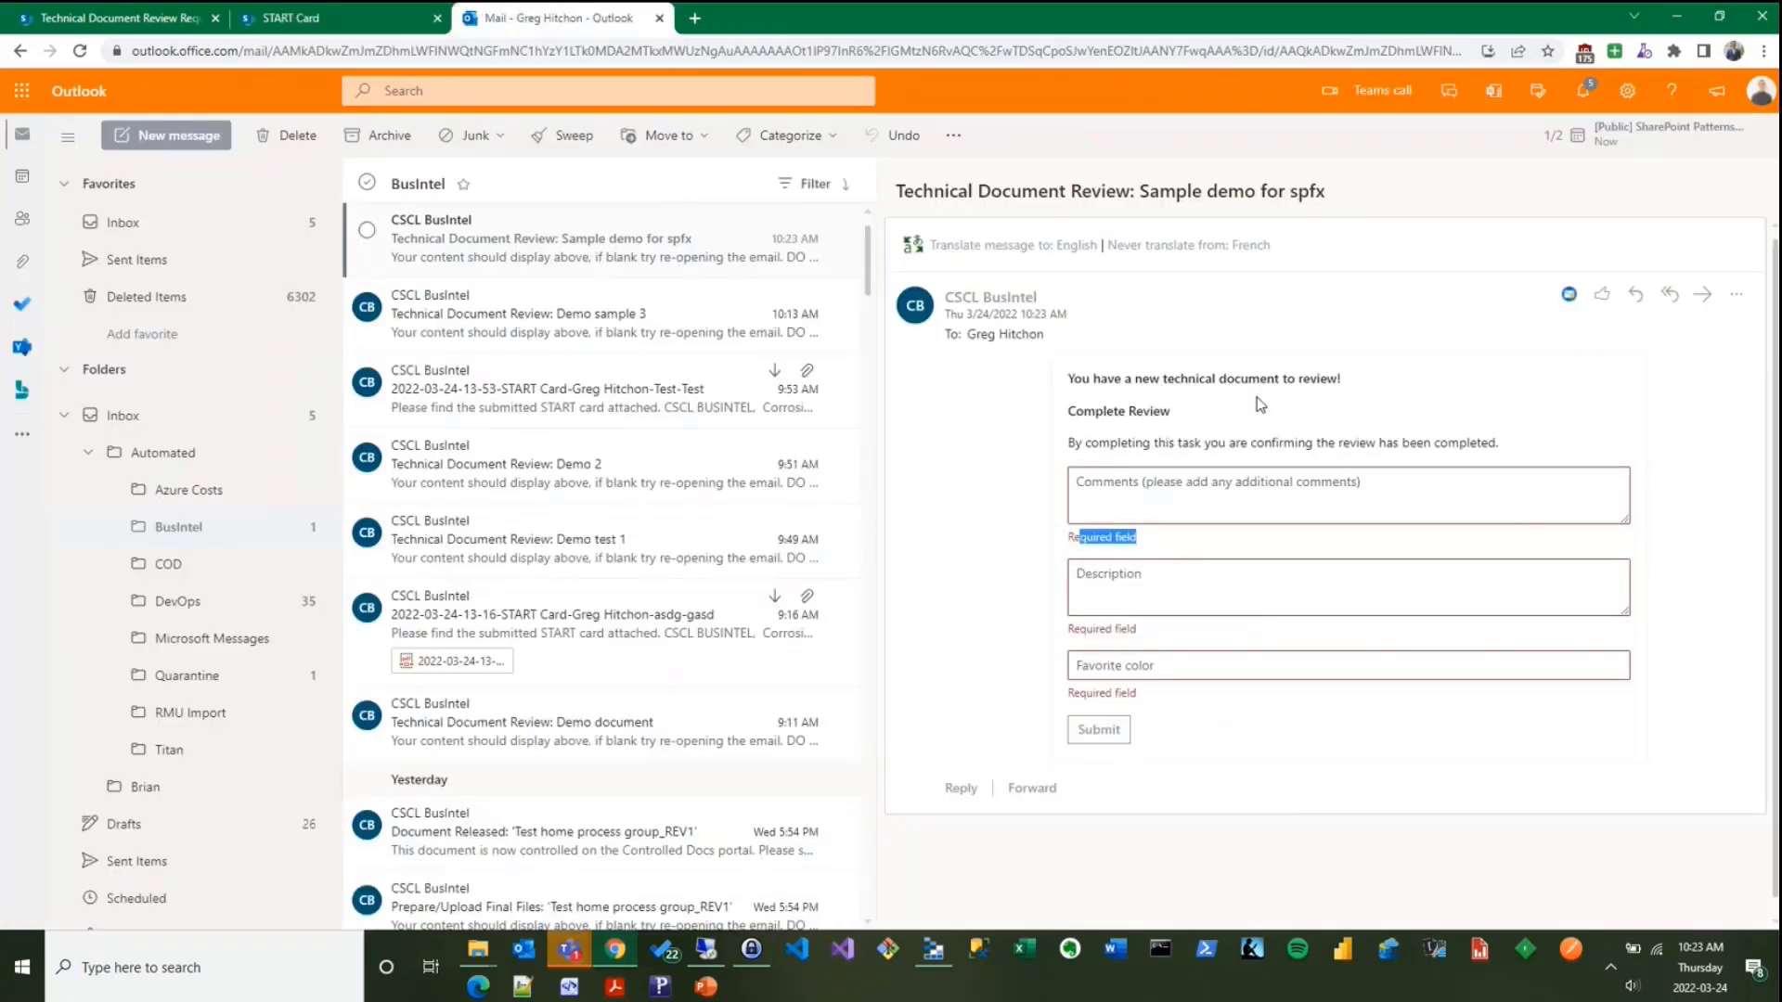
- Show the same Complete Review form on the SharePoint review task page, focusing Comments
left_click(111, 19)
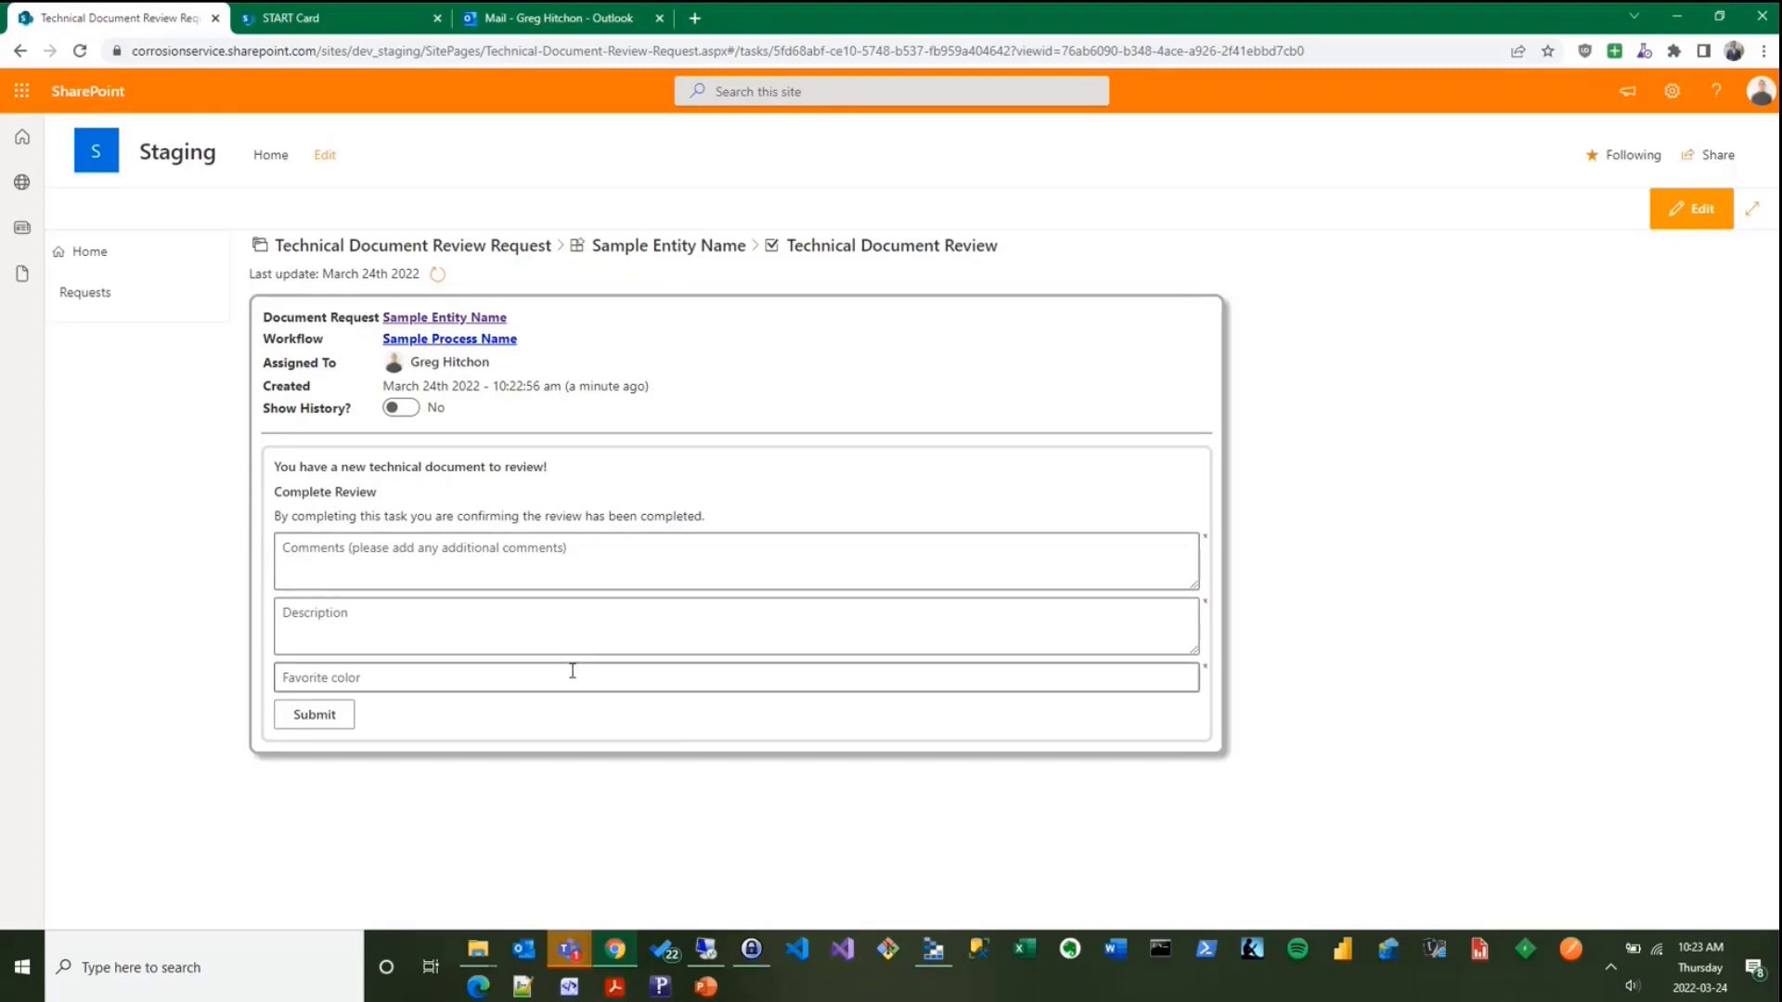
mouse_move(308, 190)
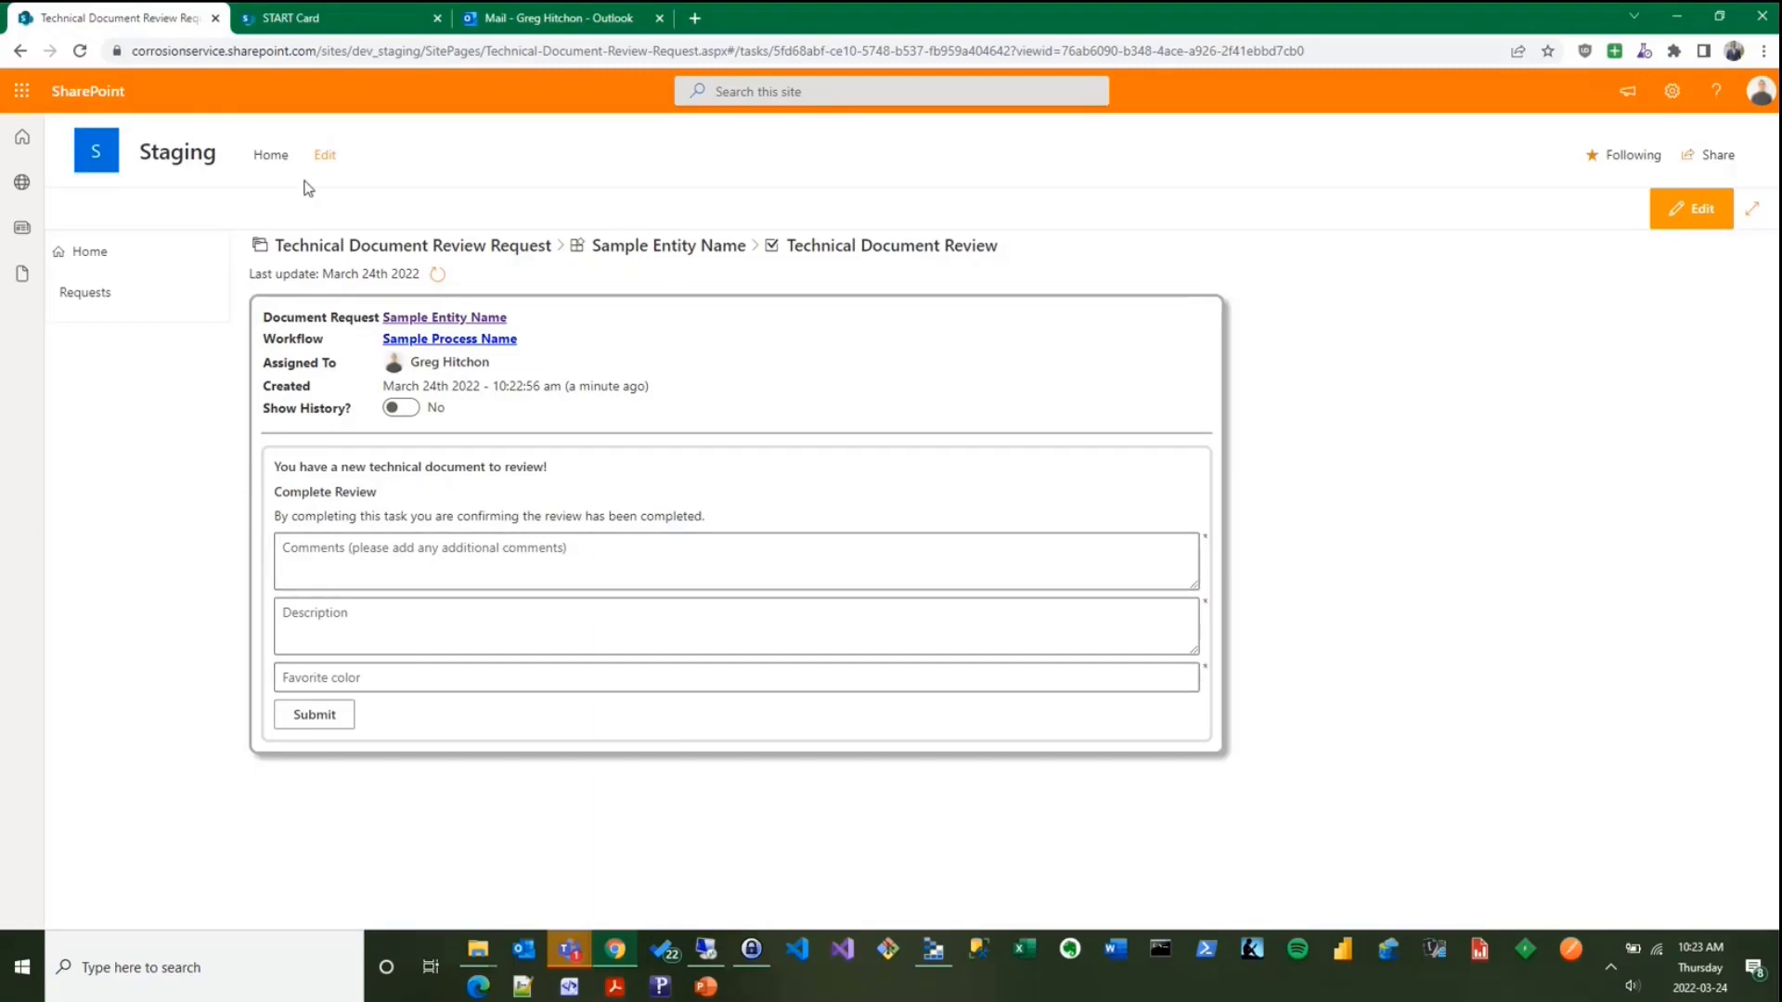
mouse_move(572, 368)
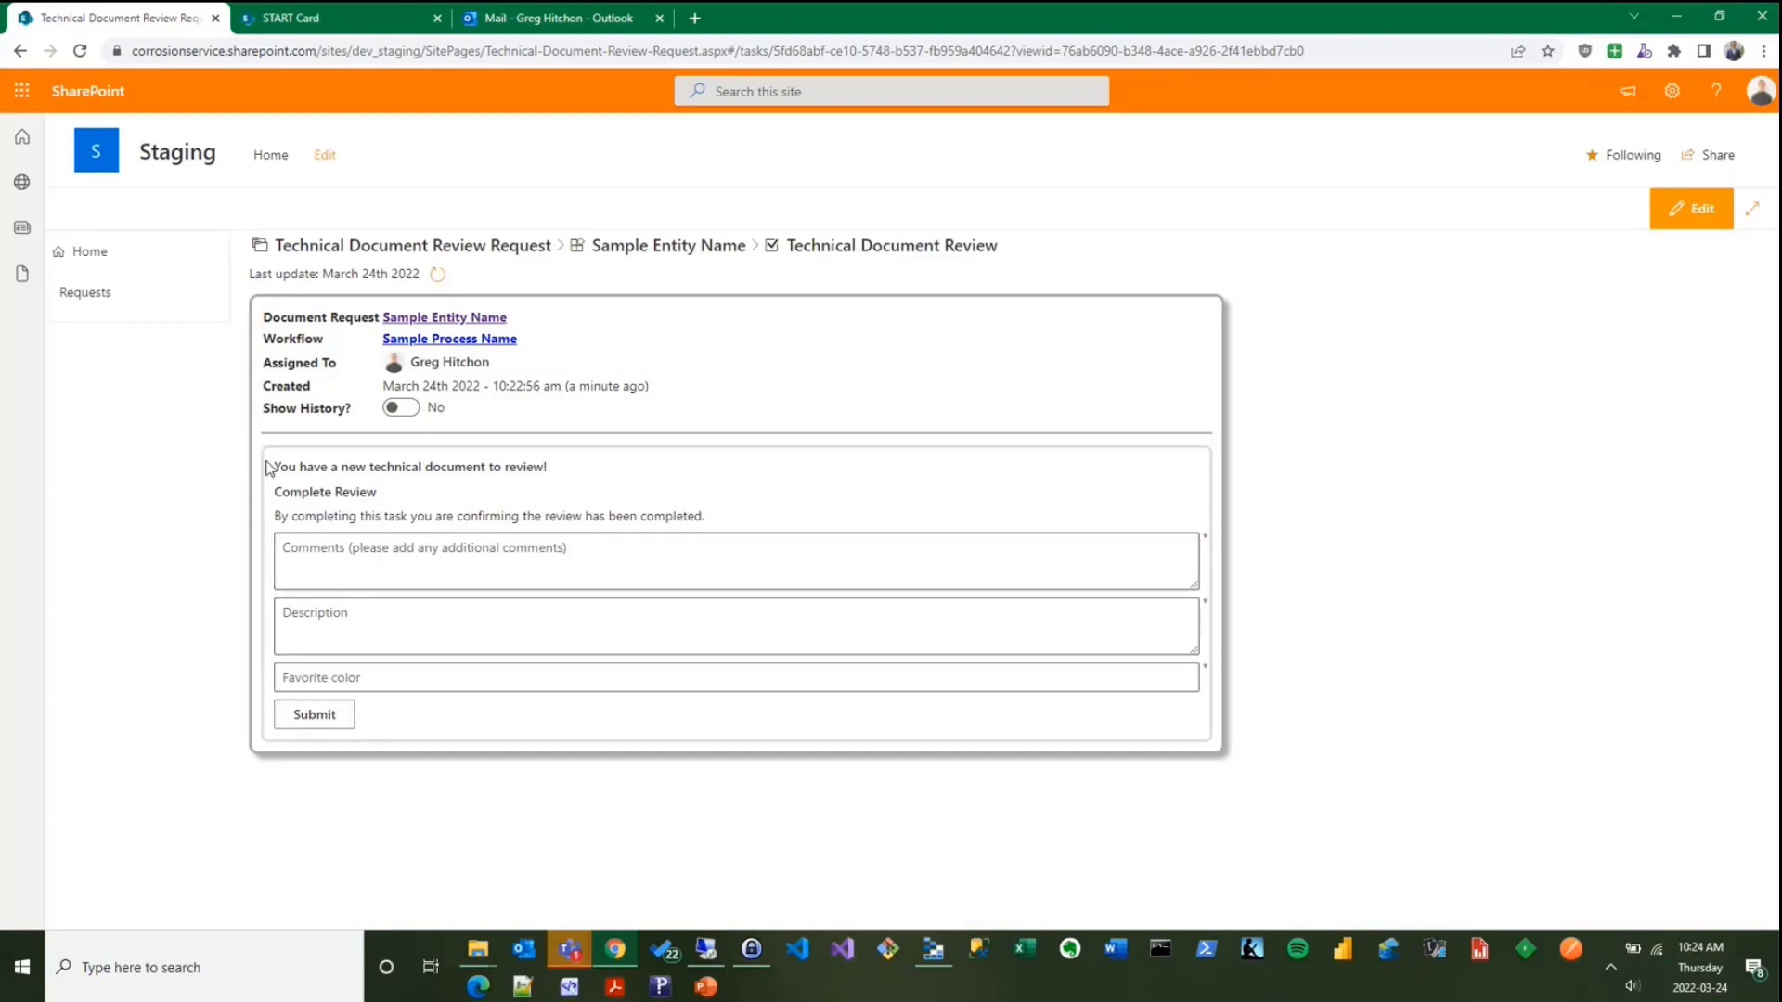
left_click(735, 572)
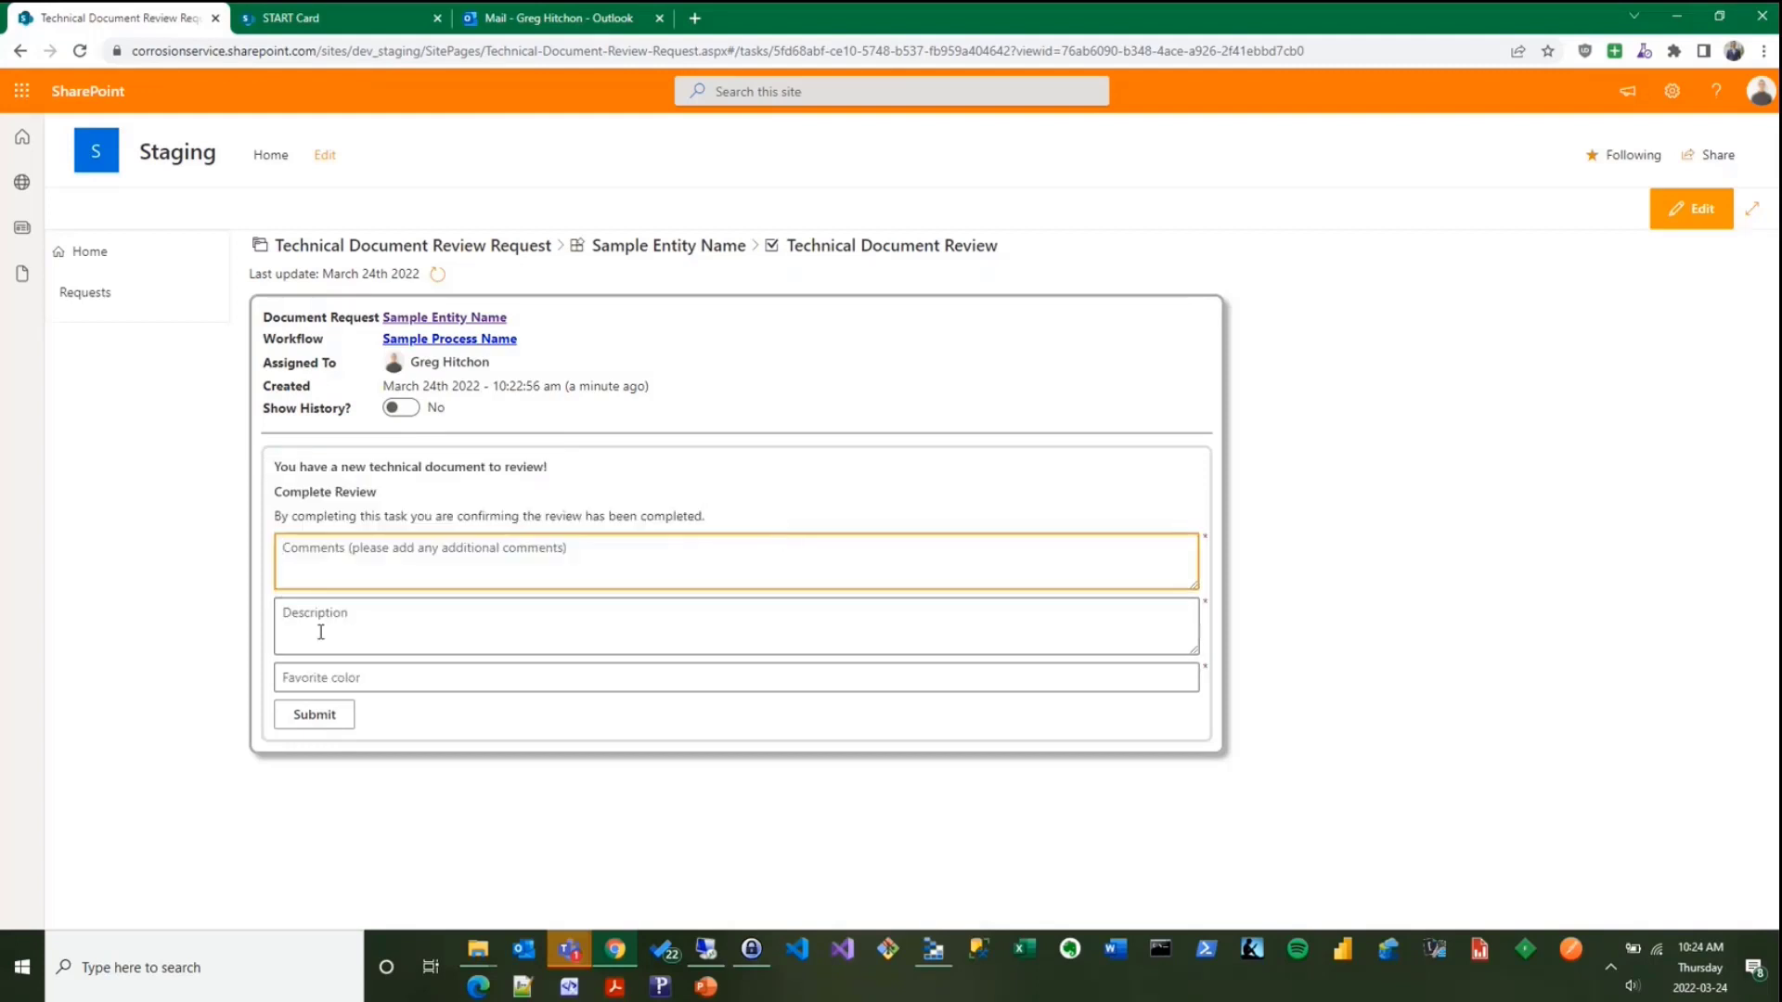
- Submit the Outlook review with 'test comments', a test description and favorite color green
left_click(567, 19)
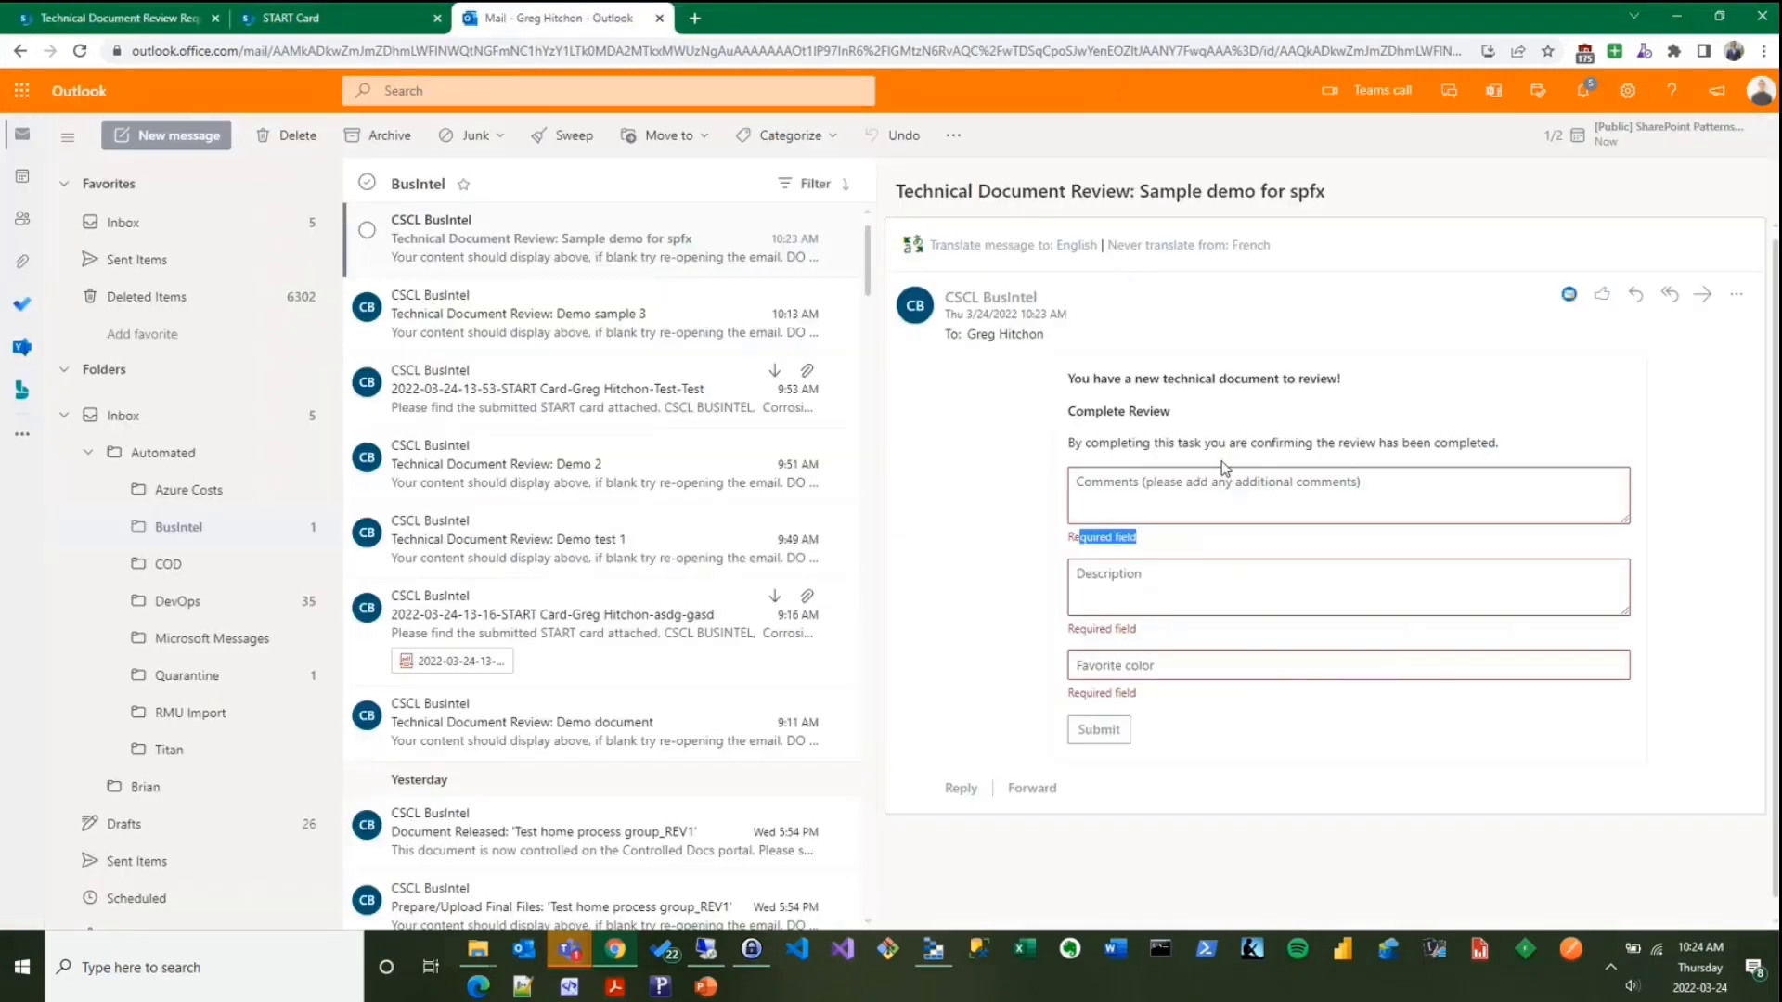
type("test")
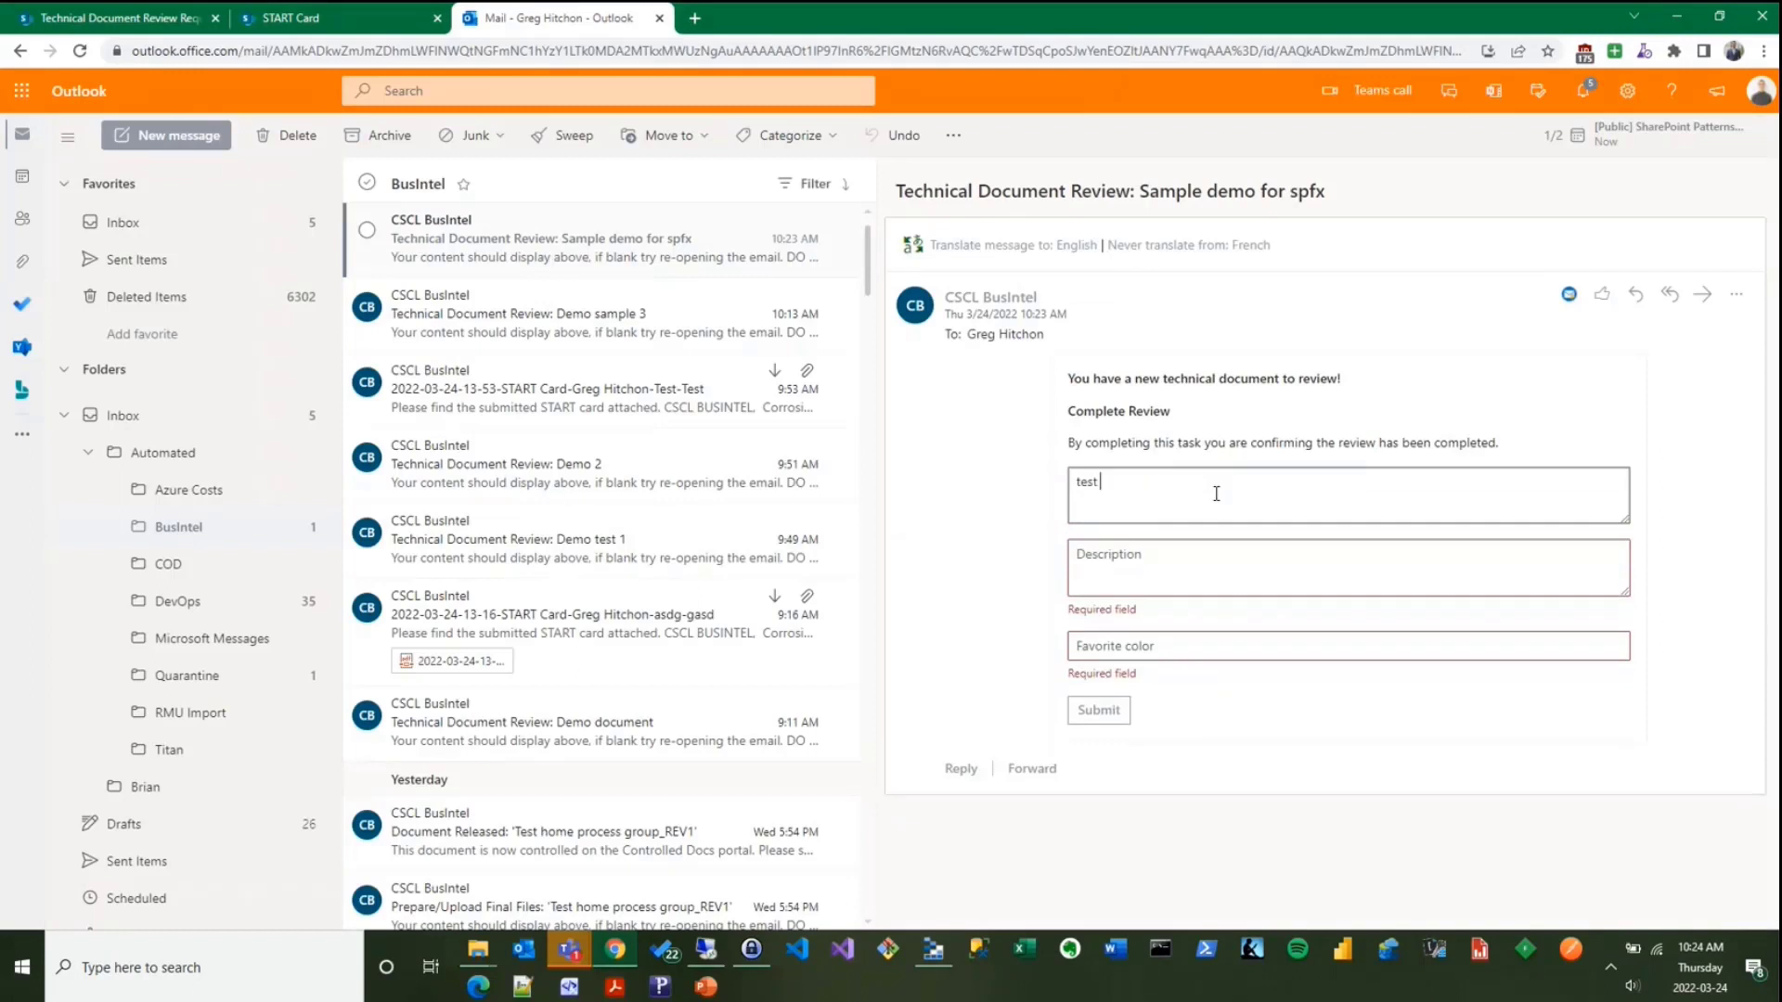
type("comments")
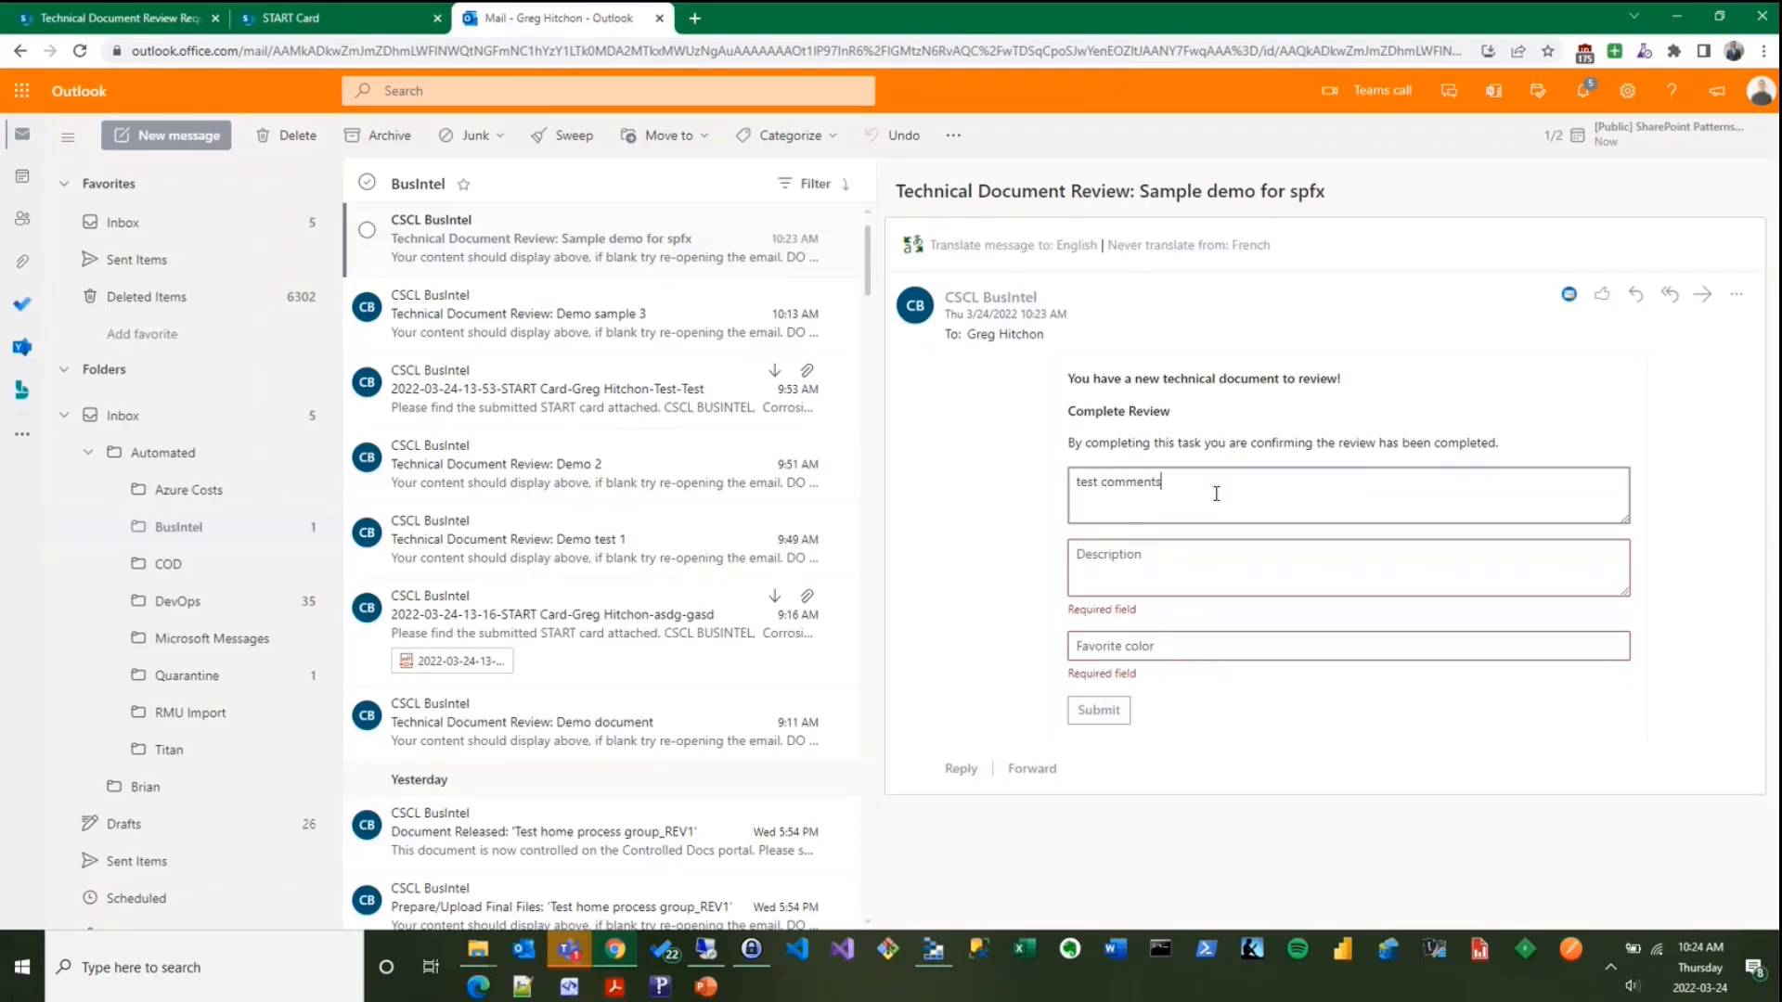
type("test description")
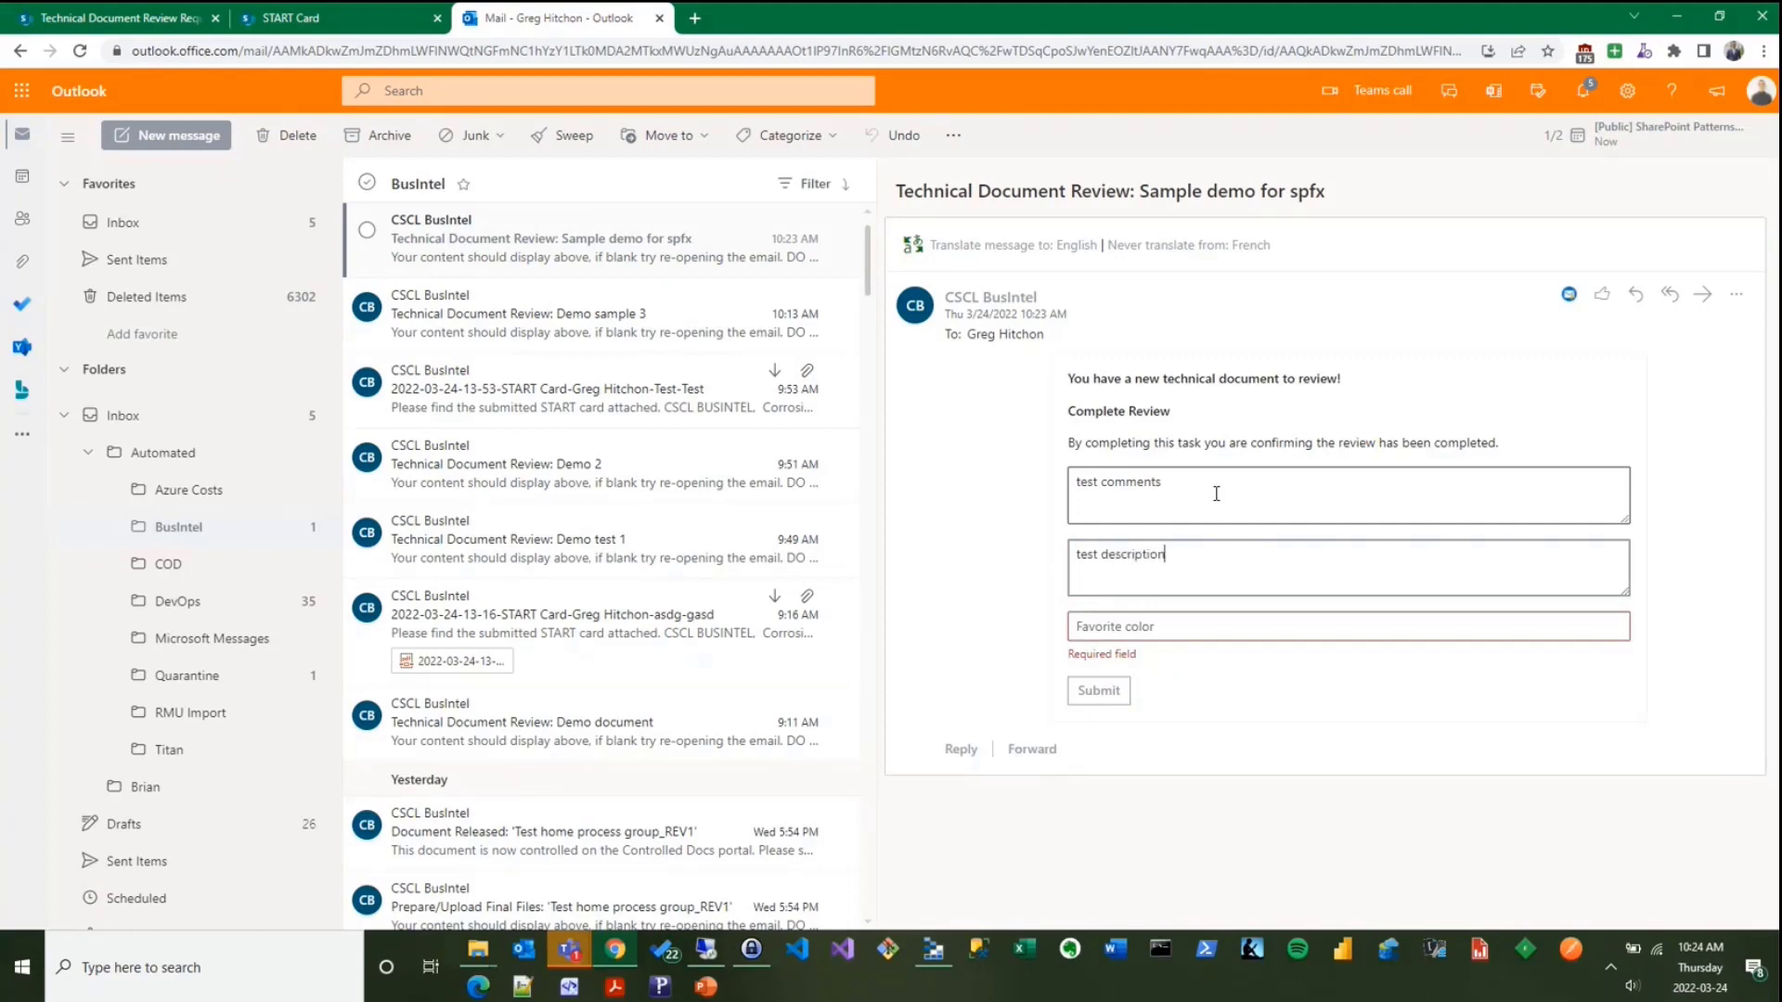
type("green")
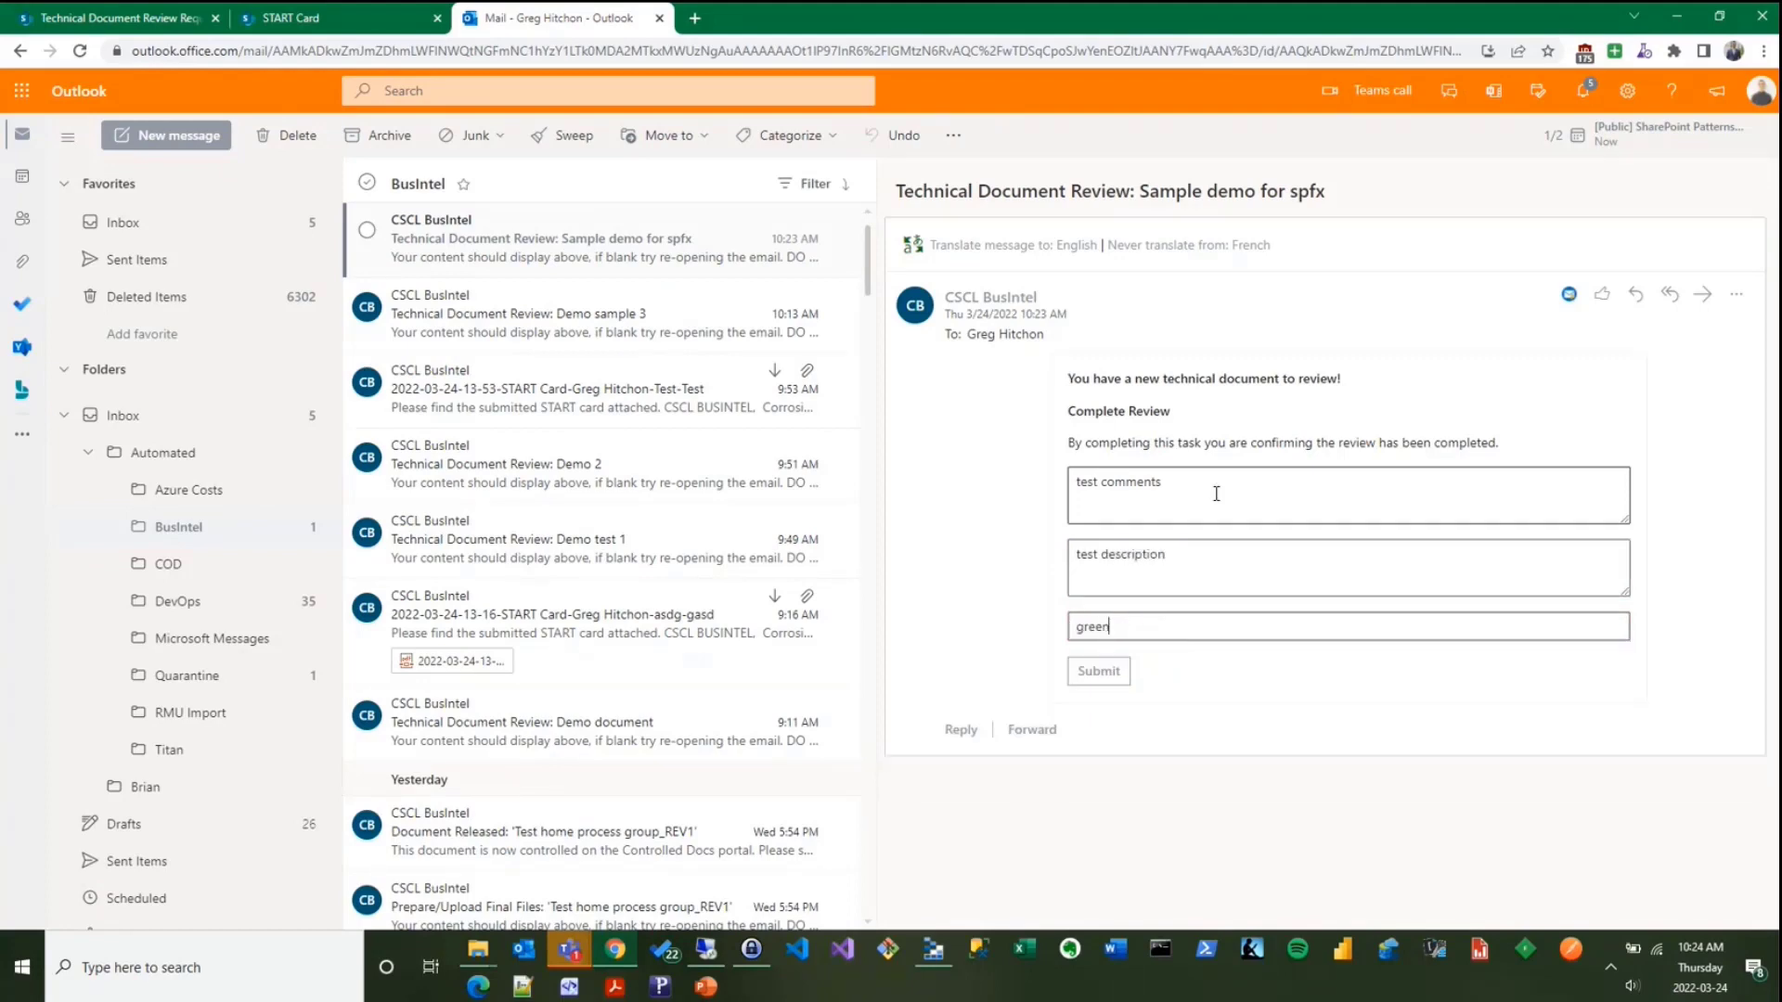
left_click(1099, 672)
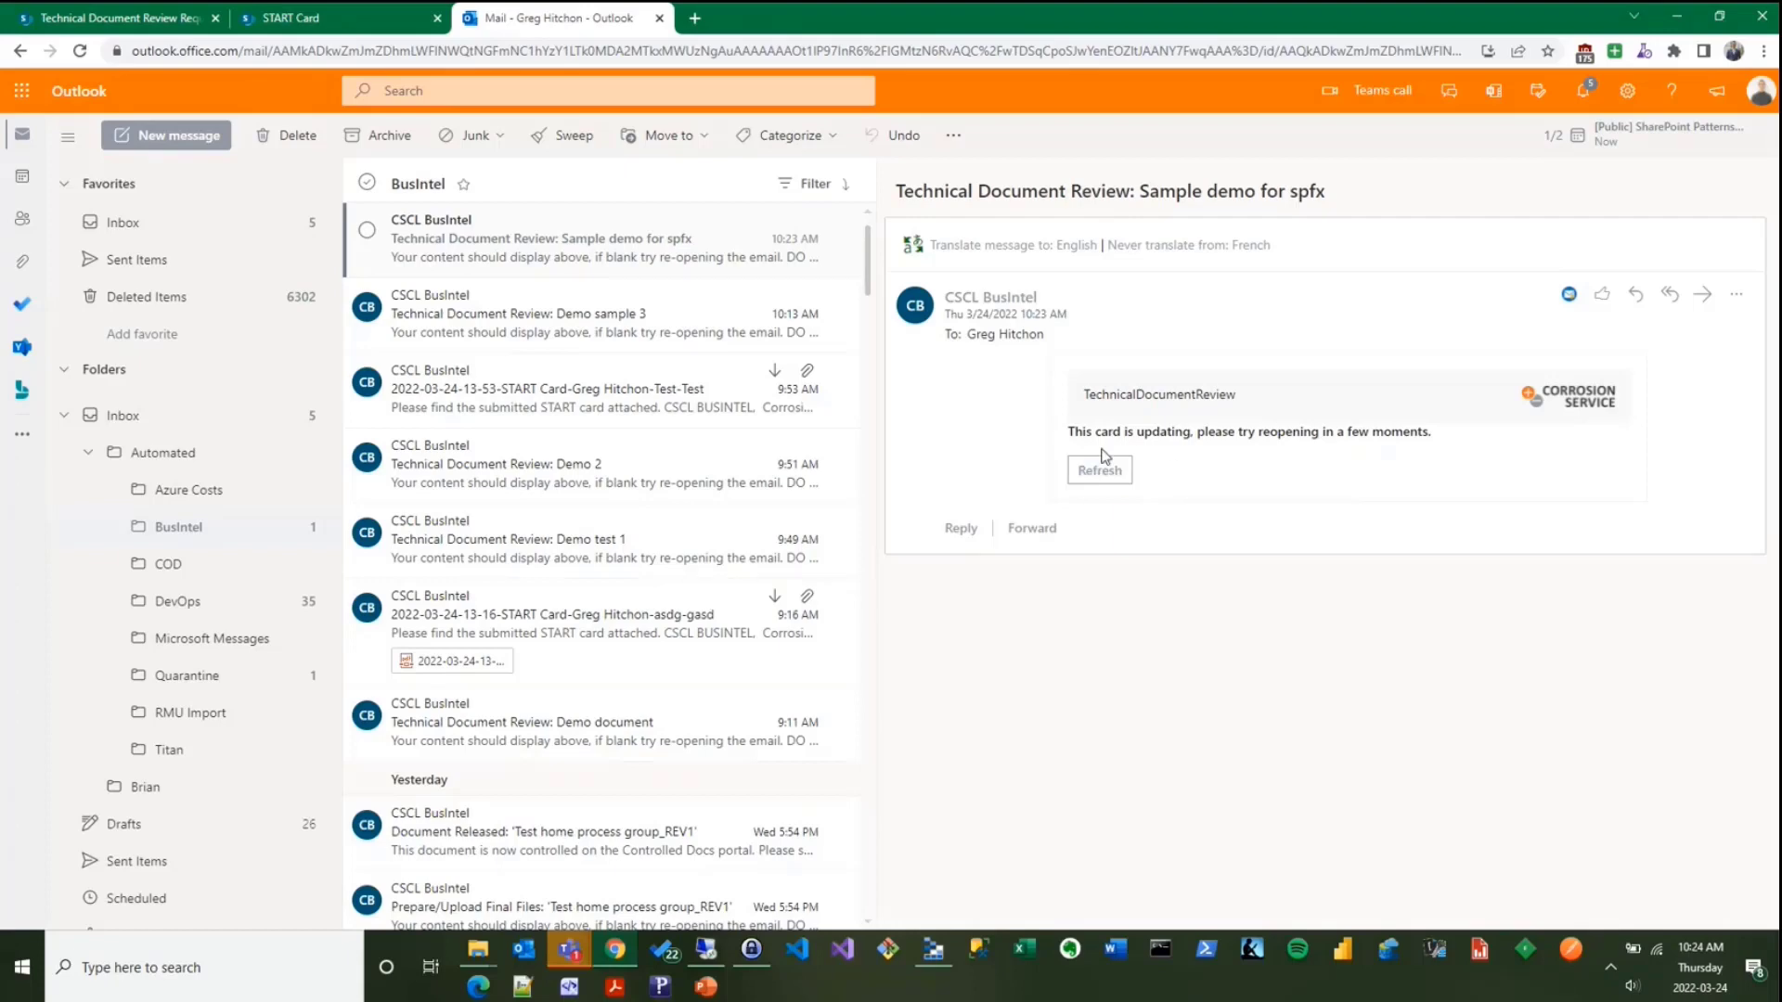
mouse_move(1409, 457)
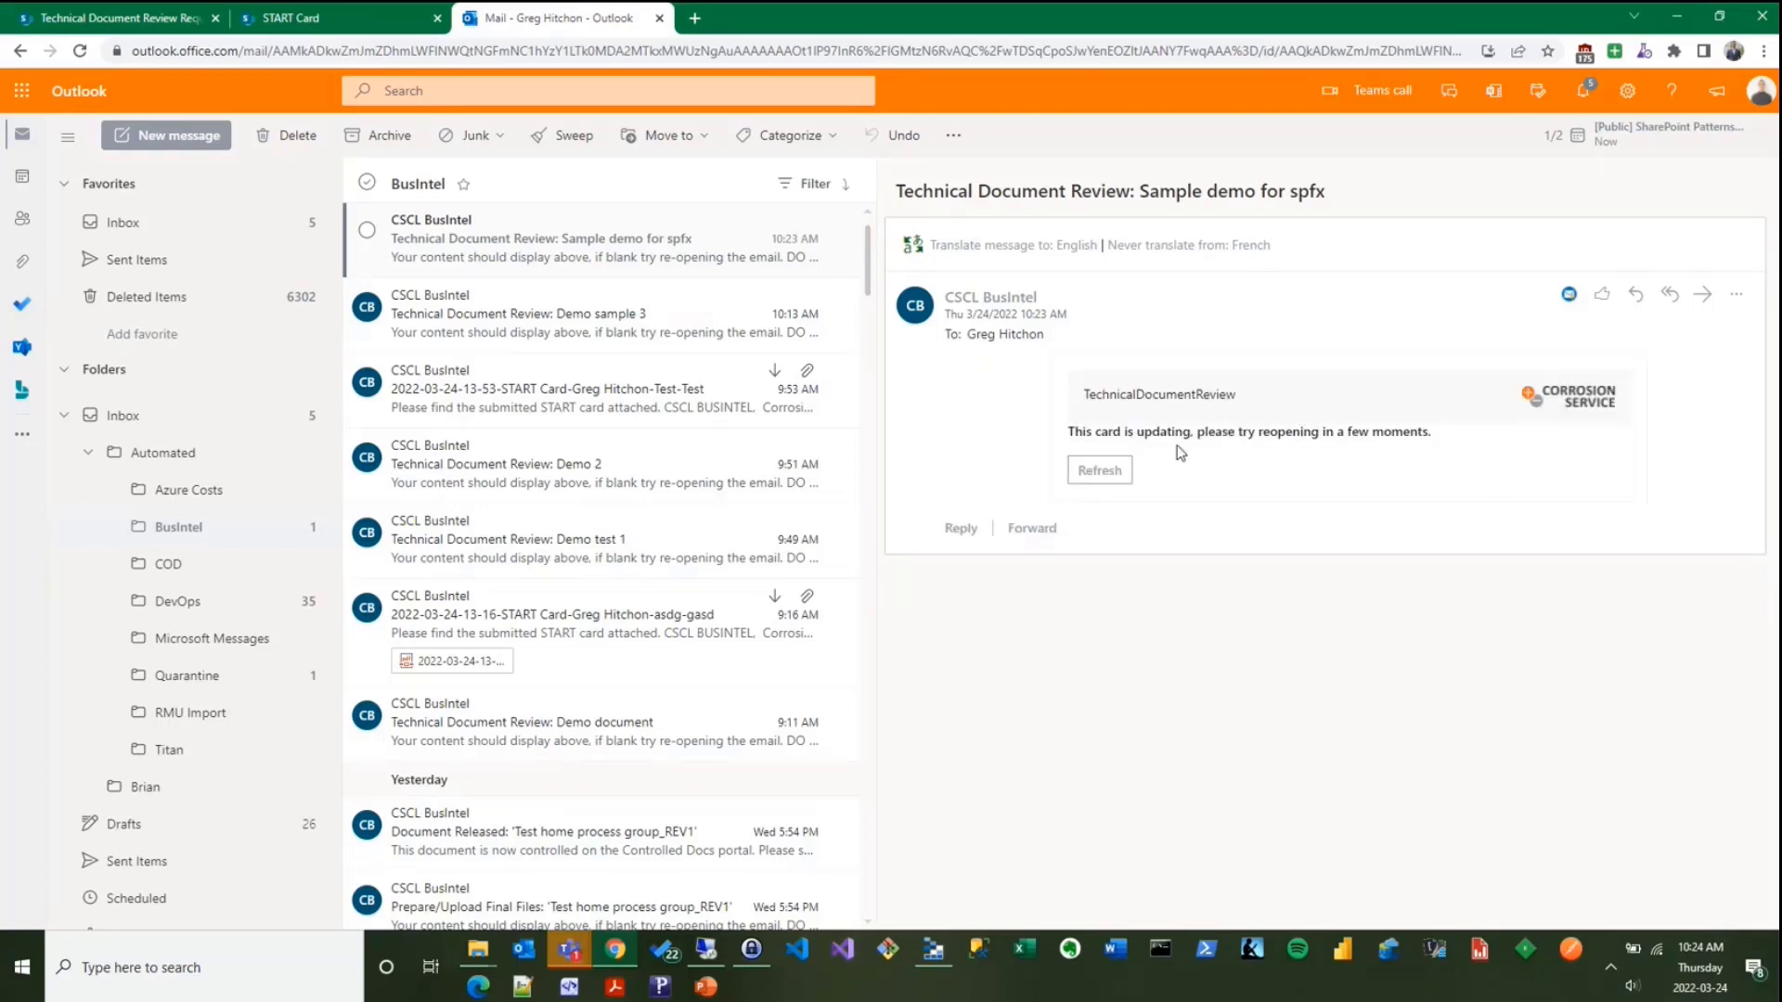
- Refresh the card to the 'Thanks for submitting!!' state and highlight the submitted values
left_click(1099, 470)
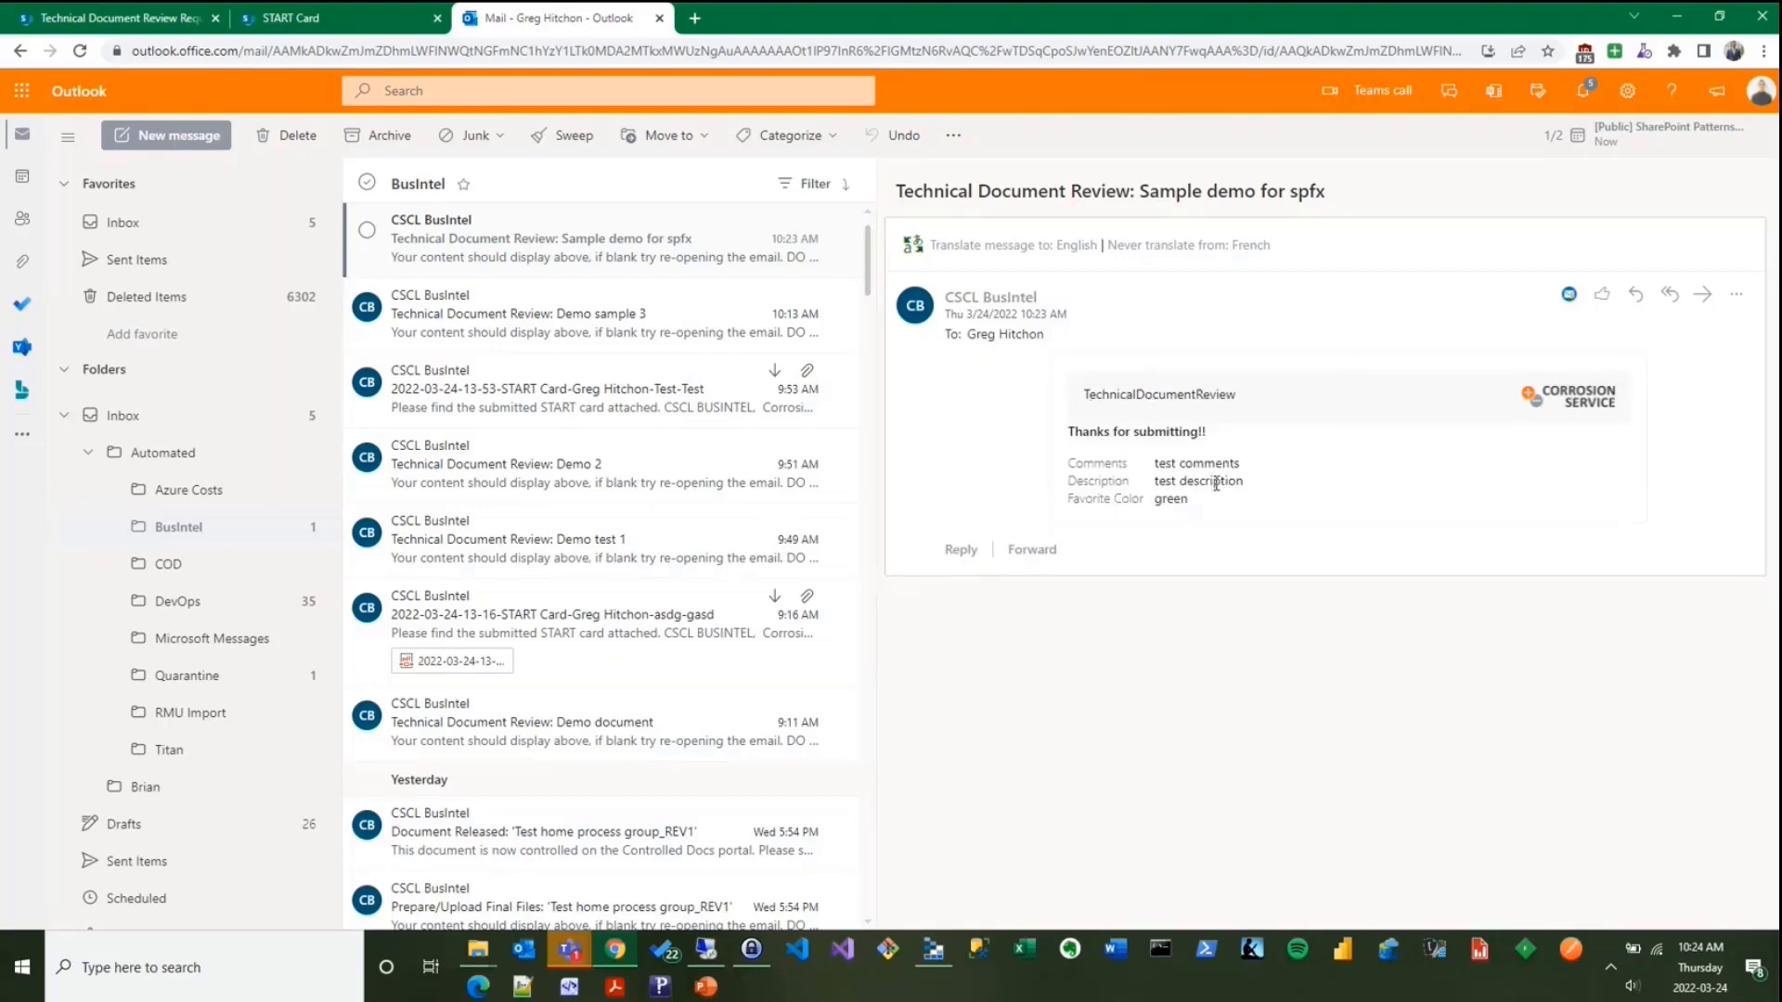
left_click_drag(1069, 462, 1238, 503)
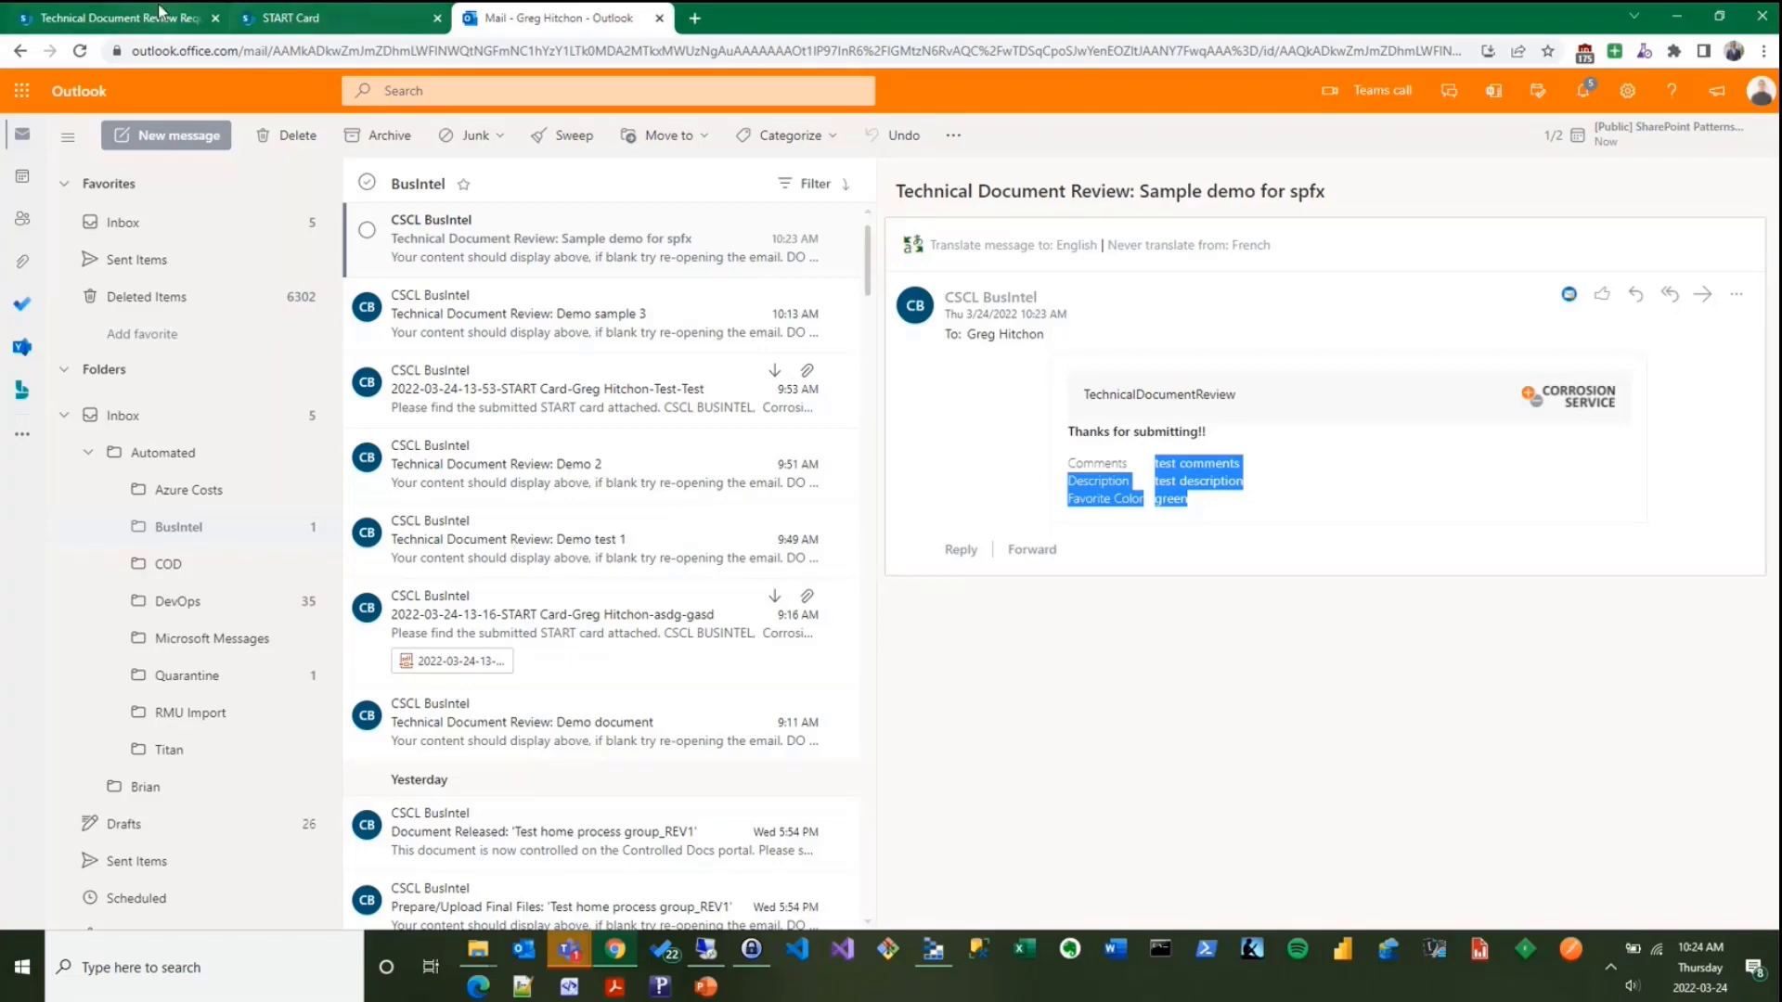
- Refresh the SharePoint task page and list Sample Entity Name's tasks, now showing Complete
left_click(121, 18)
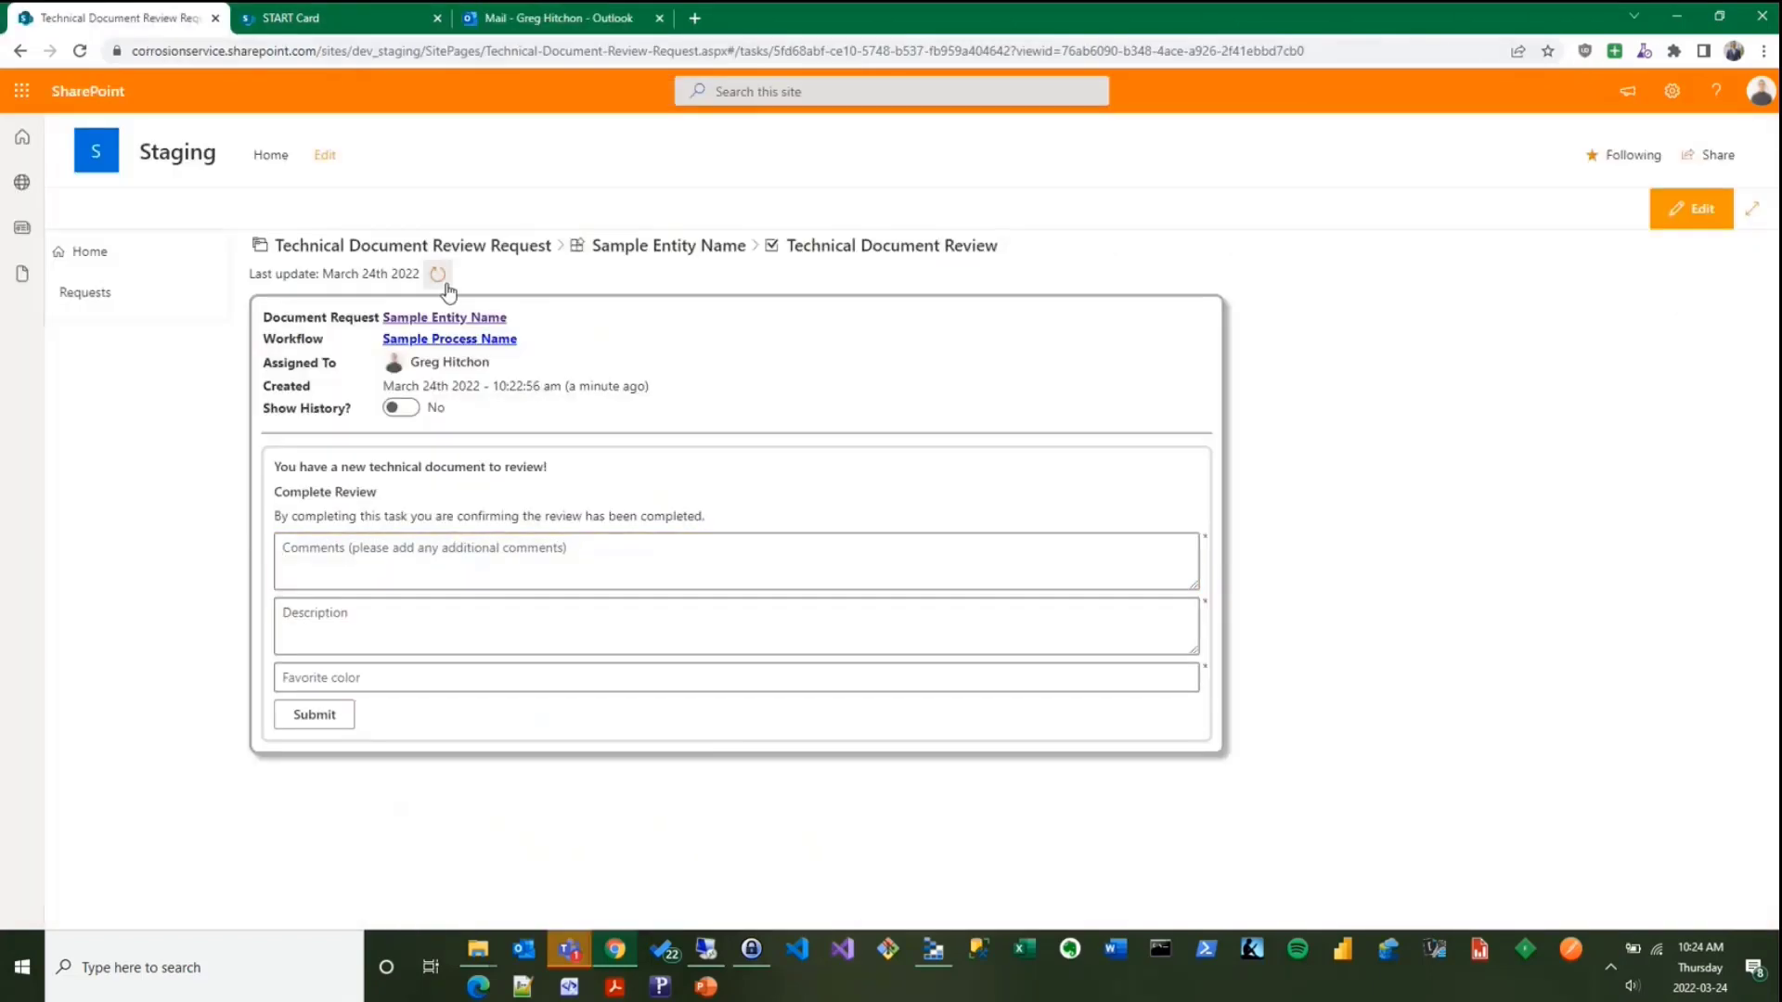
left_click(313, 712)
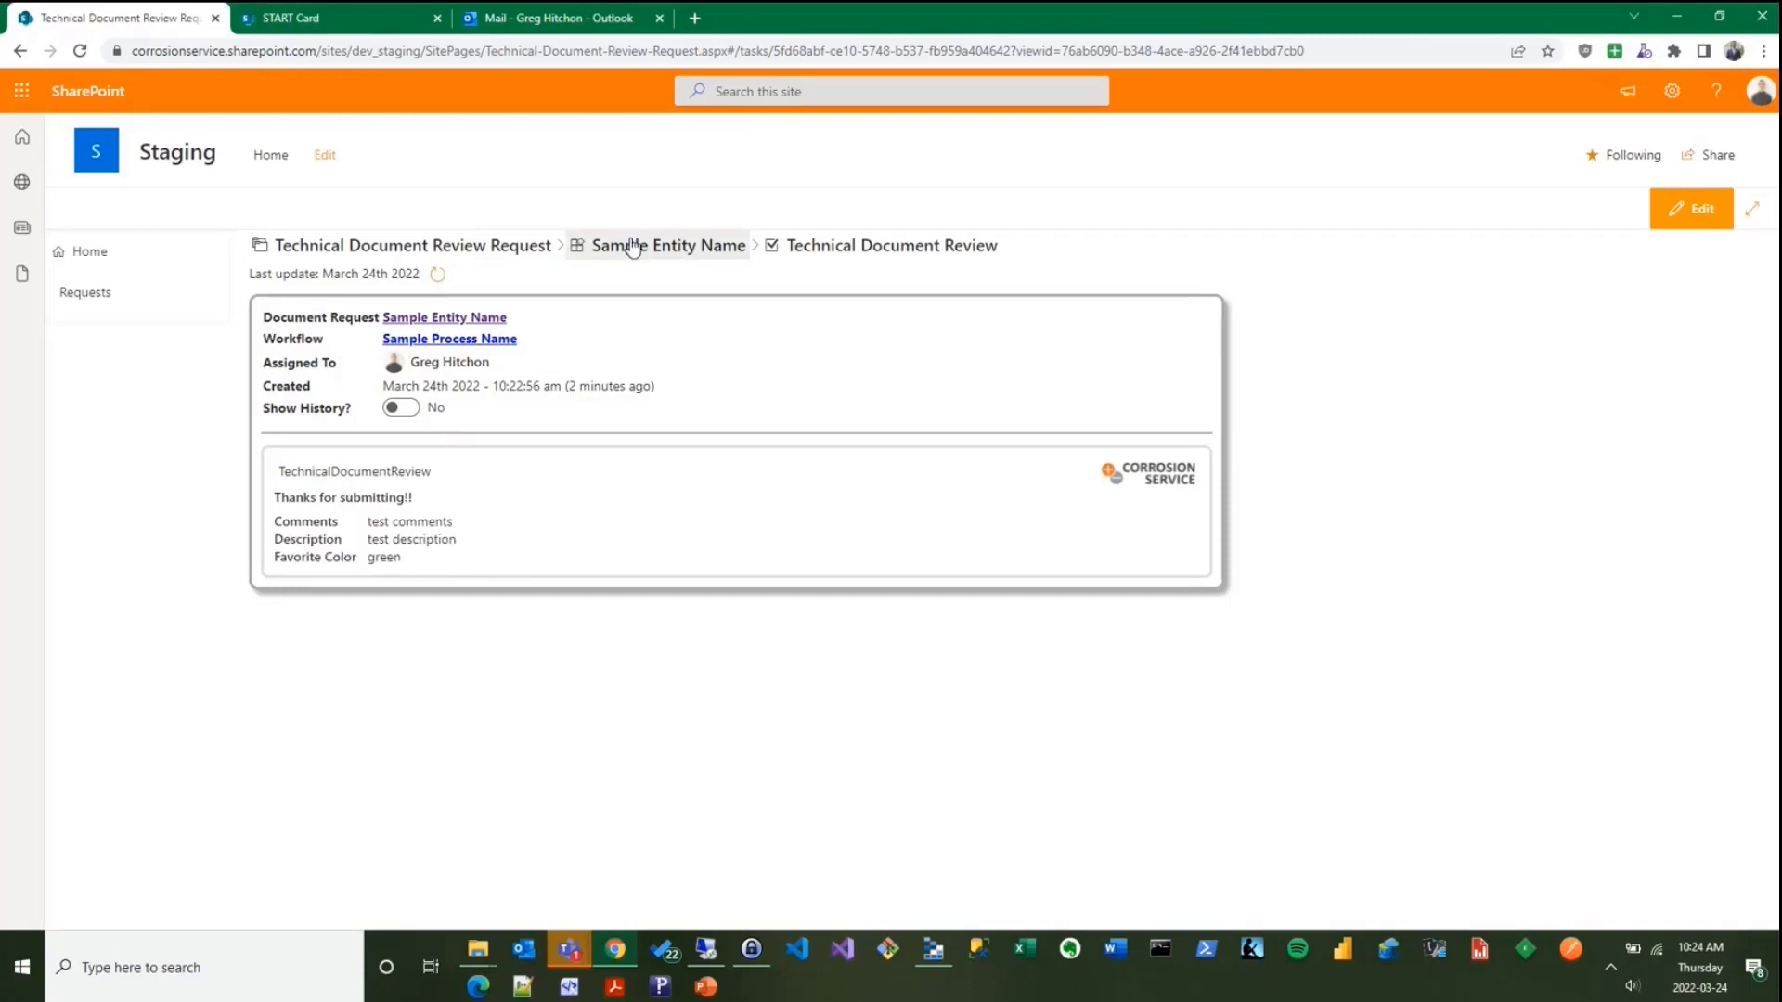
left_click(668, 245)
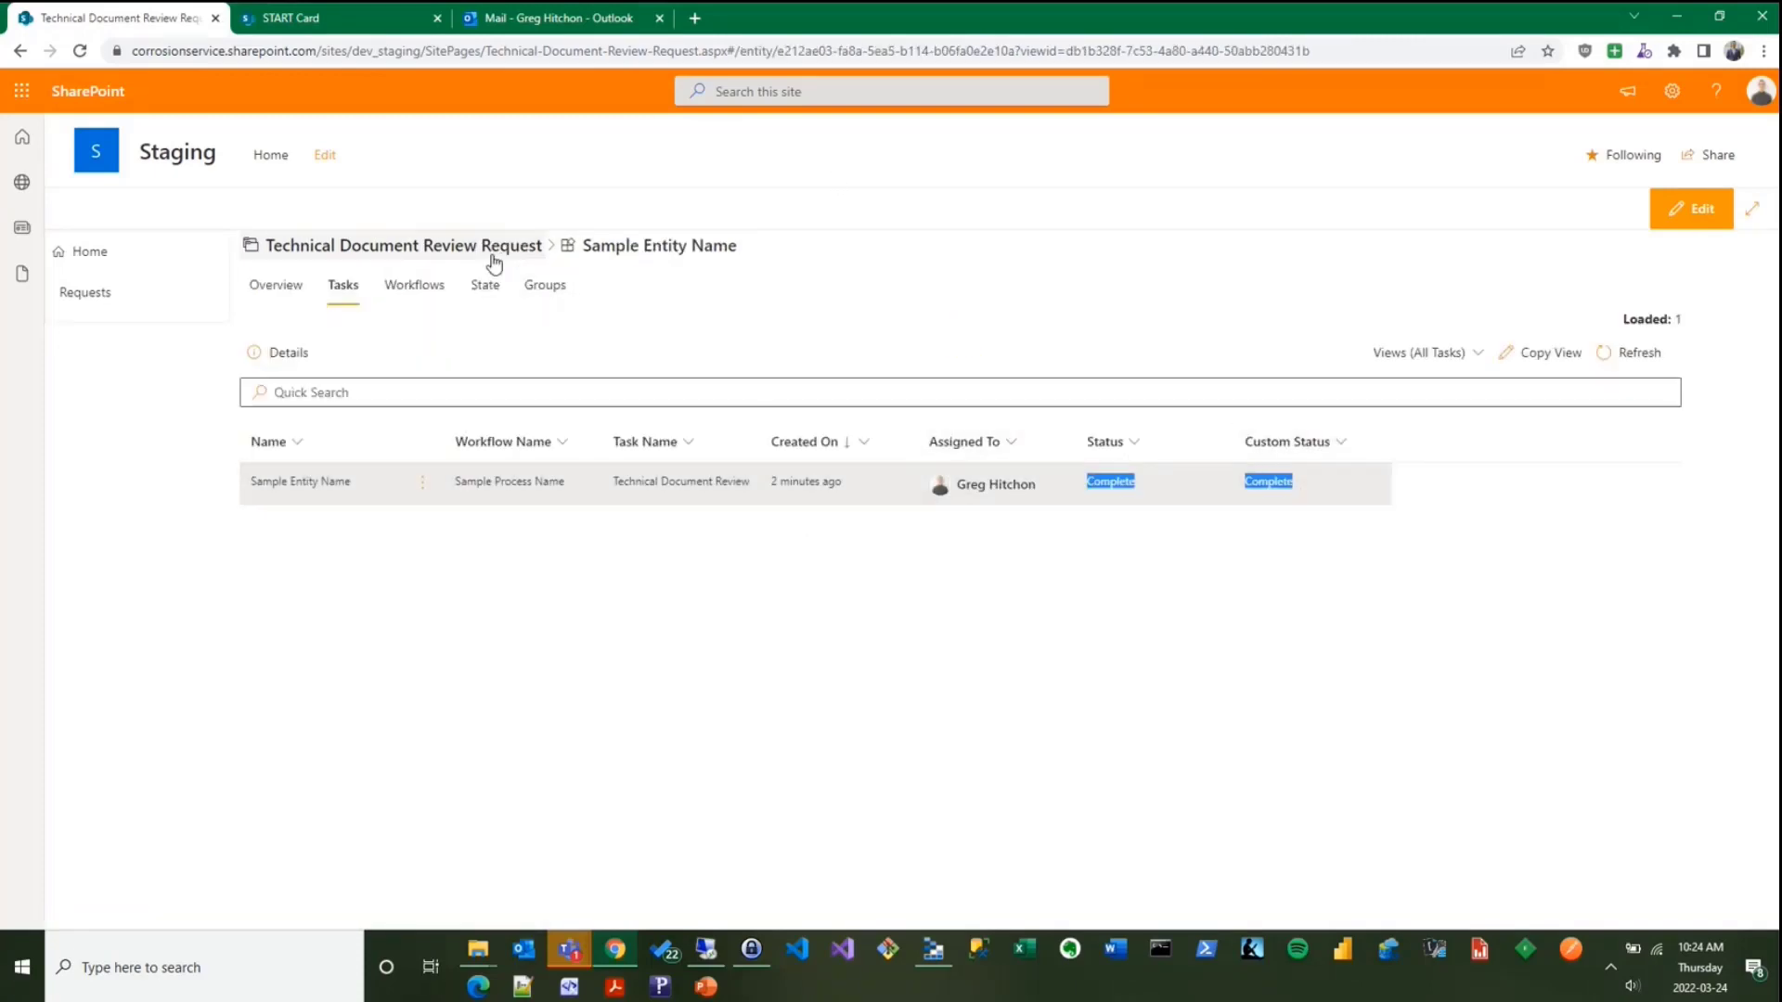
left_click(401, 245)
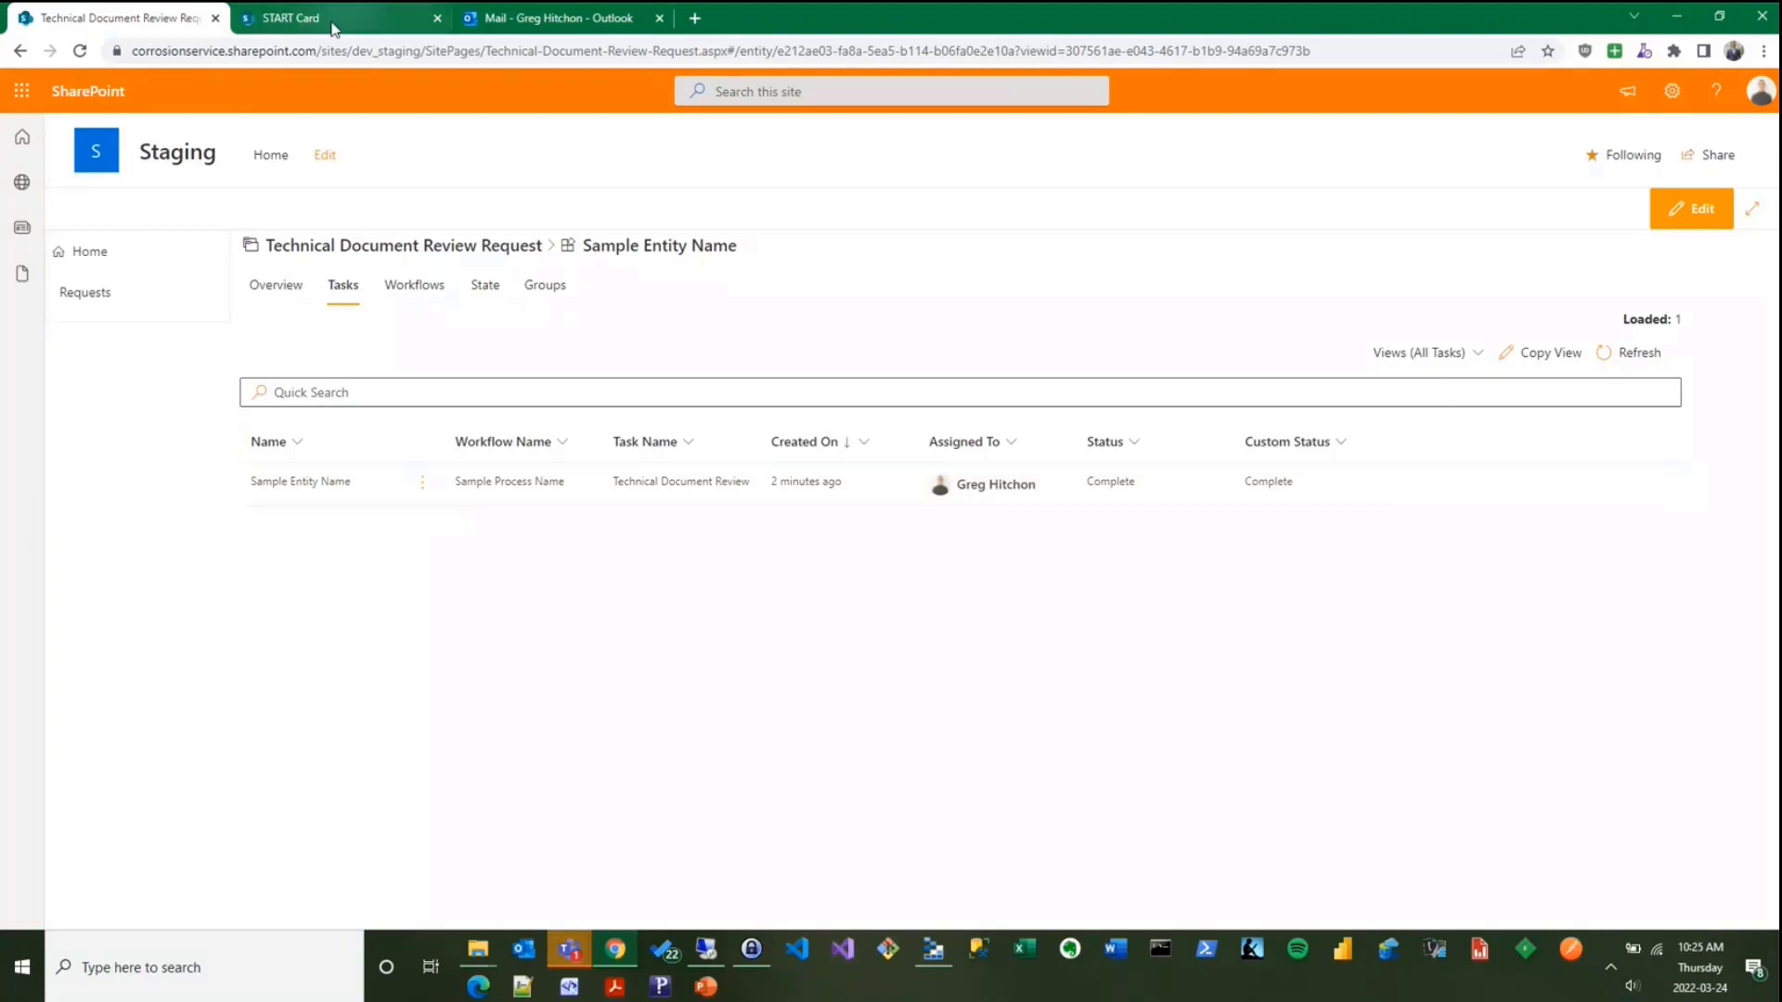
- Start a new START card of type Observation (Safe) with the Meridian T5.jpg photo attached
left_click(306, 16)
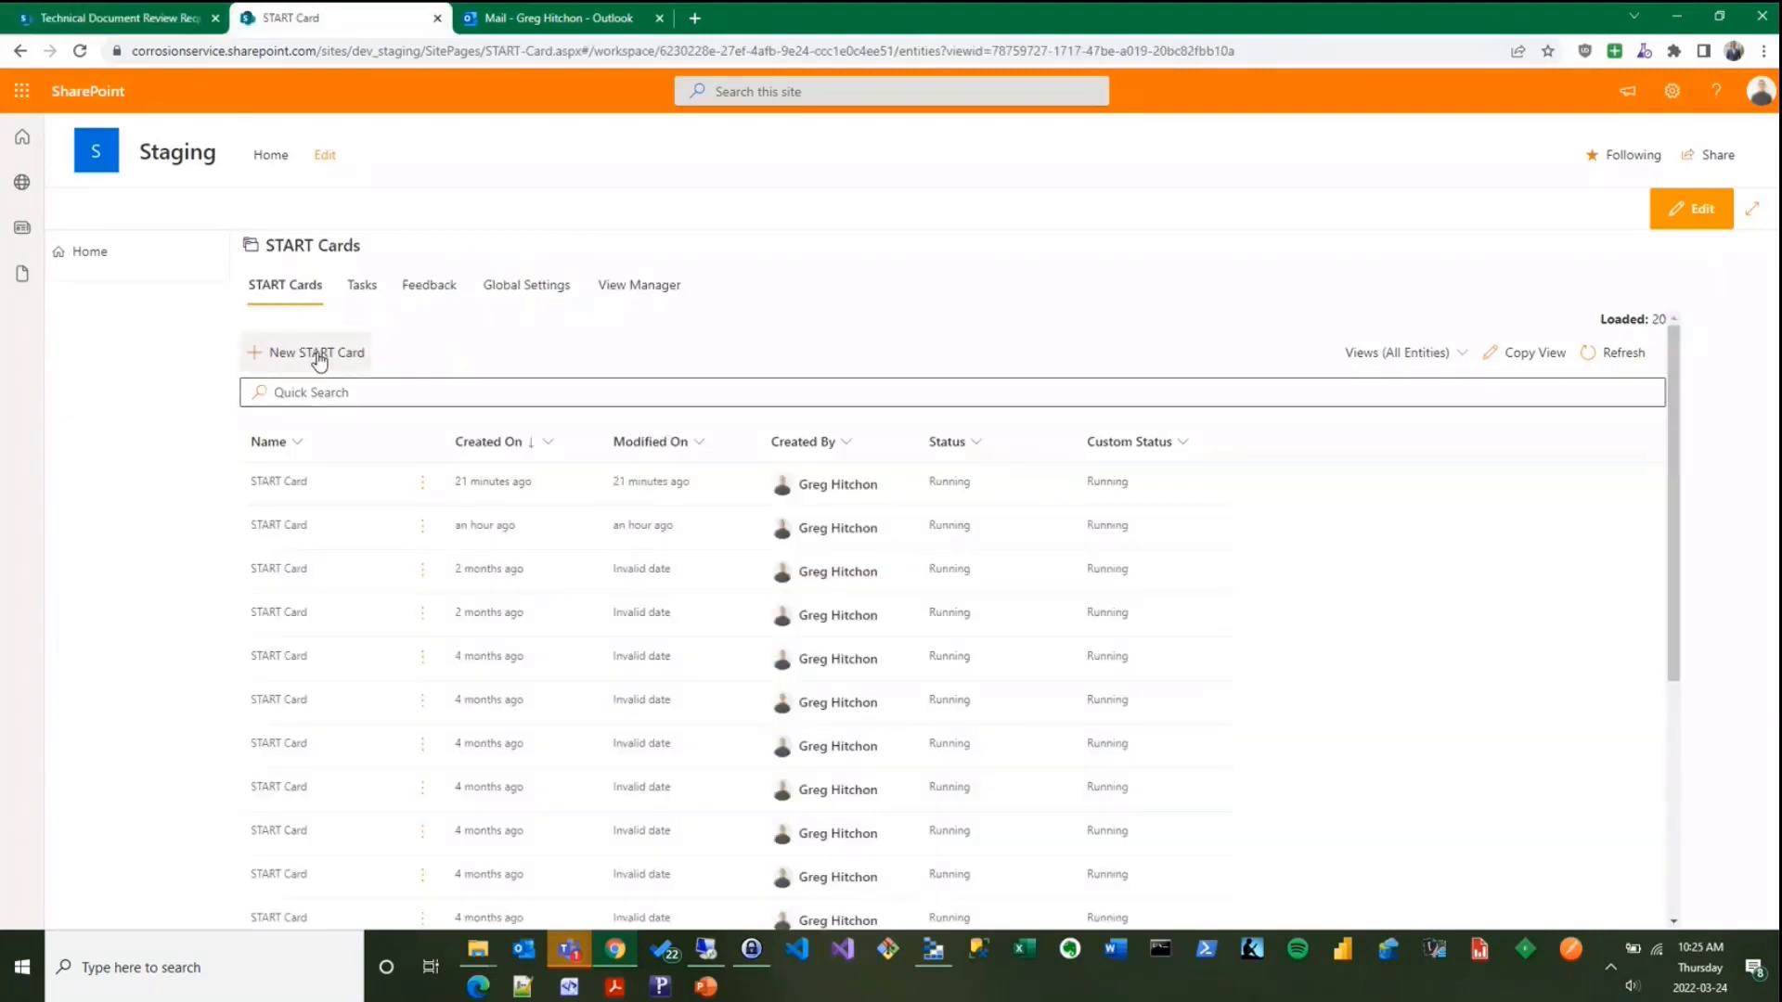
left_click(316, 353)
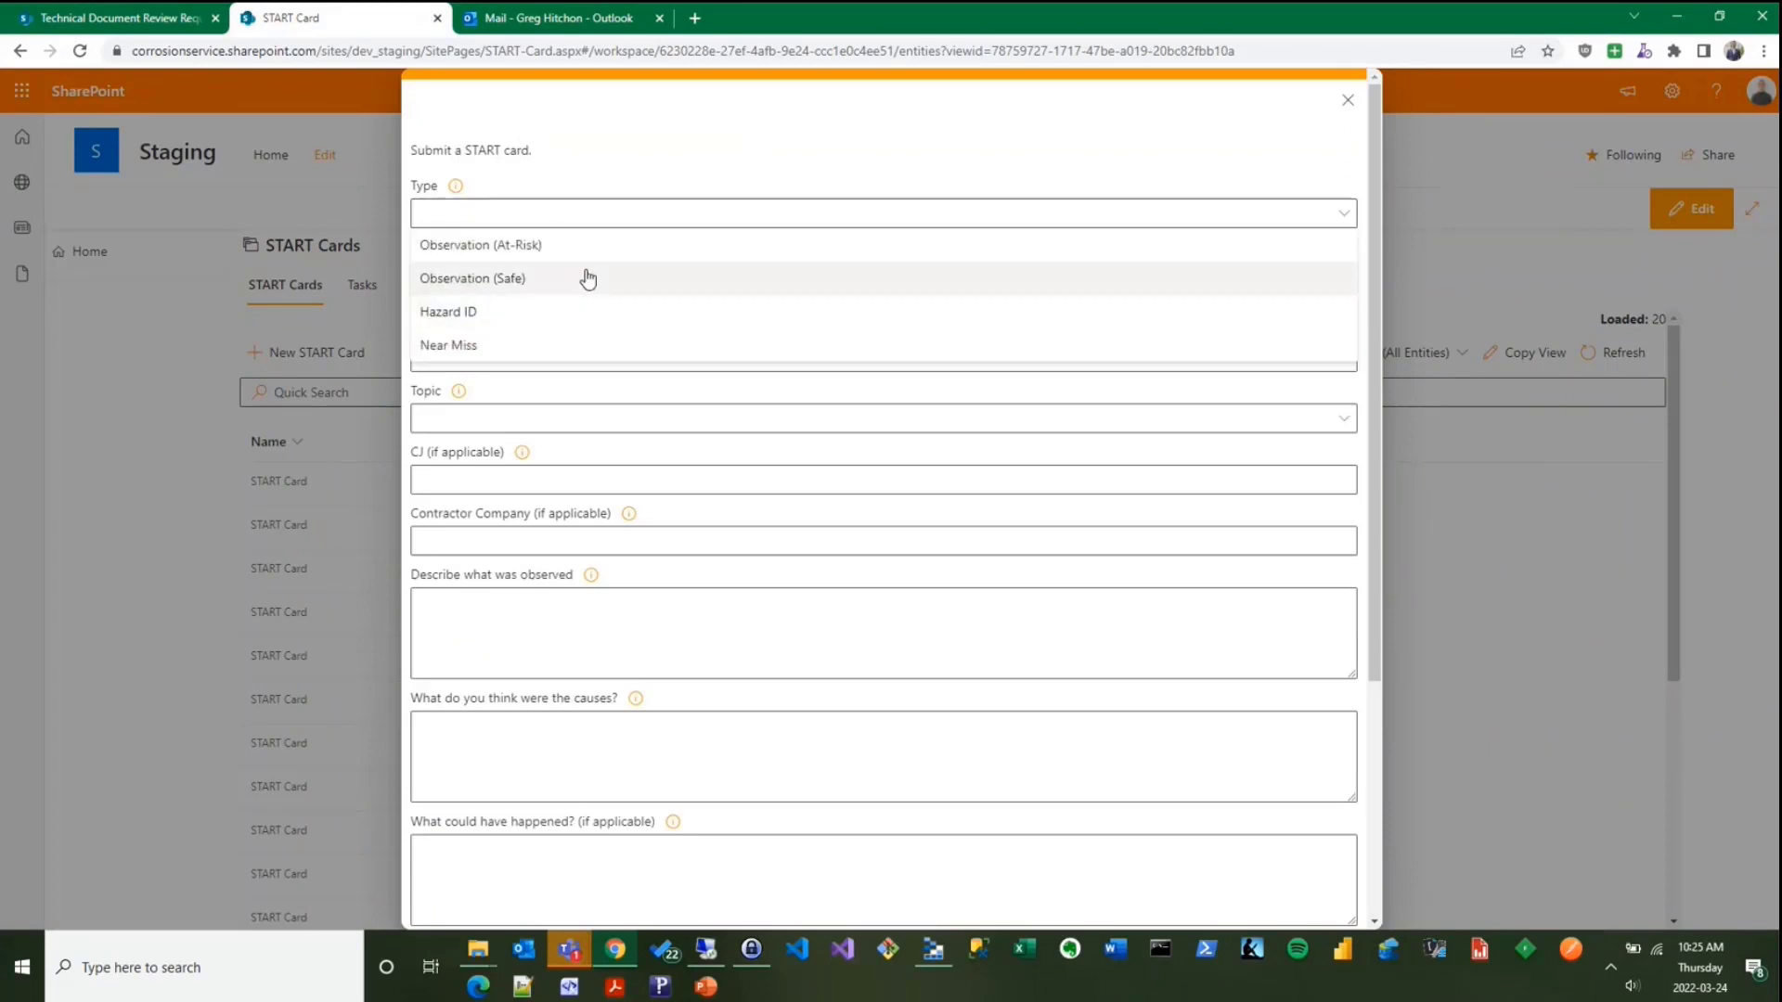
left_click(472, 278)
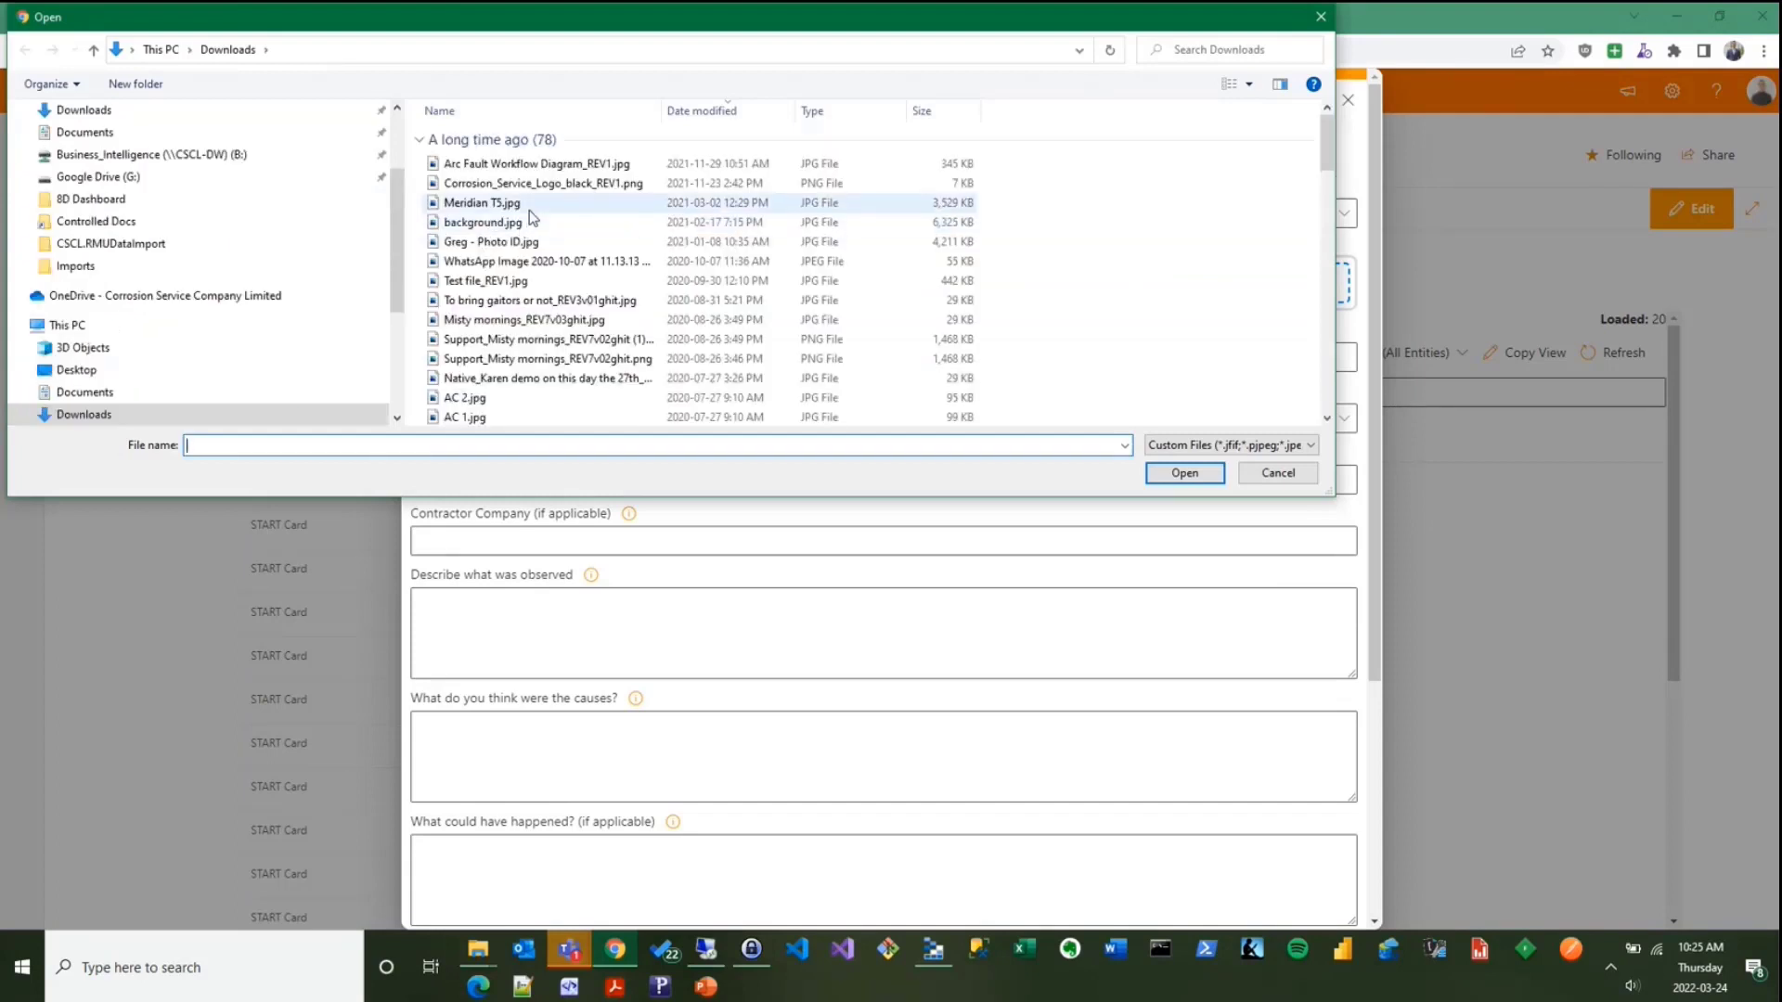
left_click(1184, 474)
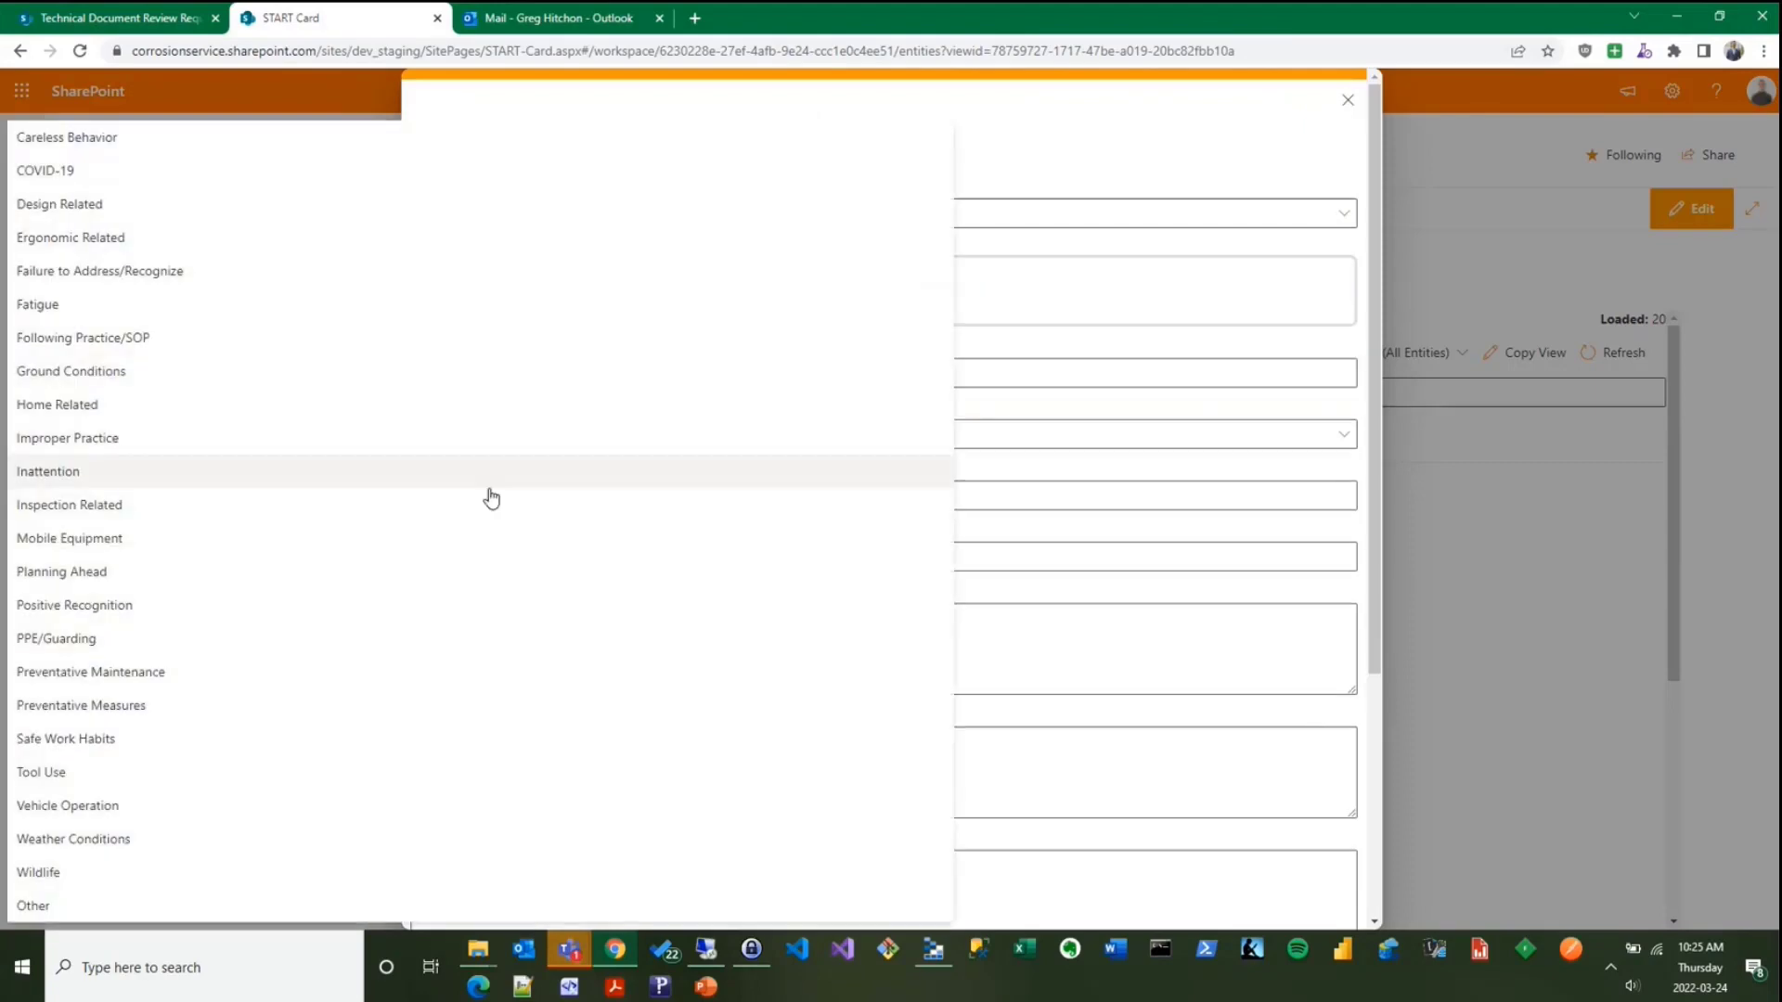
- Set the topic to Inspection Related, fill the remaining field and submit the card
left_click(71, 505)
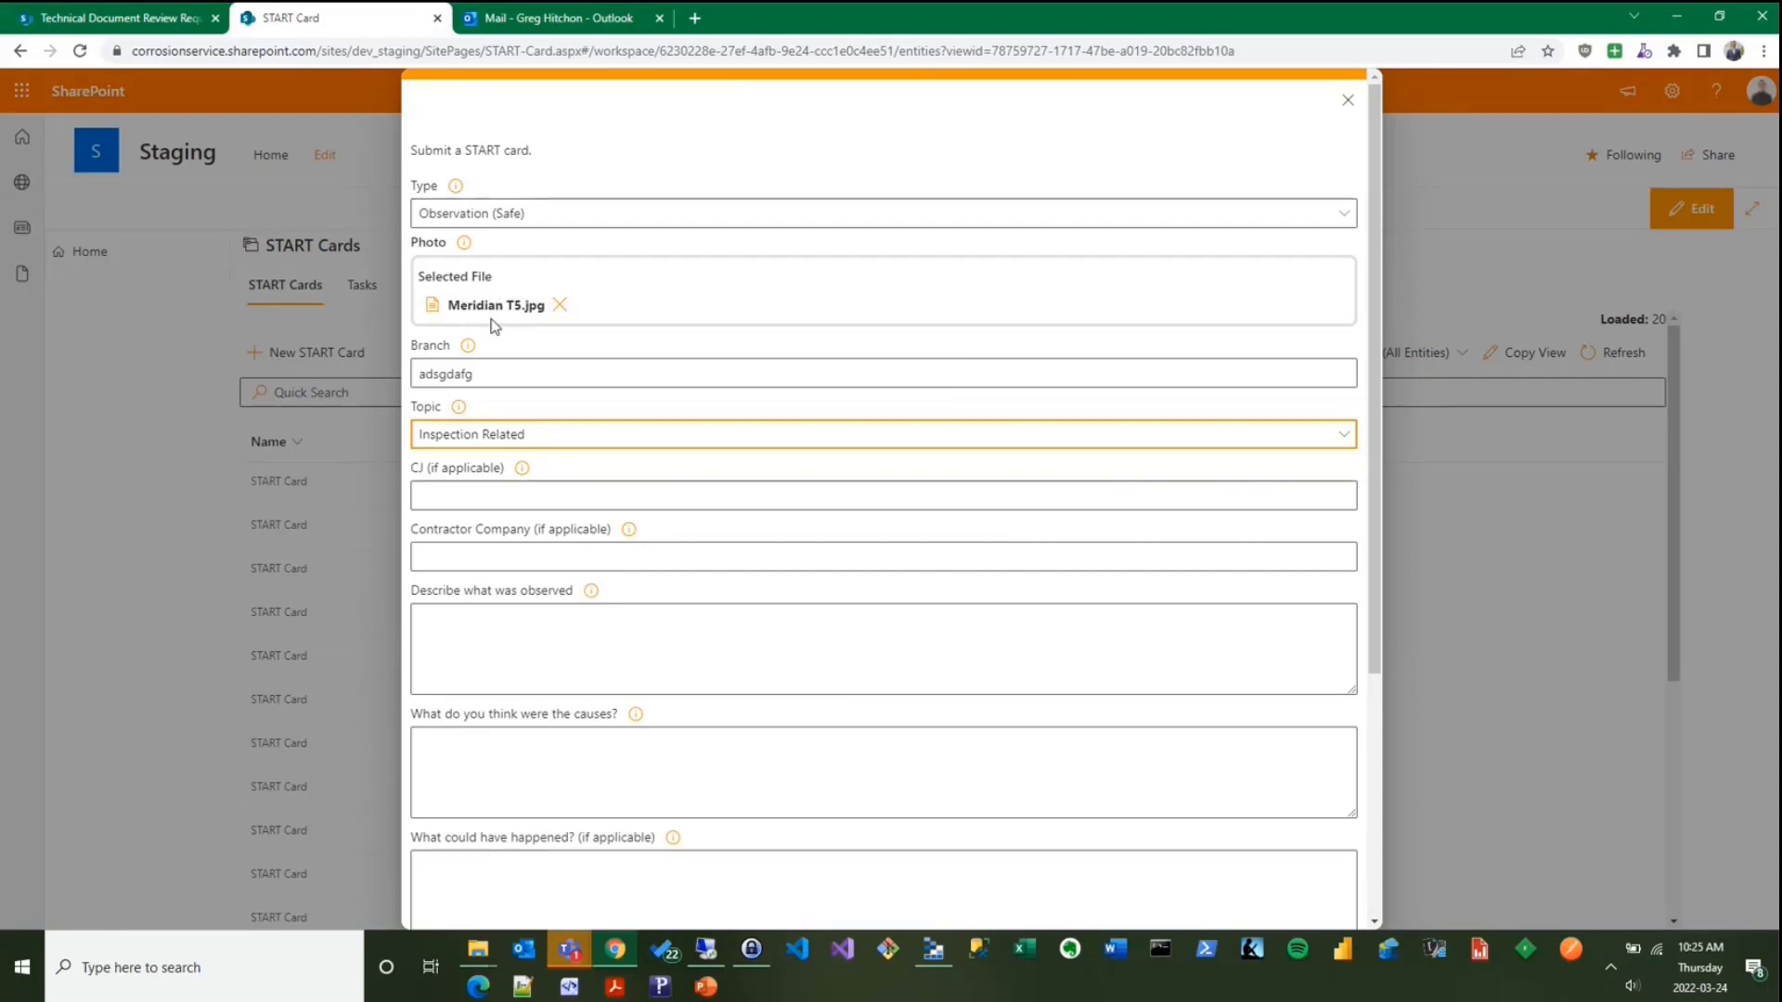
type("dsg")
type("adgf")
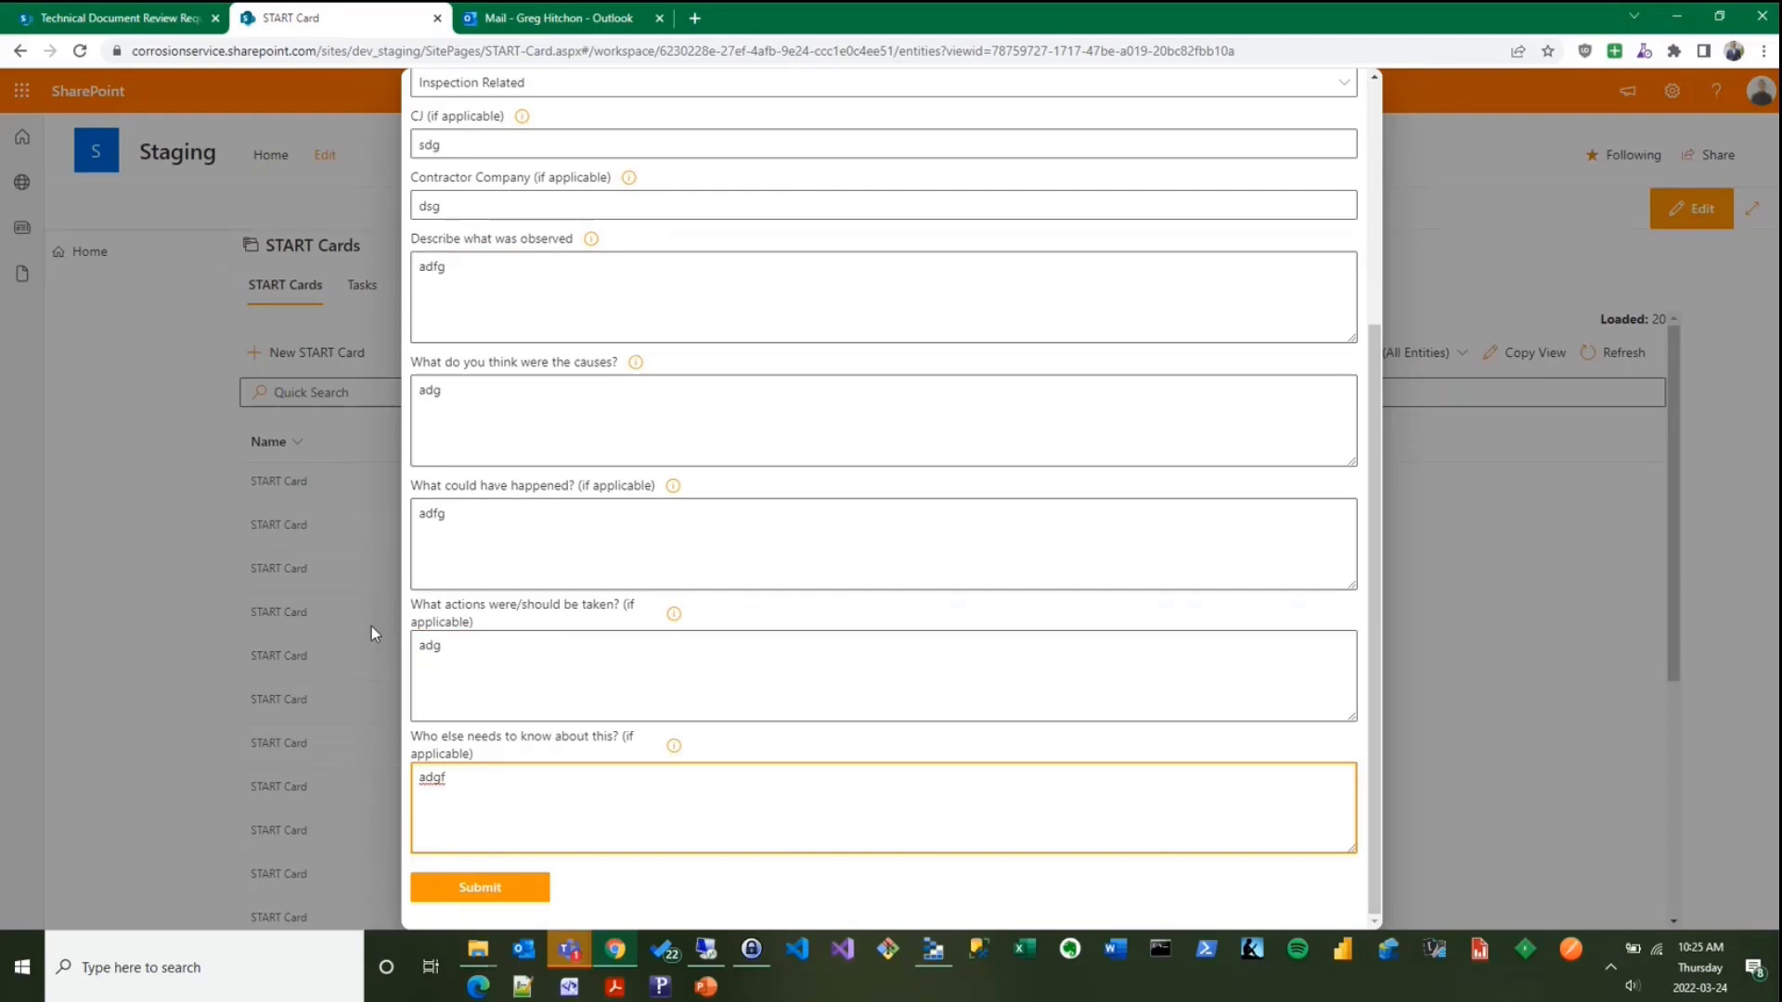
left_click(478, 887)
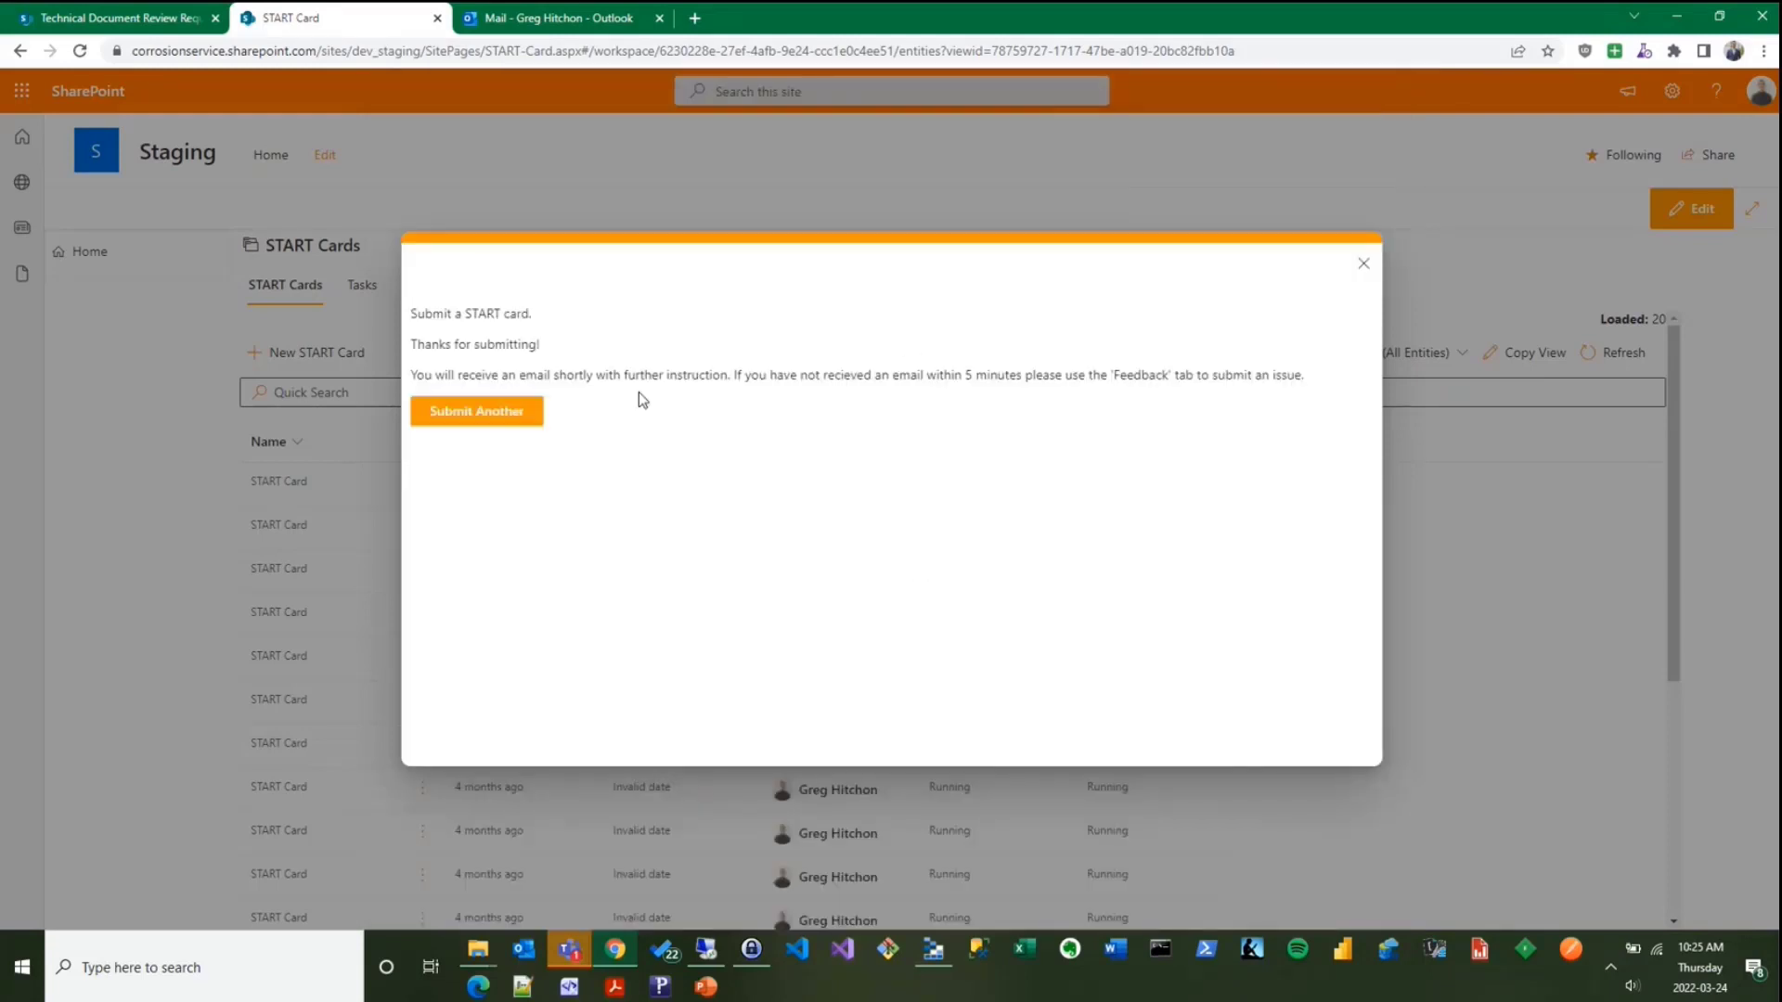
- Refresh the START Cards list so the new card heads it, then move to Outlook
left_click(1362, 264)
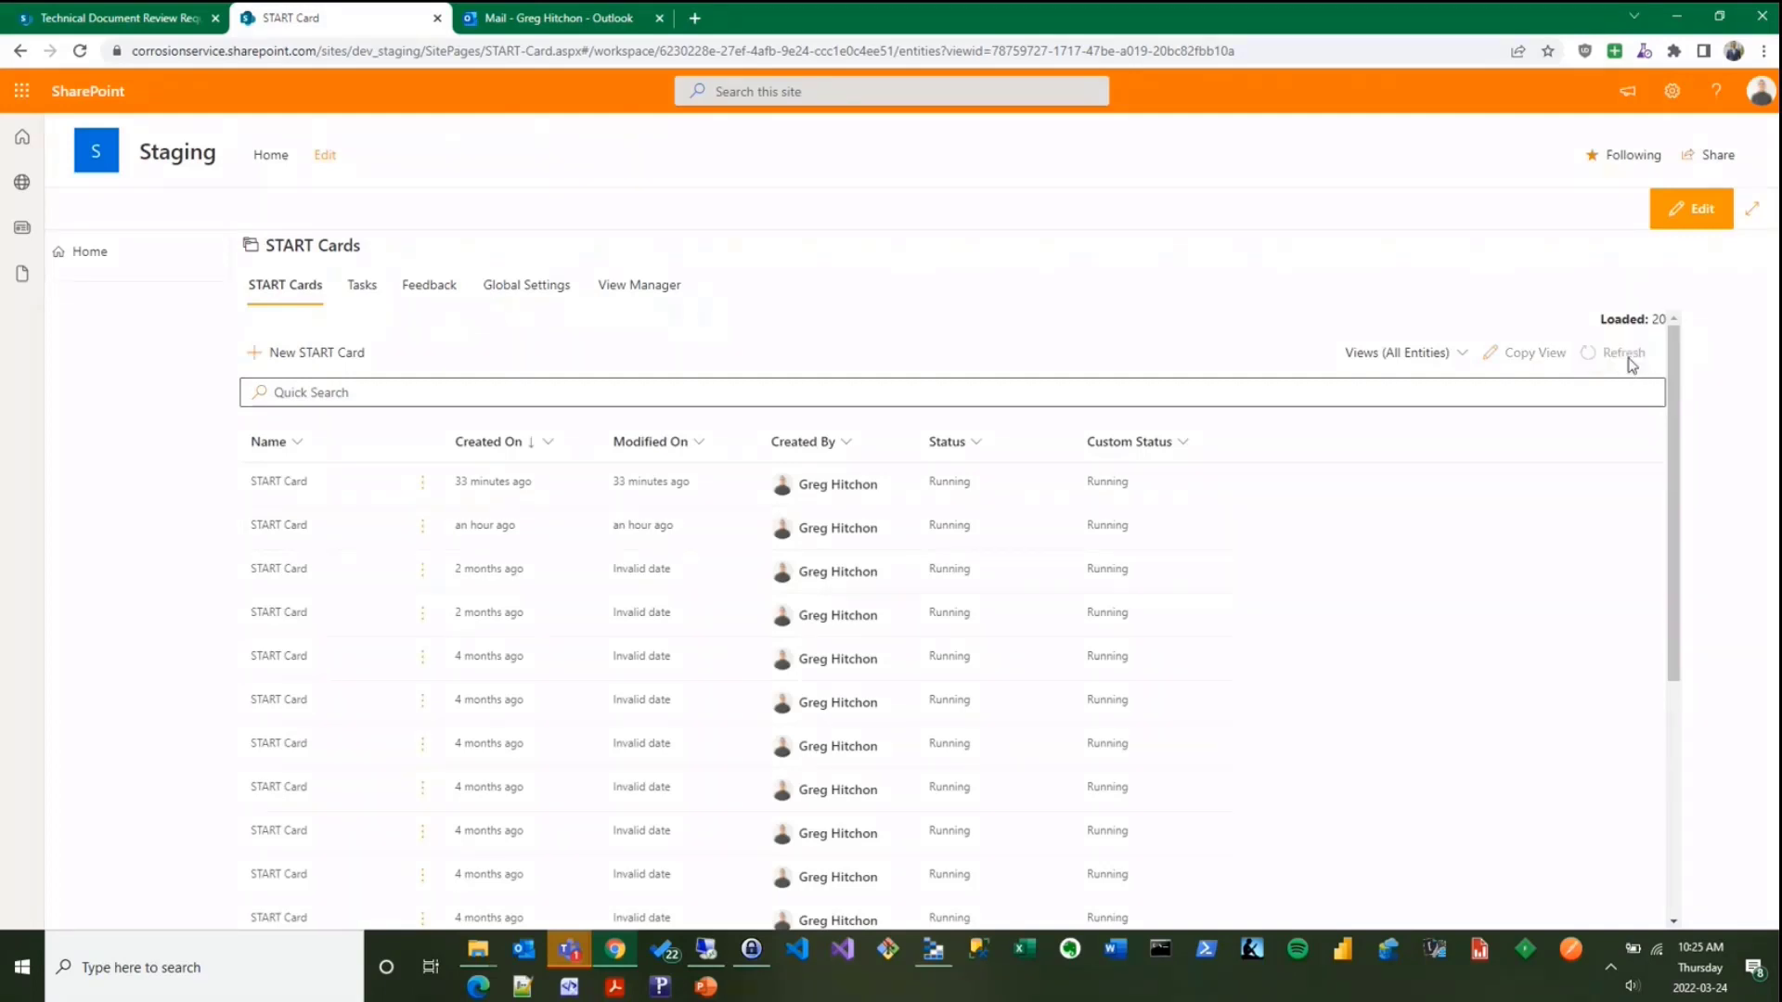
left_click(1623, 352)
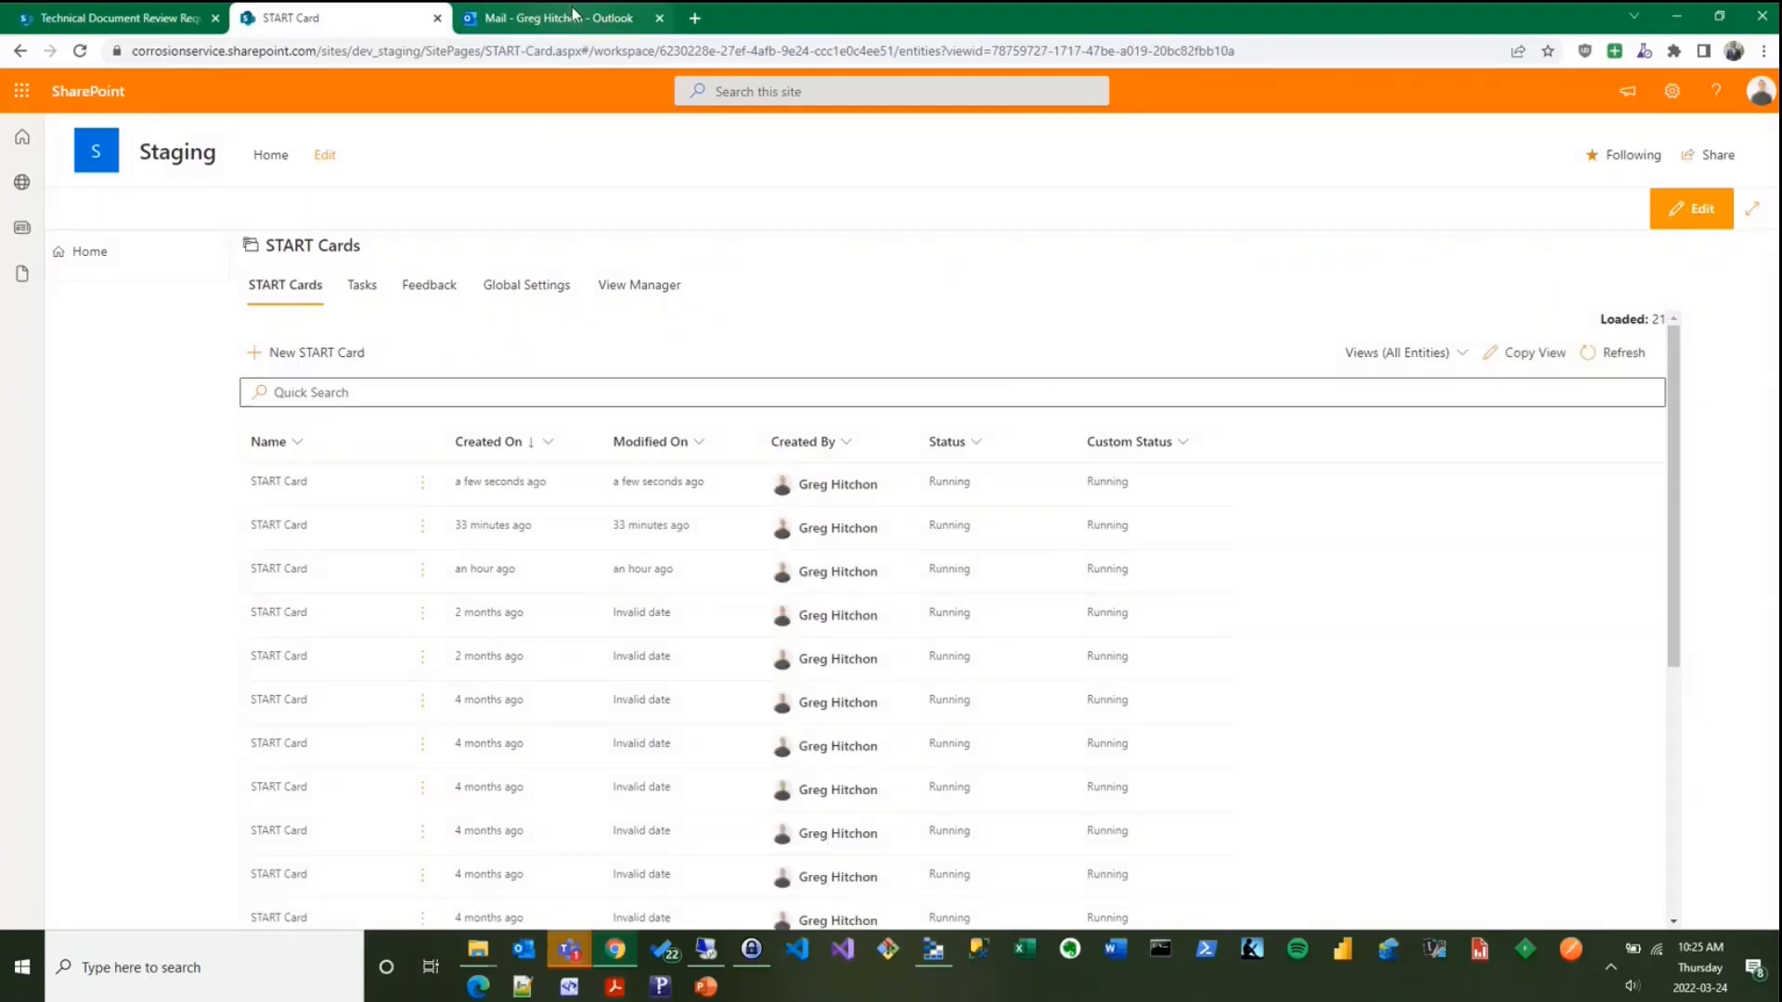
left_click(555, 16)
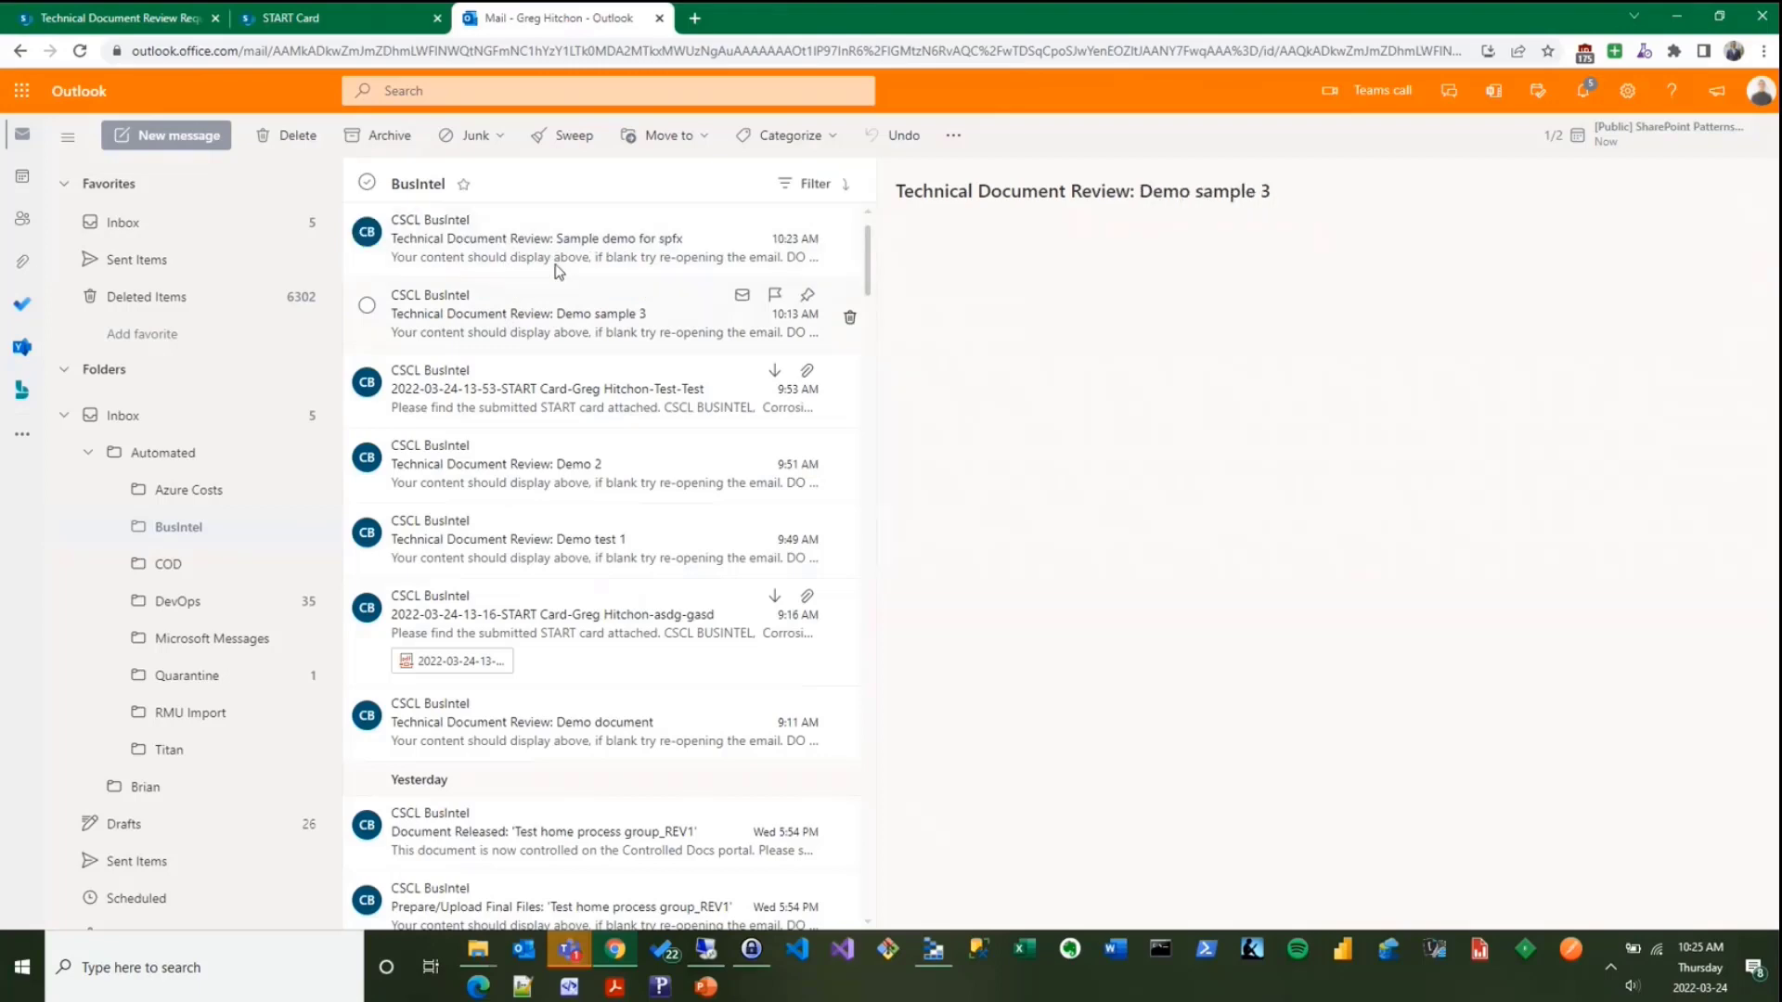
- Check the new START card's Create Start Card workflow shows Completed, then move to its email in Outlook
left_click(296, 18)
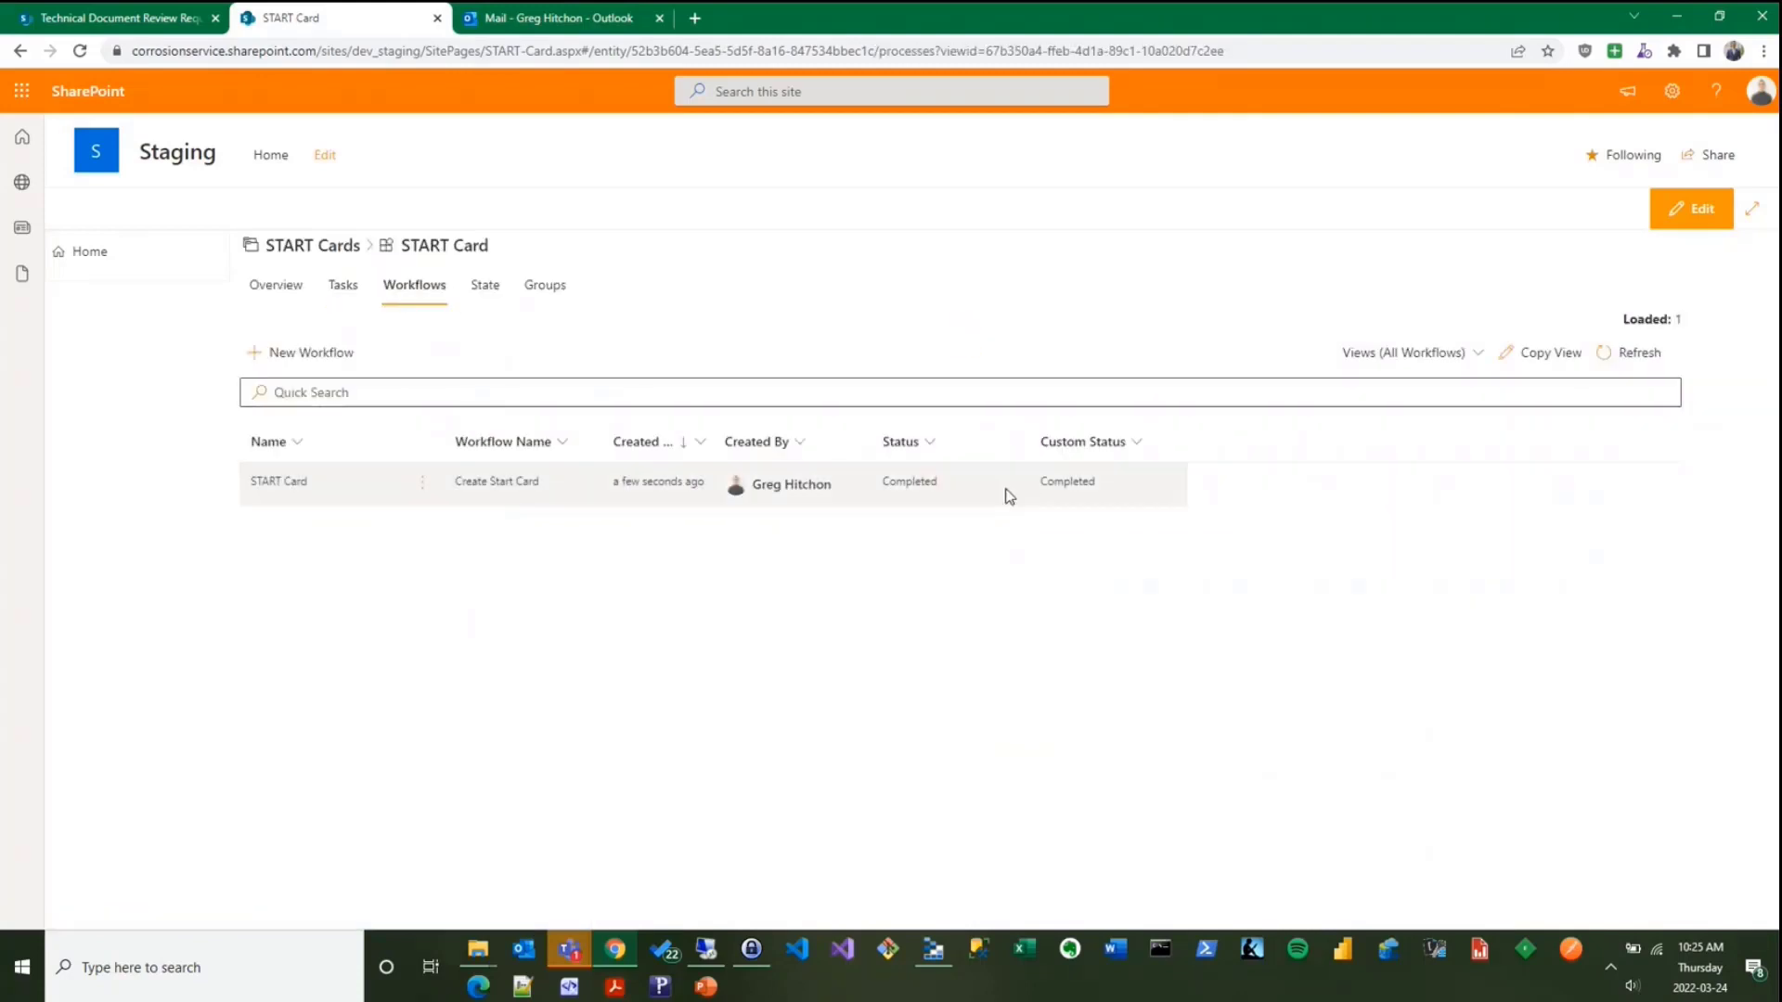
left_click(278, 482)
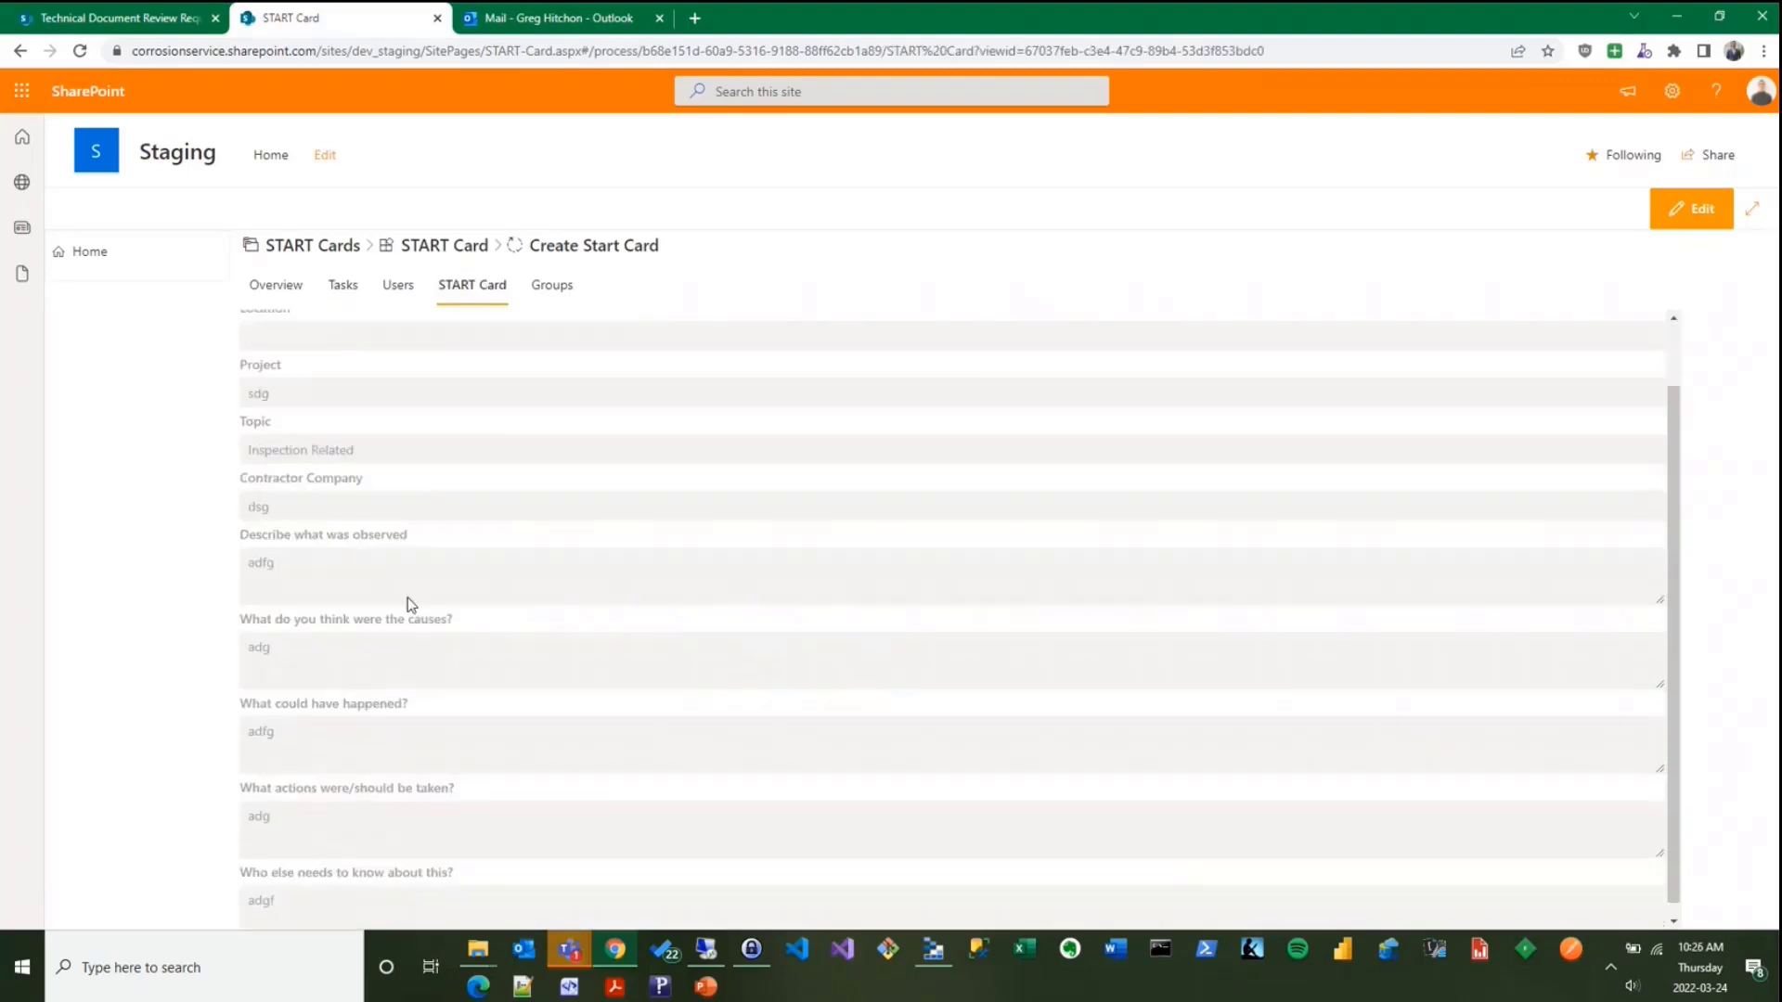
scroll("down", 3)
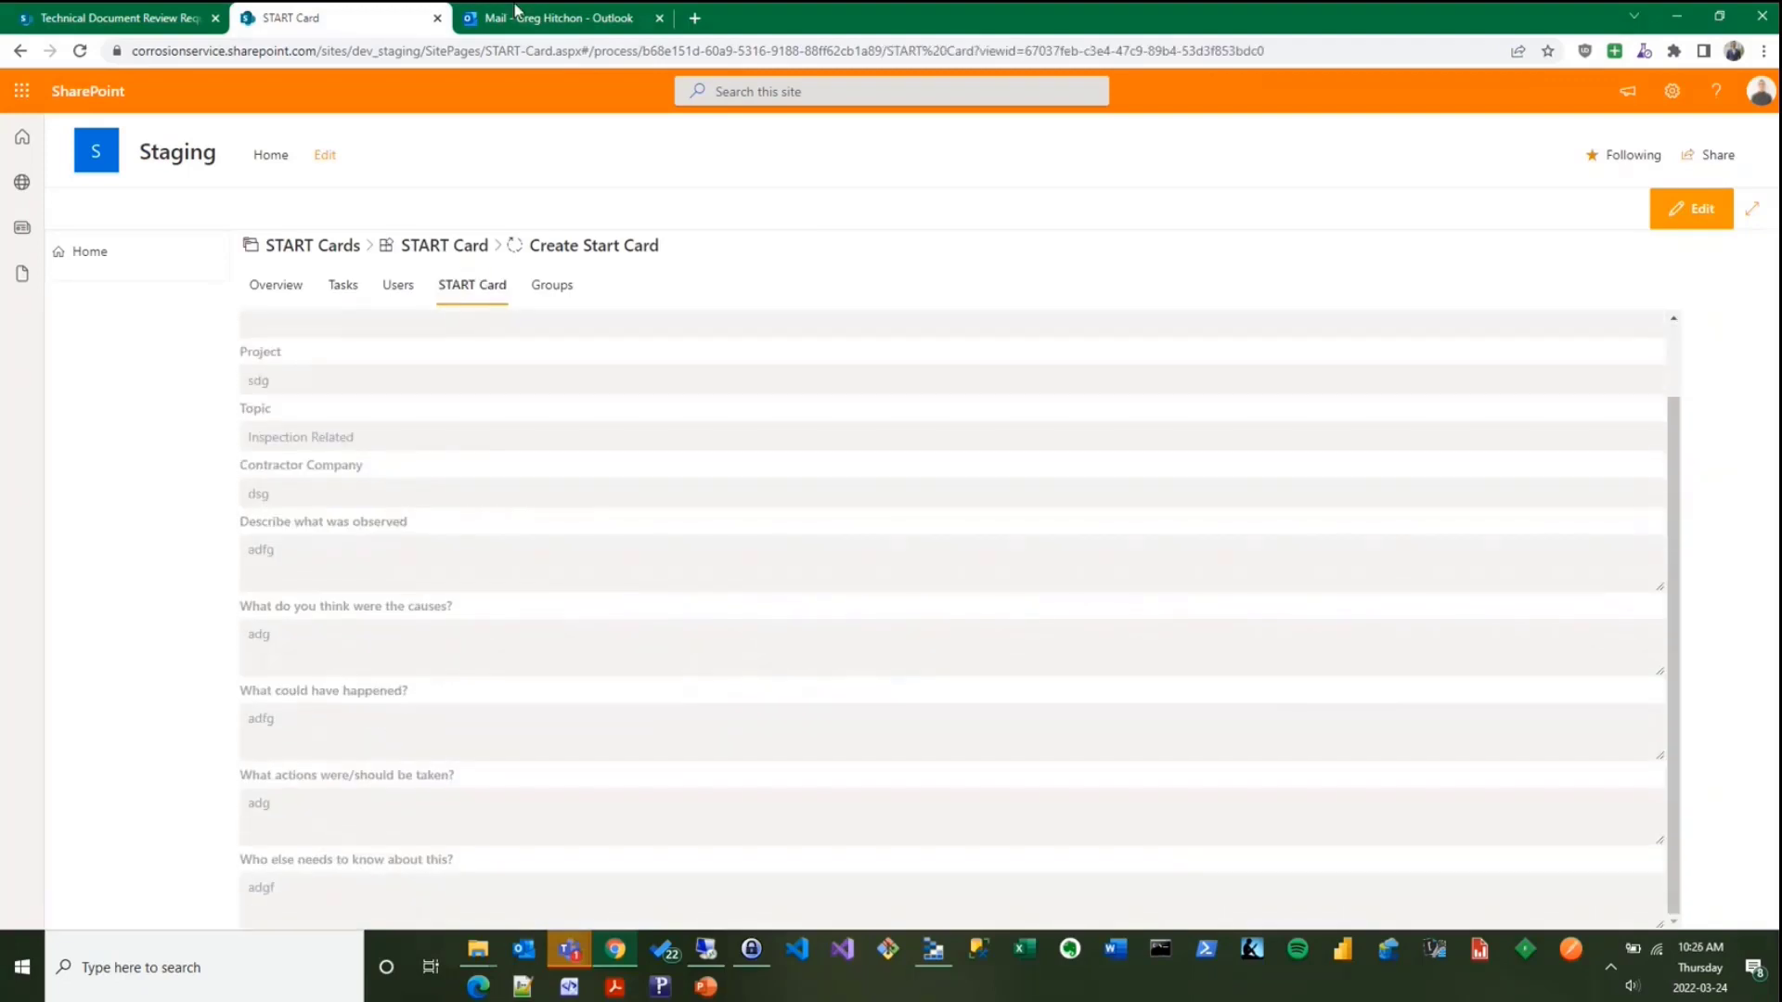
left_click(559, 17)
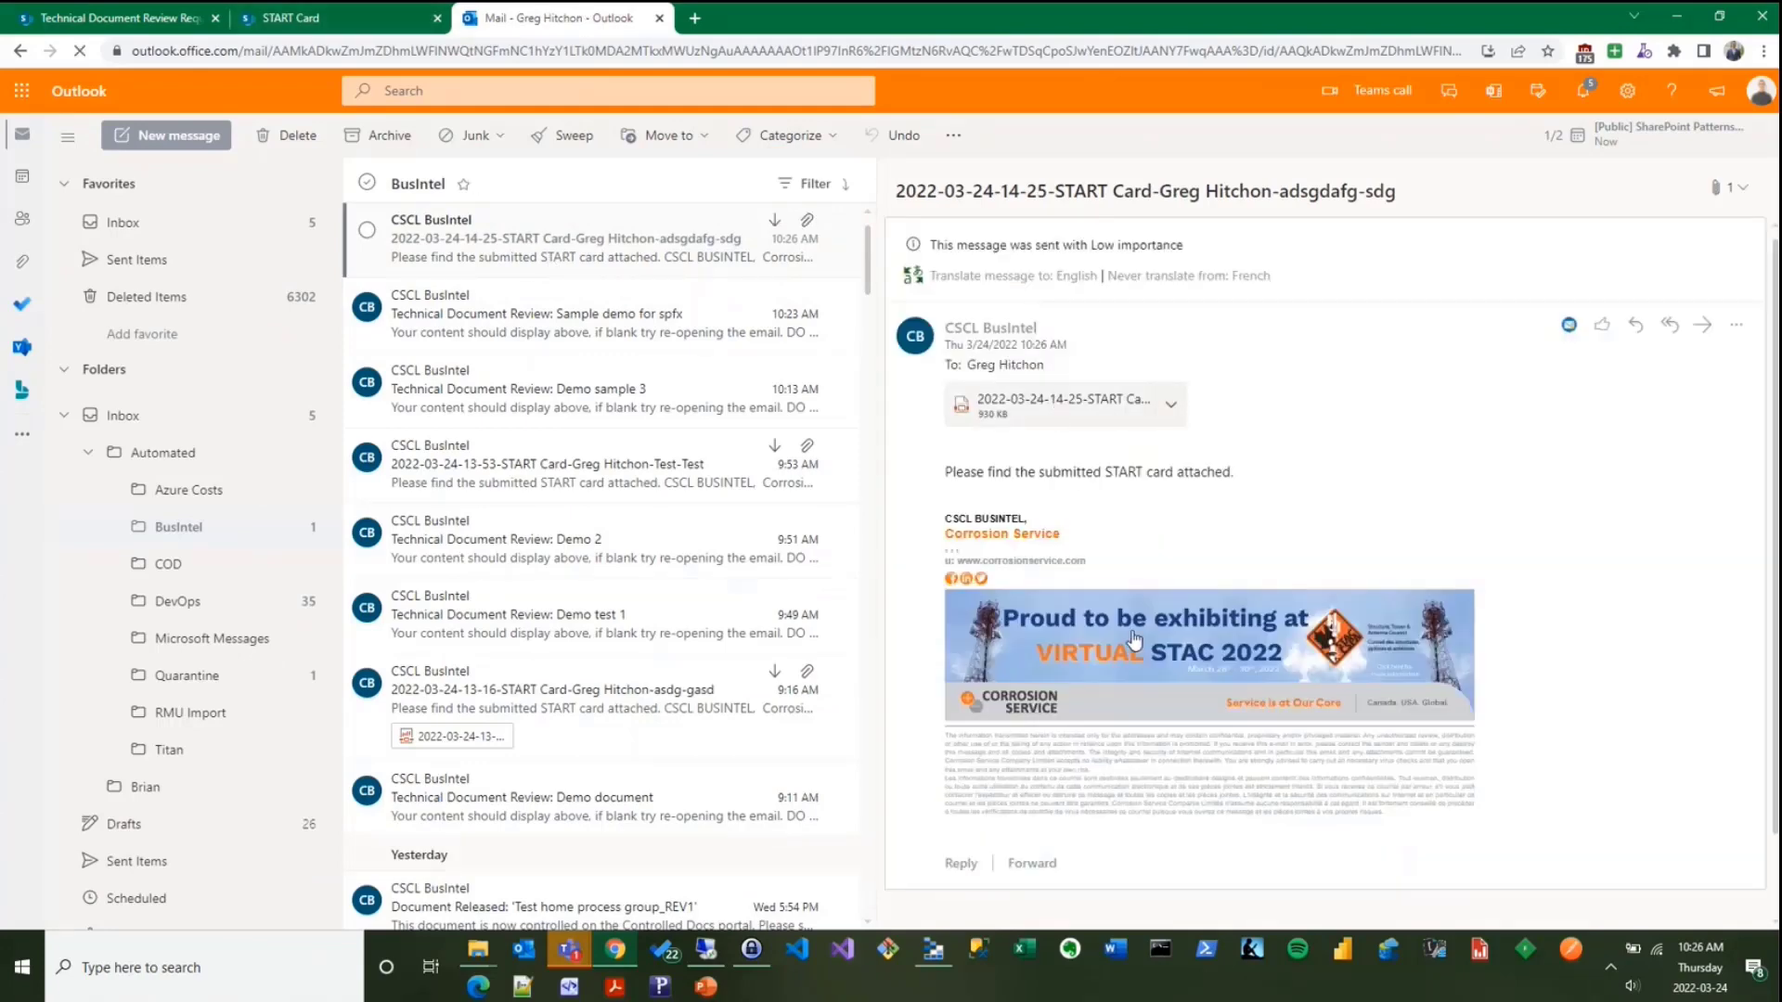
left_click(1062, 404)
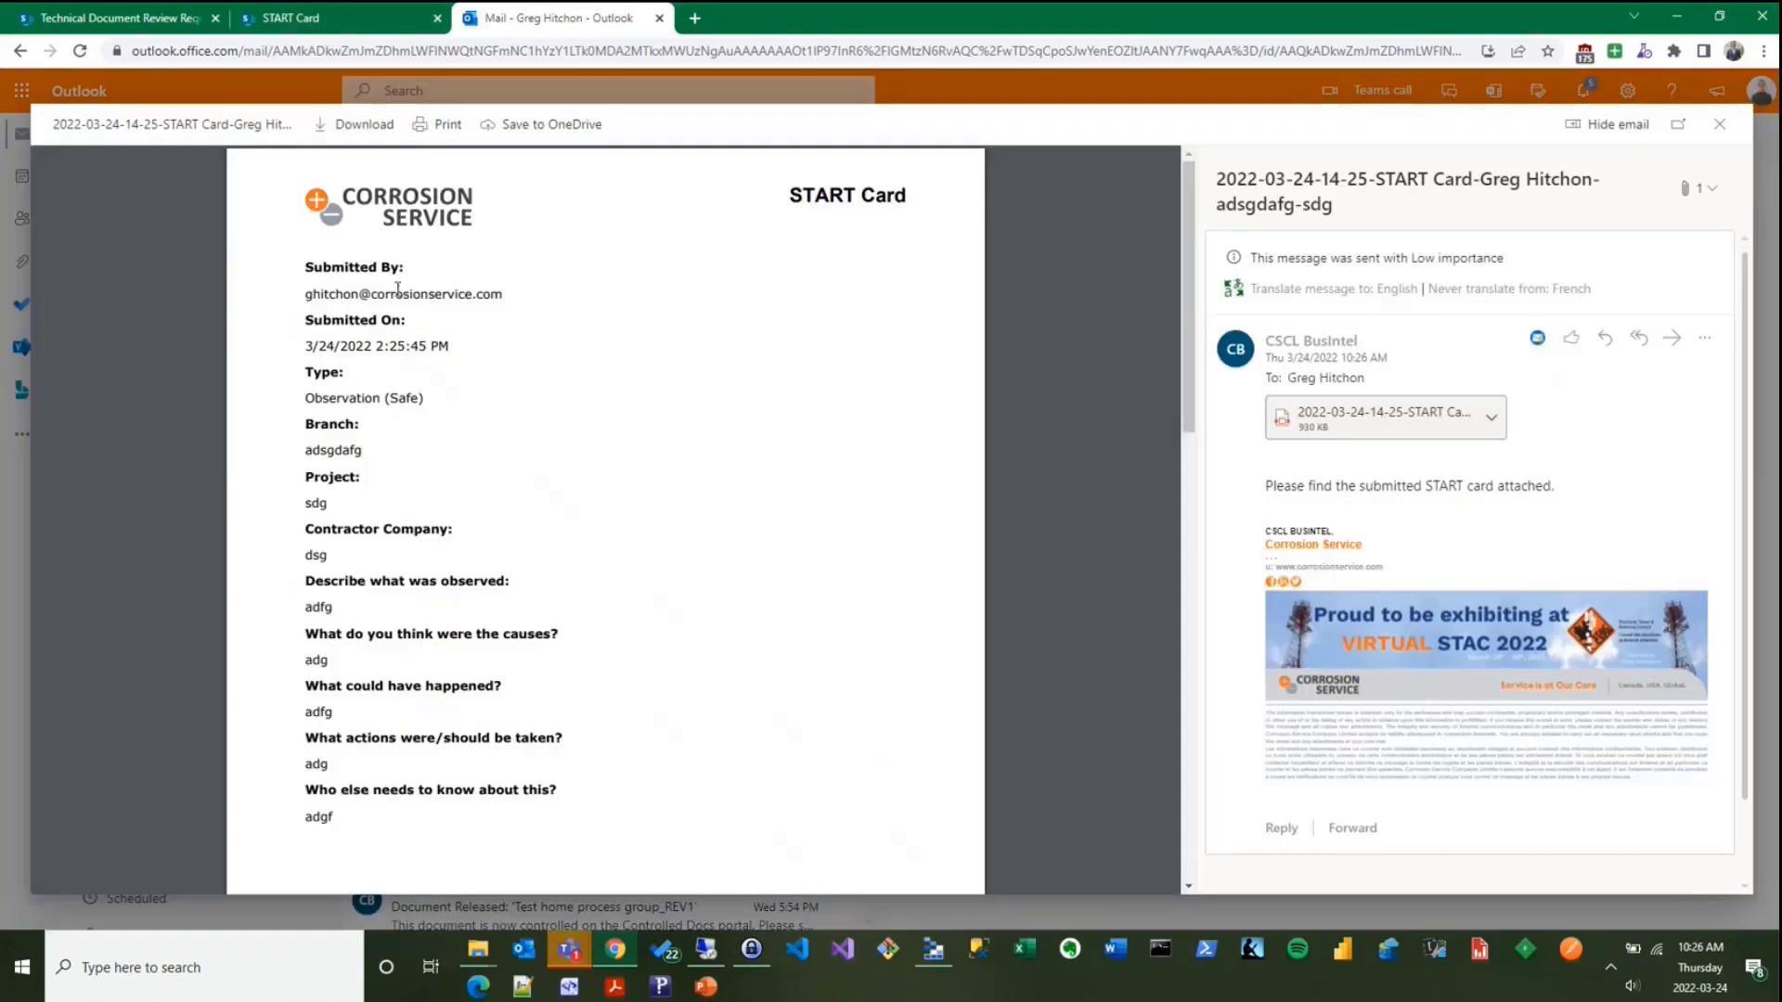
mouse_move(649, 734)
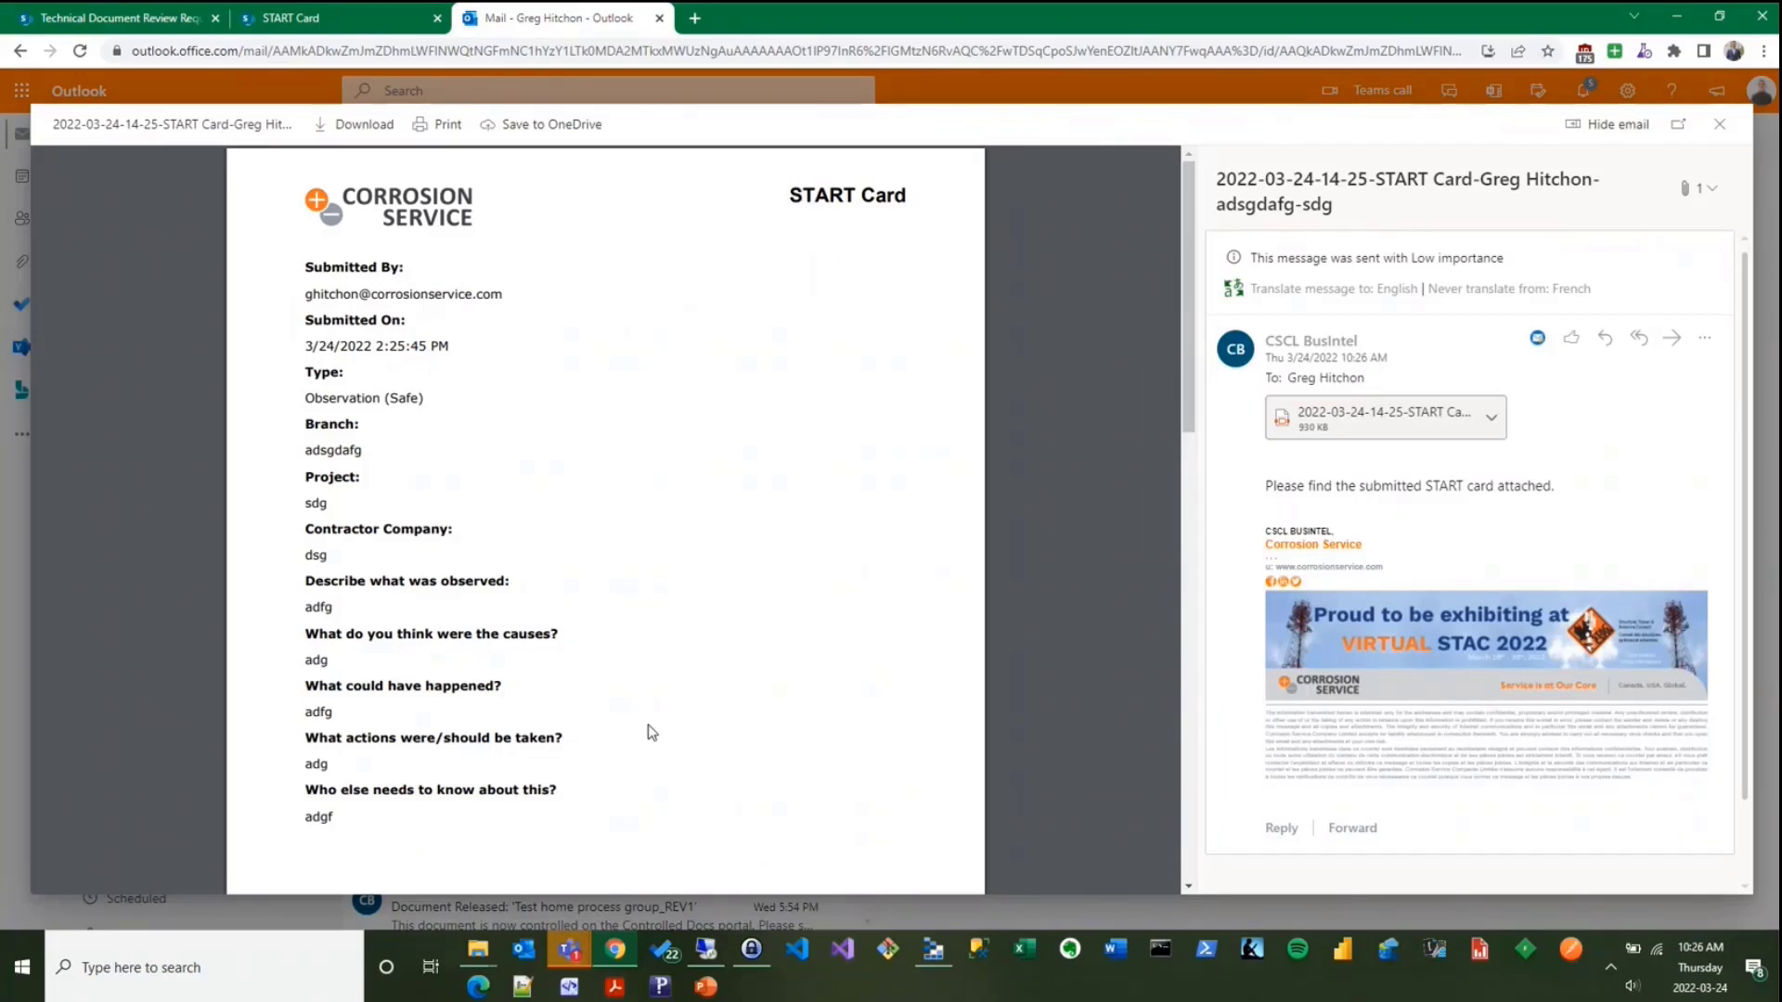
mouse_move(553, 624)
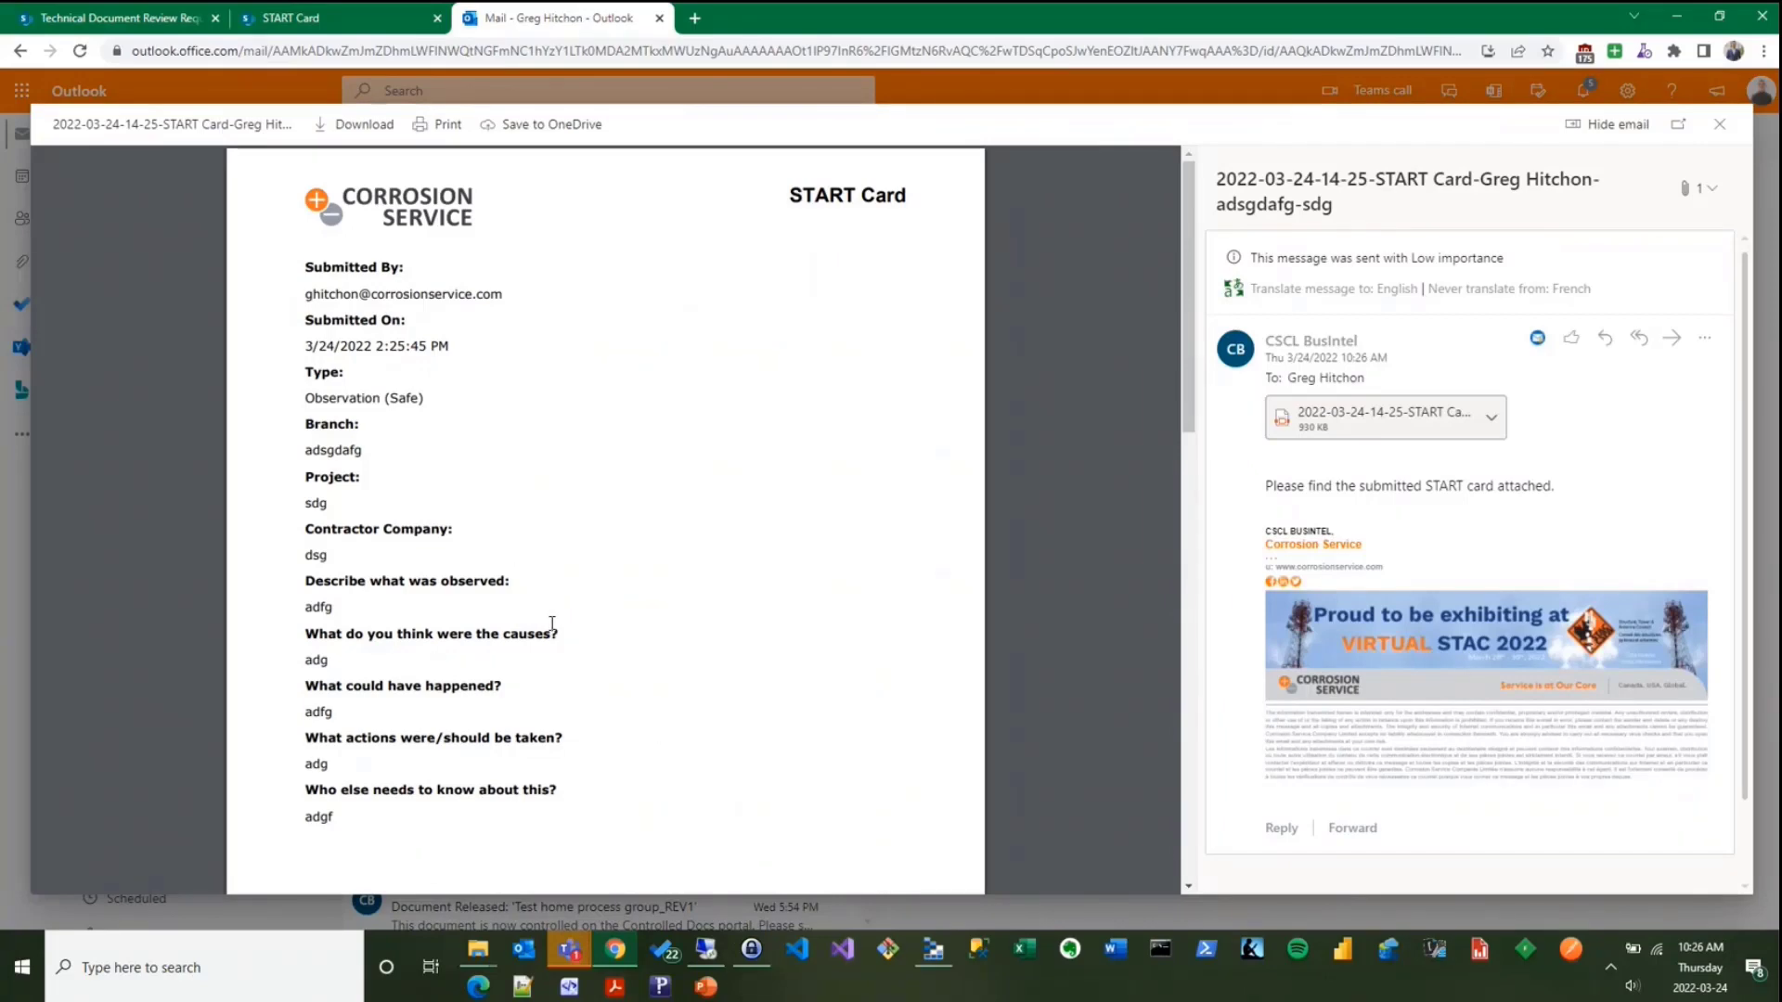
mouse_move(523, 382)
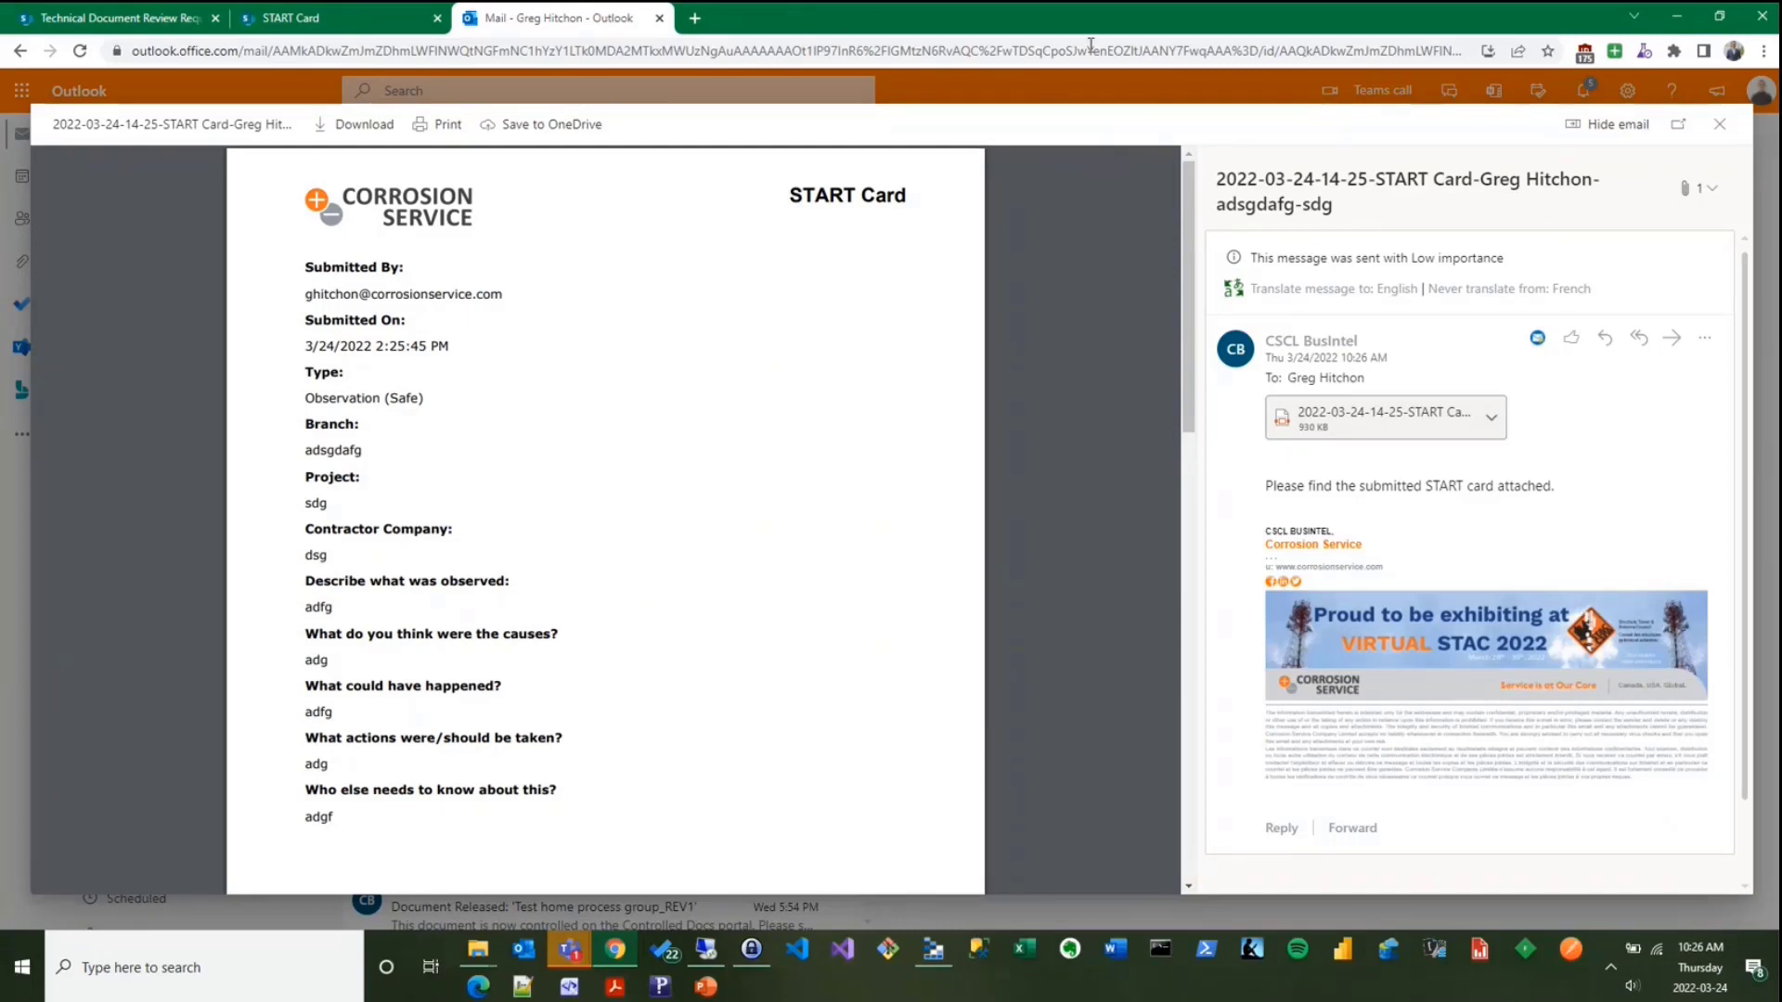
left_click(1719, 124)
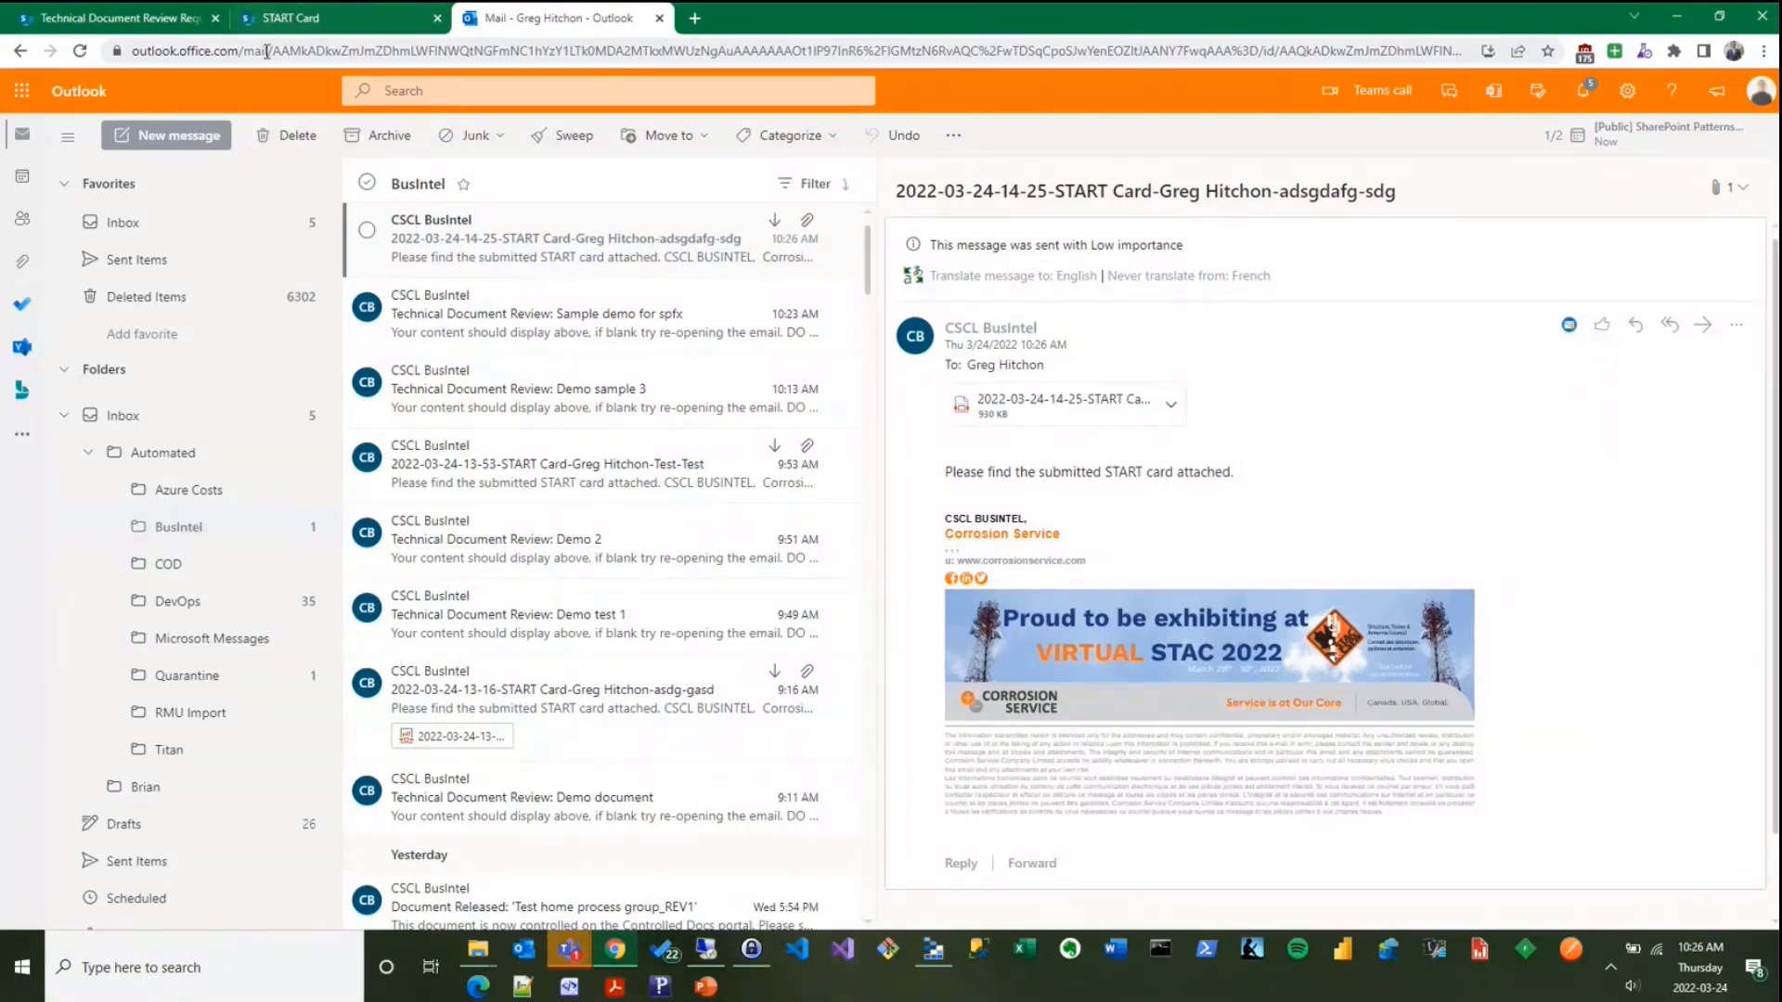
mouse_move(559, 360)
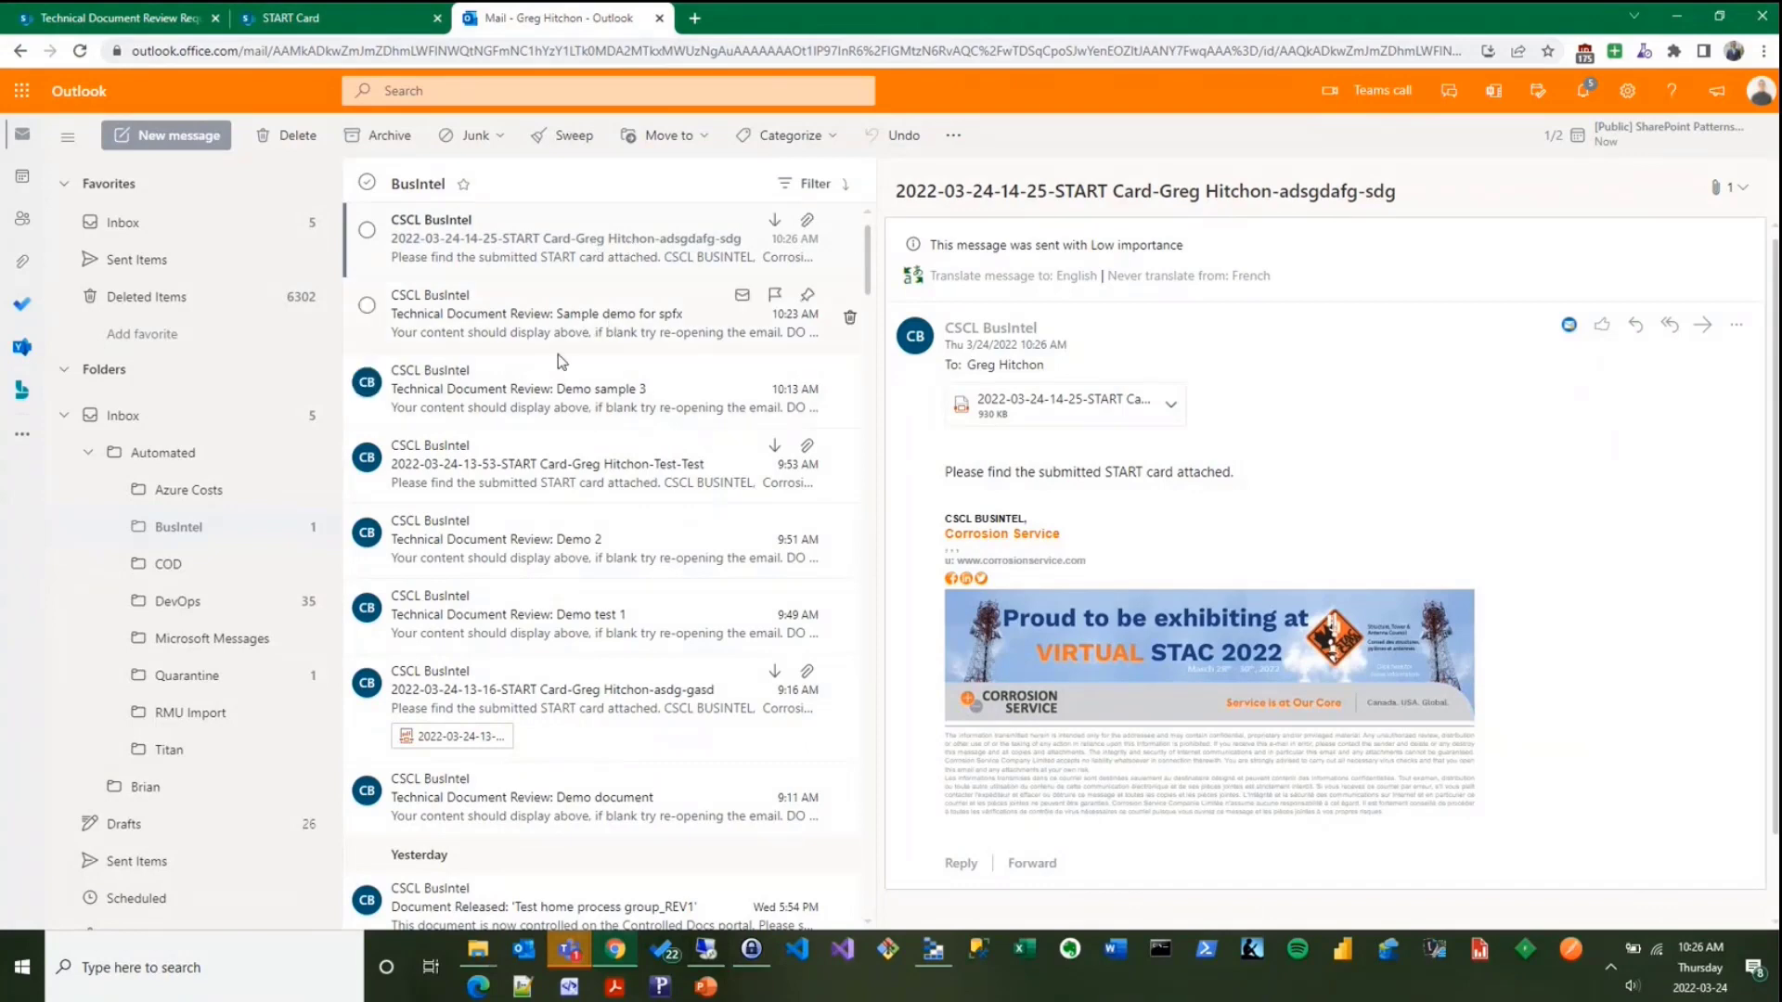
mouse_move(980, 323)
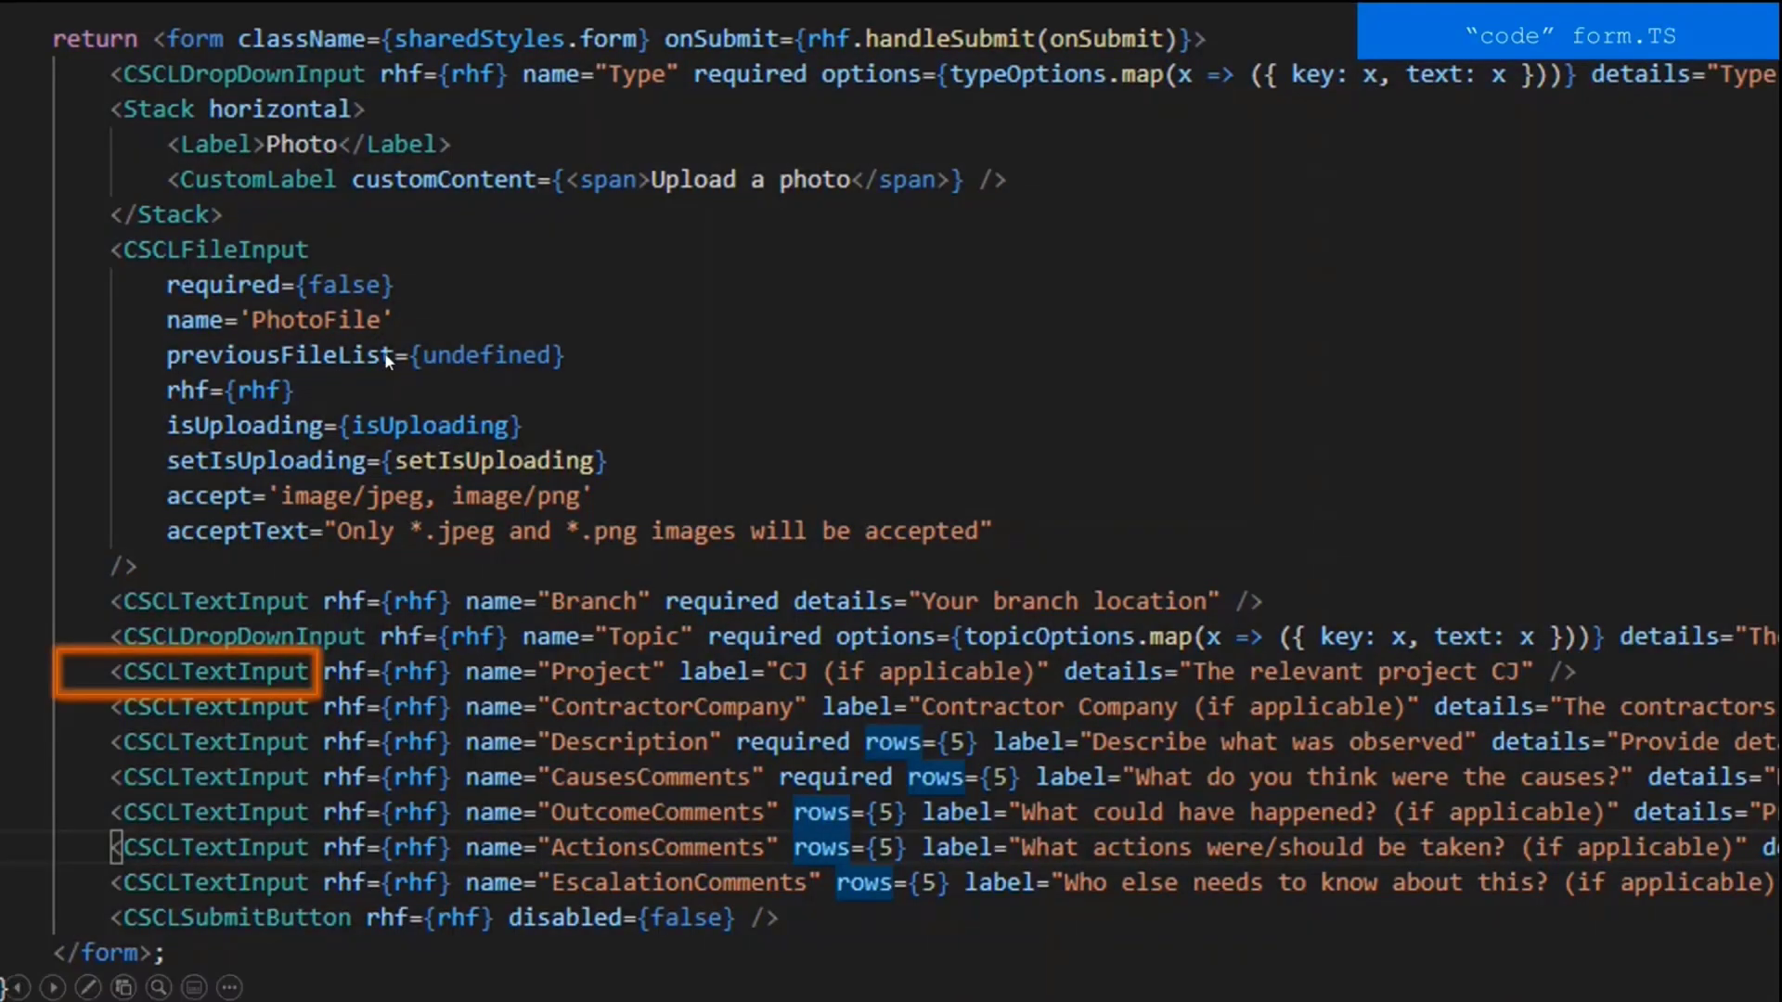
mouse_move(471, 475)
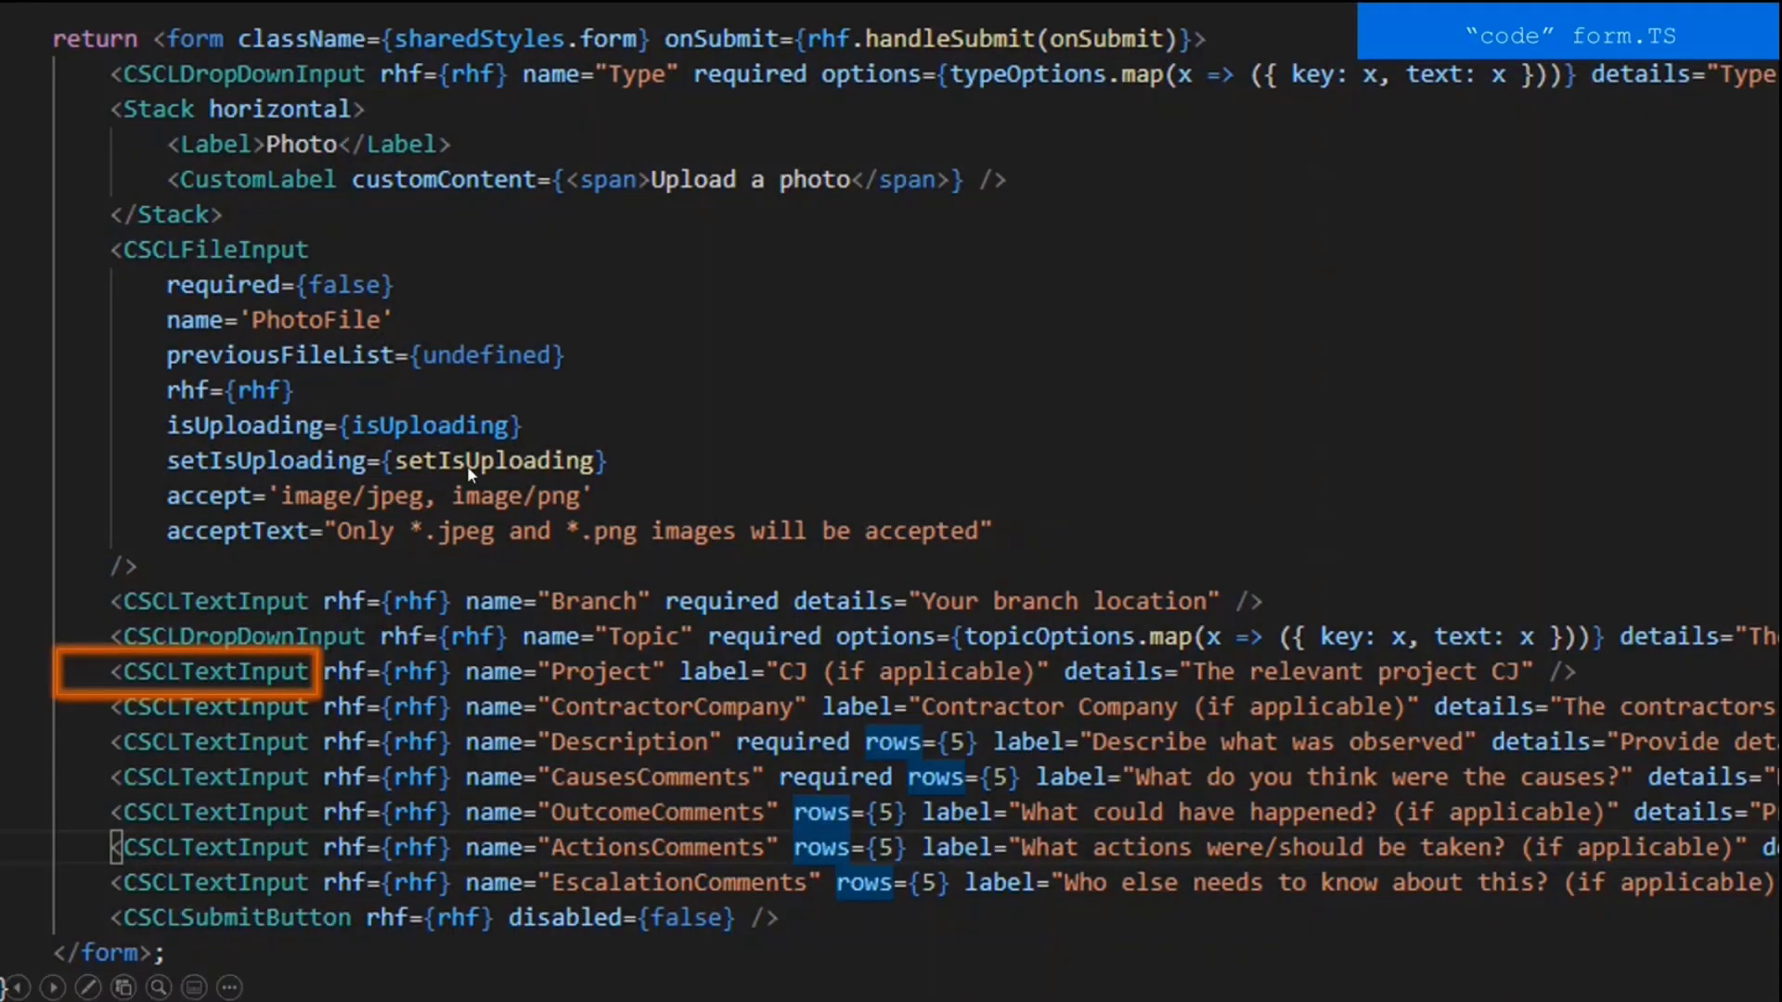
mouse_move(795, 590)
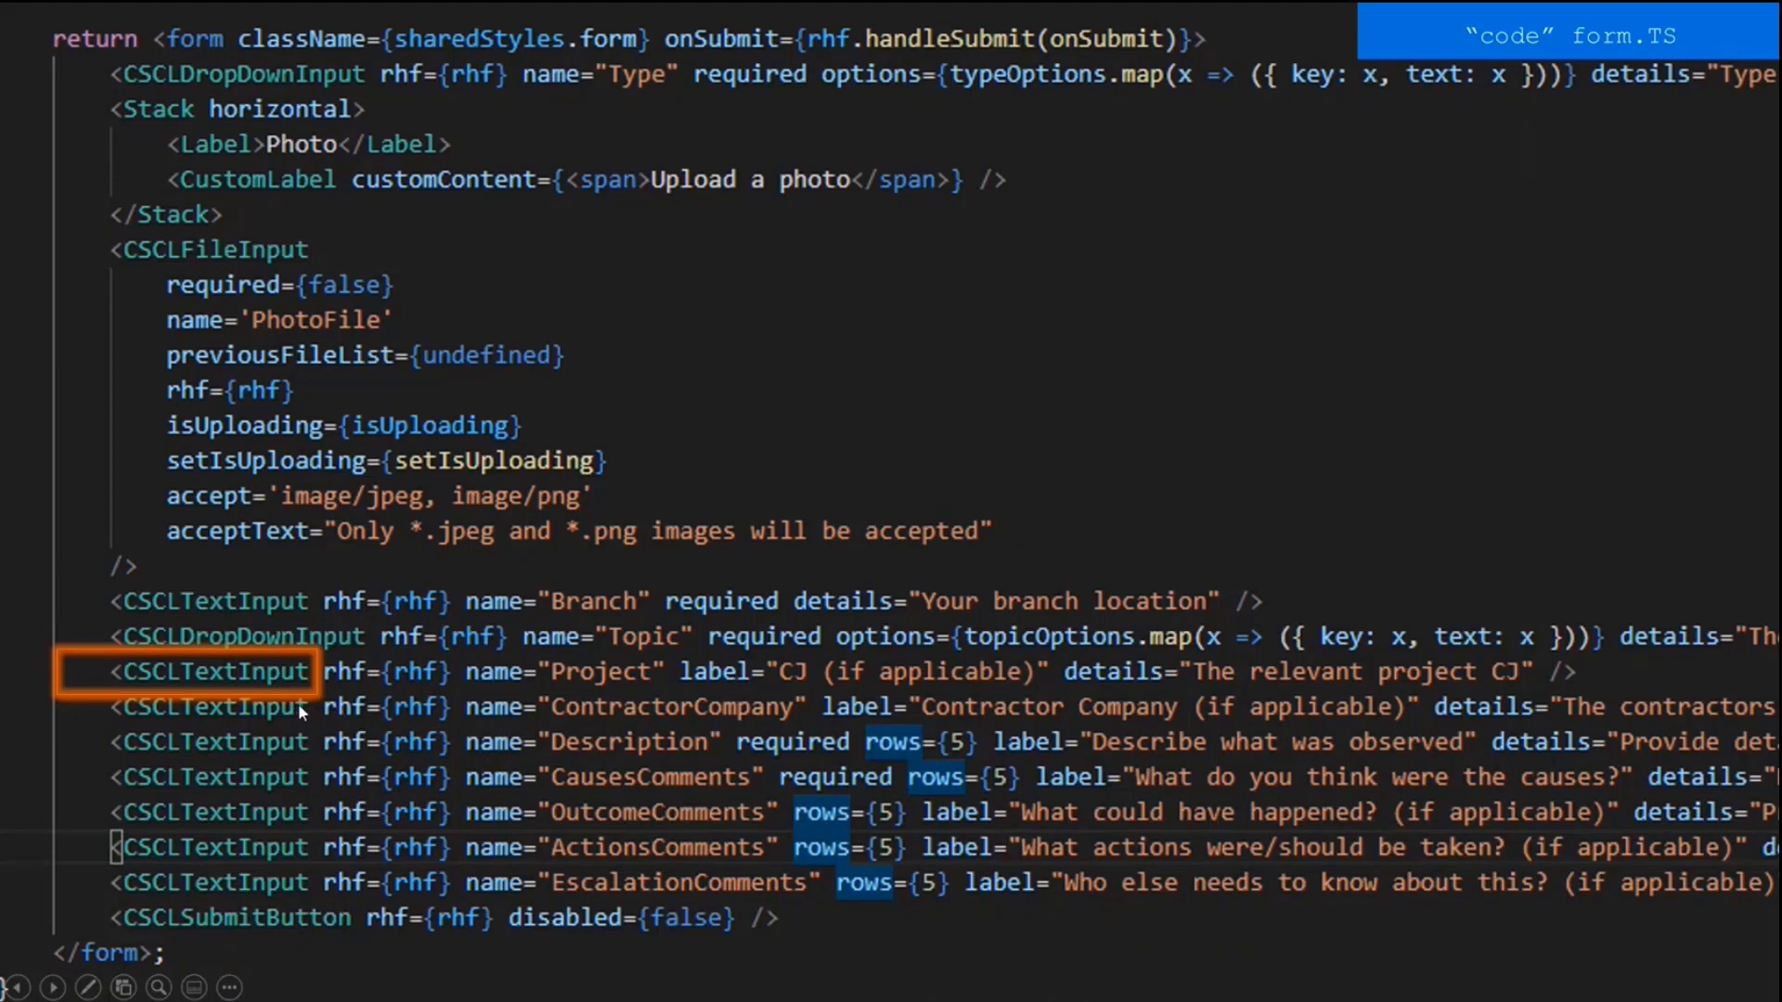
mouse_move(272, 858)
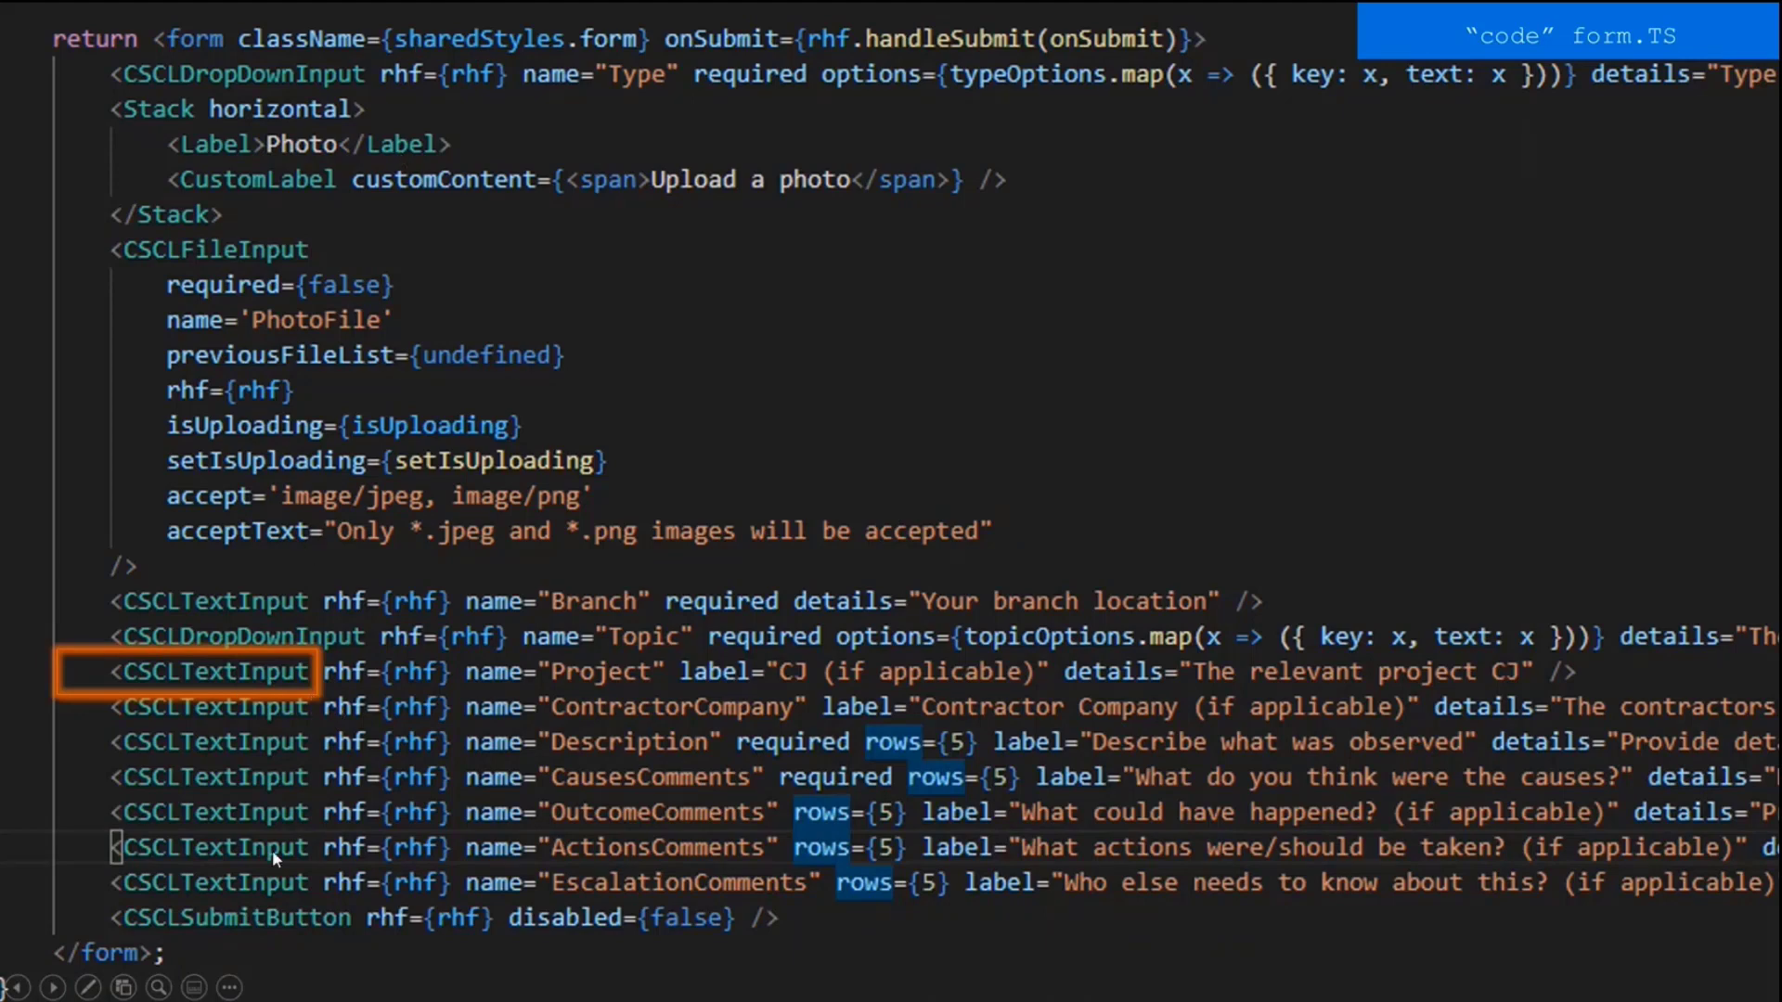
mouse_move(902, 757)
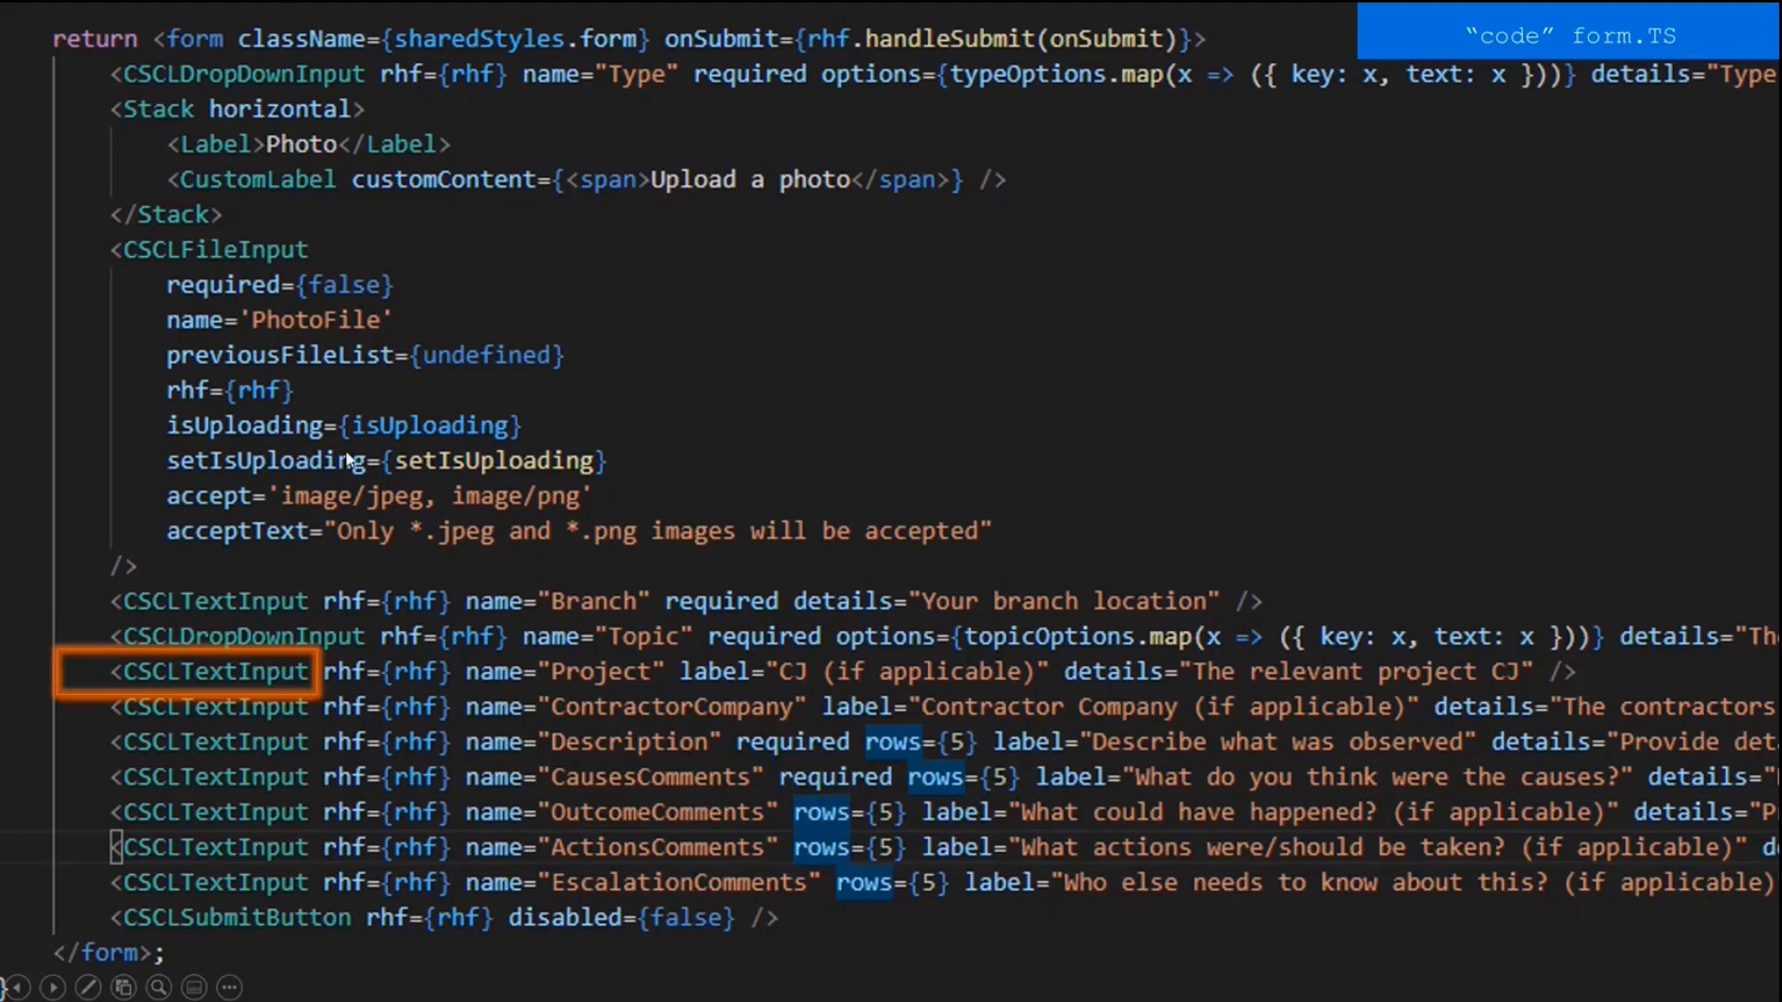
mouse_move(876, 187)
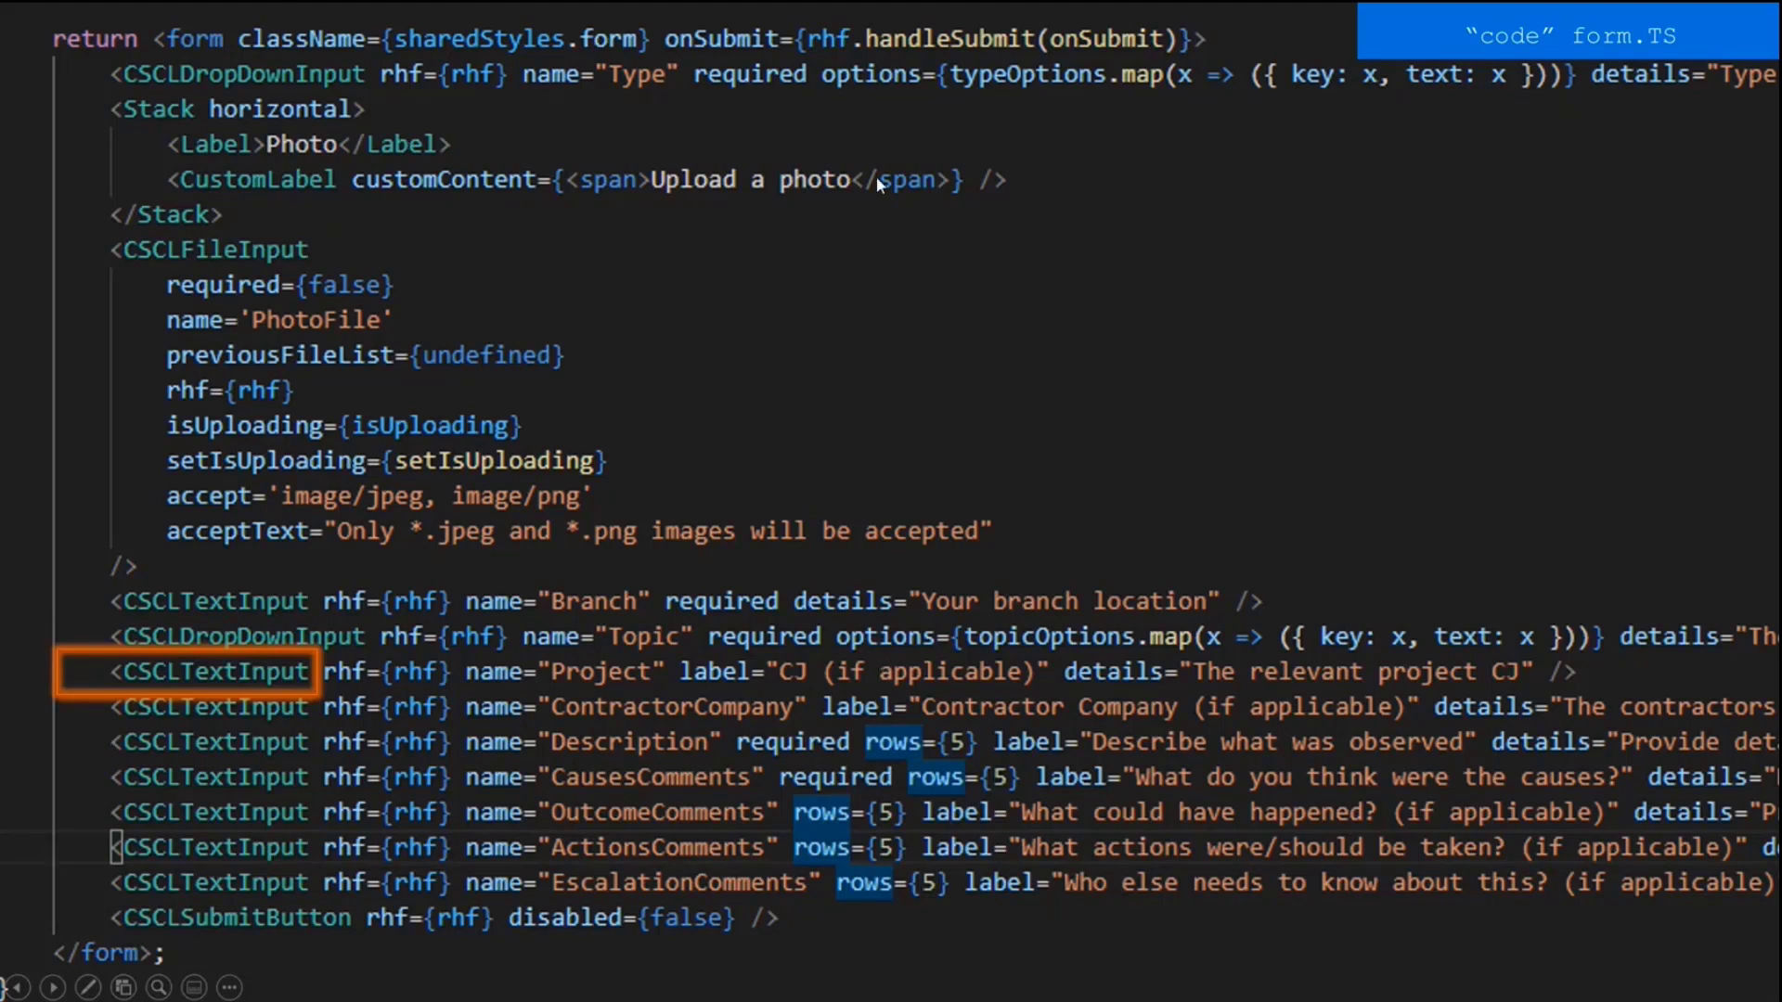
mouse_move(665, 644)
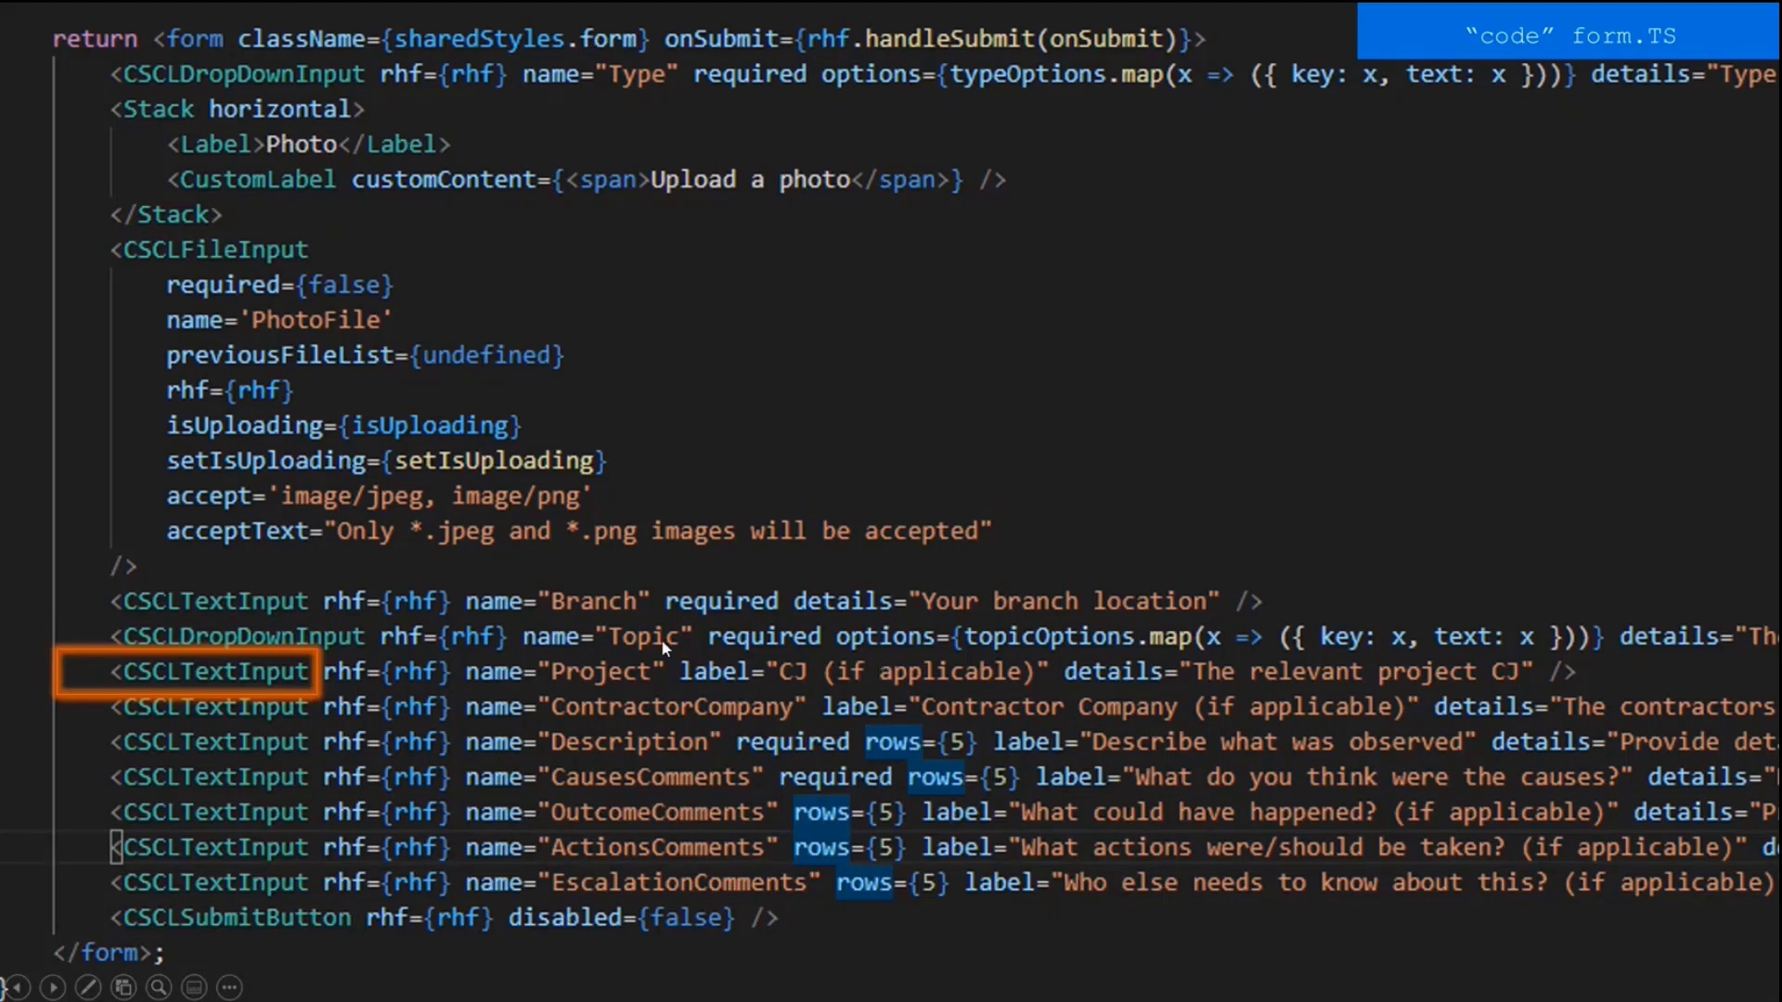
mouse_move(816, 518)
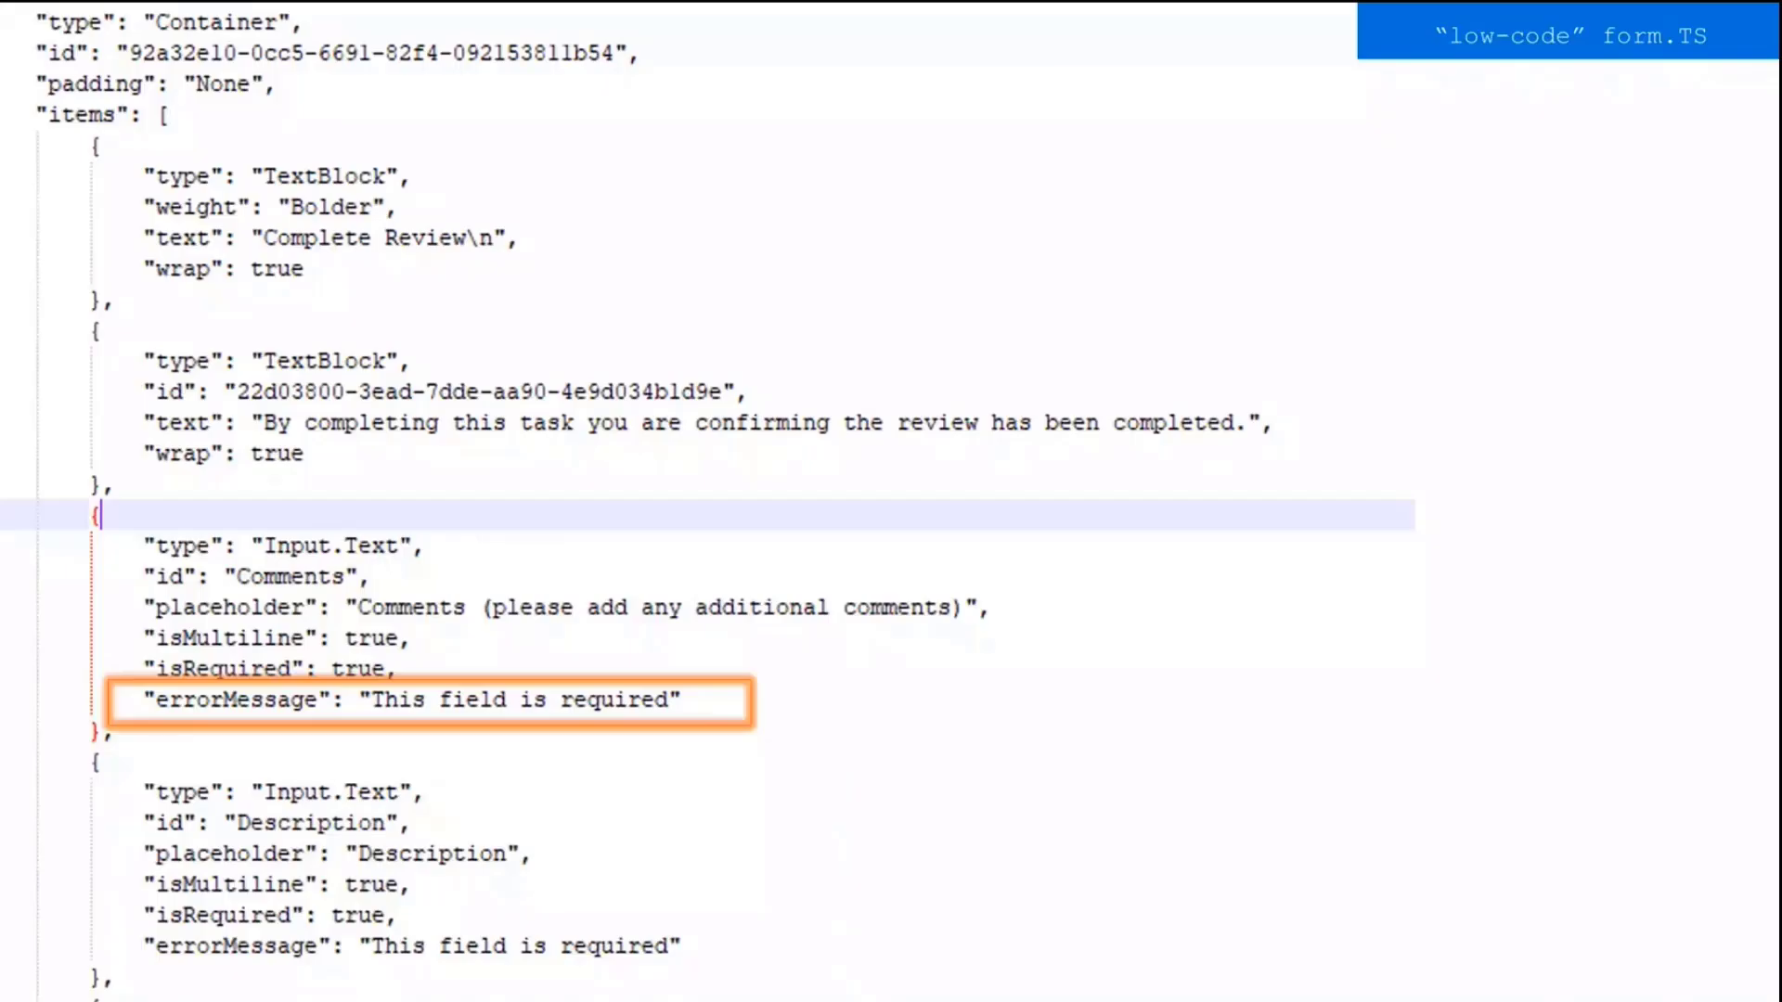
mouse_move(1032, 541)
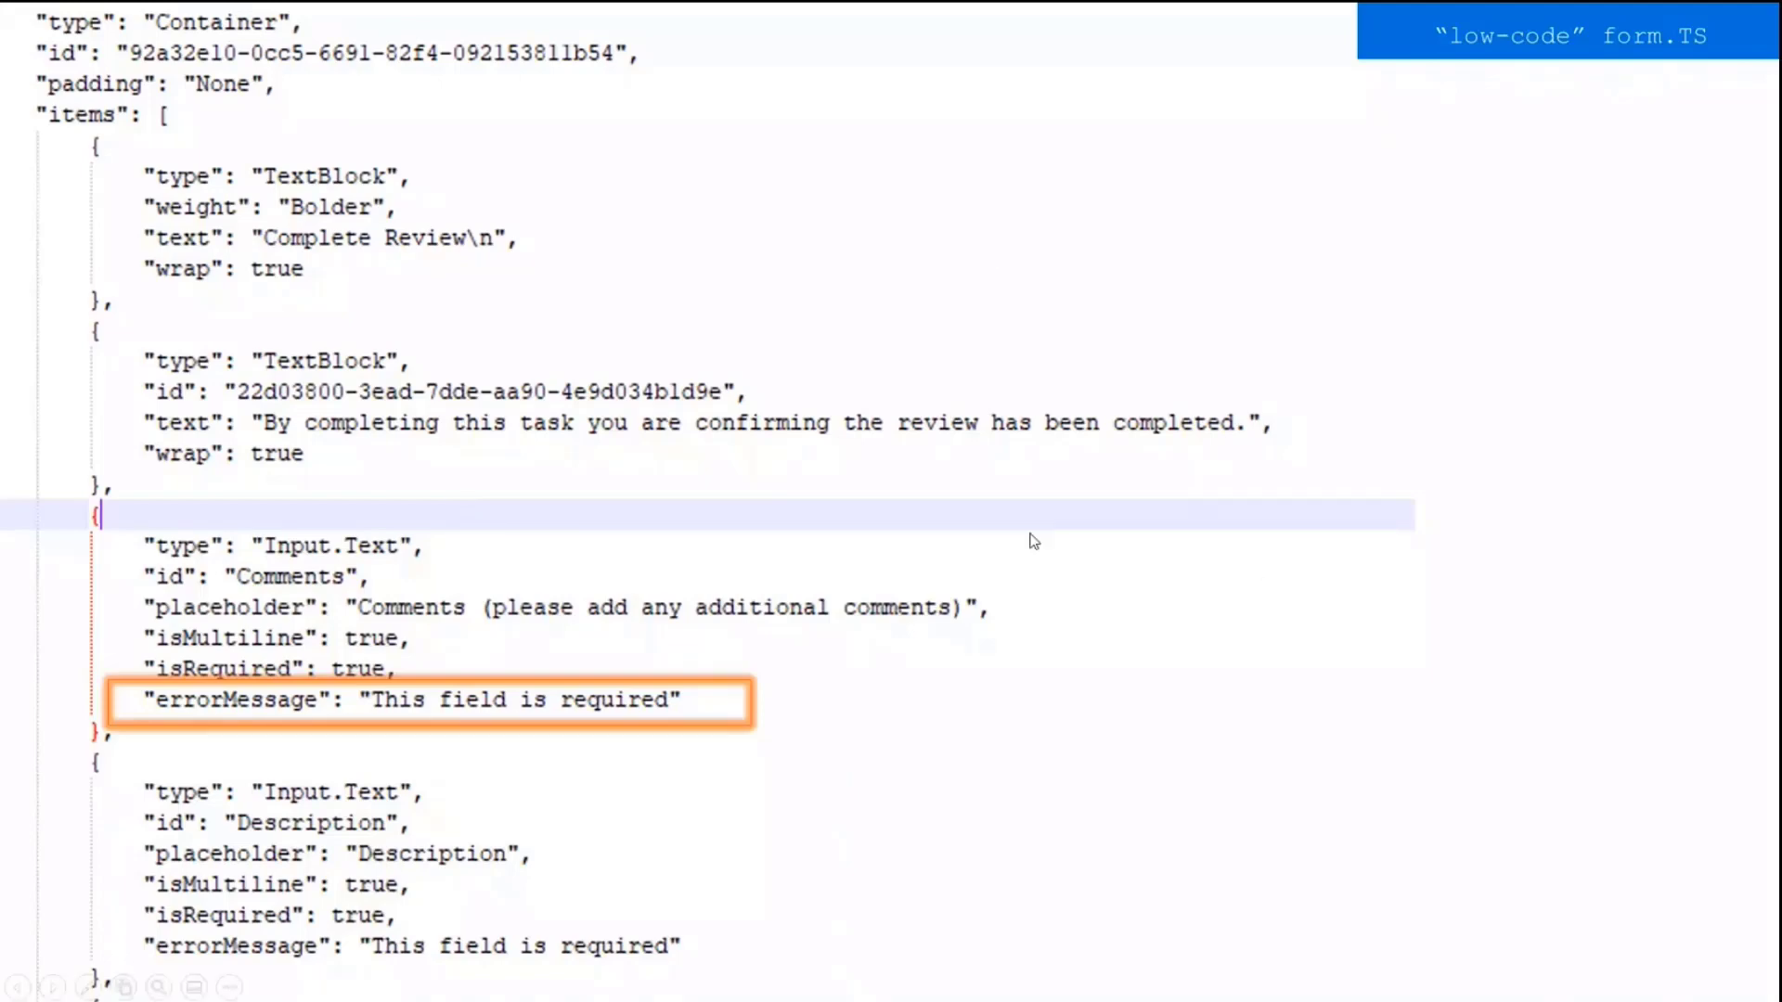
mouse_move(1016, 223)
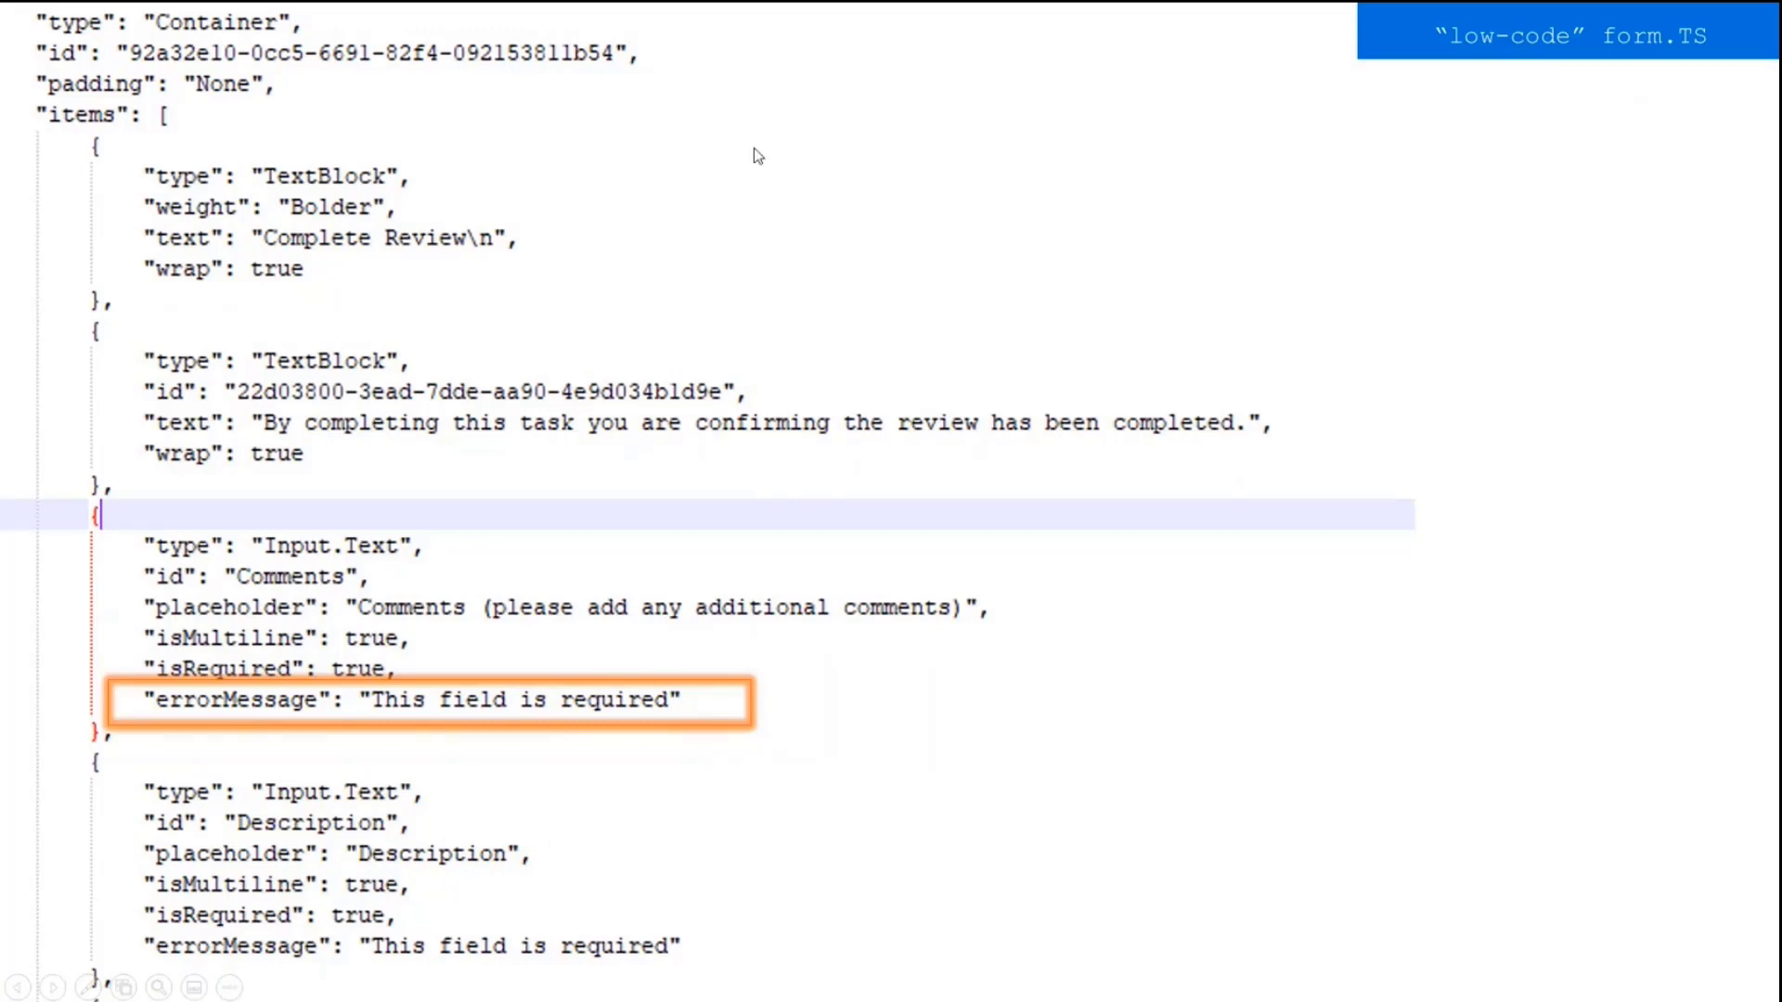
mouse_move(789, 399)
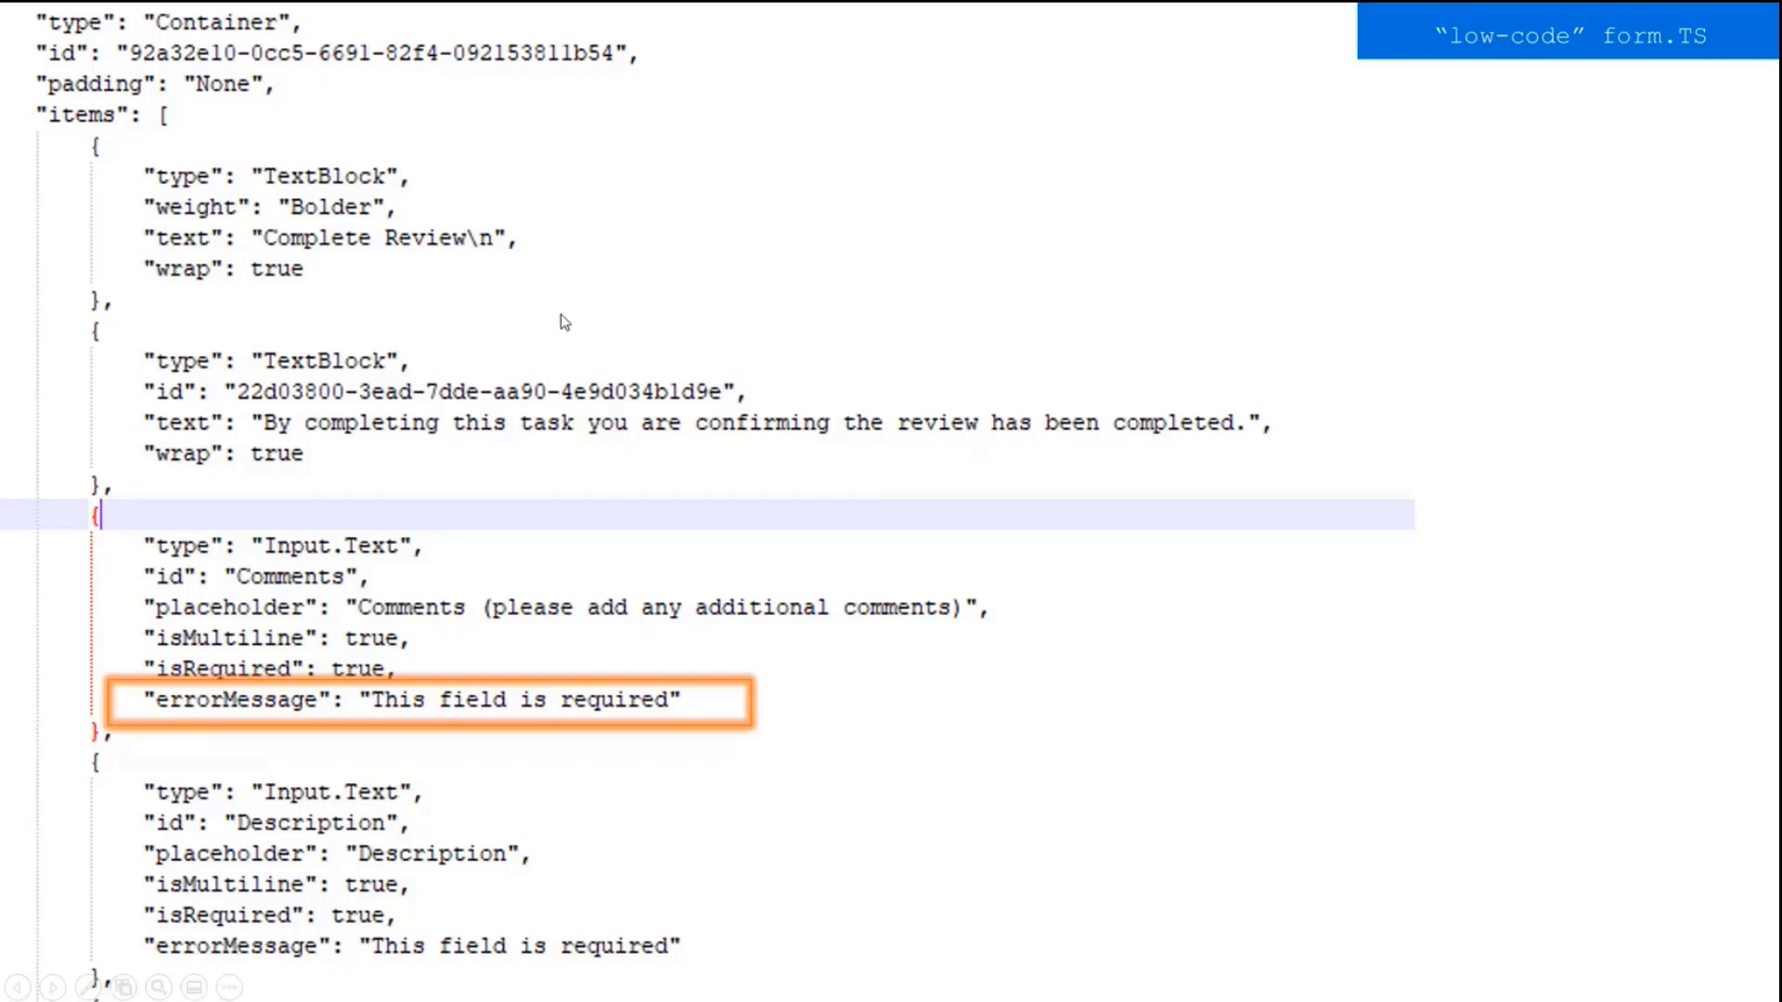
mouse_move(921, 431)
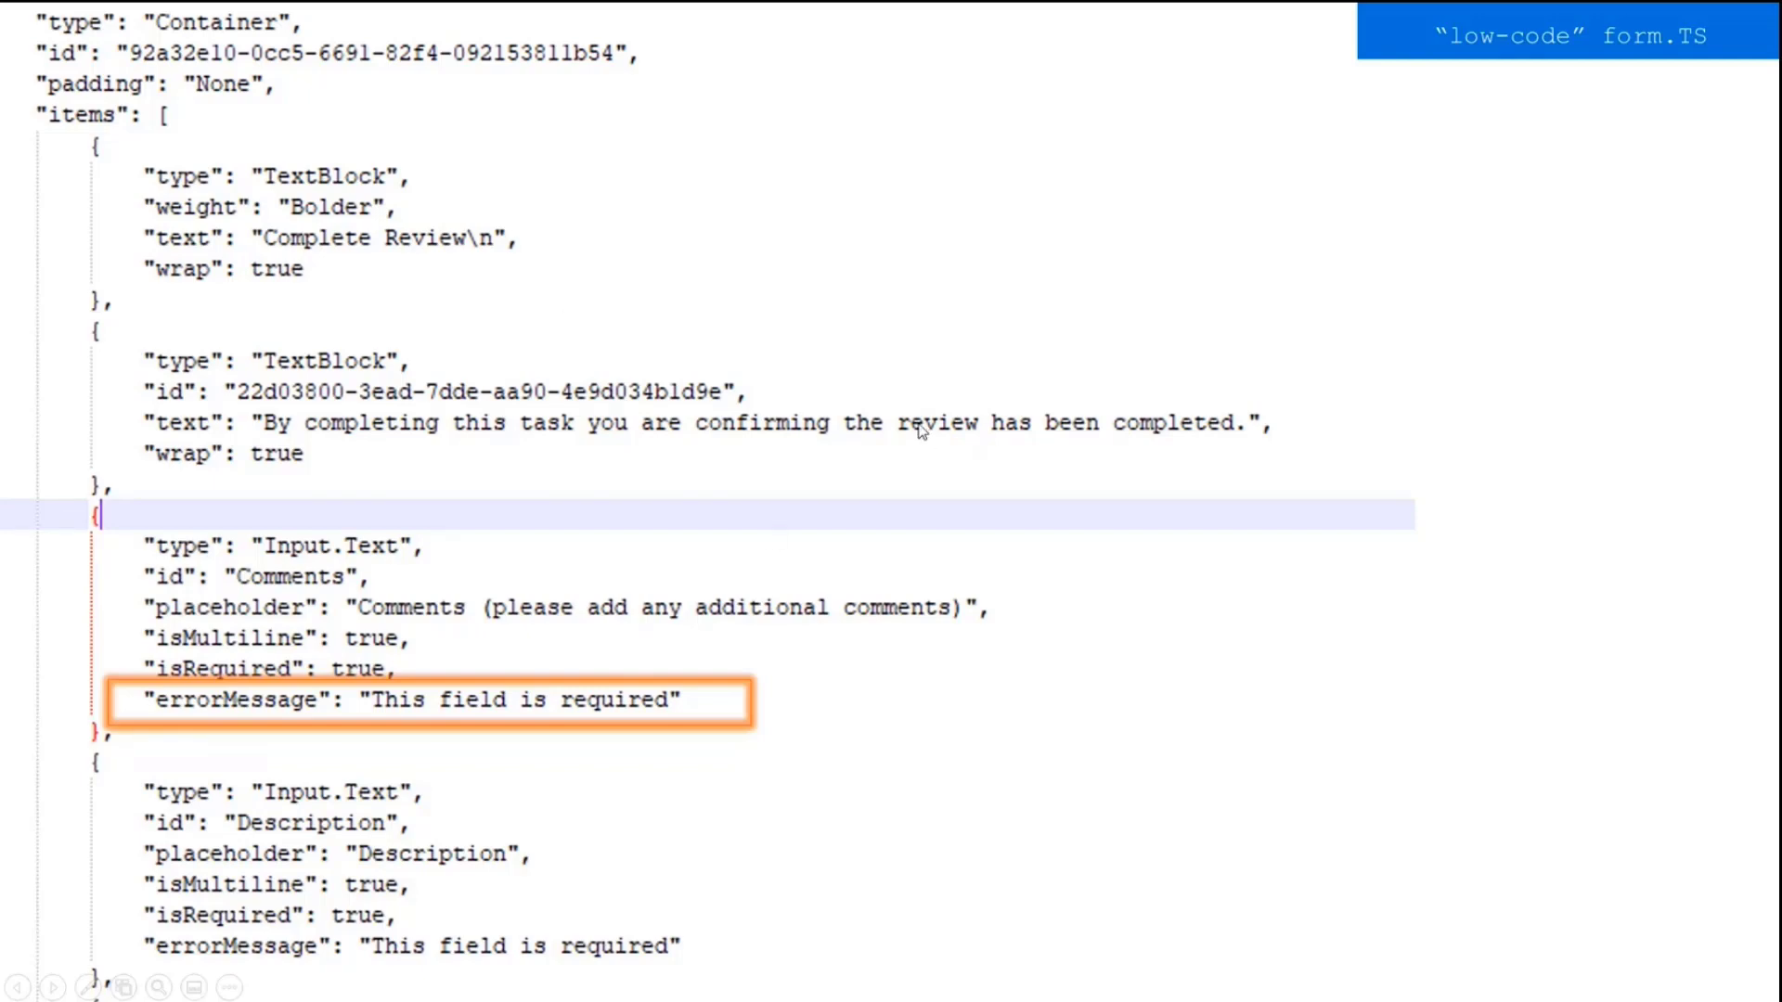
mouse_move(969, 605)
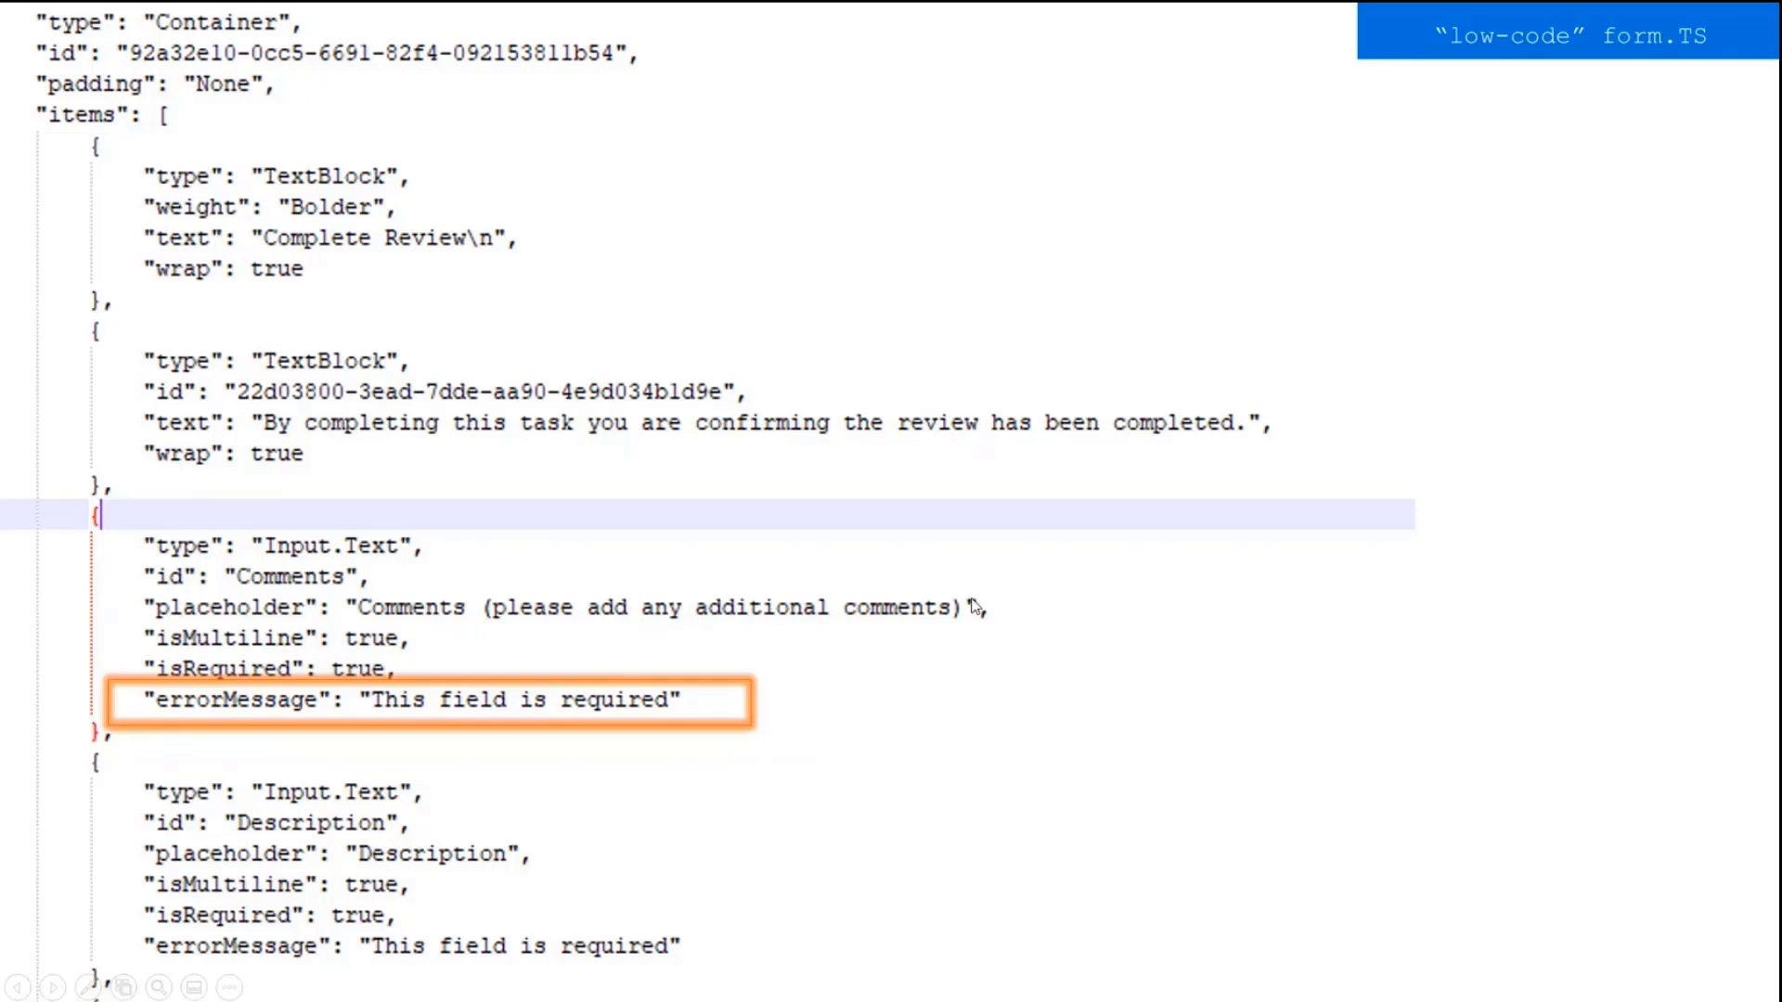
mouse_move(557, 308)
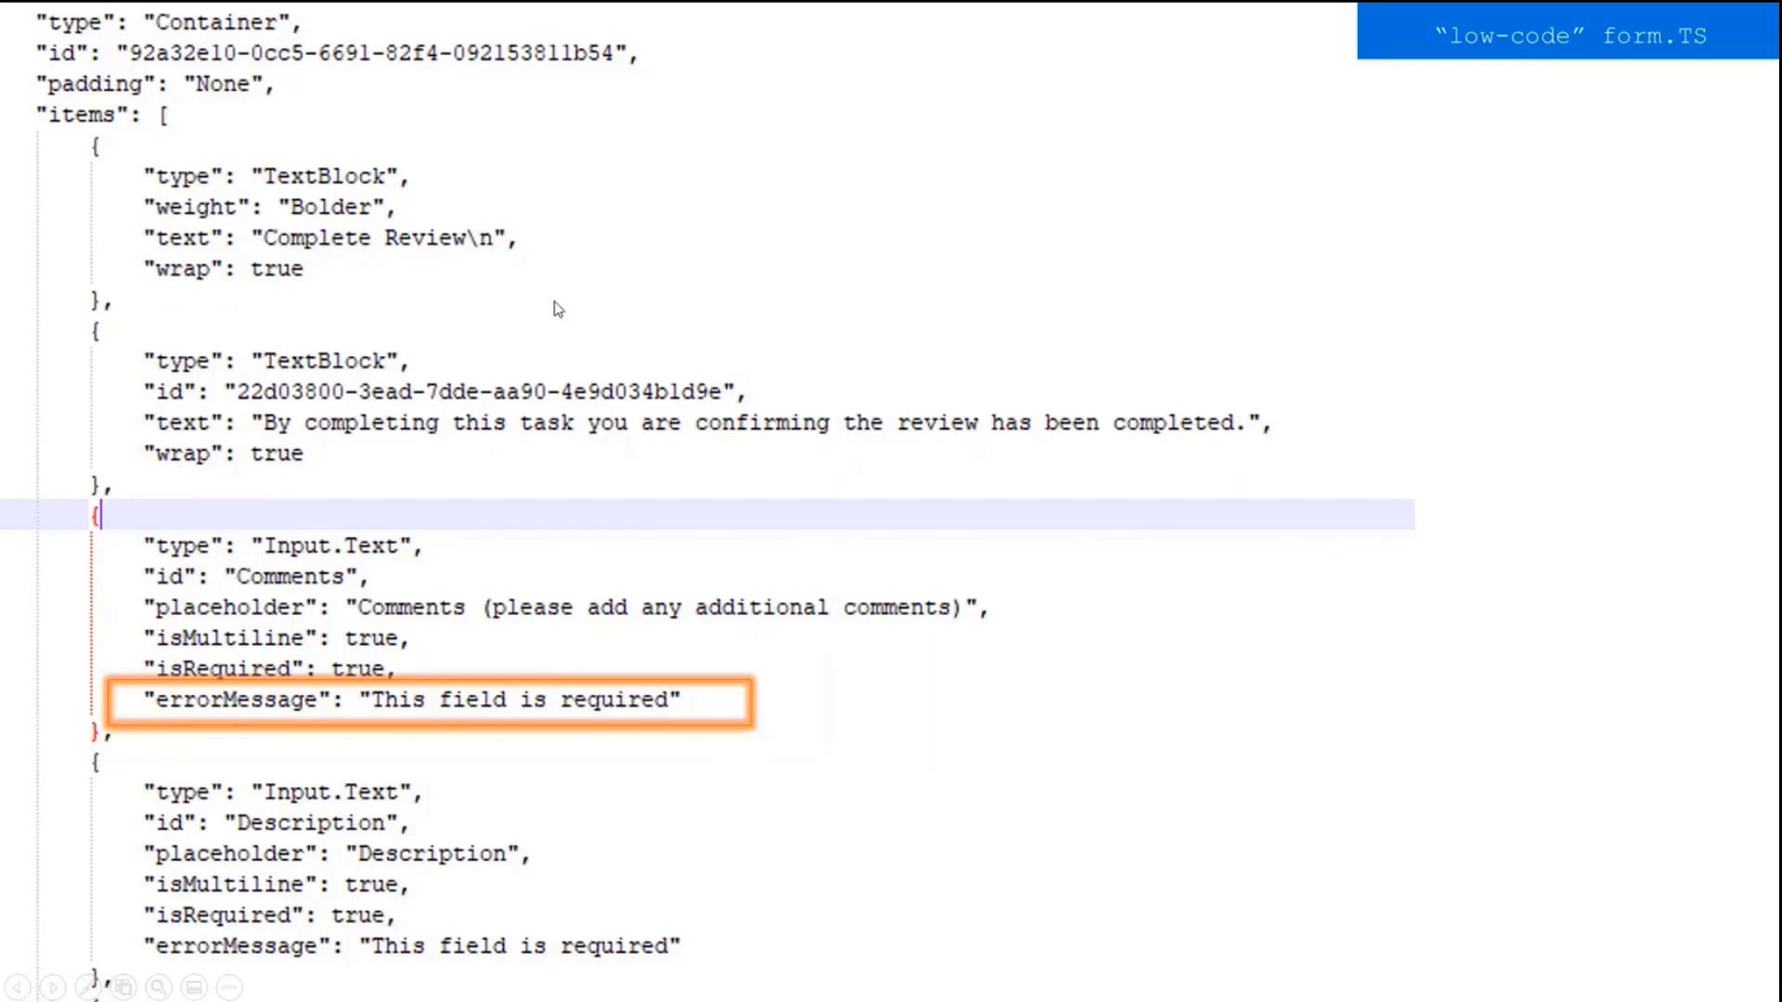
mouse_move(632, 316)
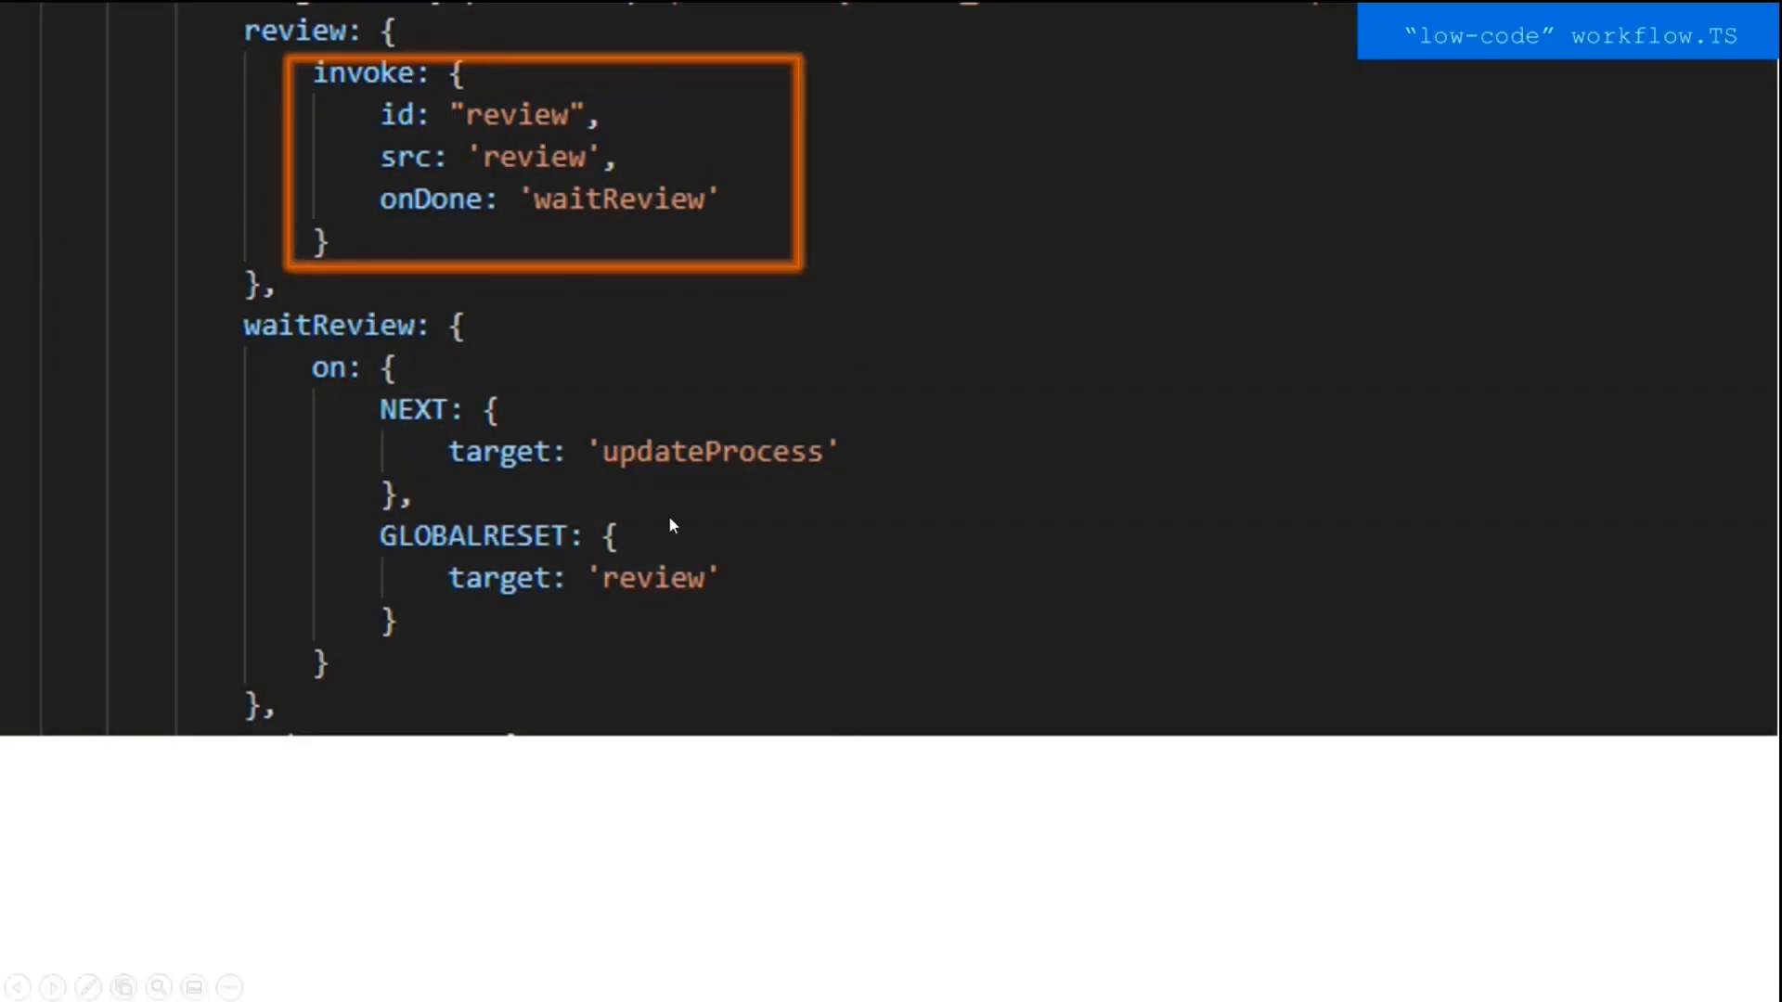
mouse_move(832, 438)
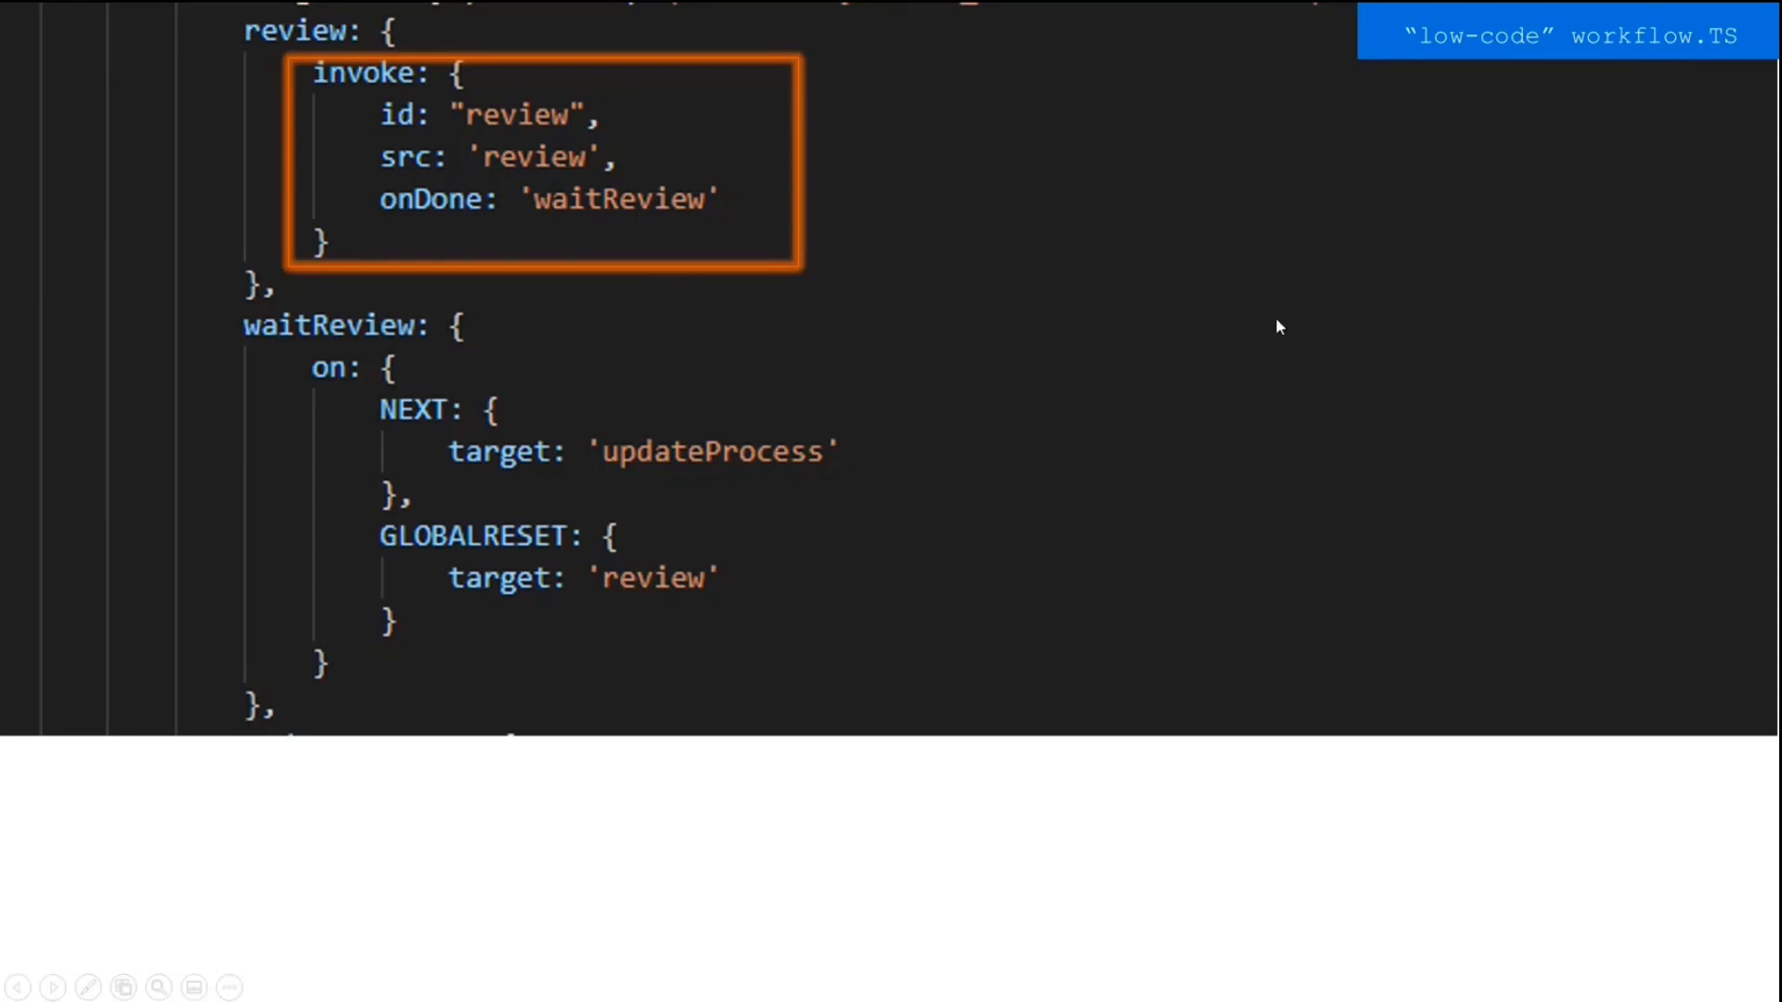
mouse_move(980, 334)
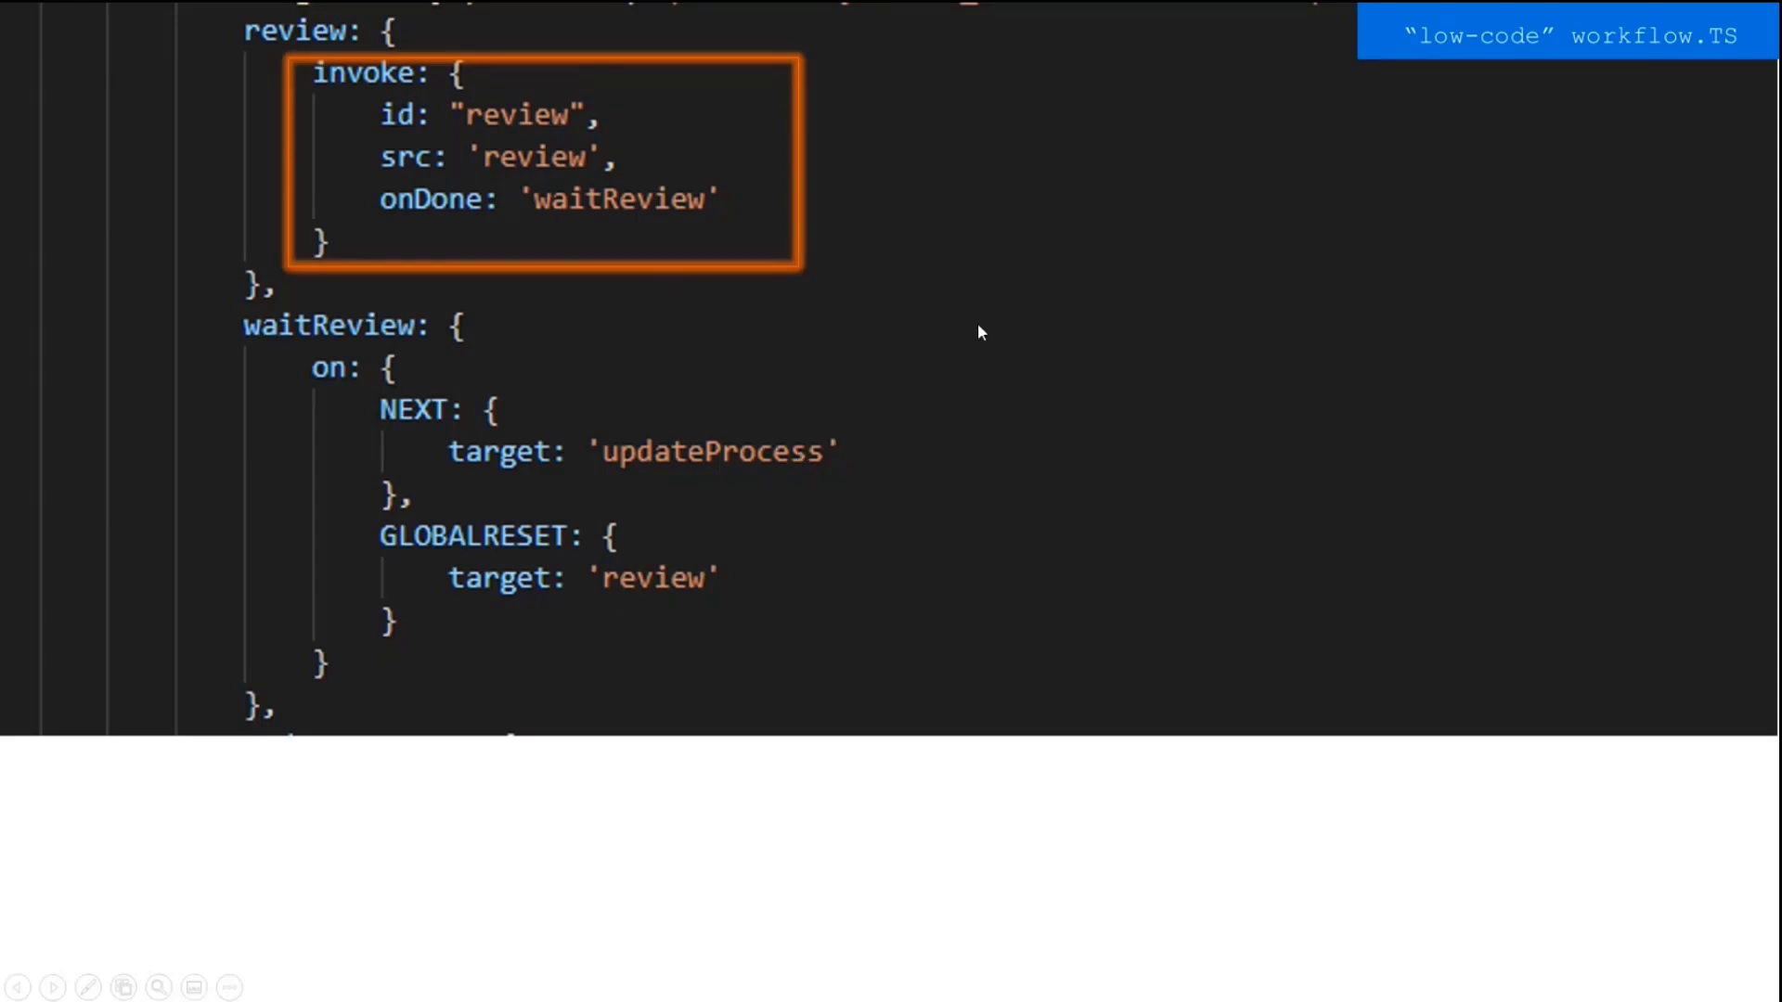
mouse_move(930, 661)
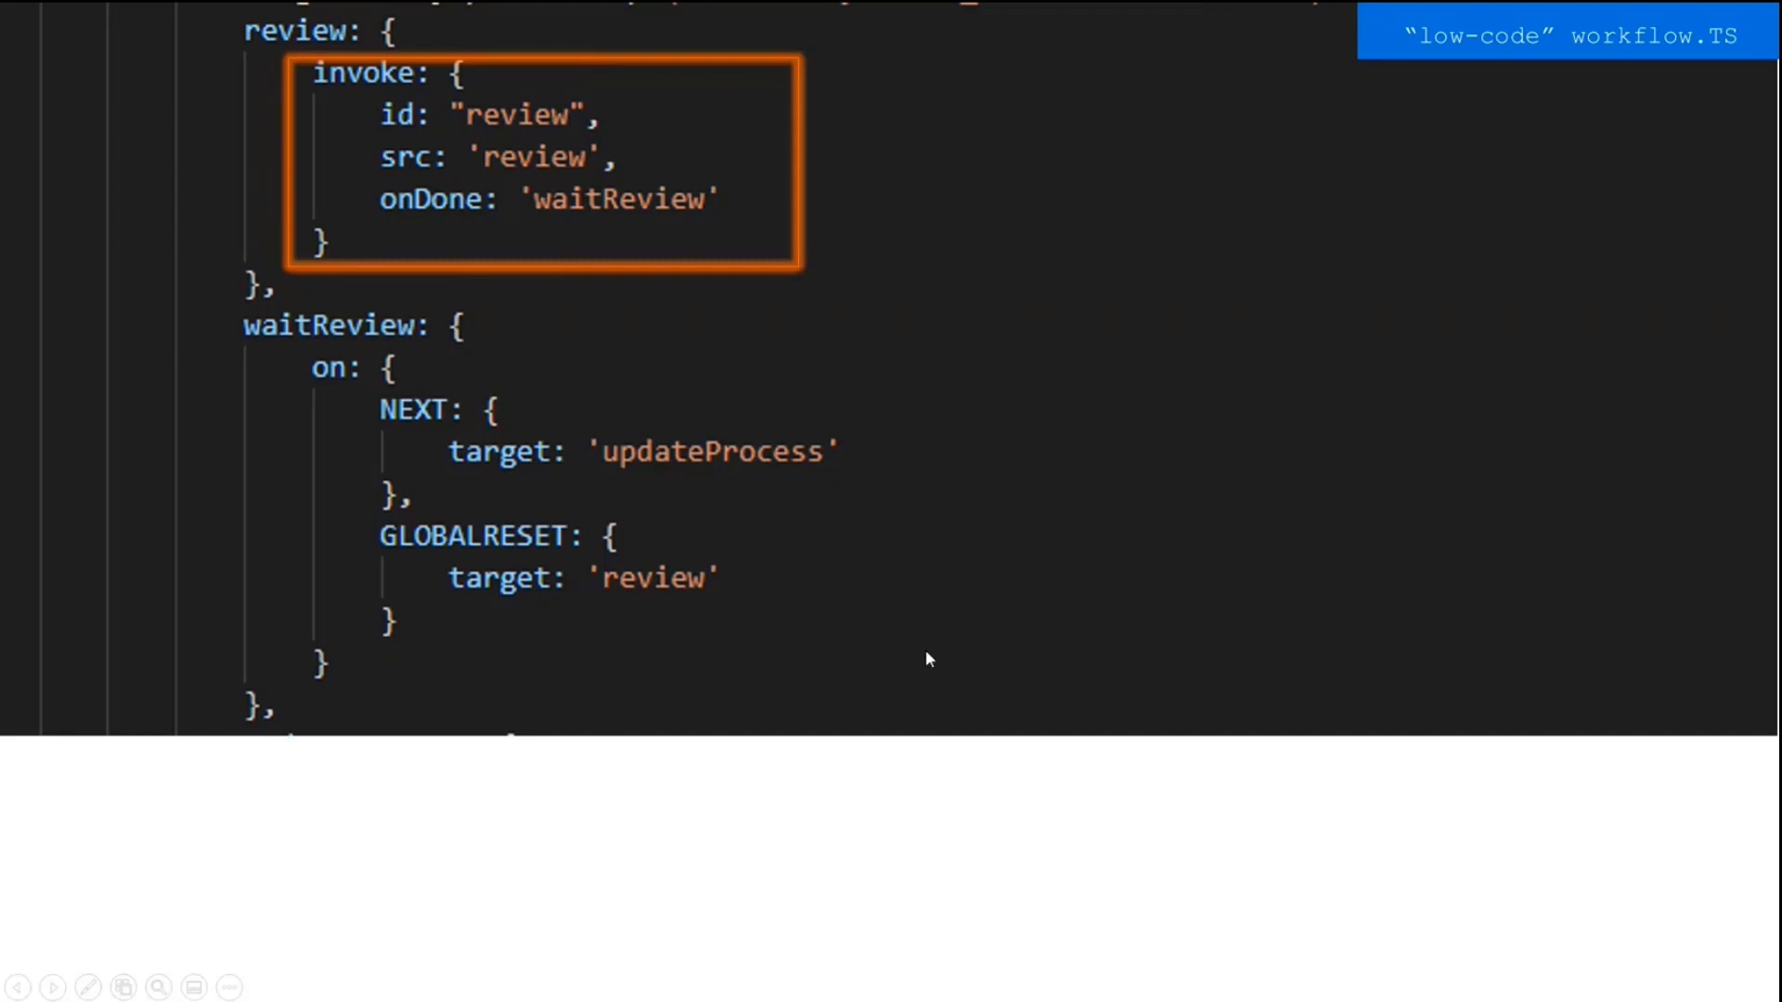
mouse_move(817, 290)
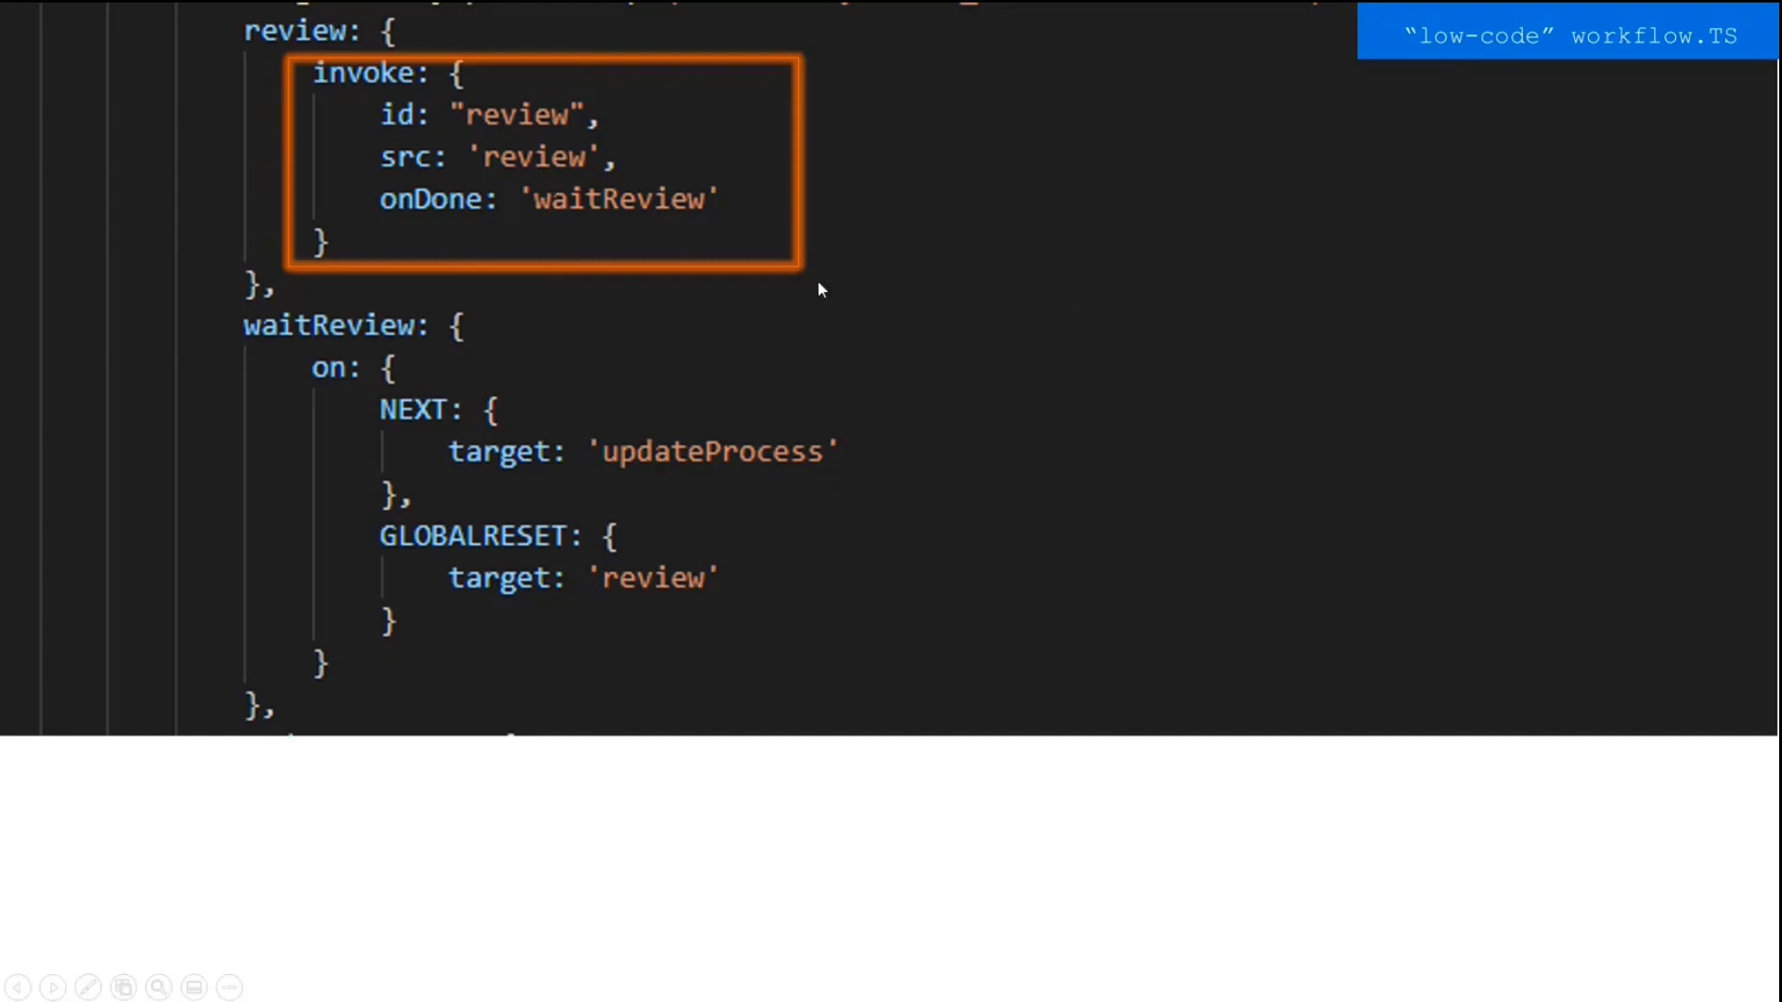
mouse_move(1071, 371)
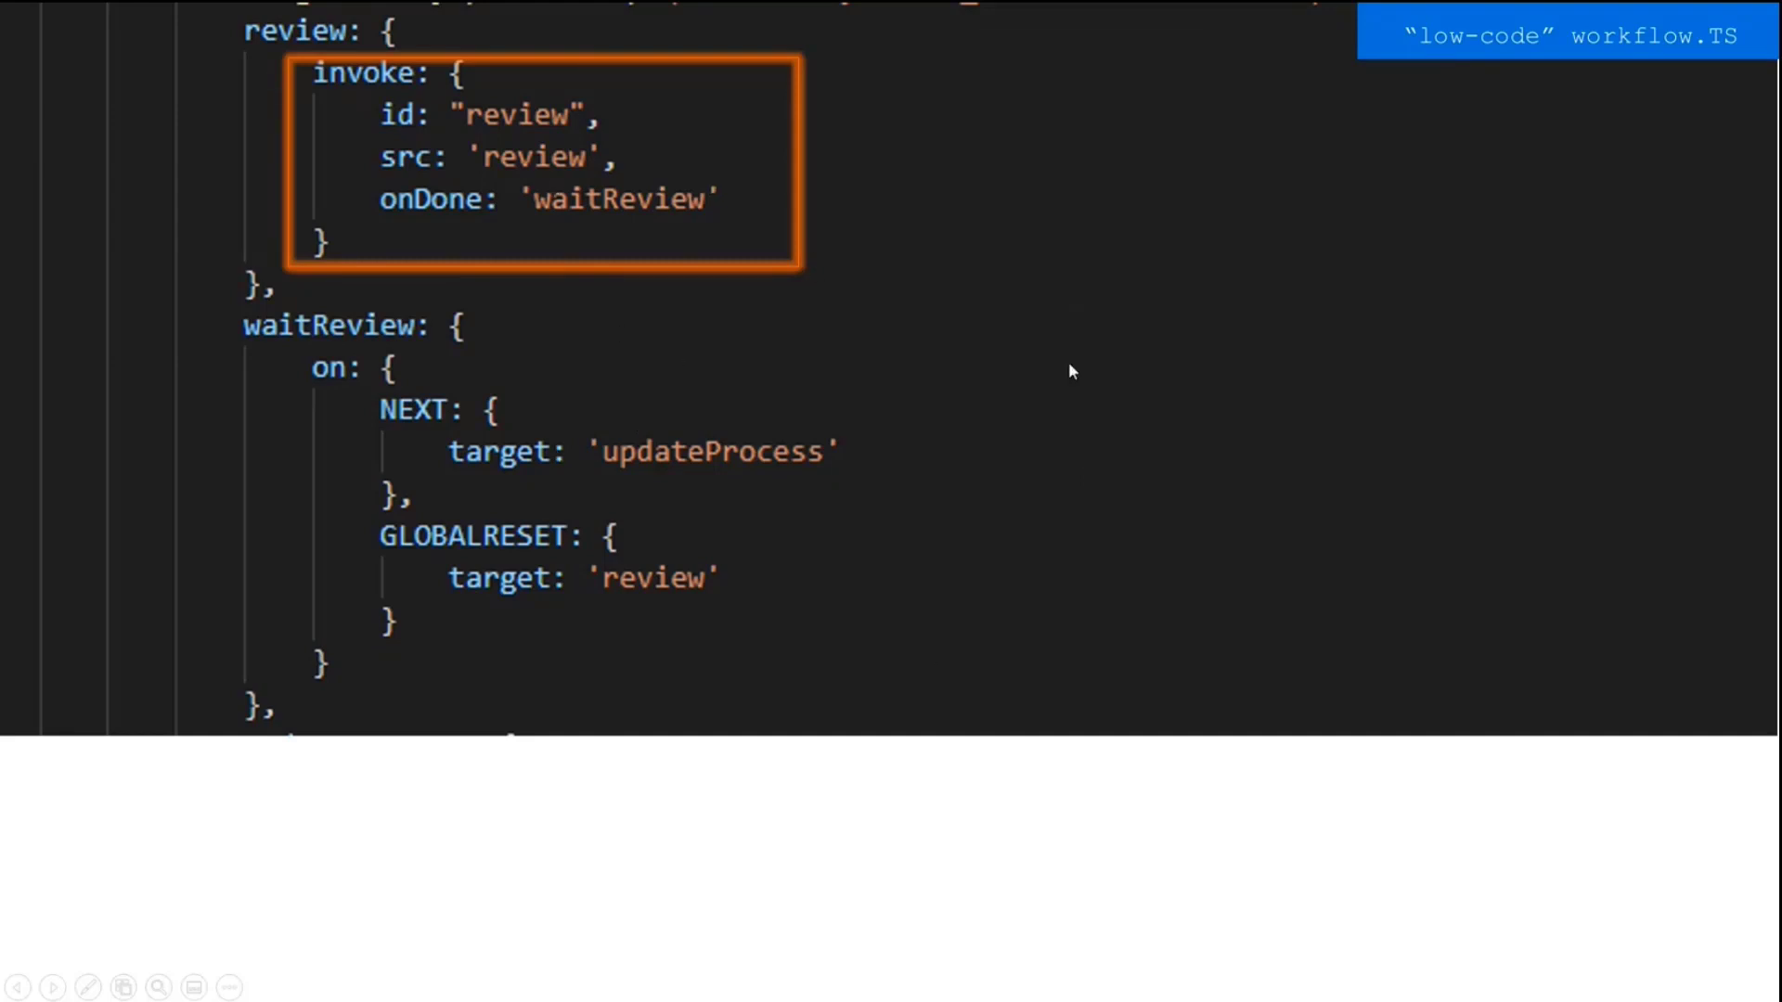
mouse_move(549, 174)
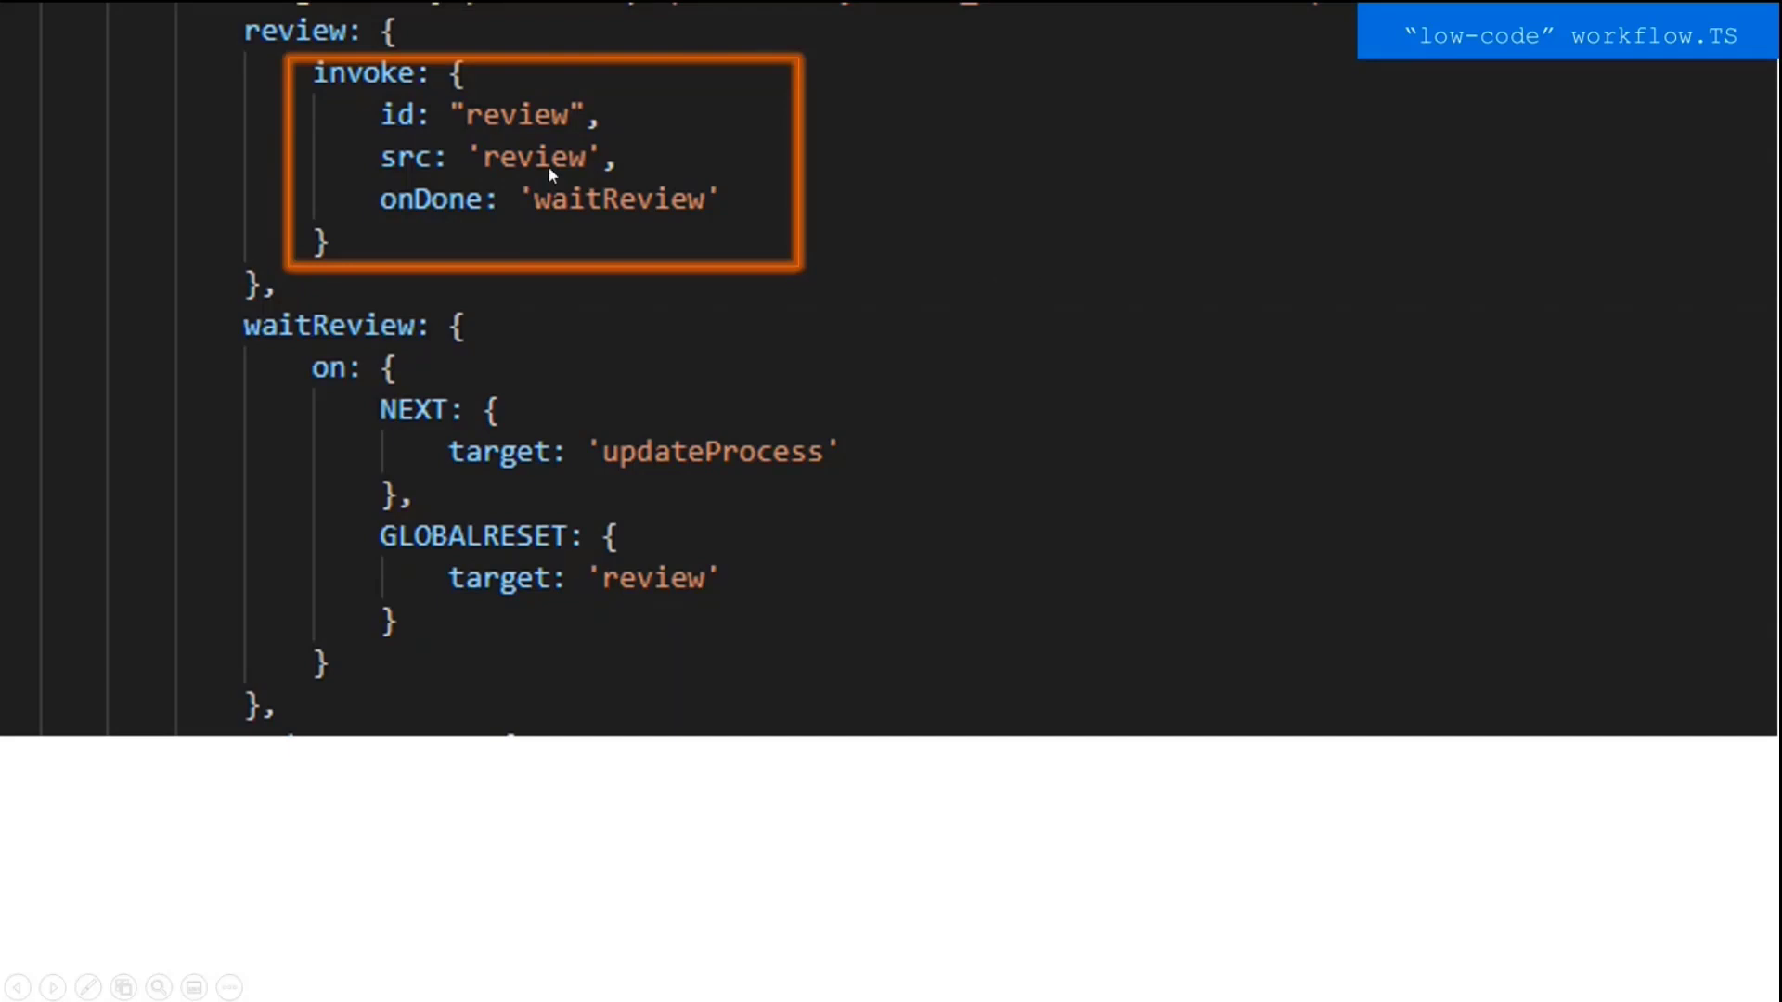
mouse_move(448, 144)
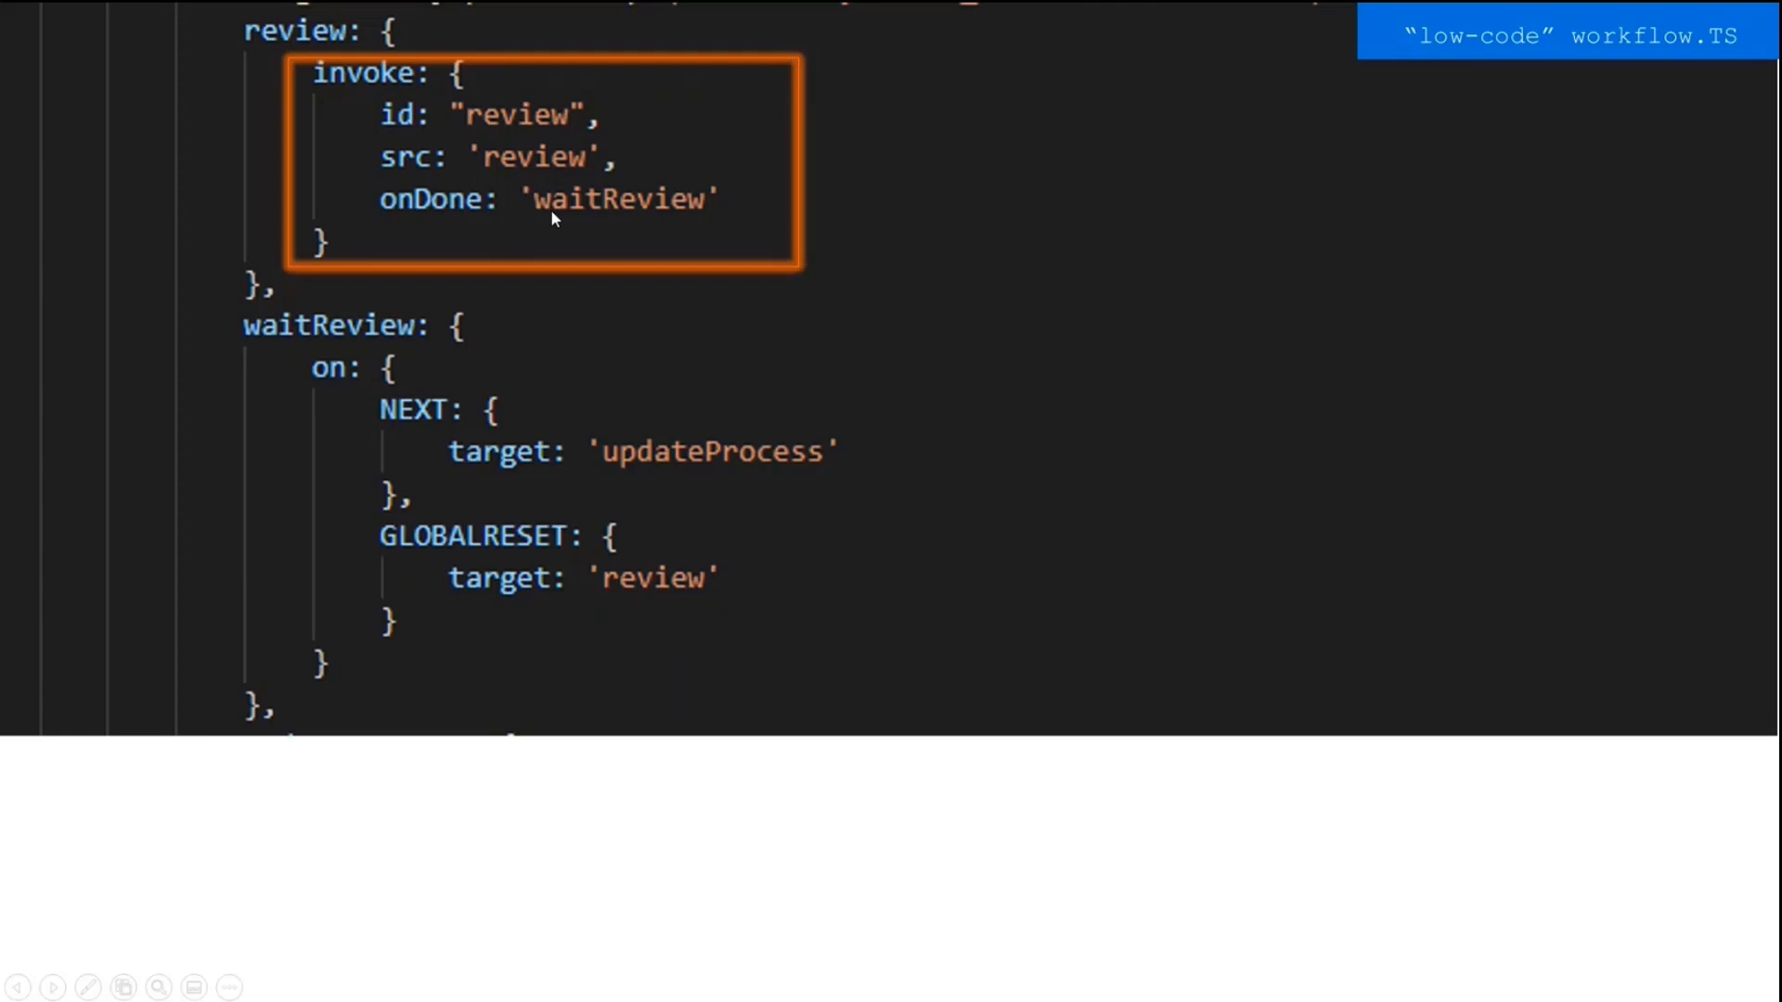
mouse_move(1221, 191)
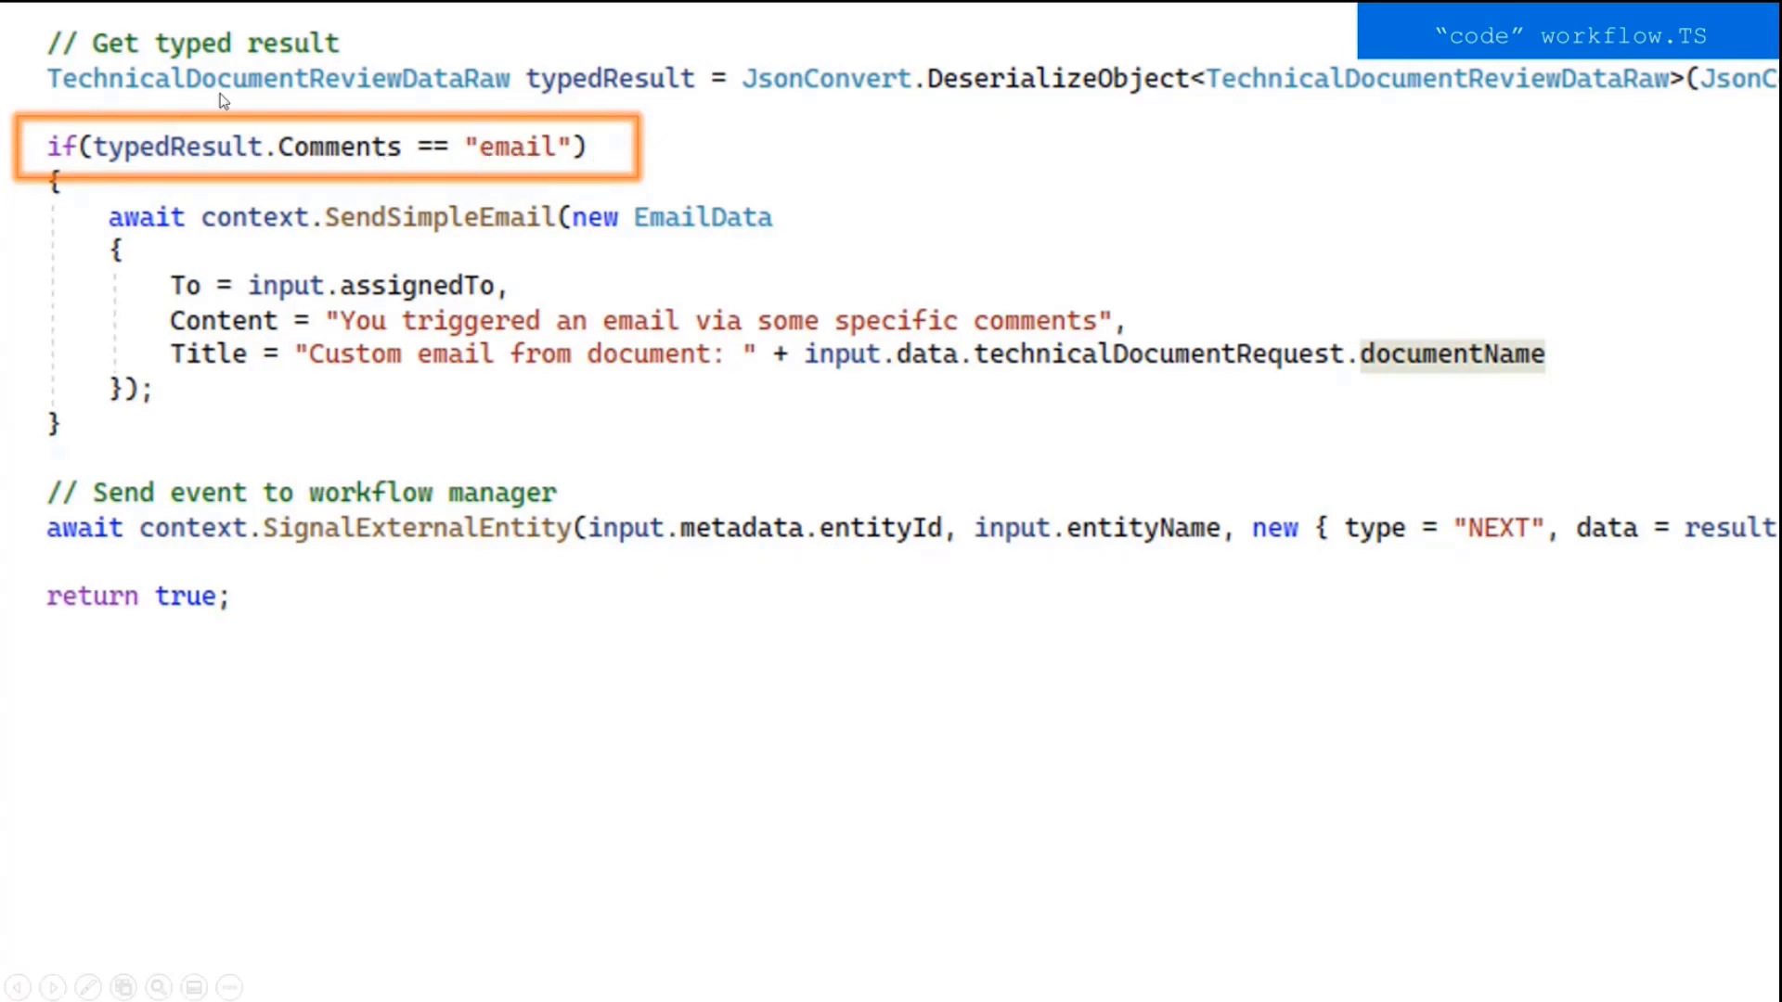
mouse_move(1119, 83)
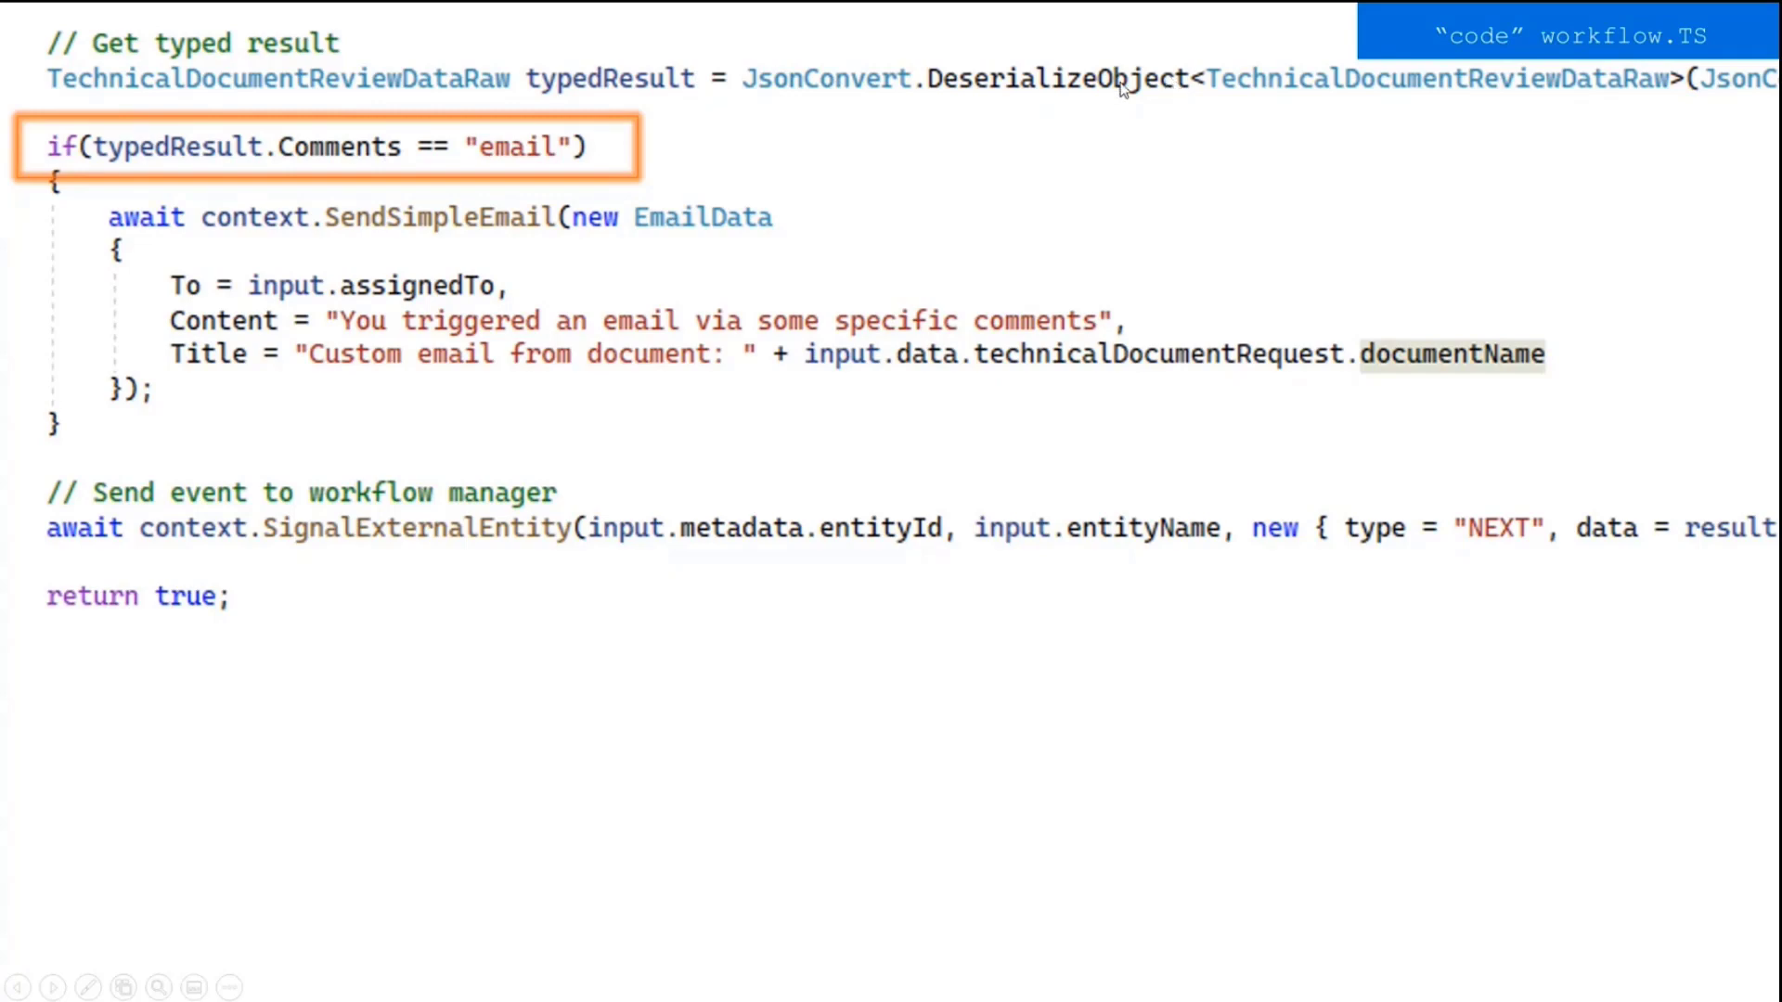
mouse_move(1274, 130)
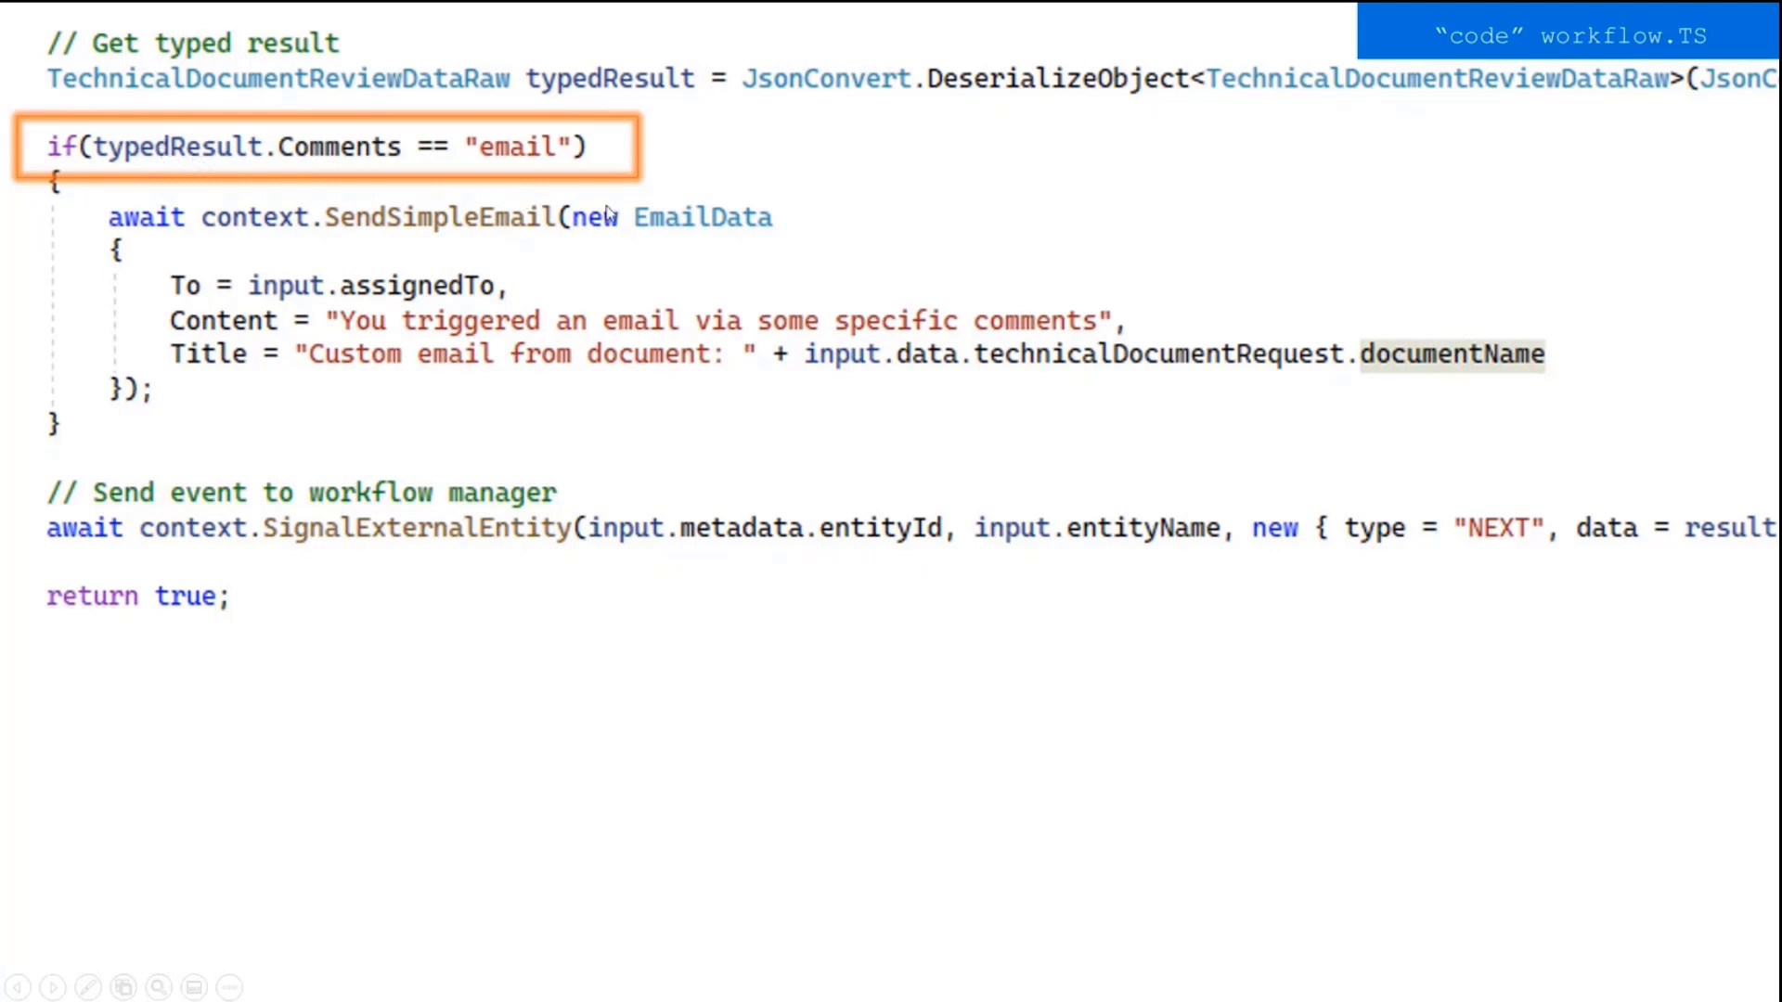
mouse_move(269, 245)
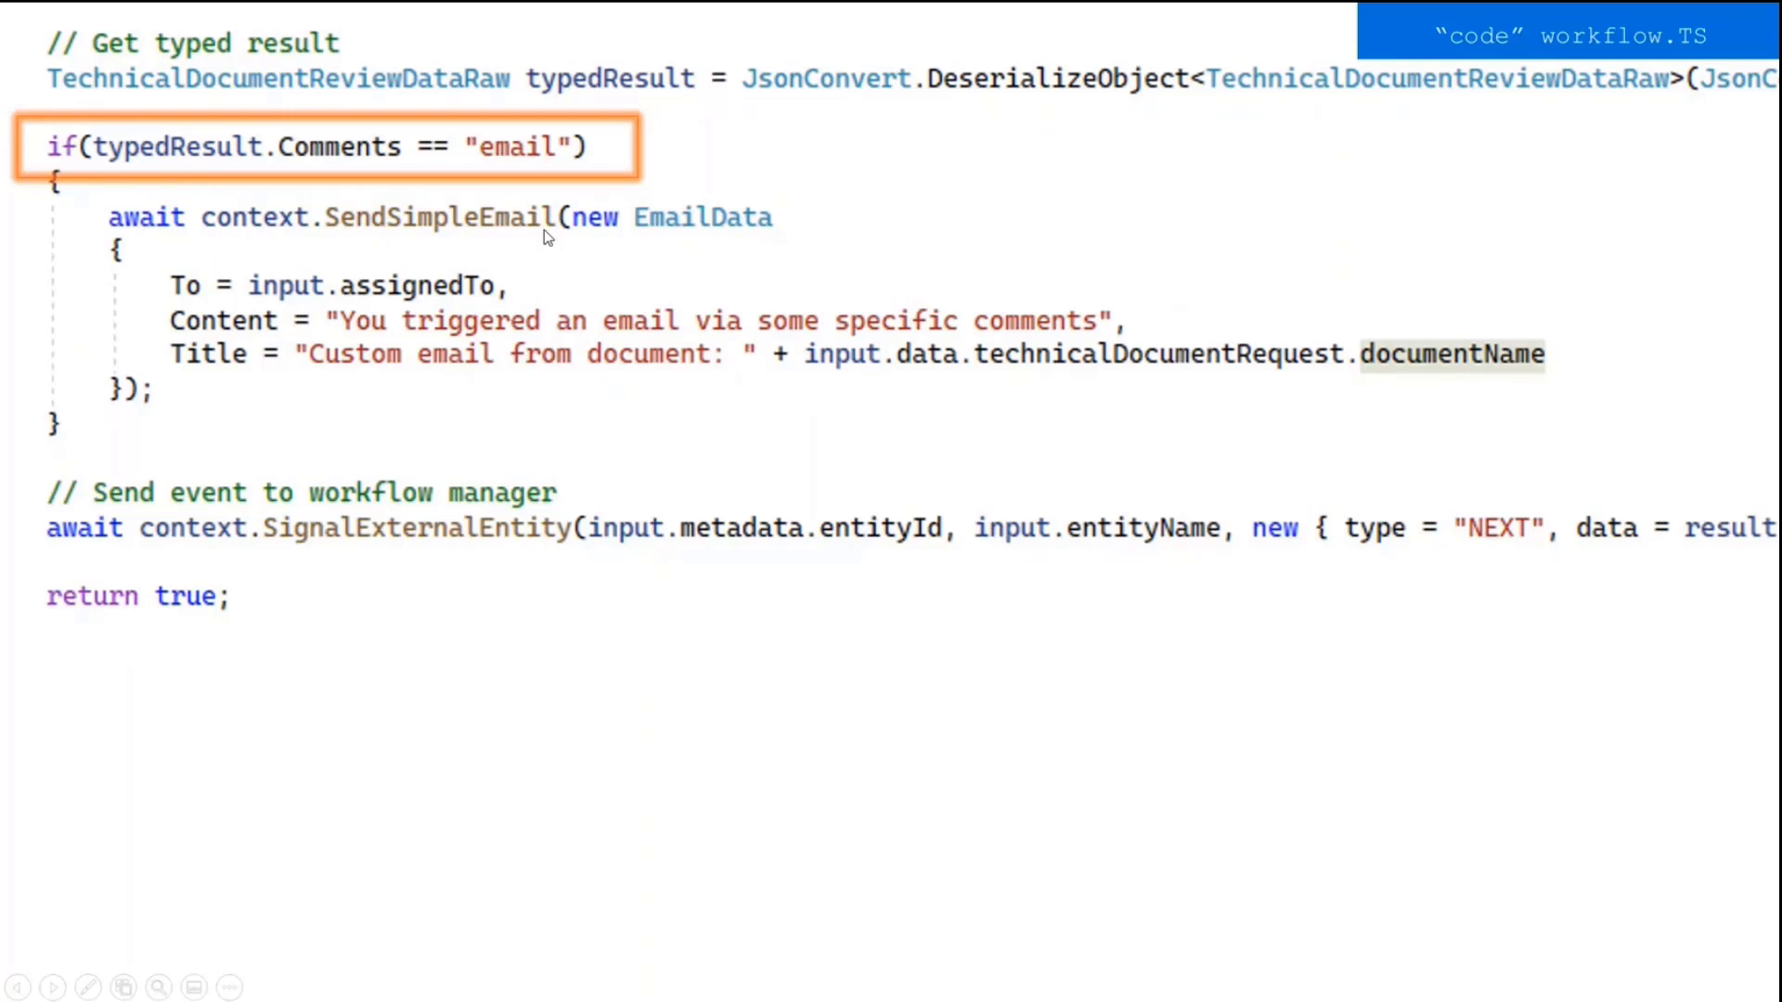
mouse_move(717, 190)
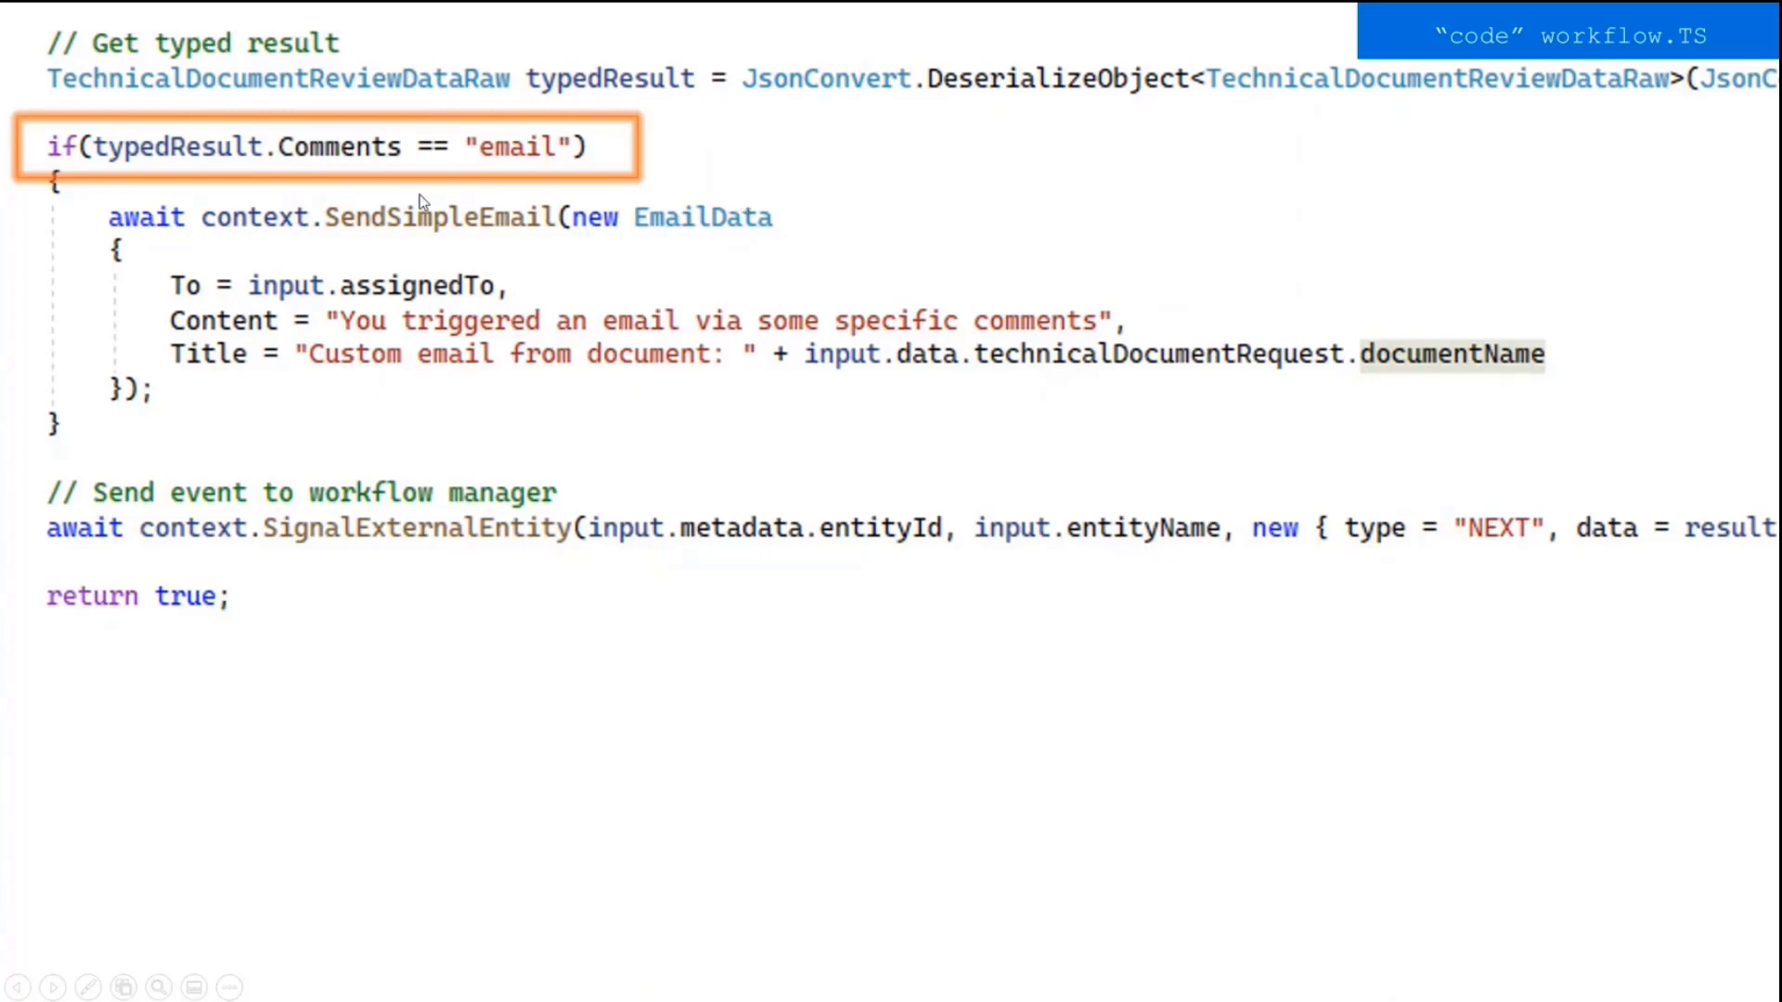
mouse_move(412, 364)
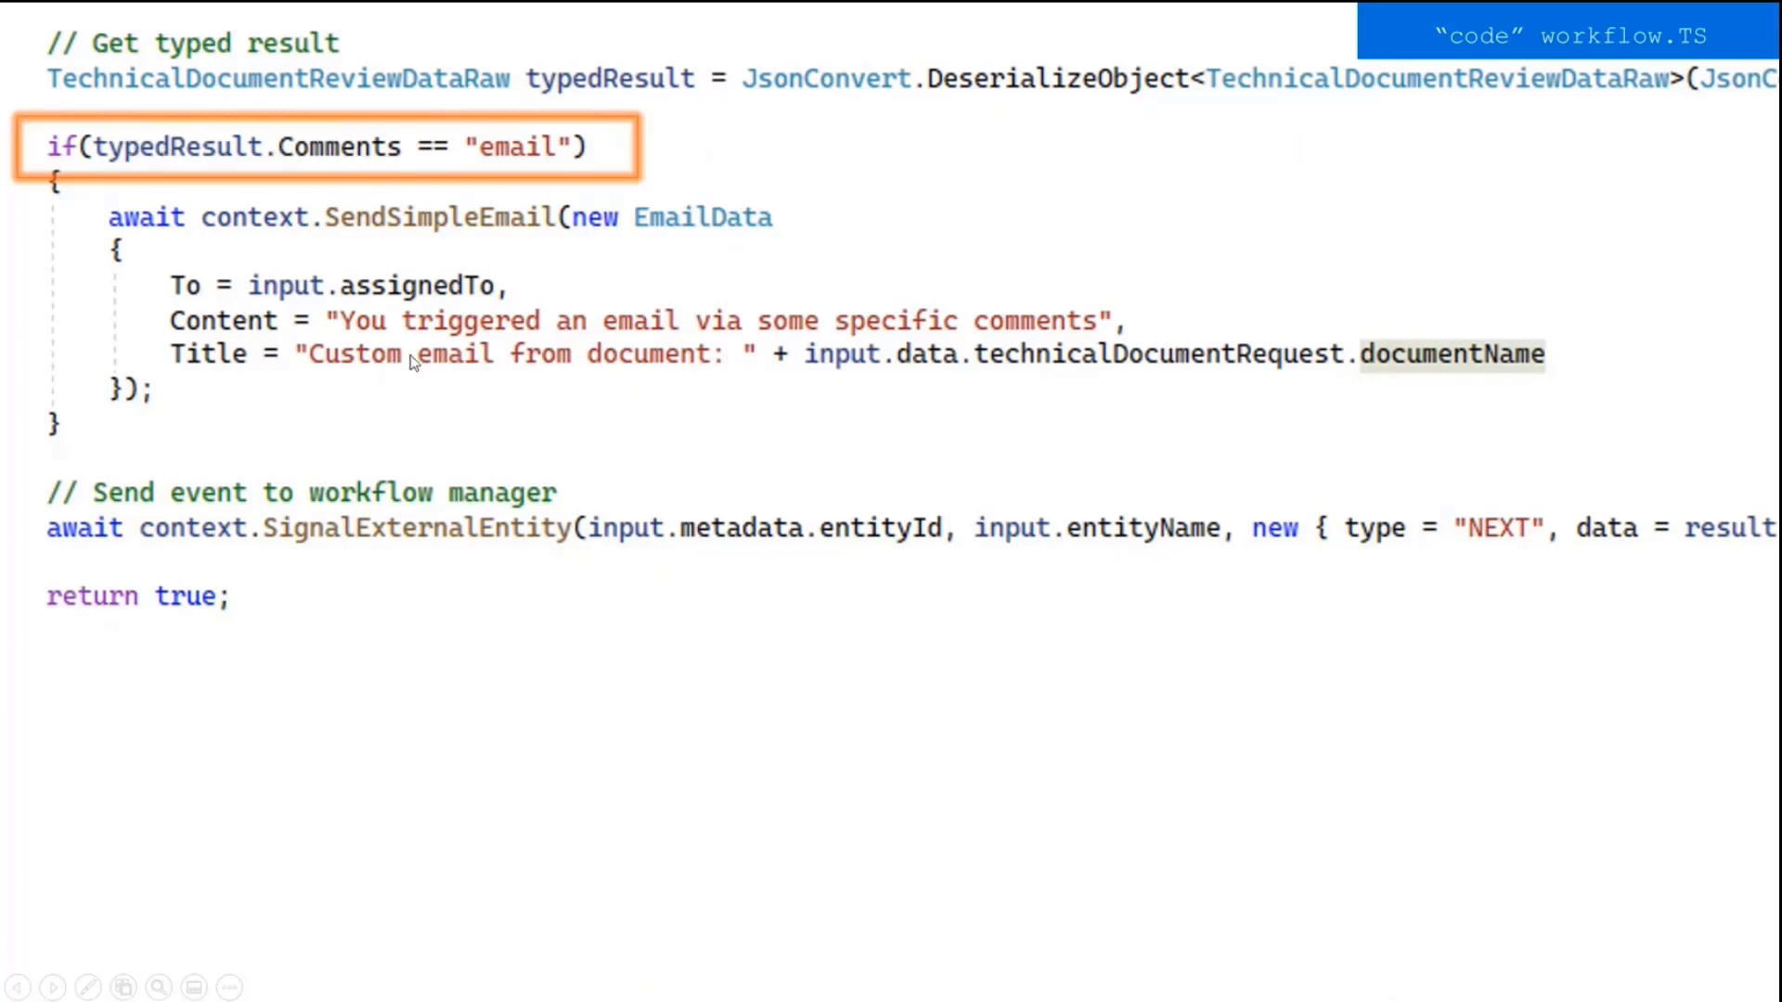
mouse_move(516, 479)
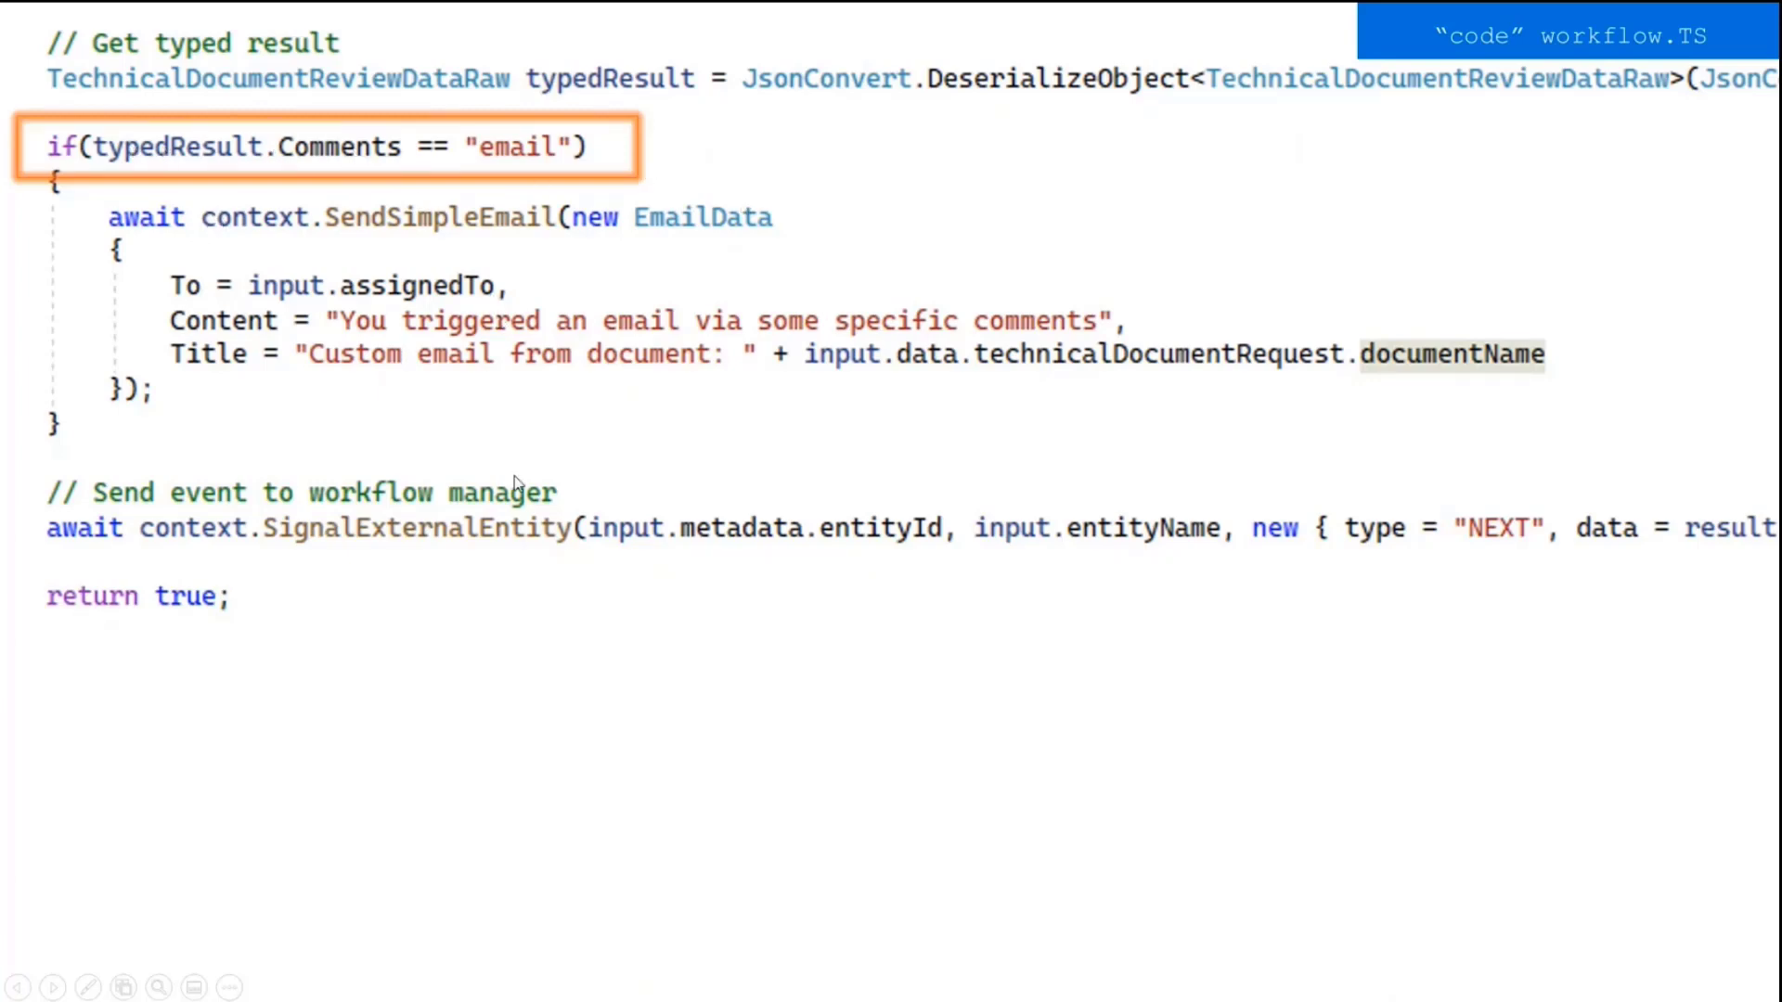
mouse_move(725, 409)
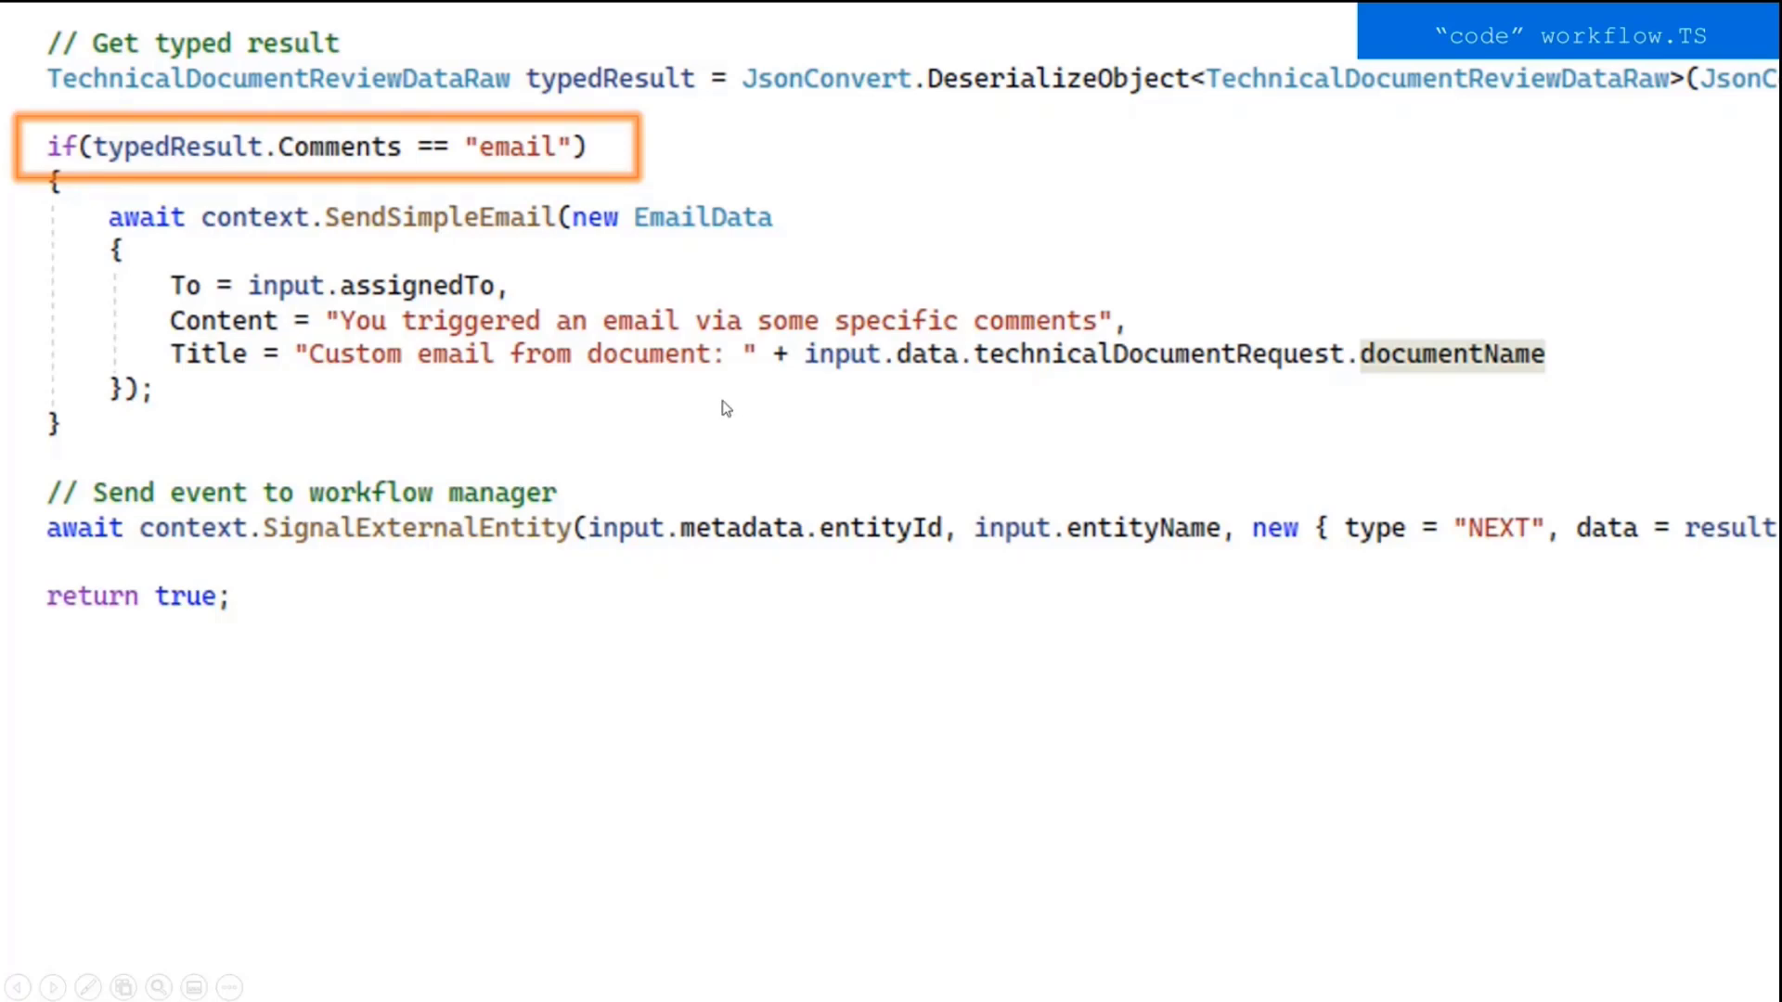
mouse_move(743, 382)
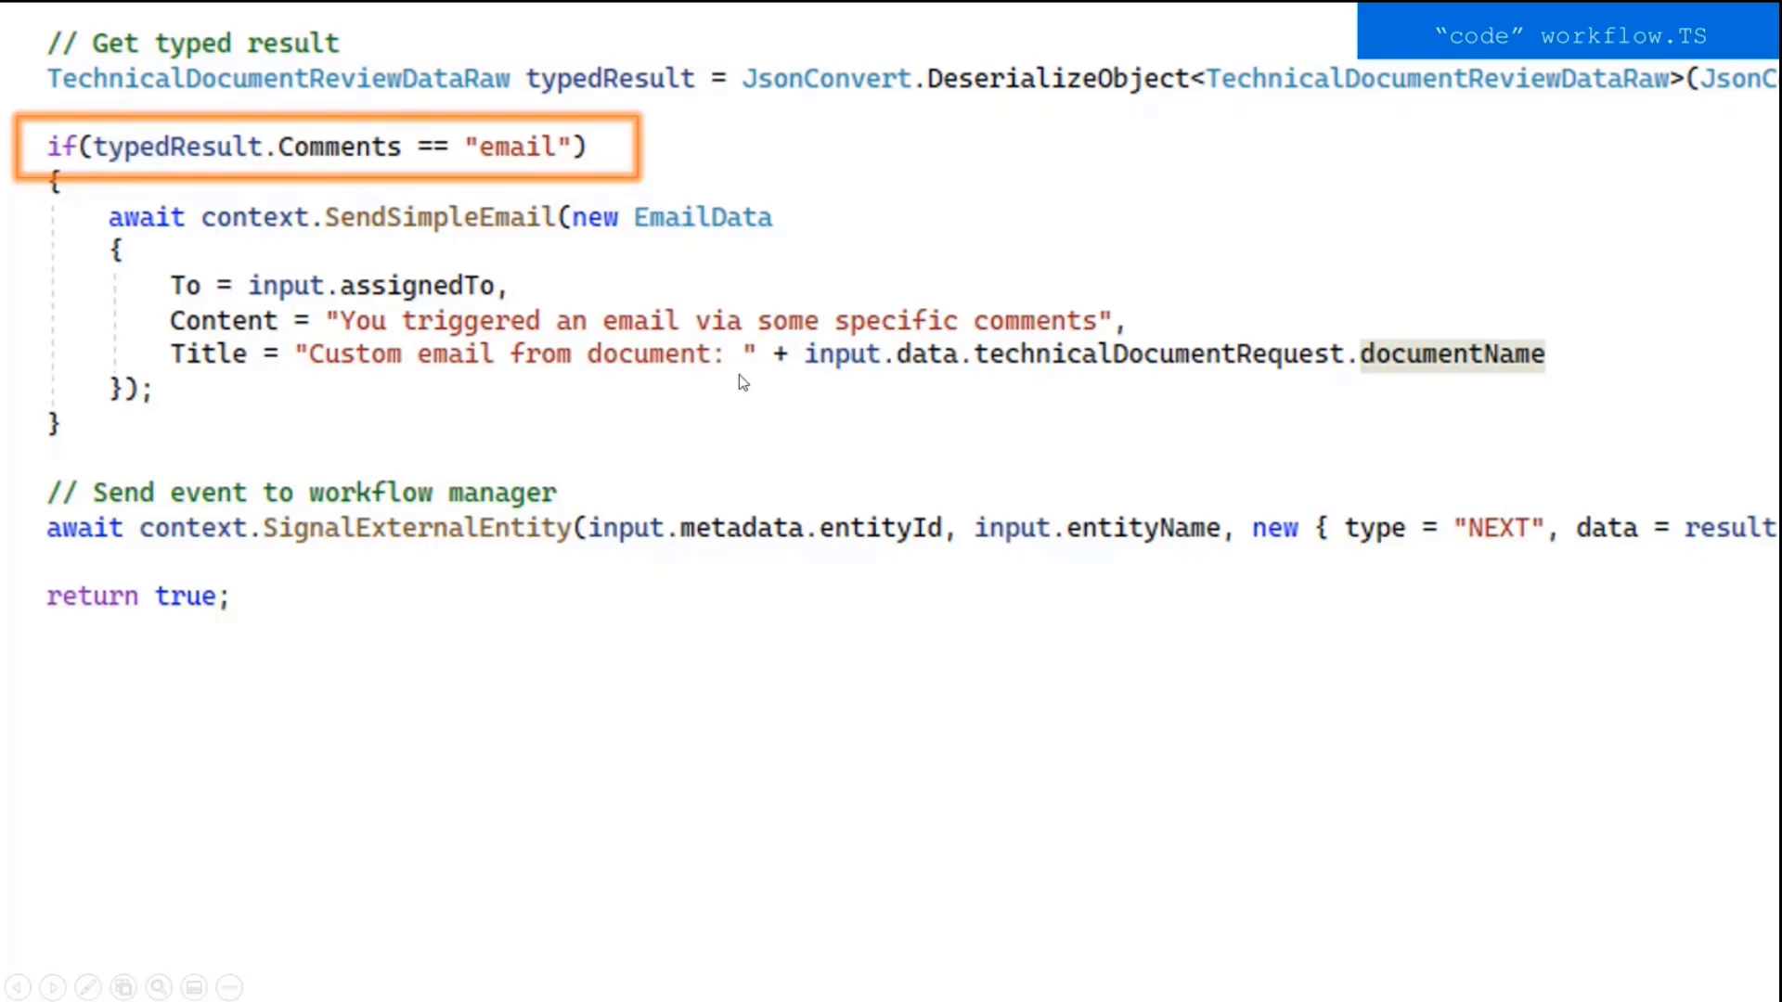
mouse_move(1108, 165)
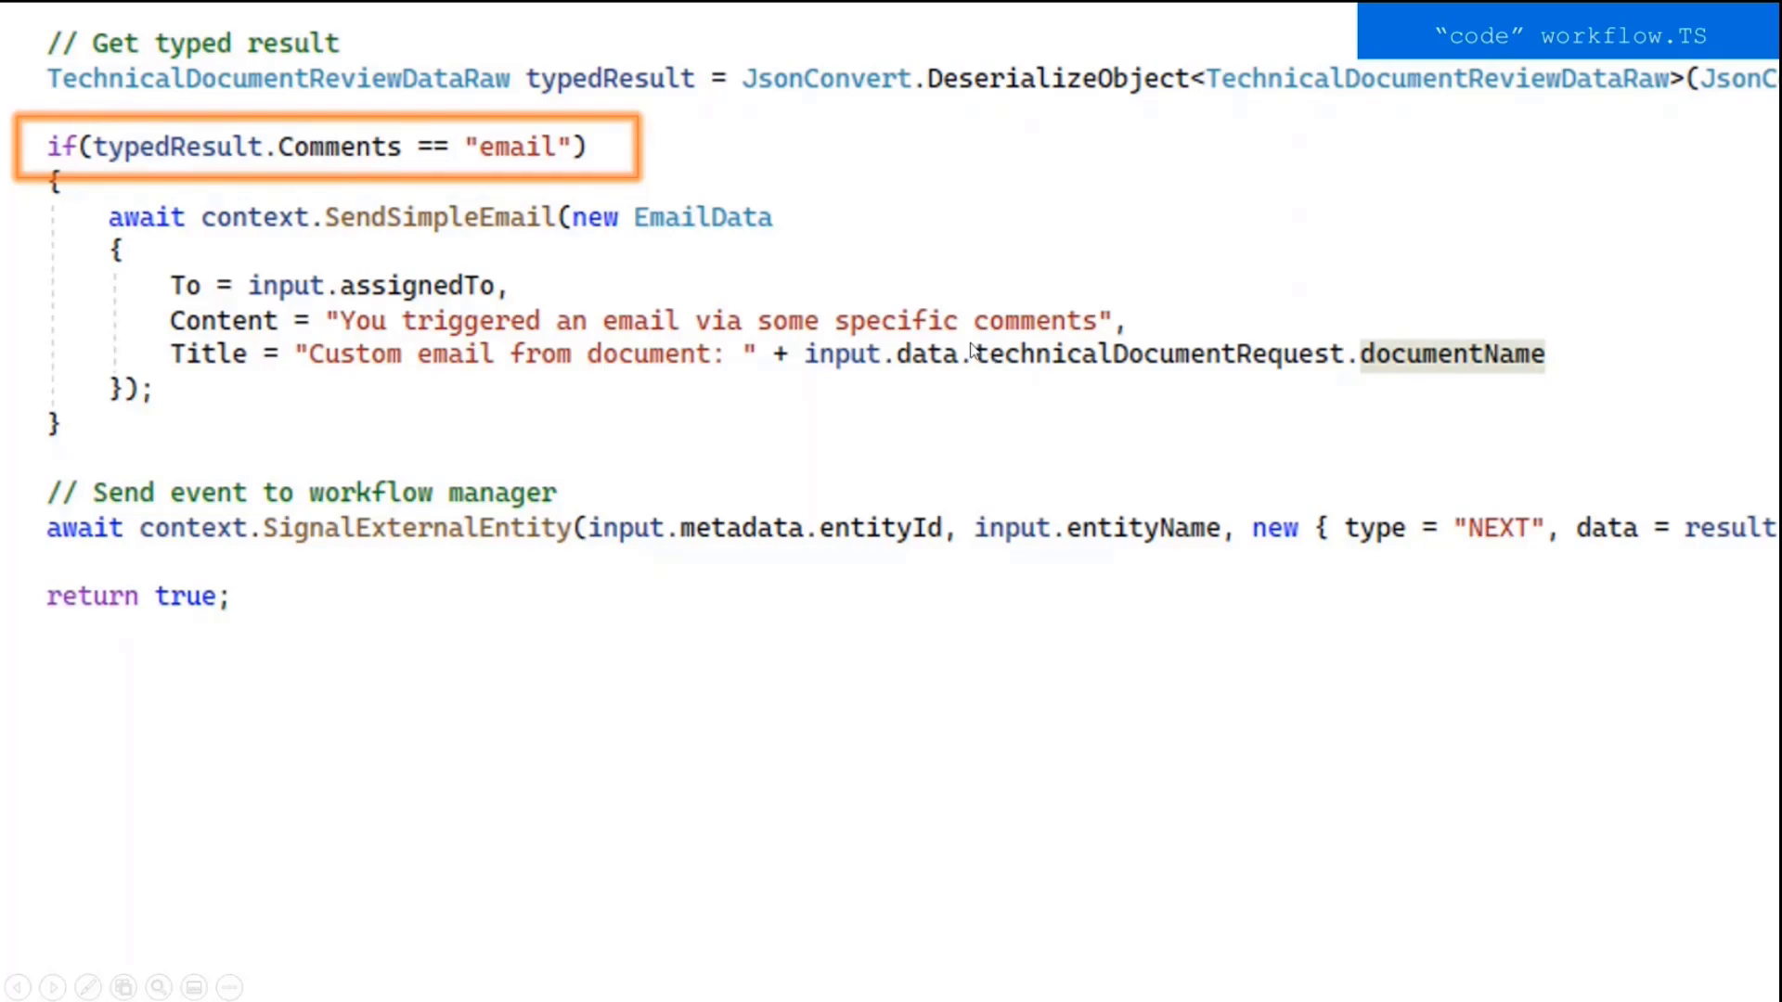
mouse_move(1433, 216)
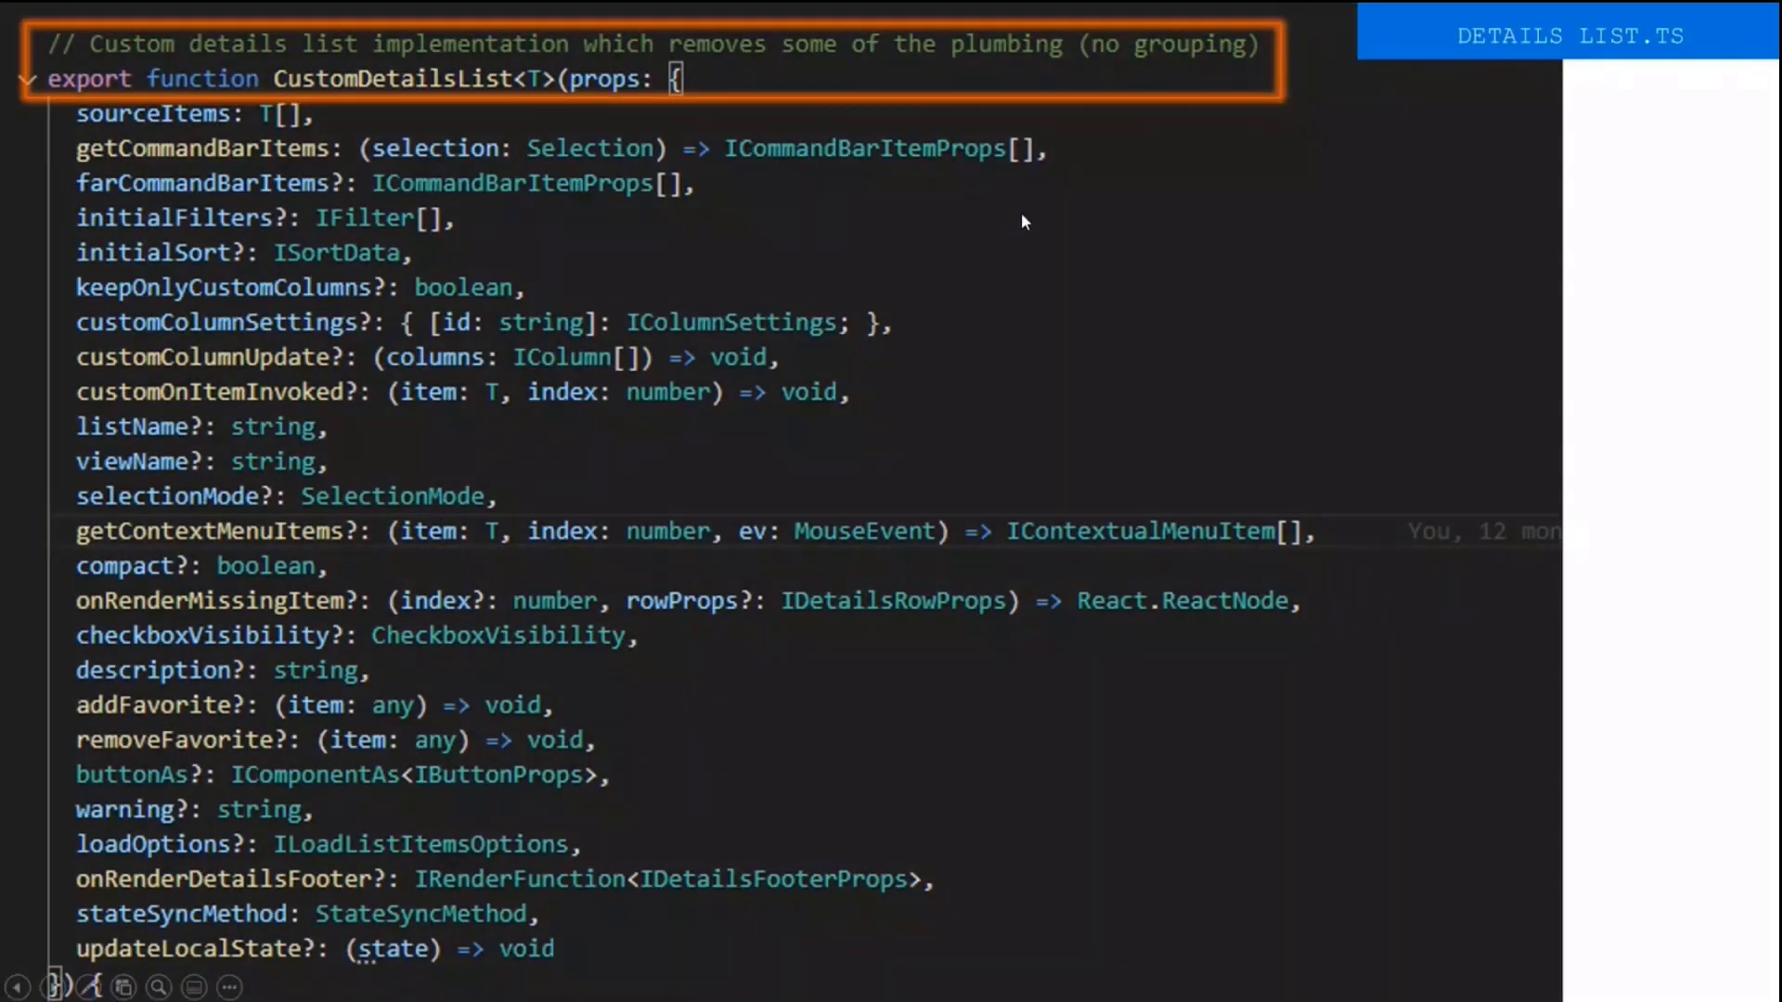
mouse_move(816, 118)
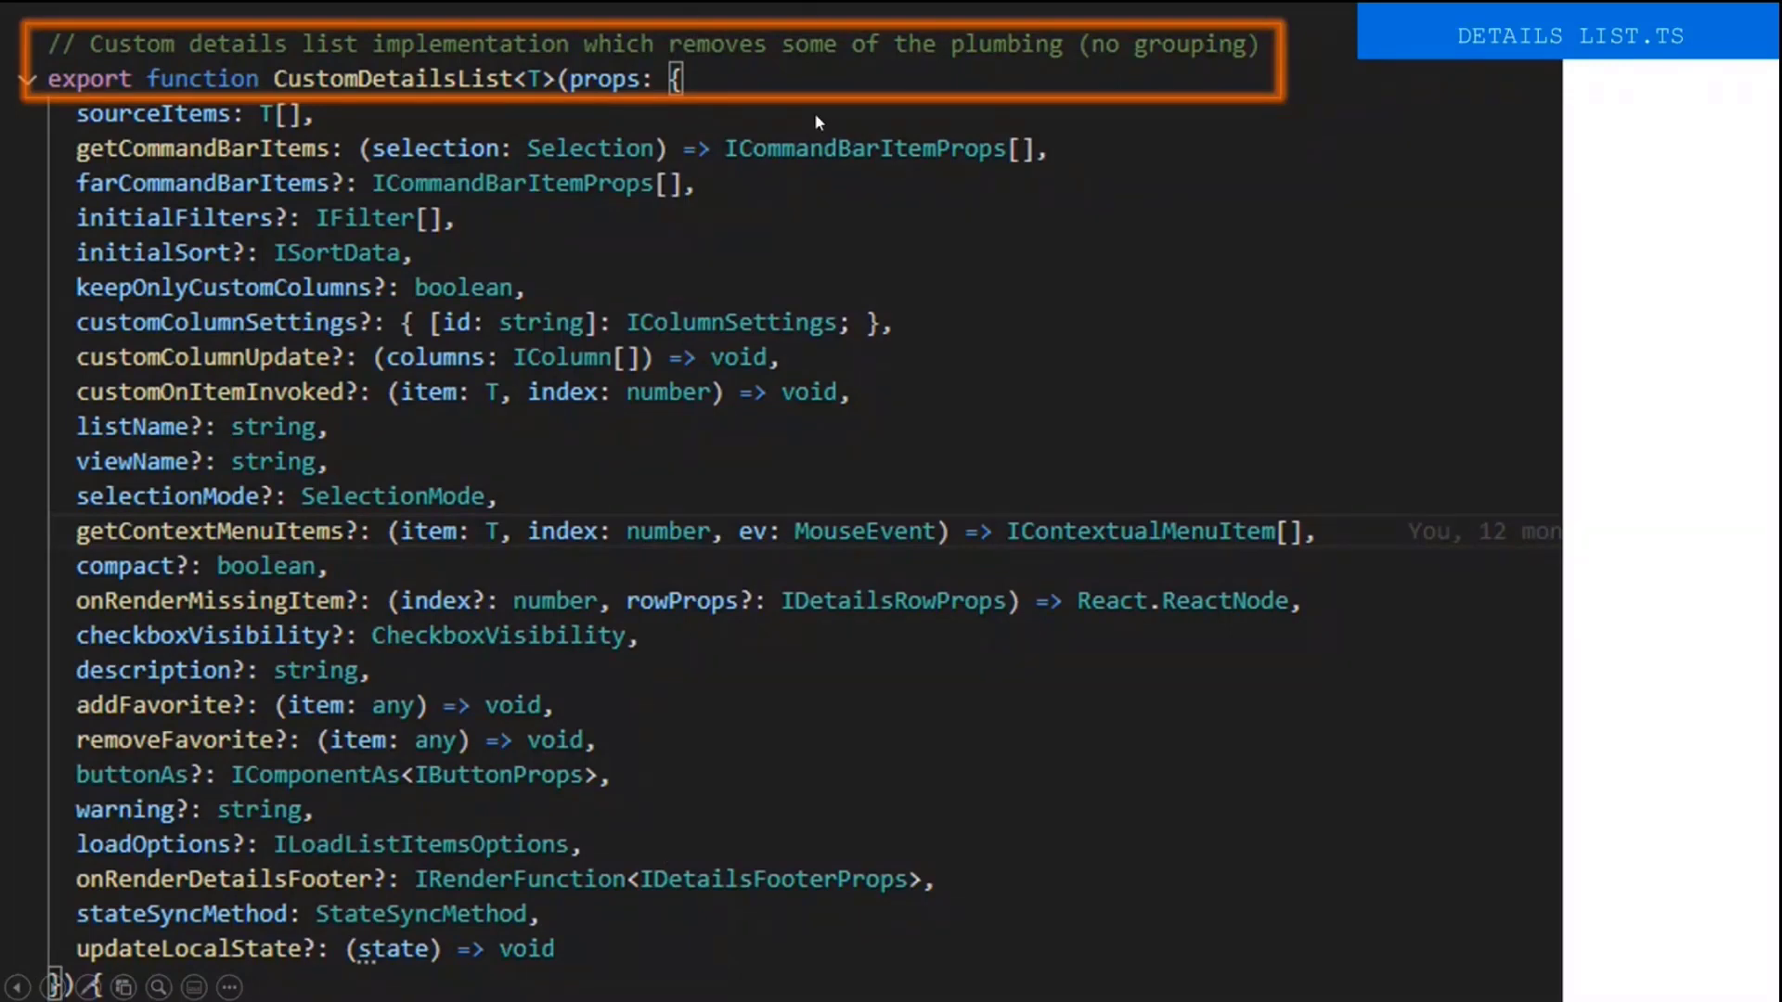
mouse_move(921, 410)
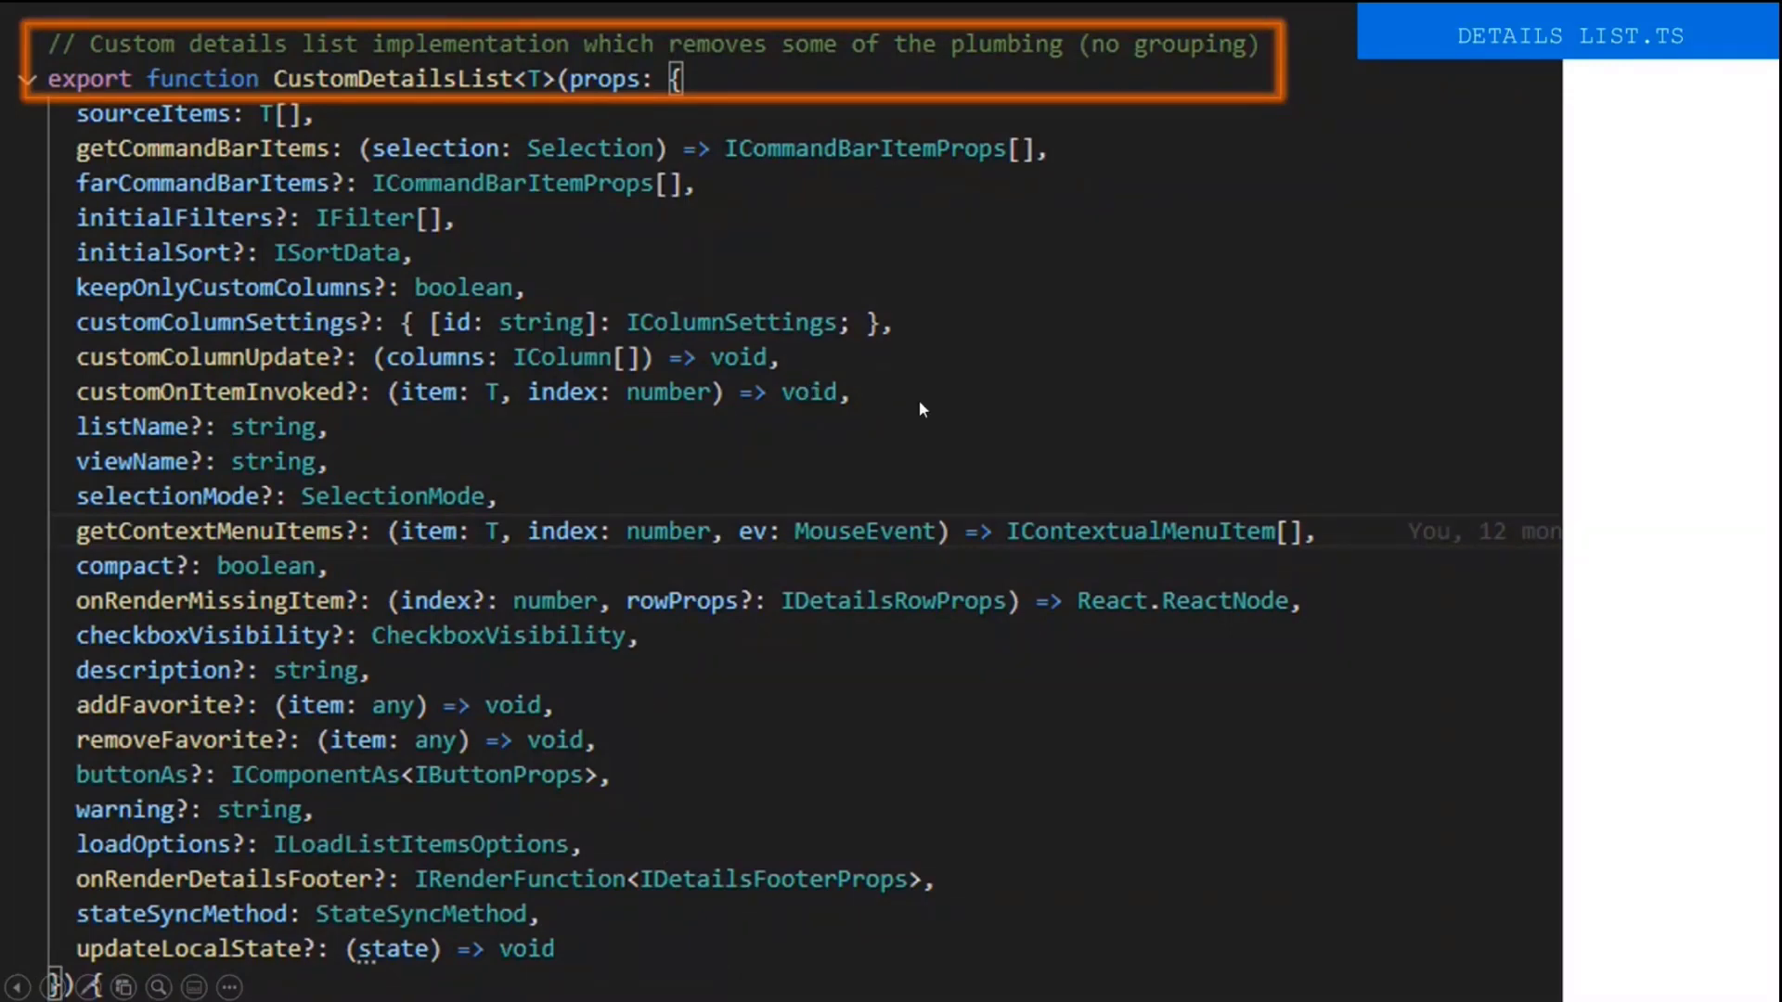
mouse_move(609, 100)
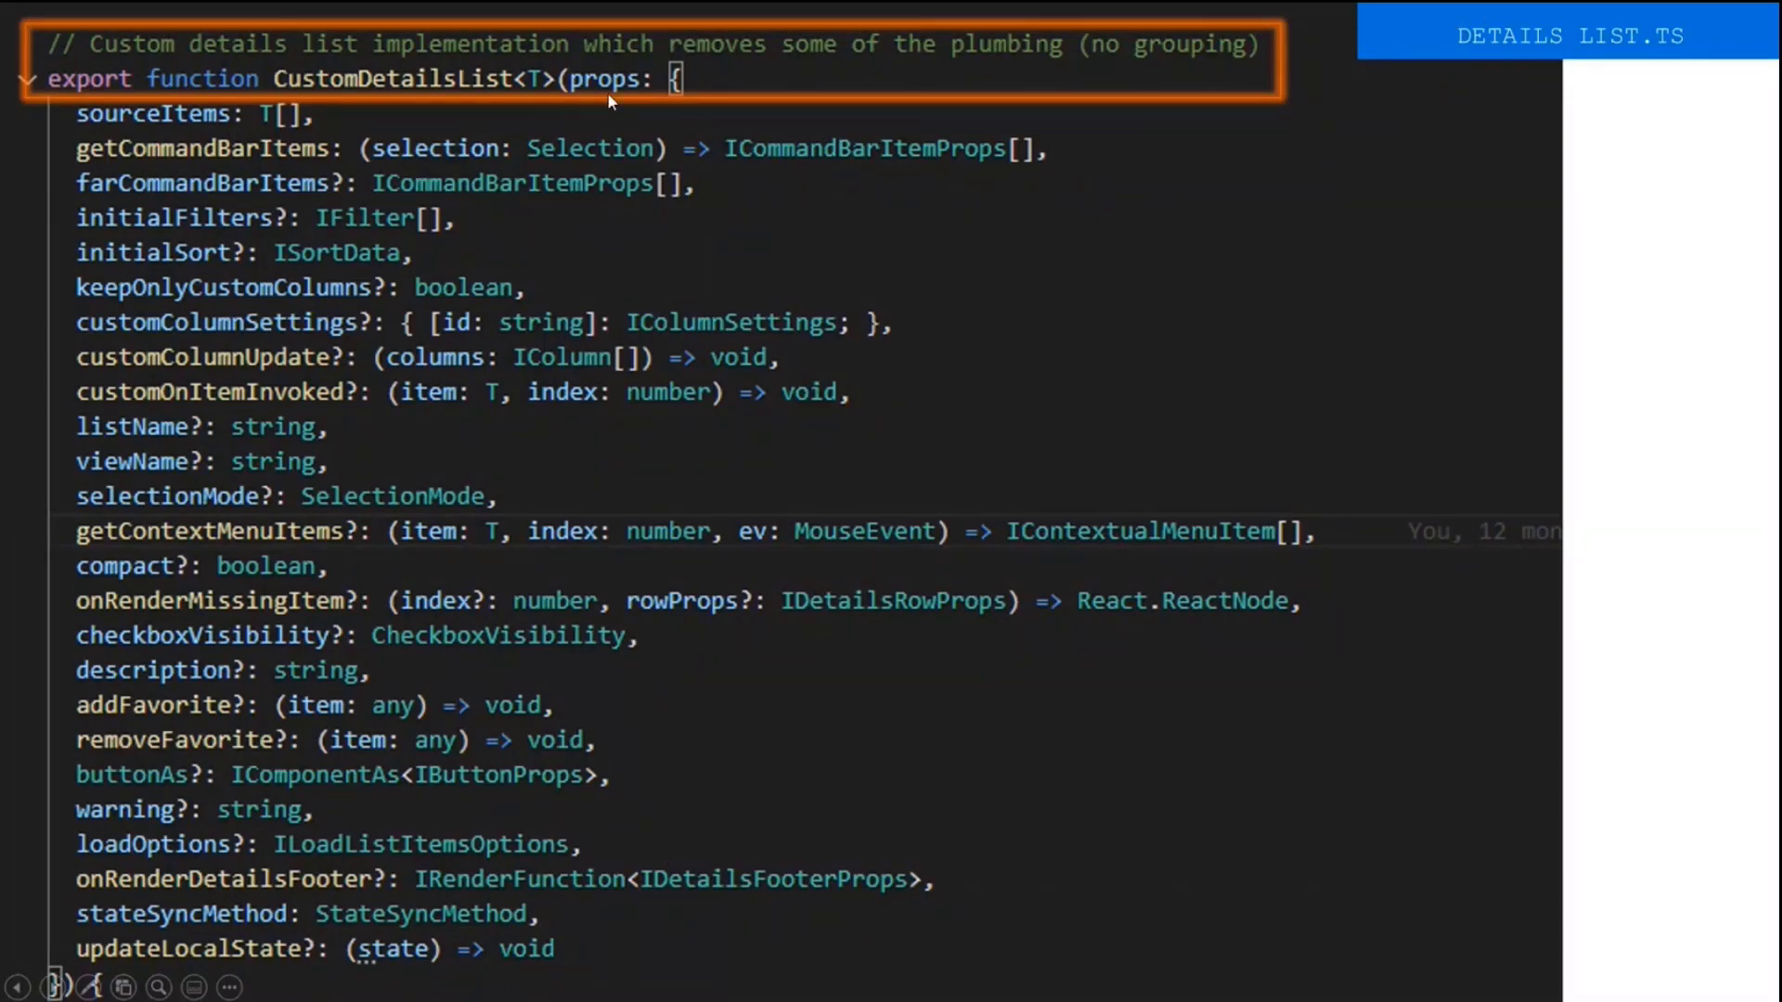
mouse_move(592, 181)
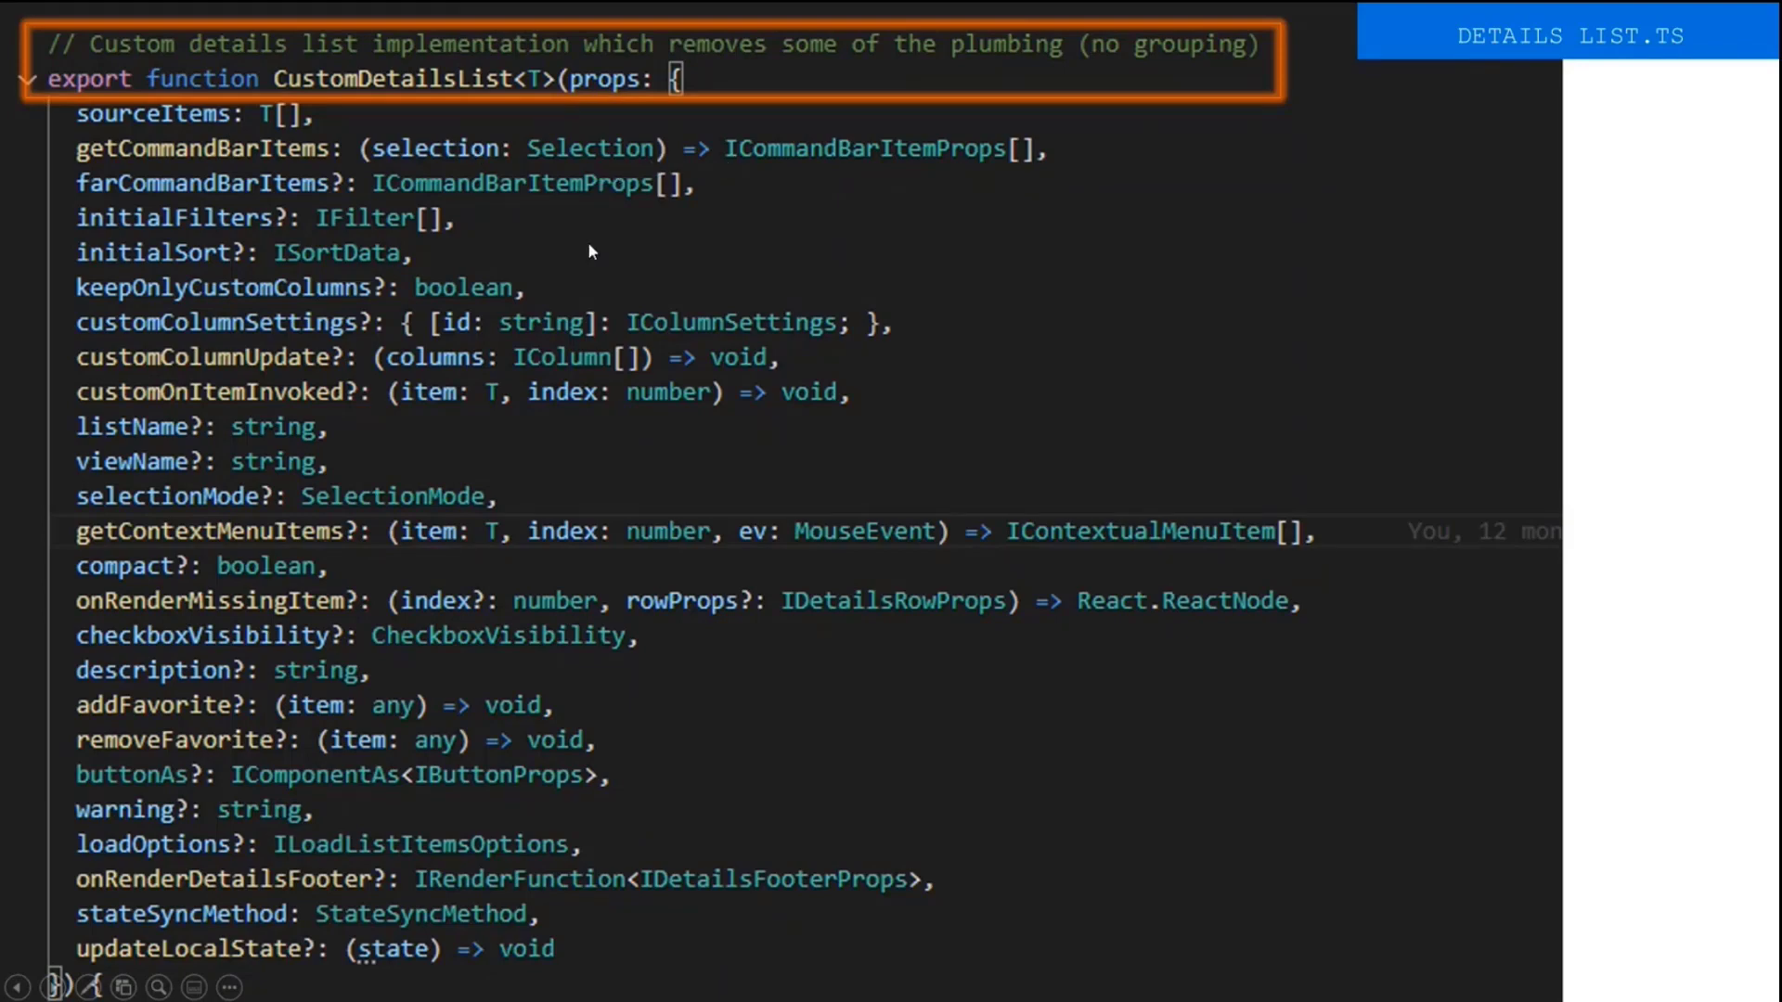
mouse_move(722, 127)
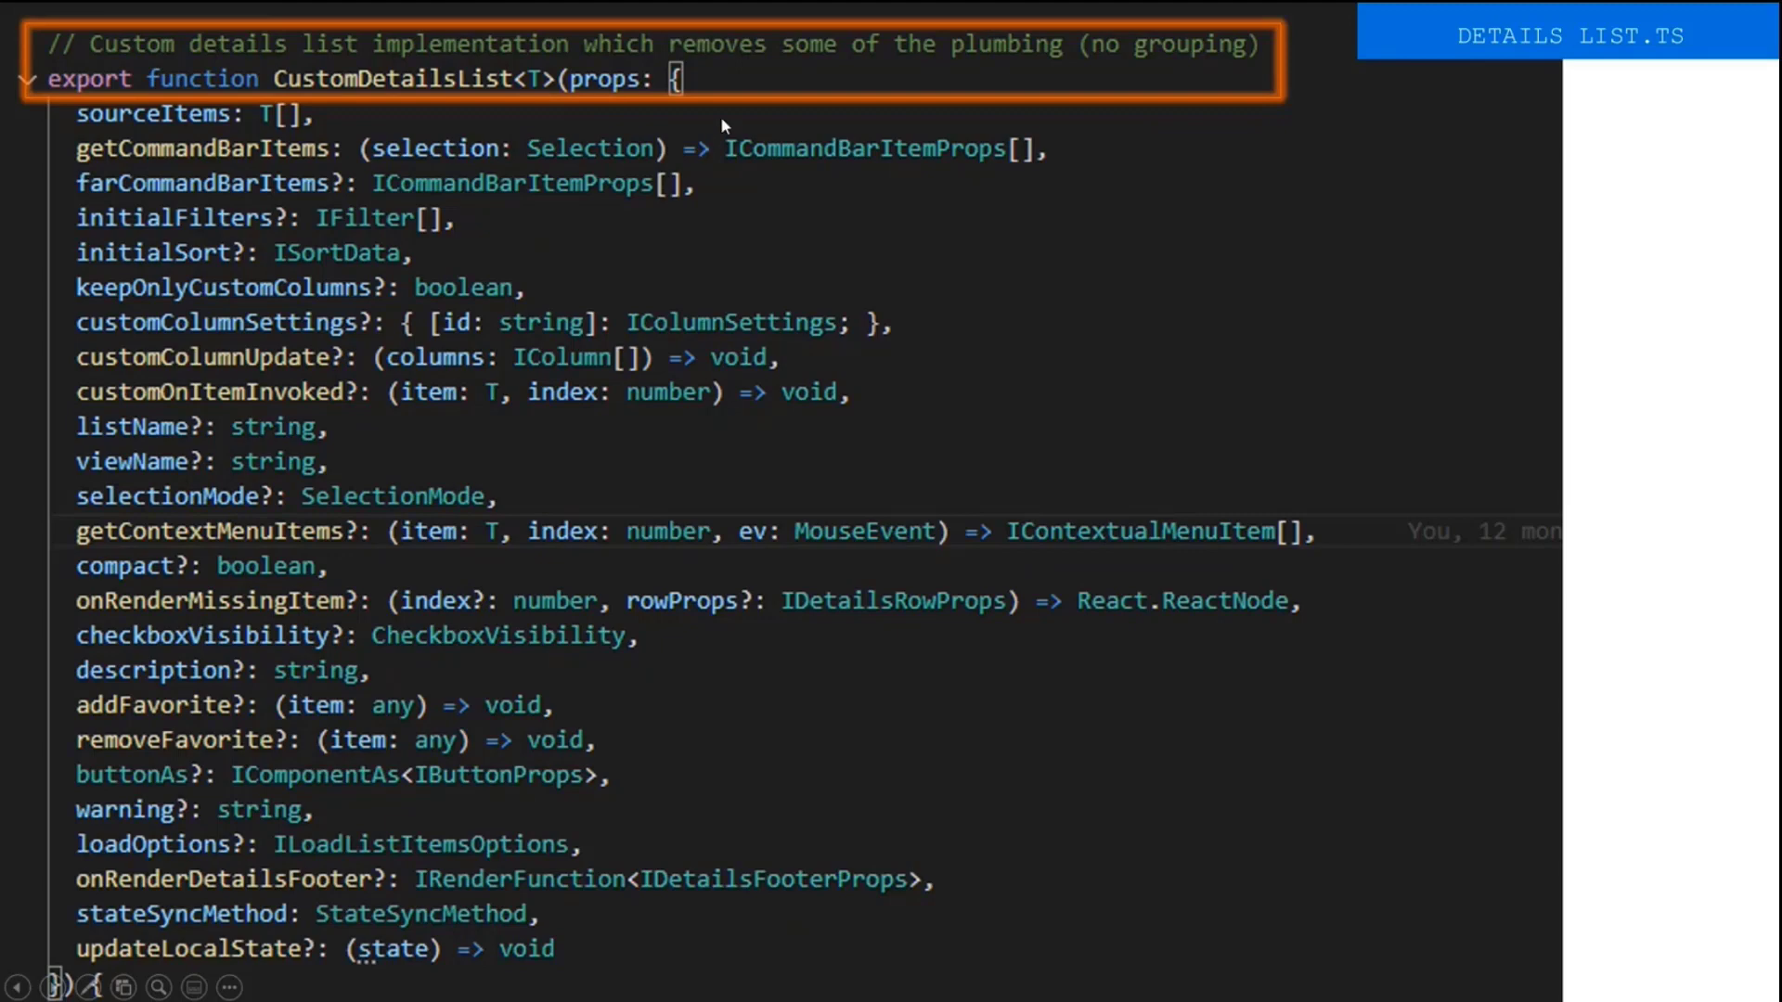
mouse_move(746, 204)
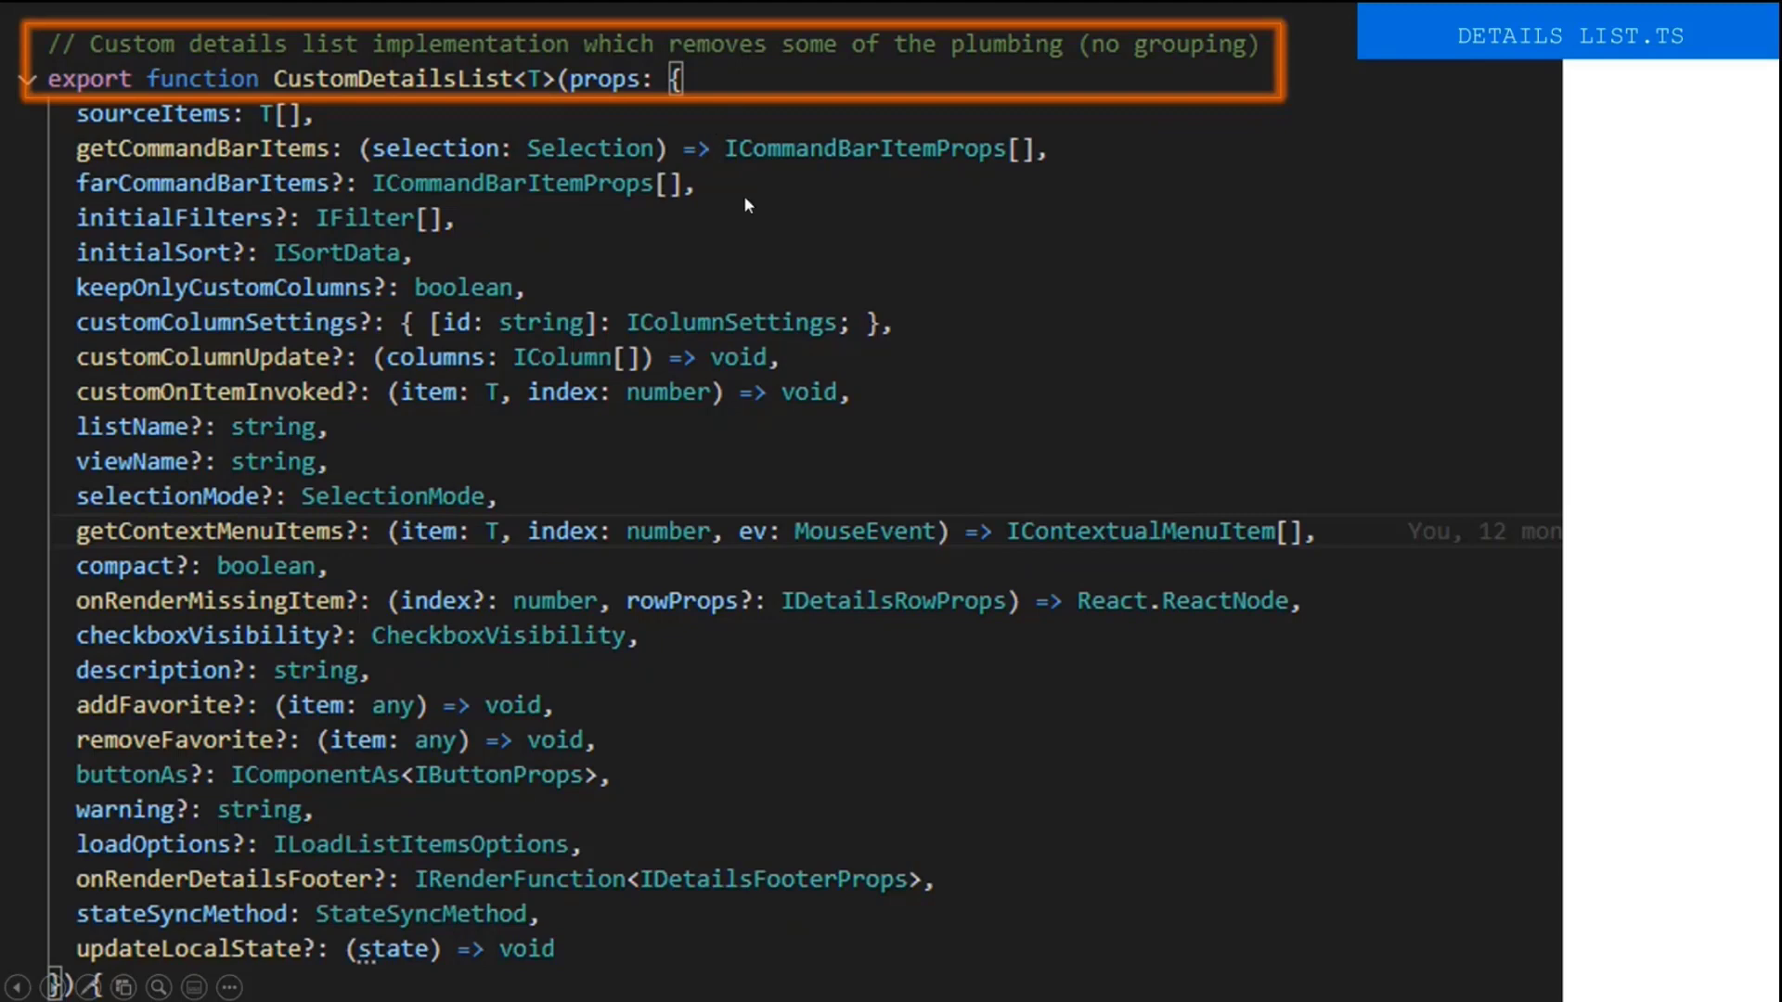
mouse_move(787, 746)
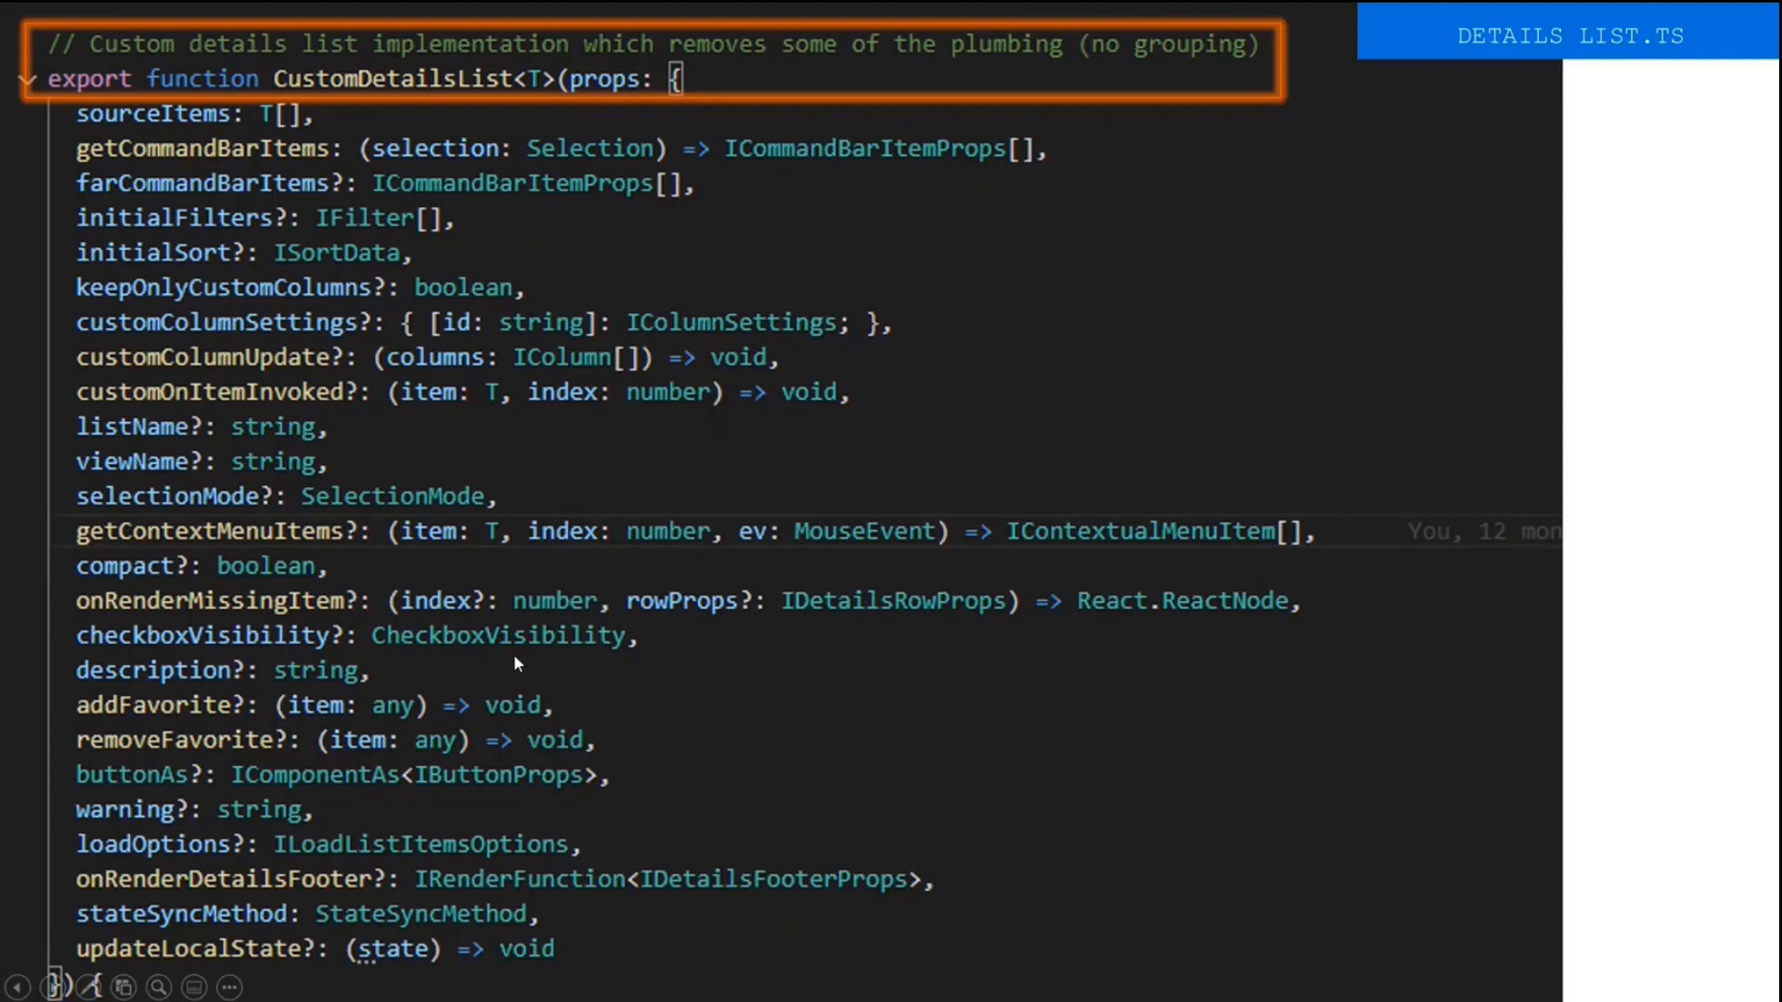
mouse_move(503, 424)
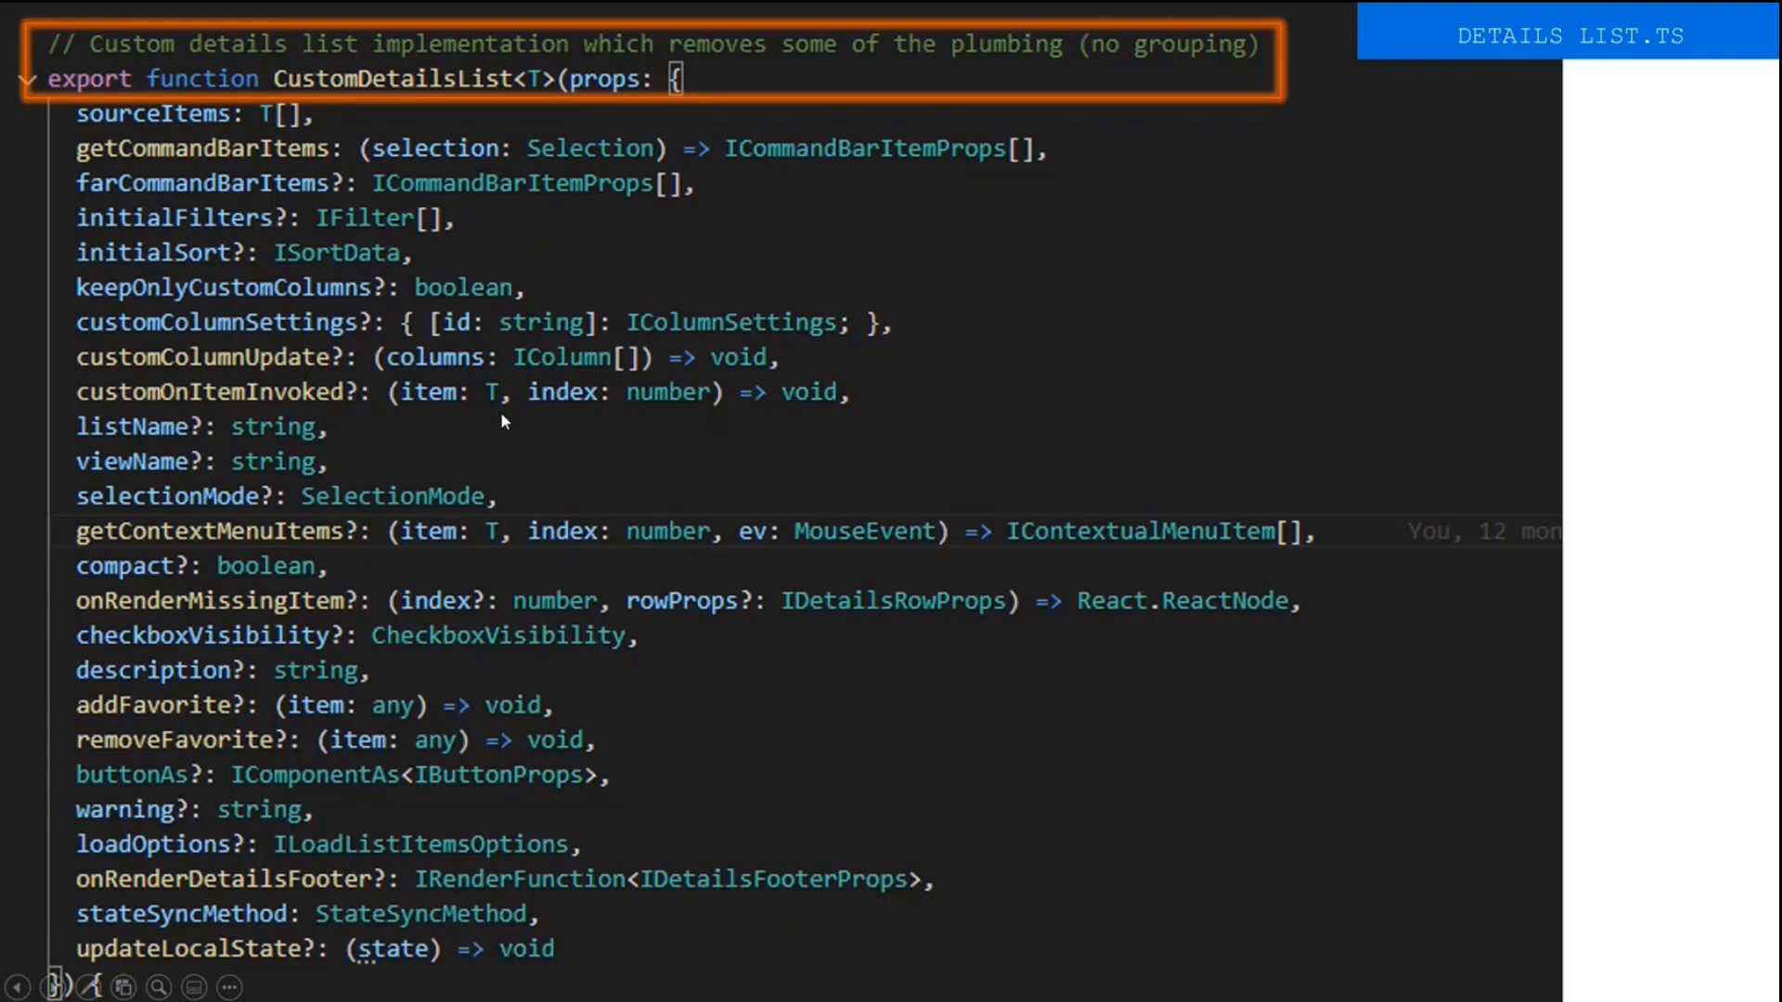
mouse_move(1043, 146)
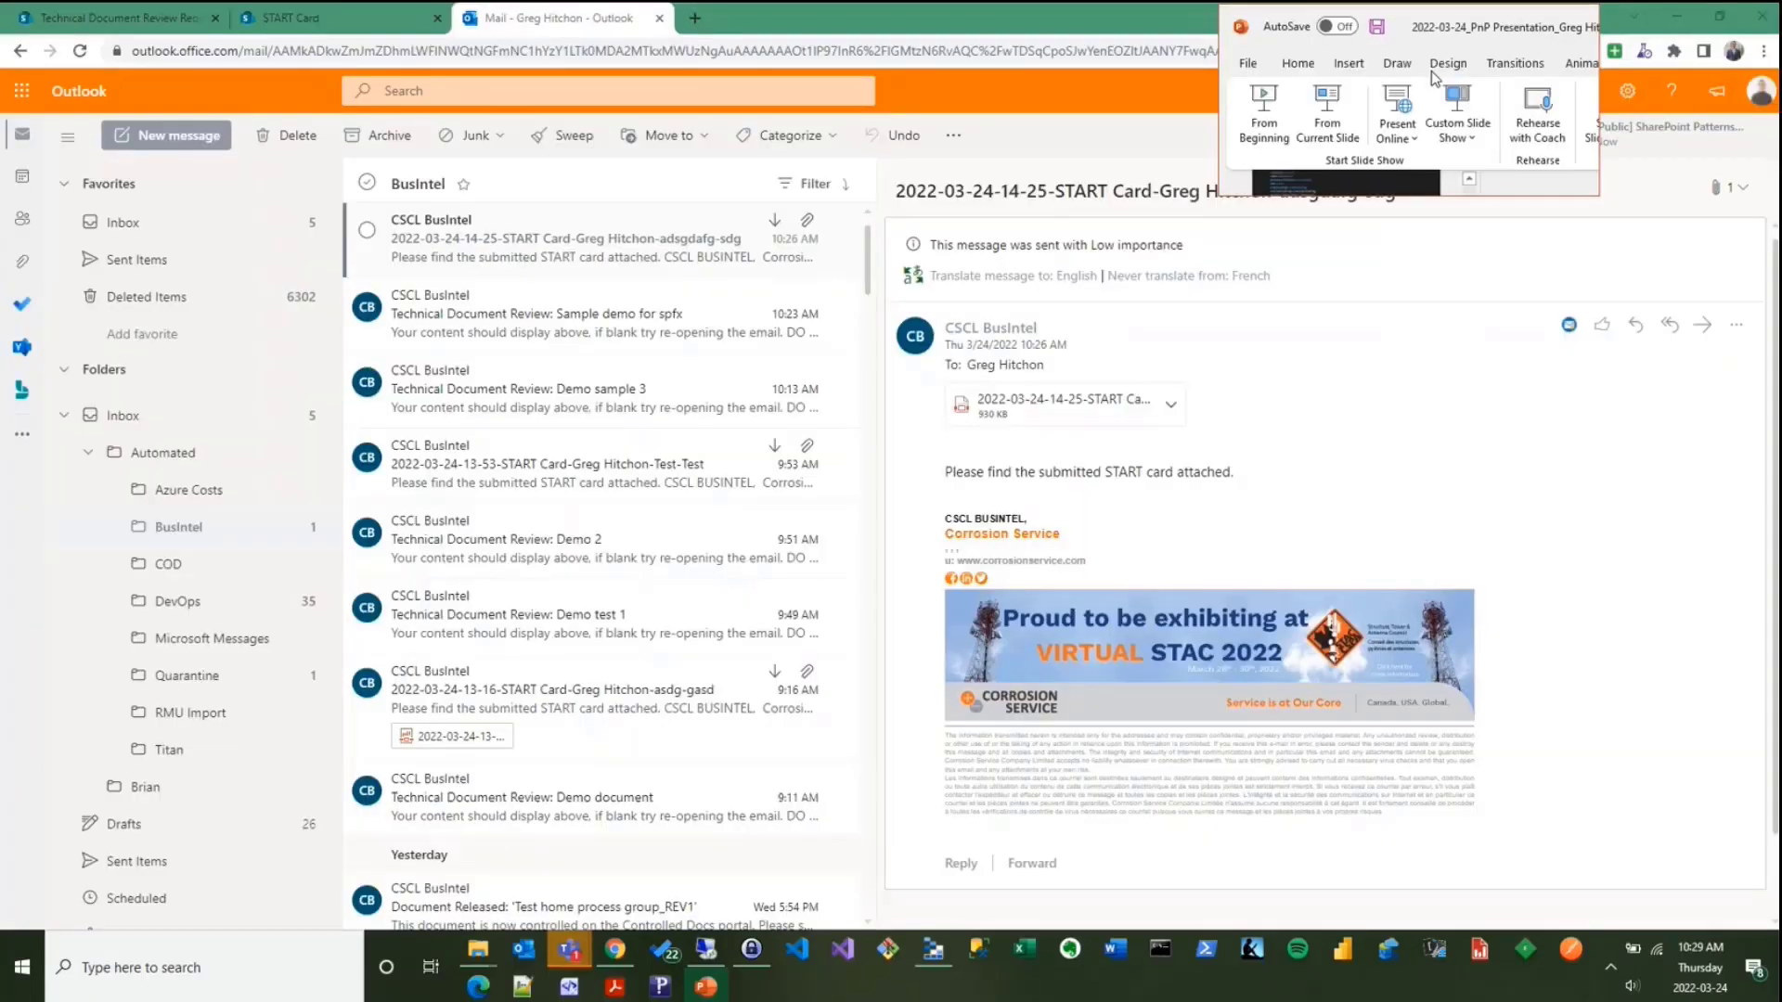
- Change the Tasks page view from my pending tasks to All Tasks, listing 20 review tasks
left_click(121, 15)
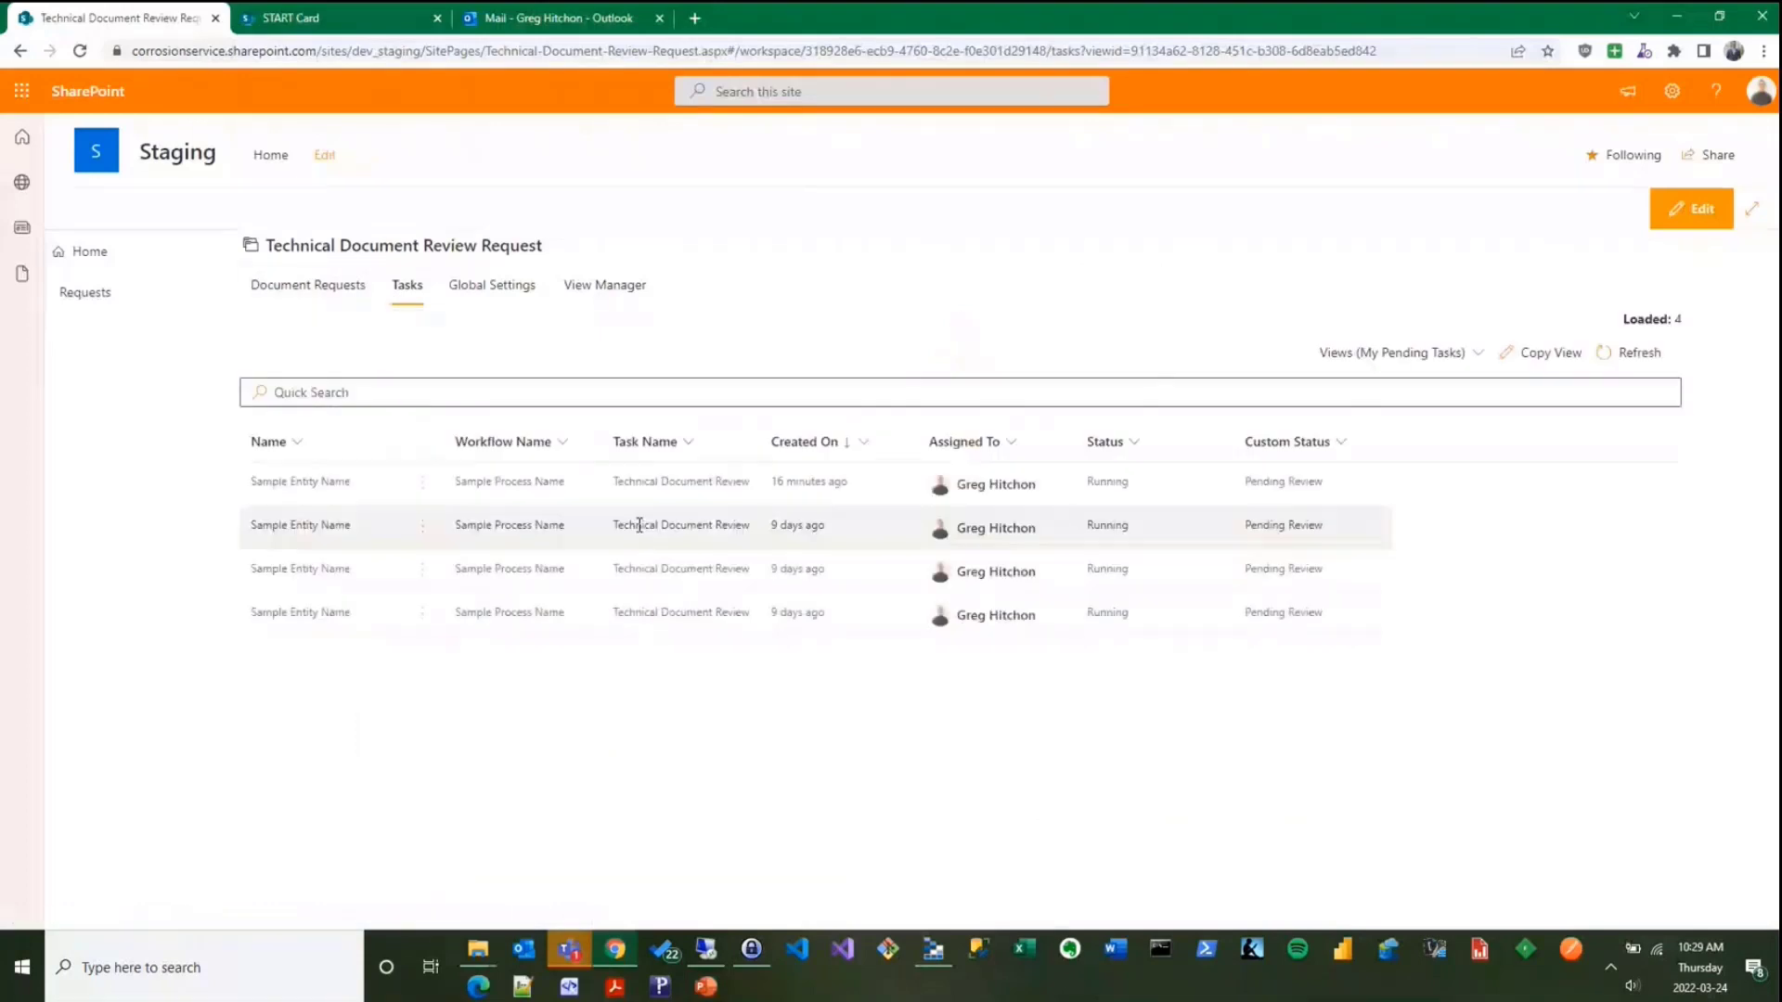
left_click(1394, 352)
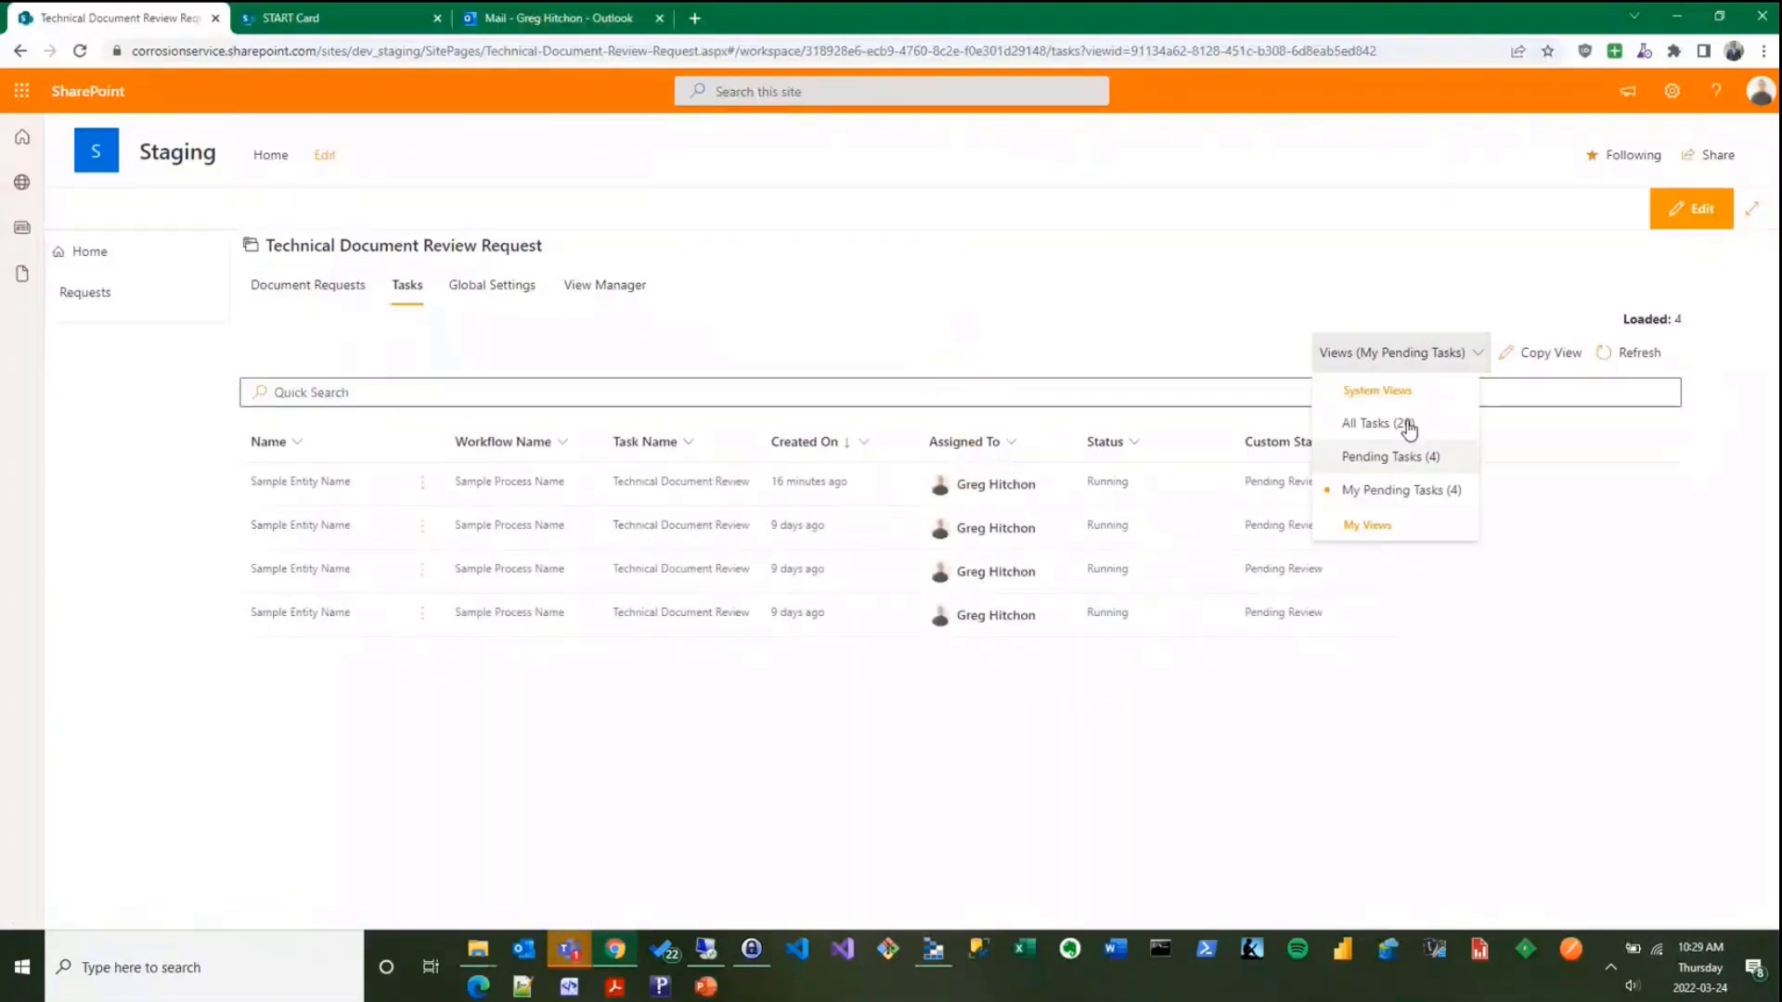
left_click(1366, 423)
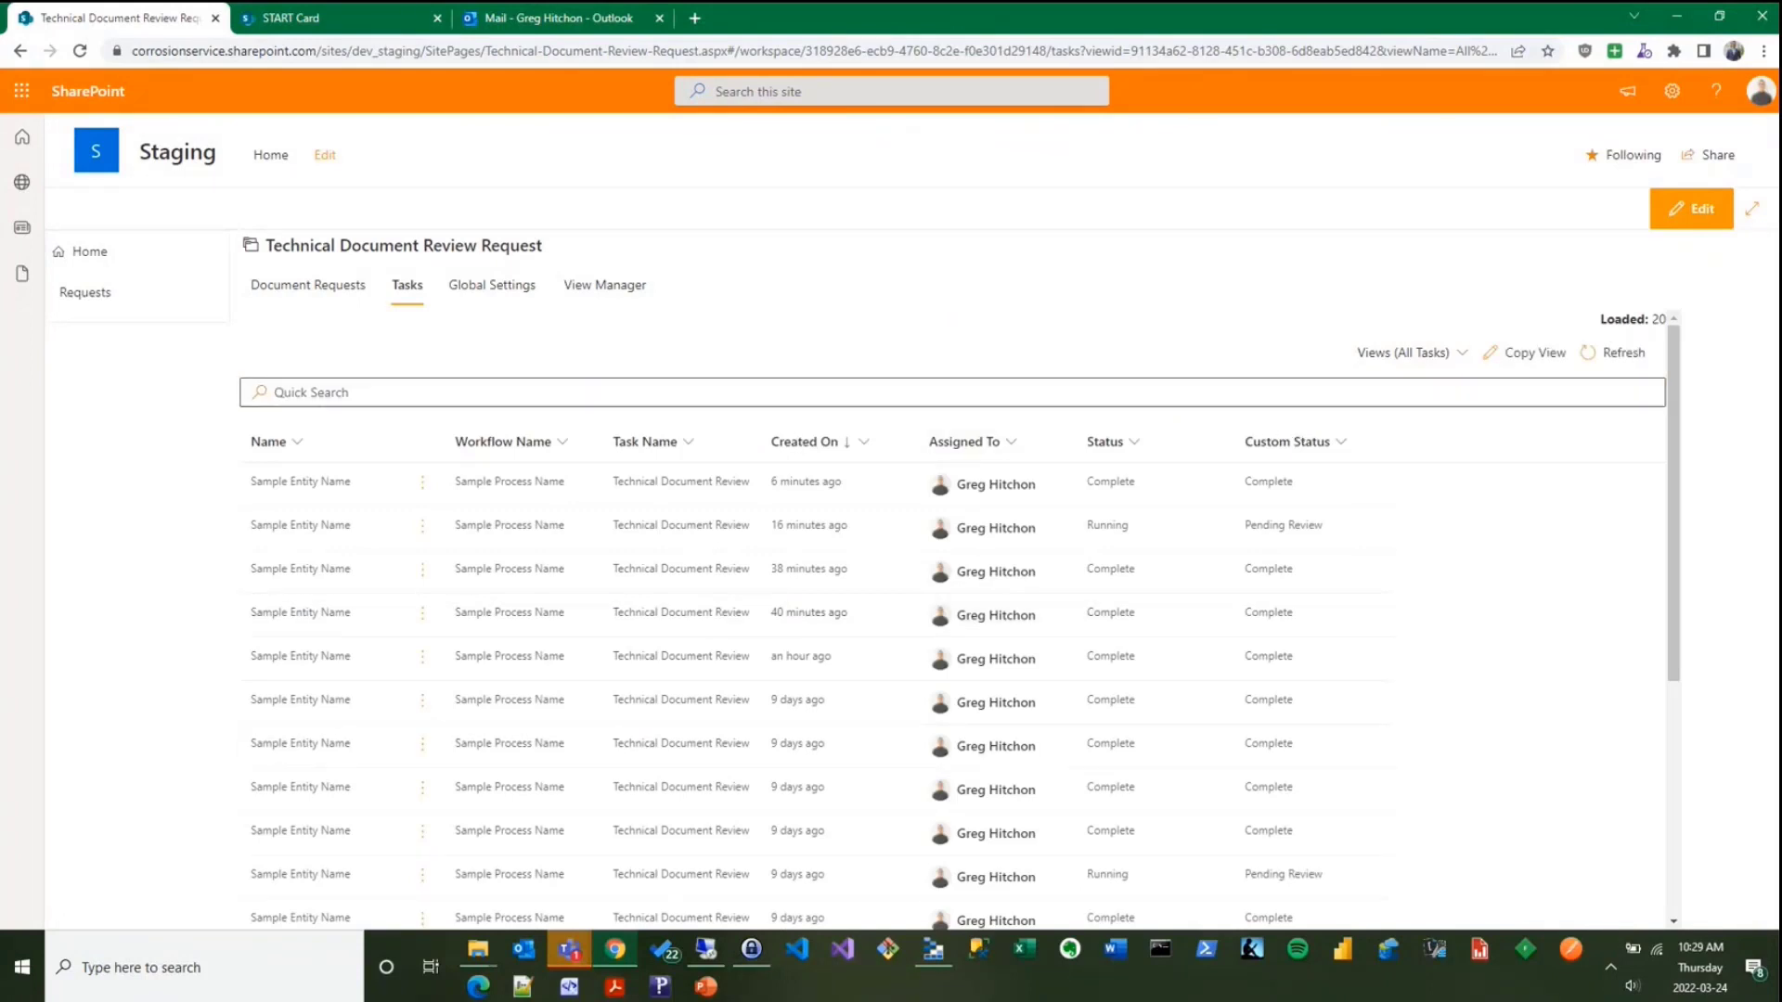
mouse_move(1062, 420)
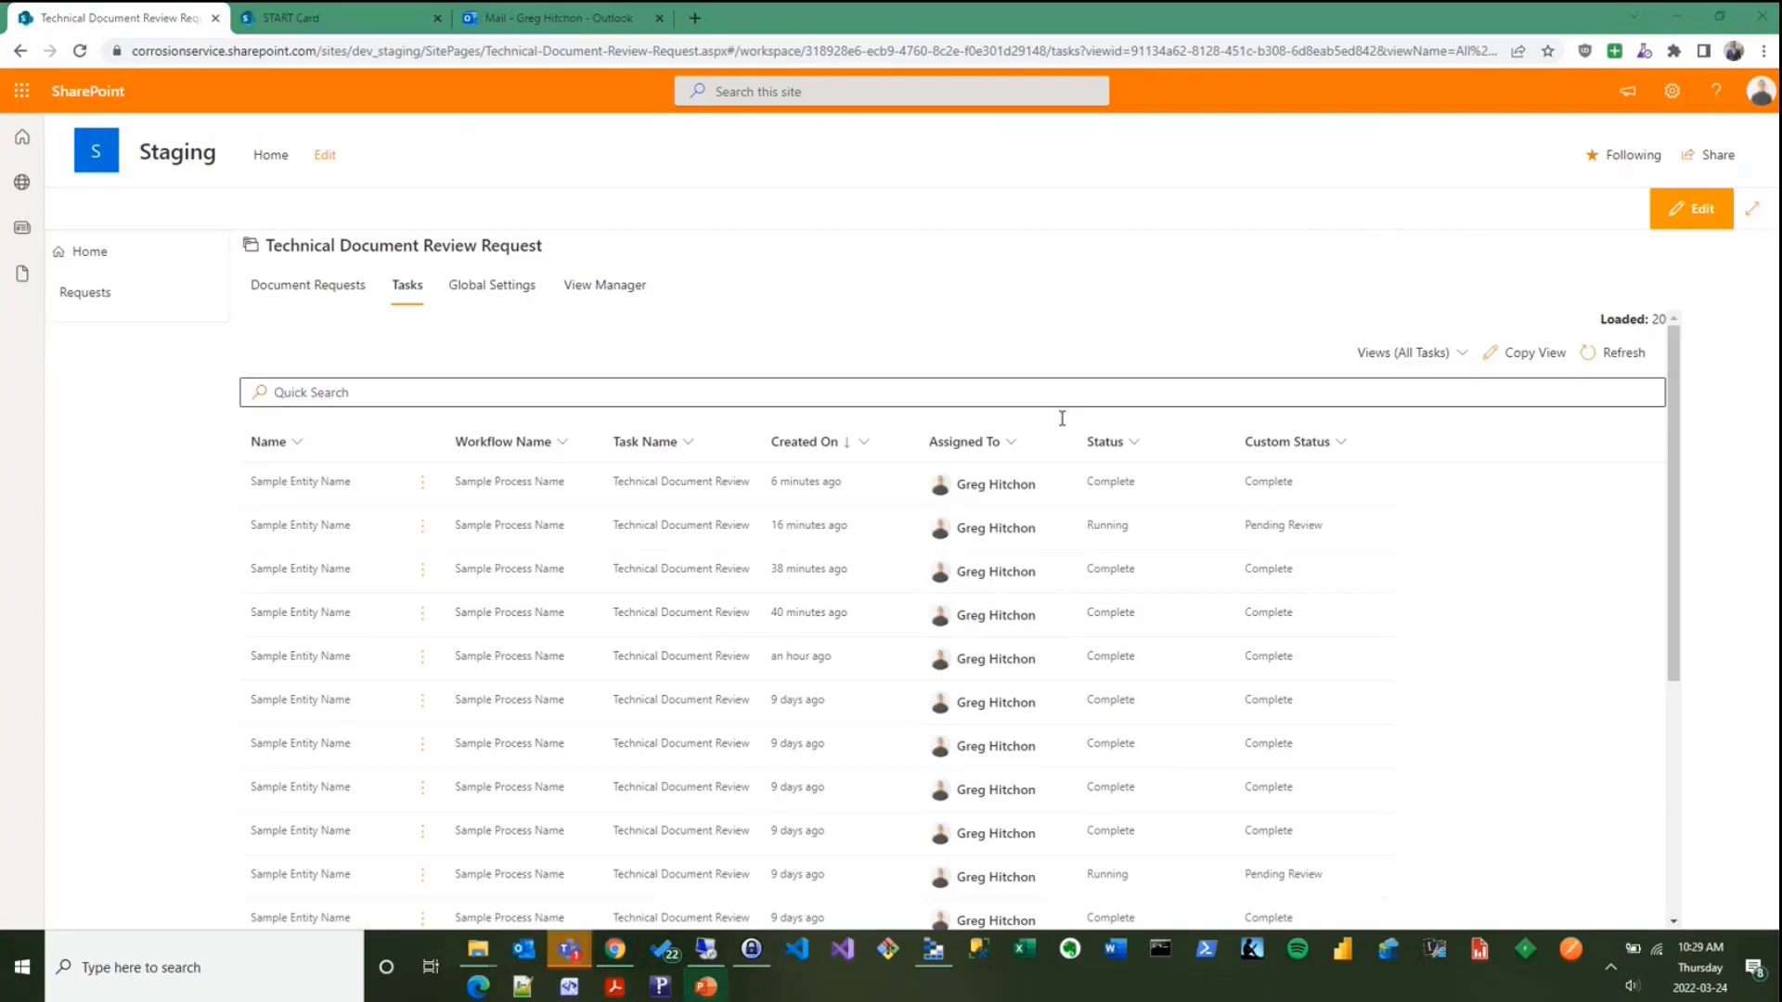
key("alt+tab")
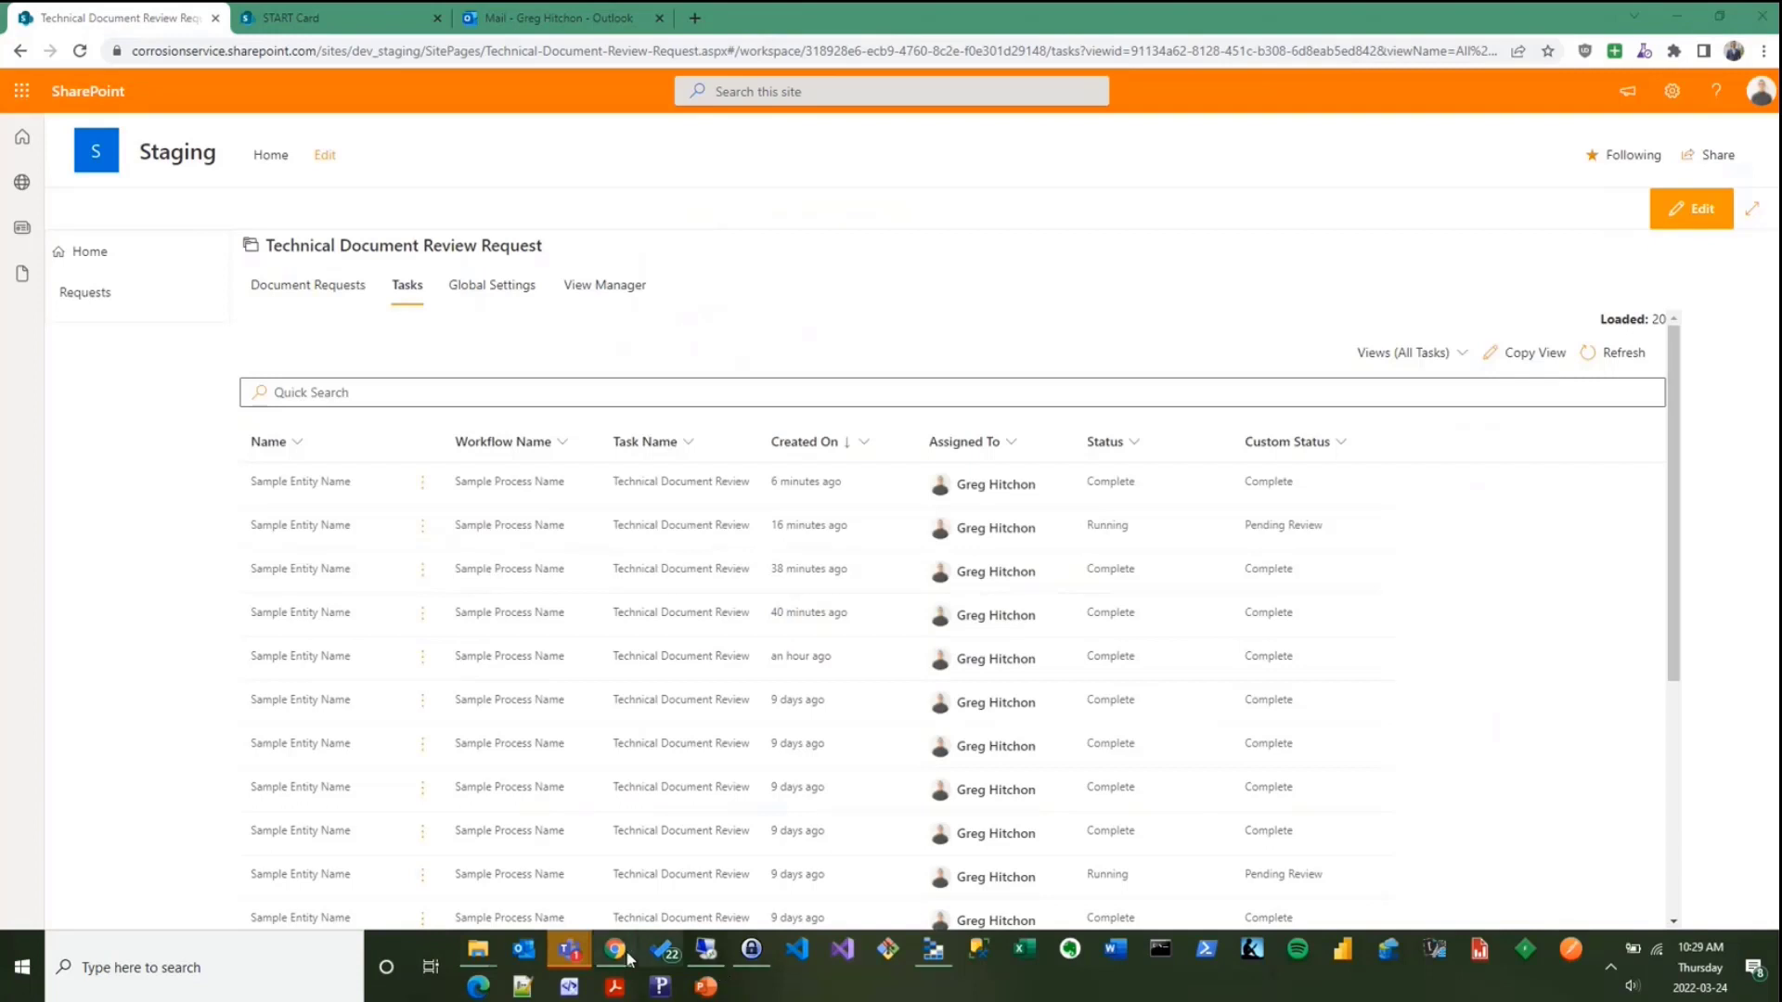
mouse_move(720, 988)
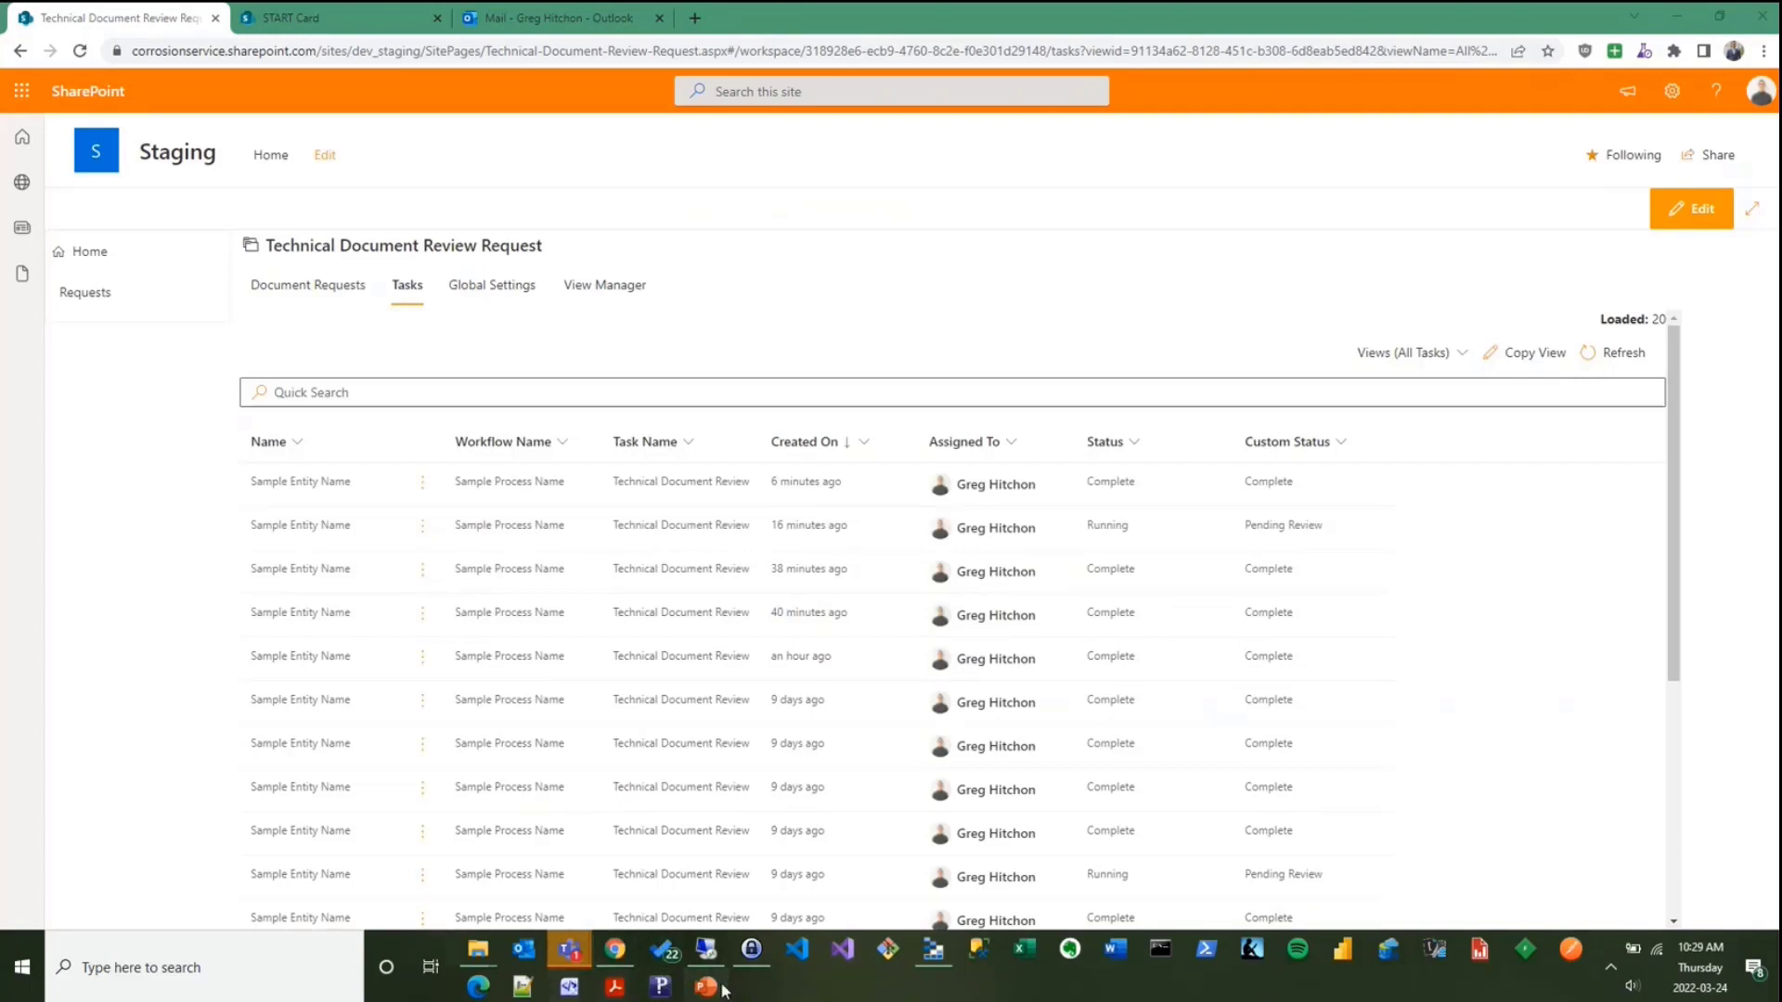